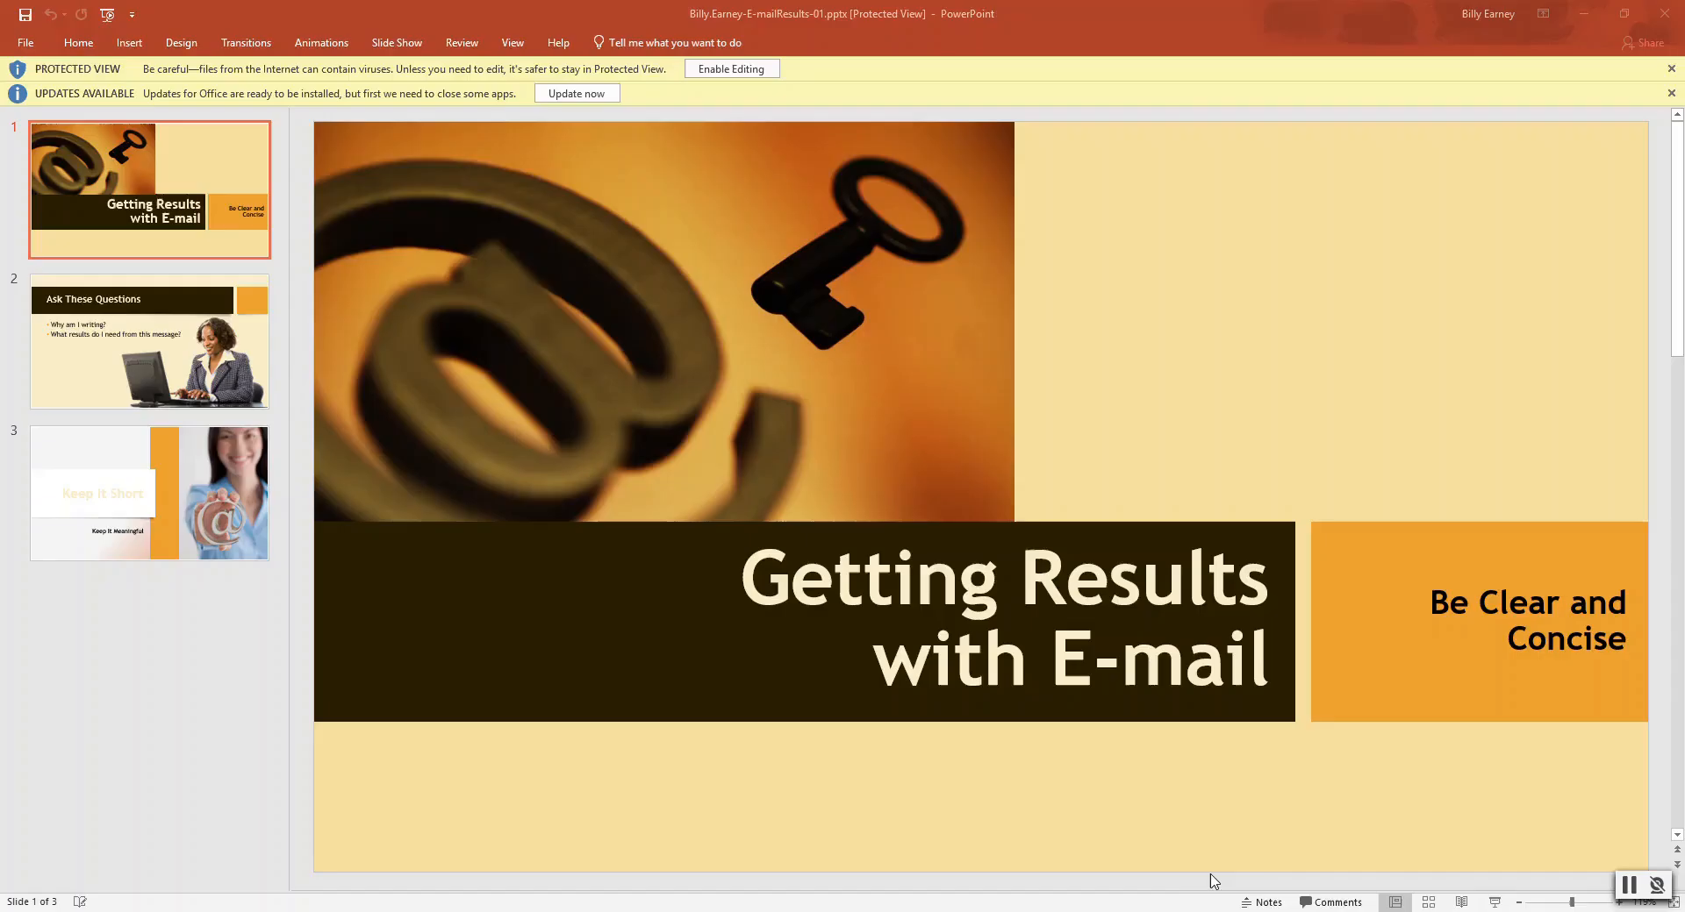
mouse_move(1064, 173)
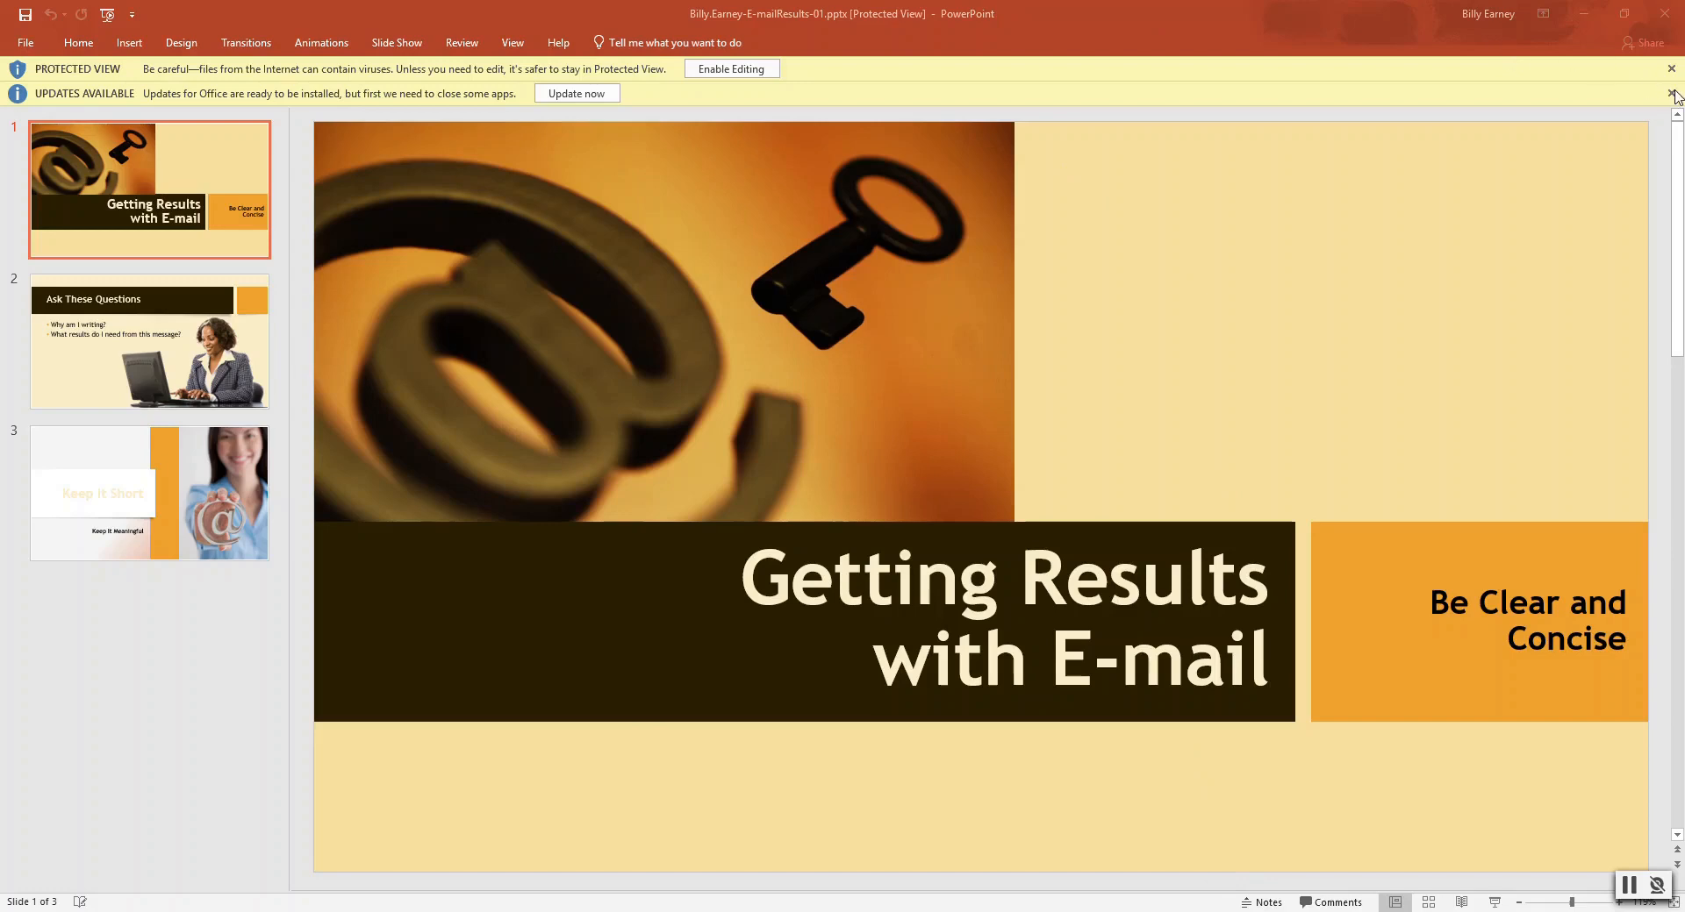
Step: Dismiss the updates notice and enable editing on the three-slide e-mail results deck
left_click(1672, 93)
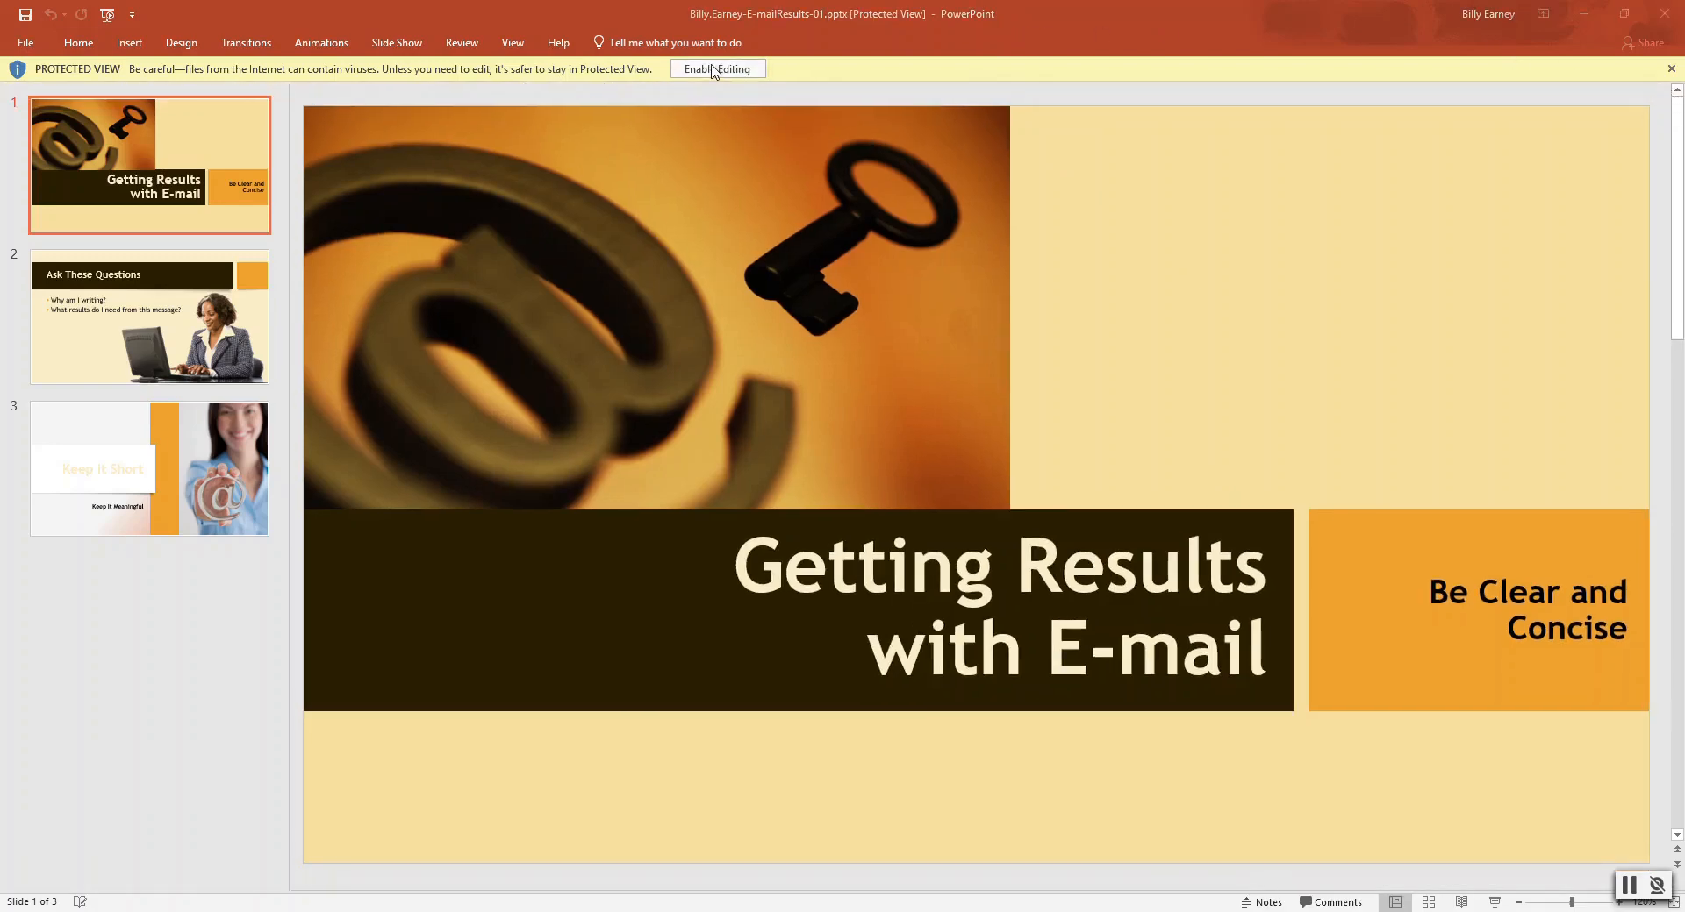
left_click(717, 68)
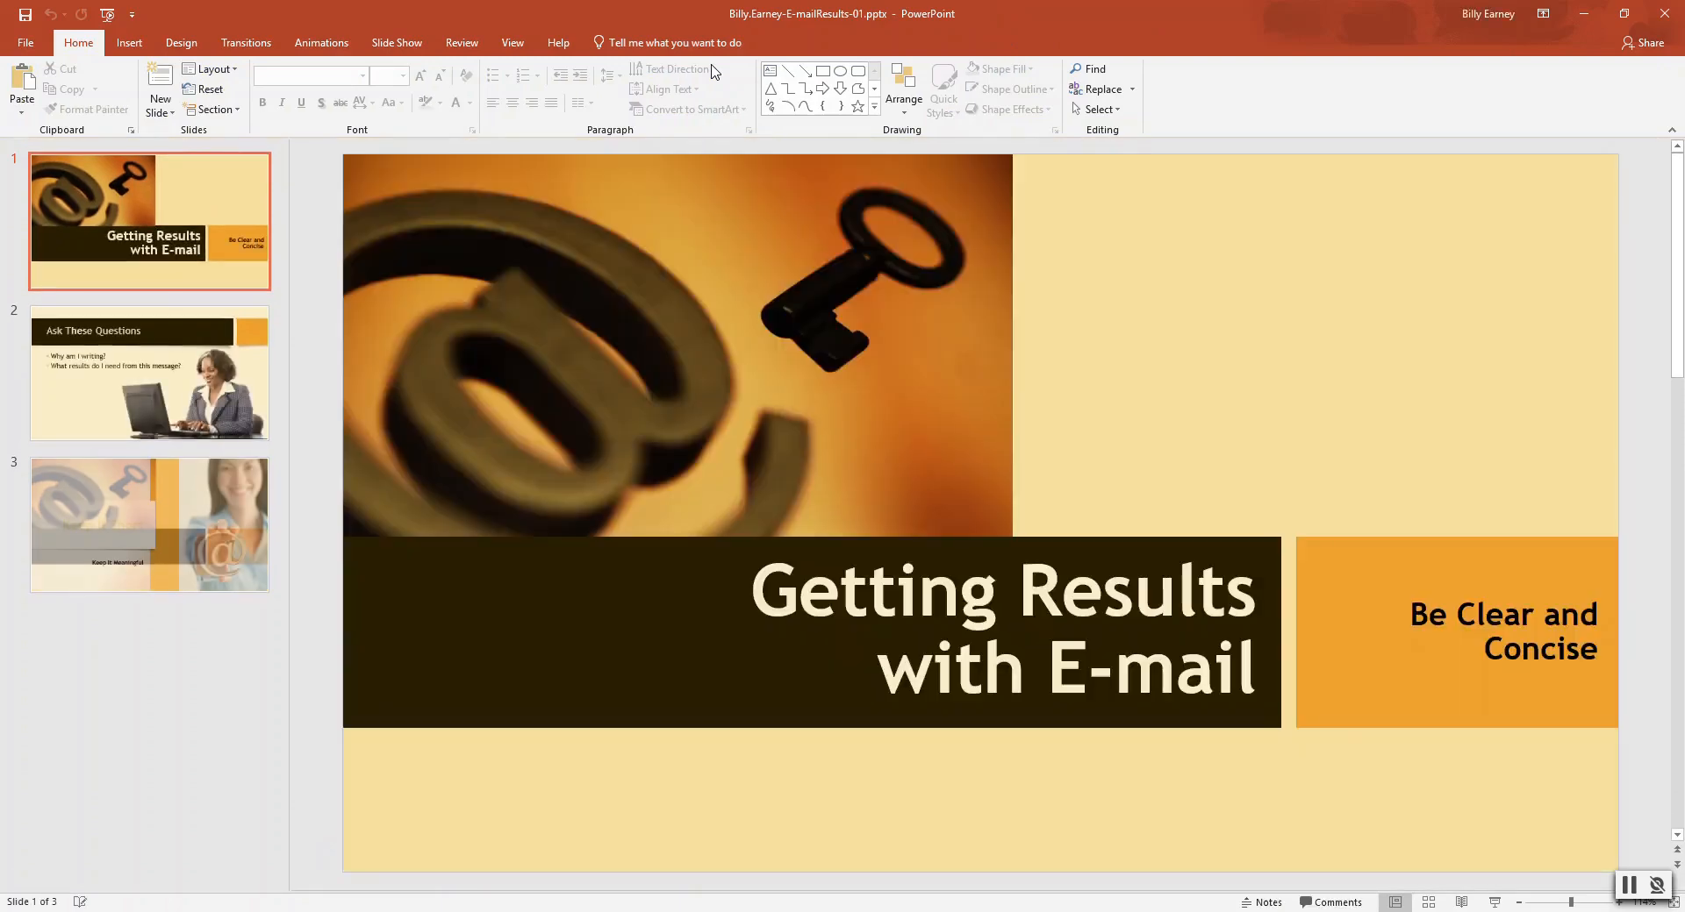
mouse_move(675, 68)
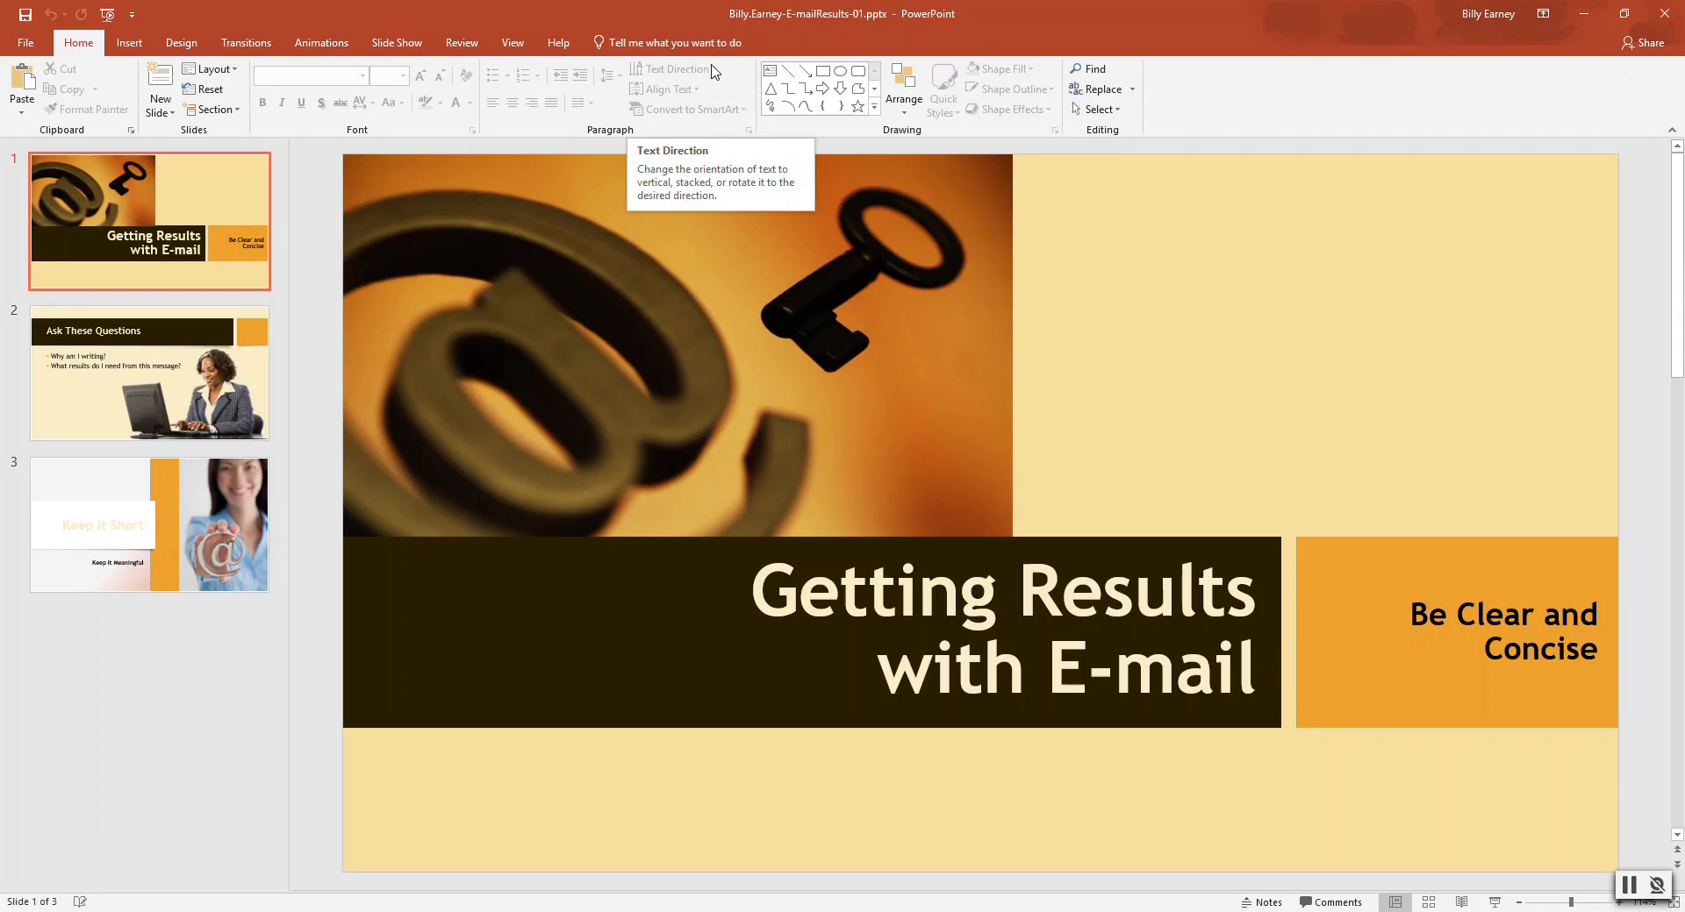
mouse_move(973, 9)
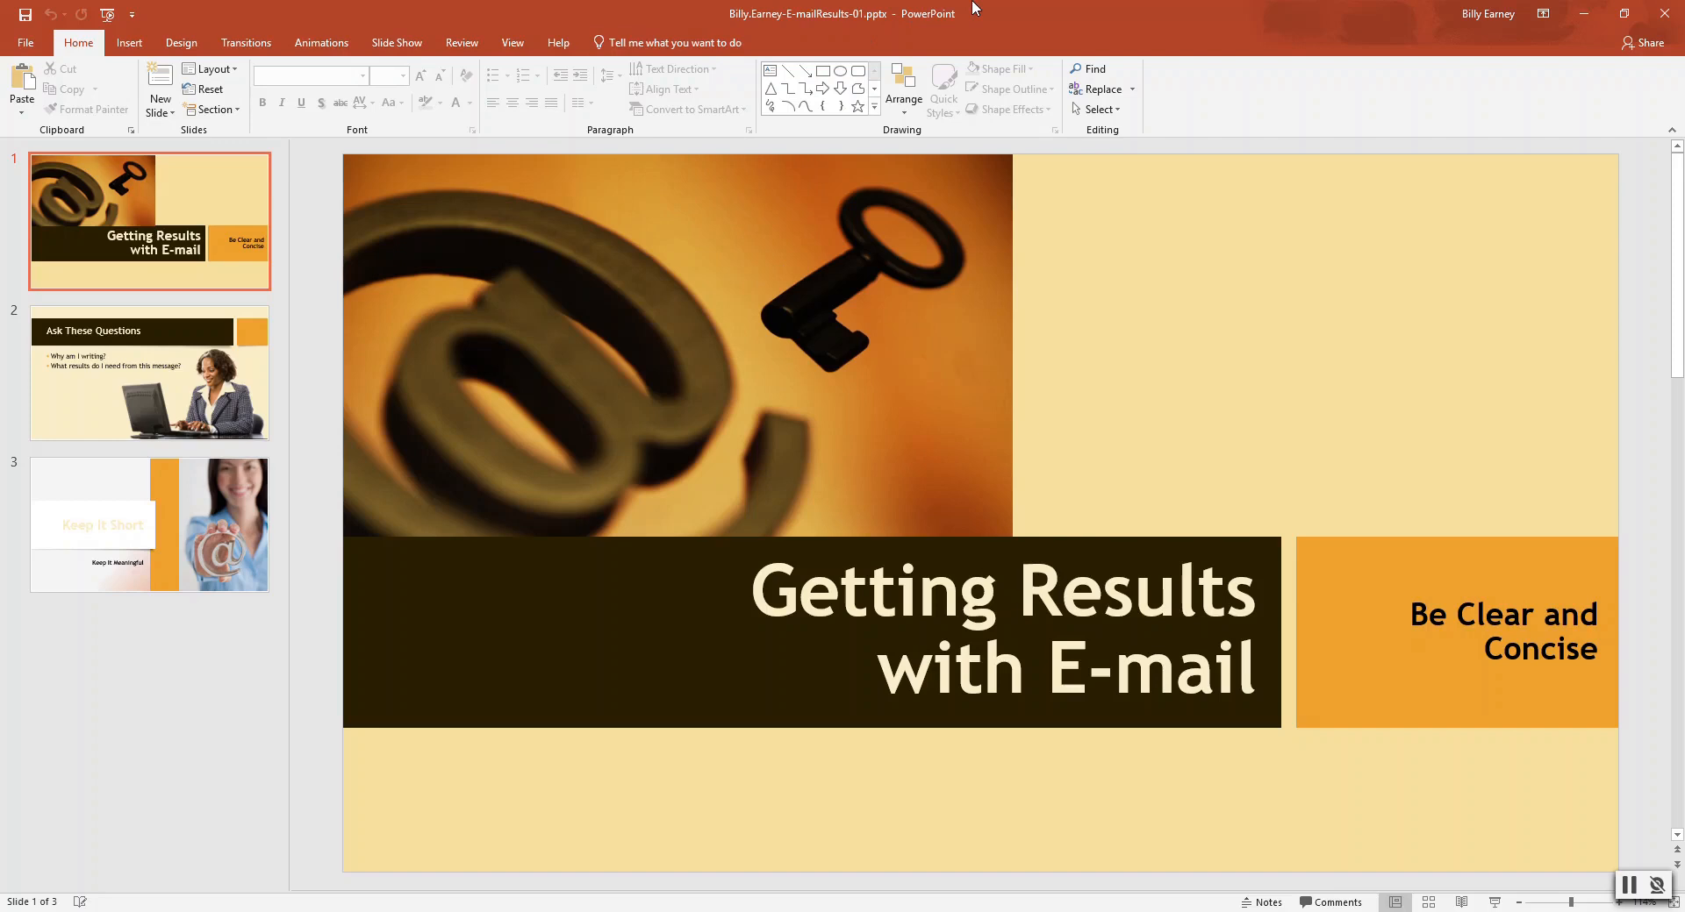
mouse_move(865, 244)
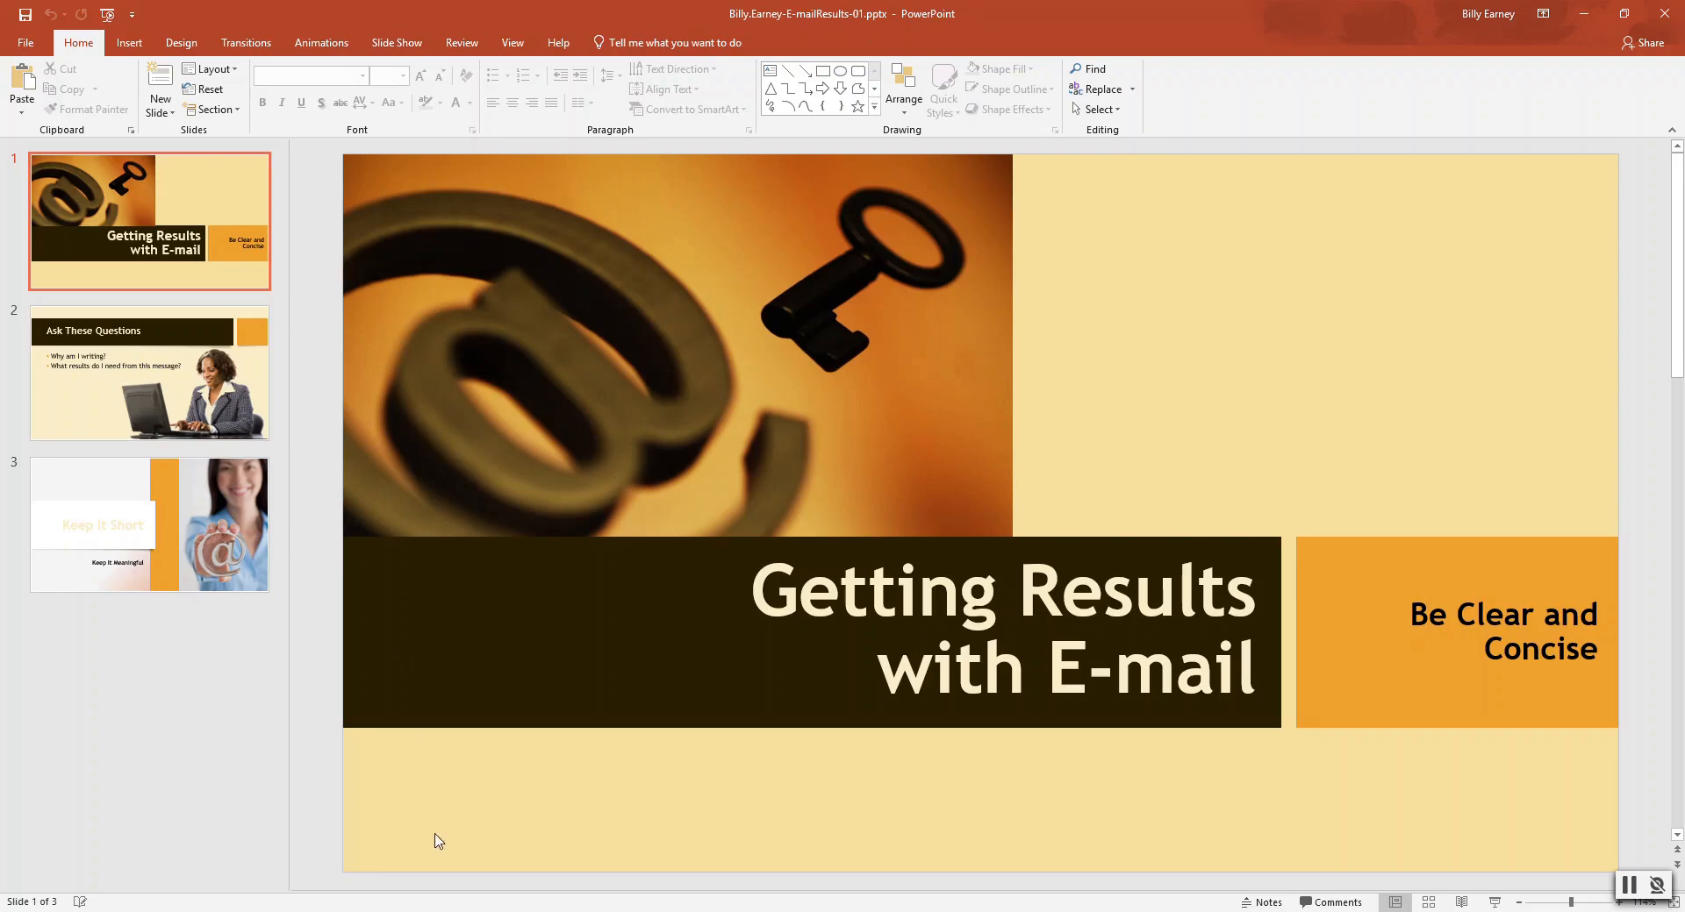
left_click(742, 14)
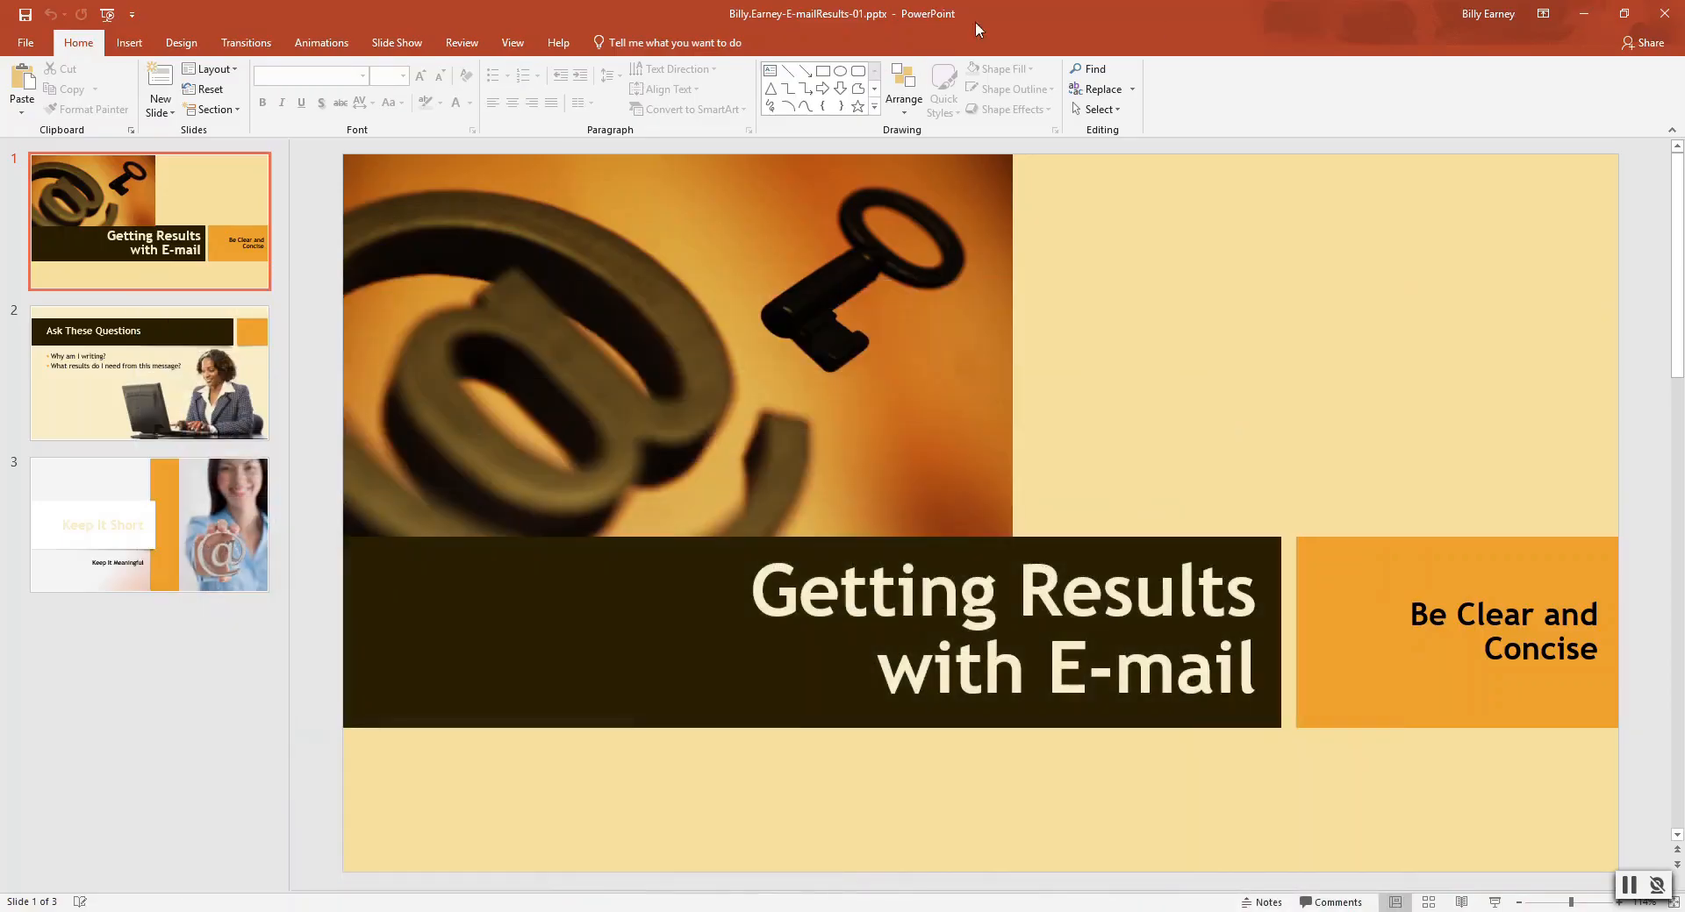
mouse_move(1038, 8)
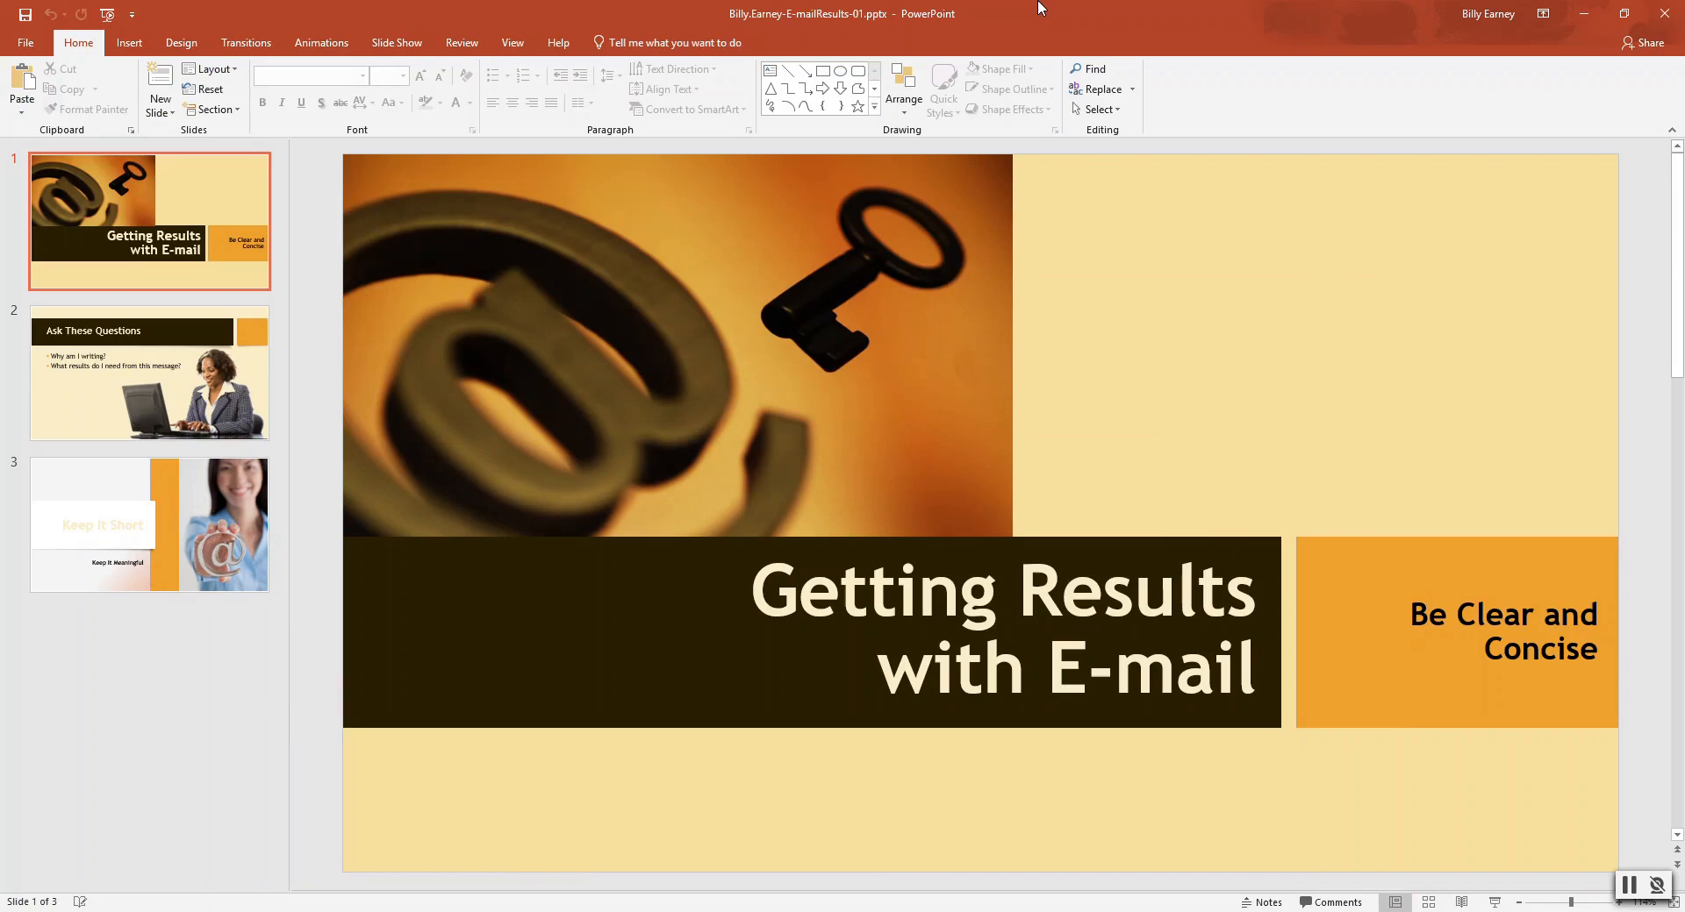
mouse_move(131, 400)
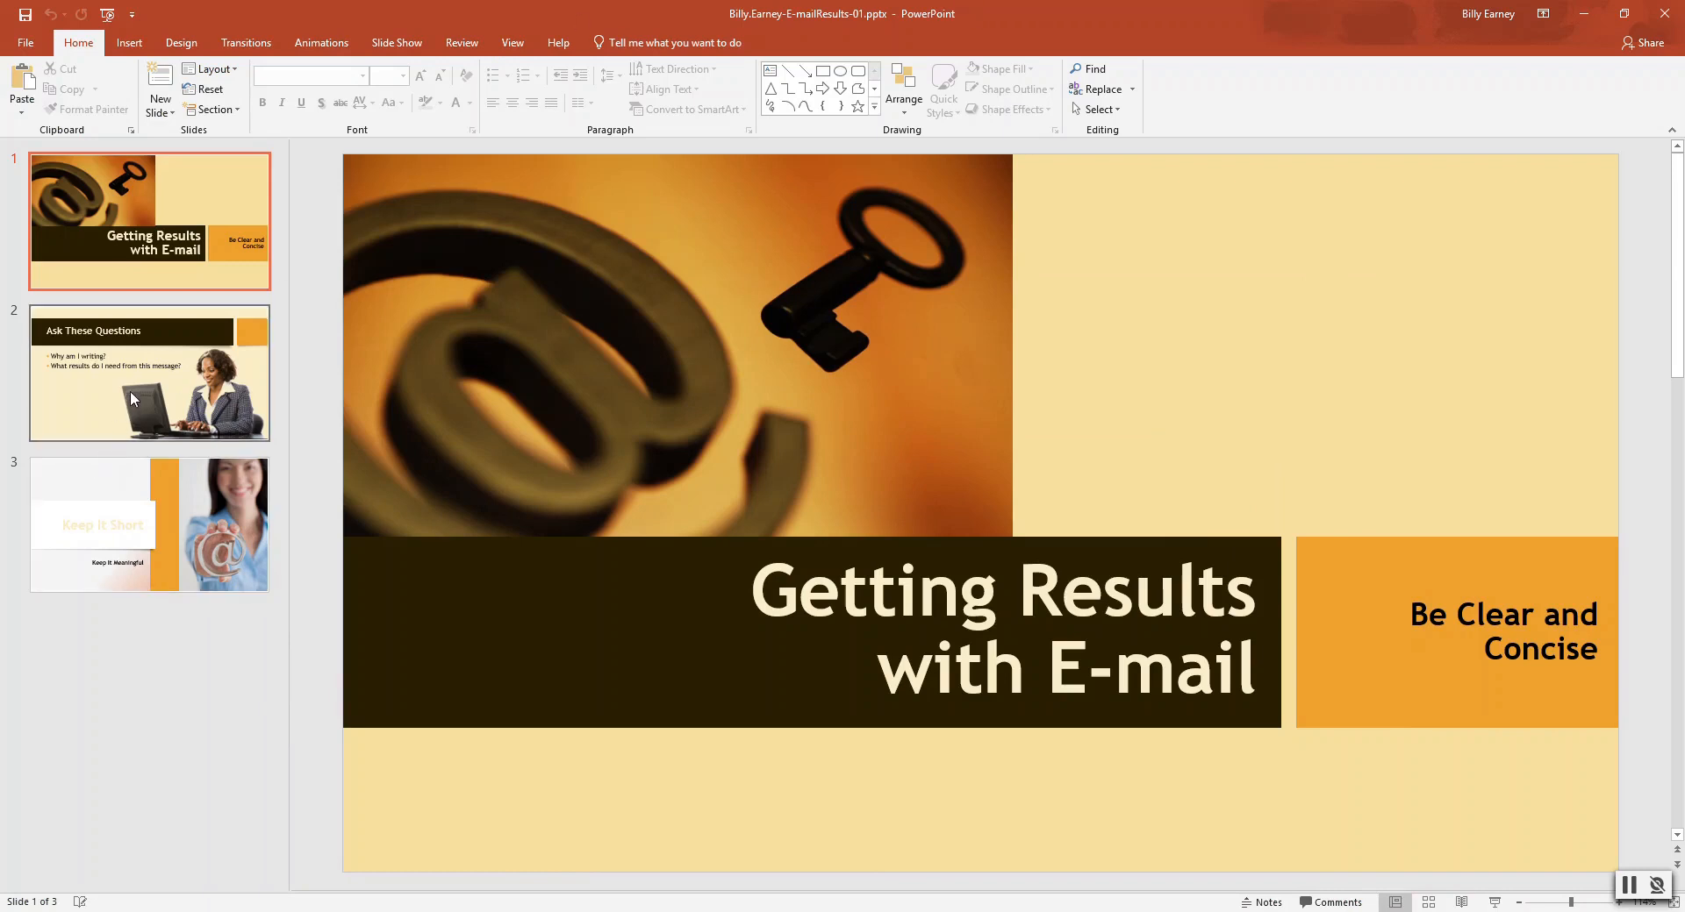
Step: Select the two question bullets on slide 2 and show the bullet style gallery
left_click(149, 372)
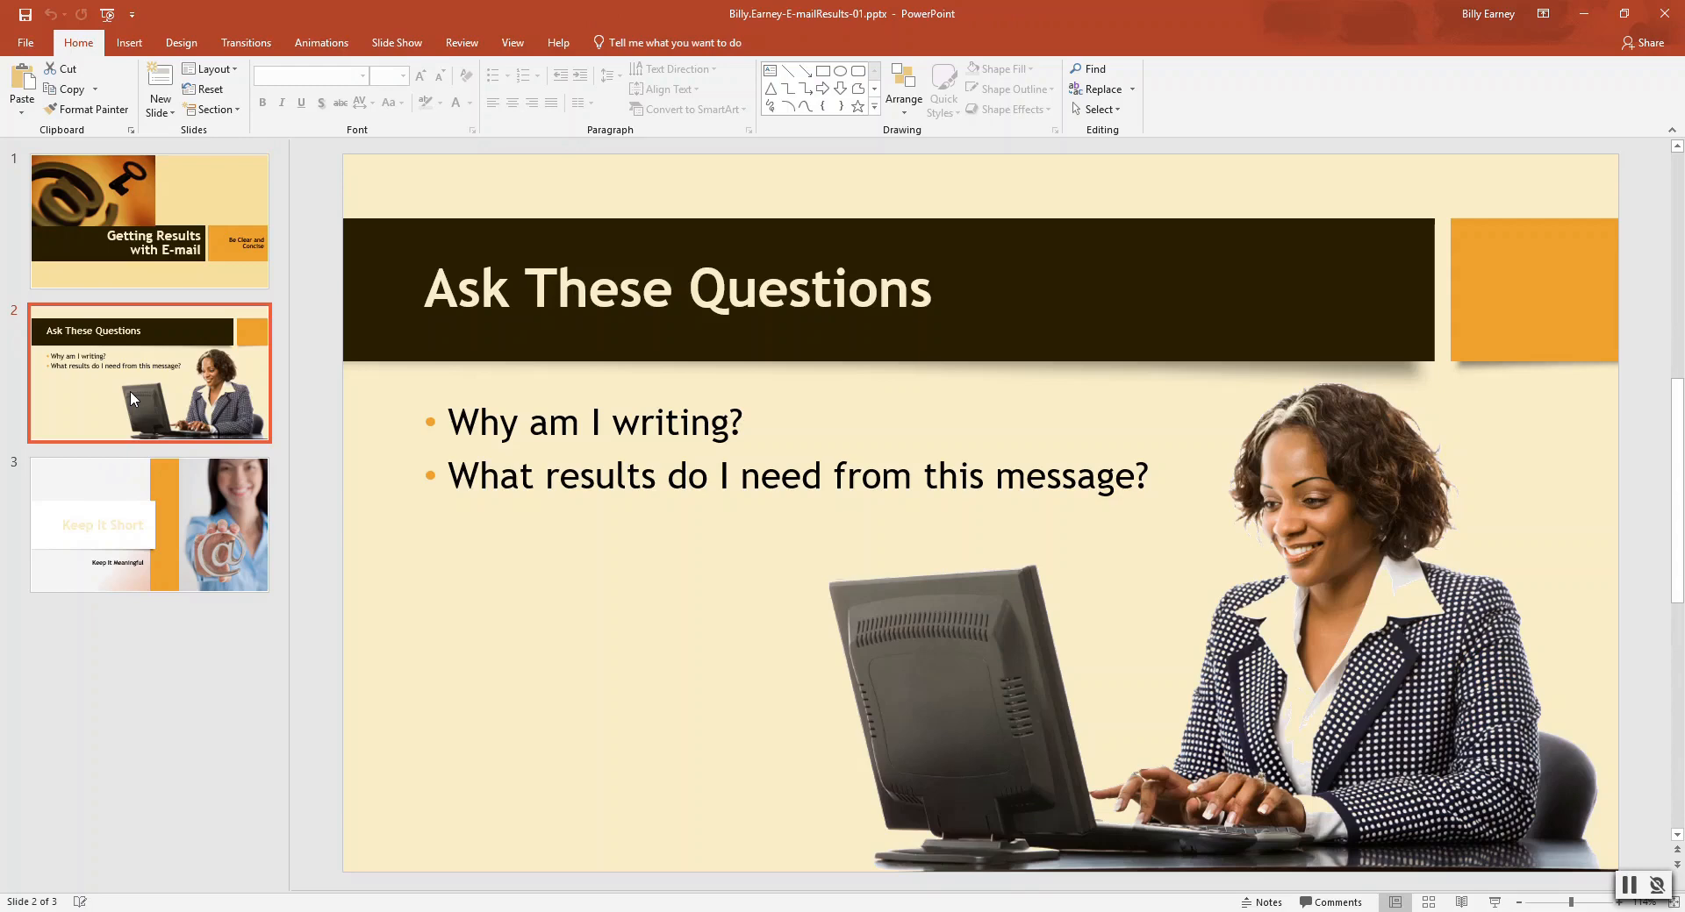
left_click(594, 422)
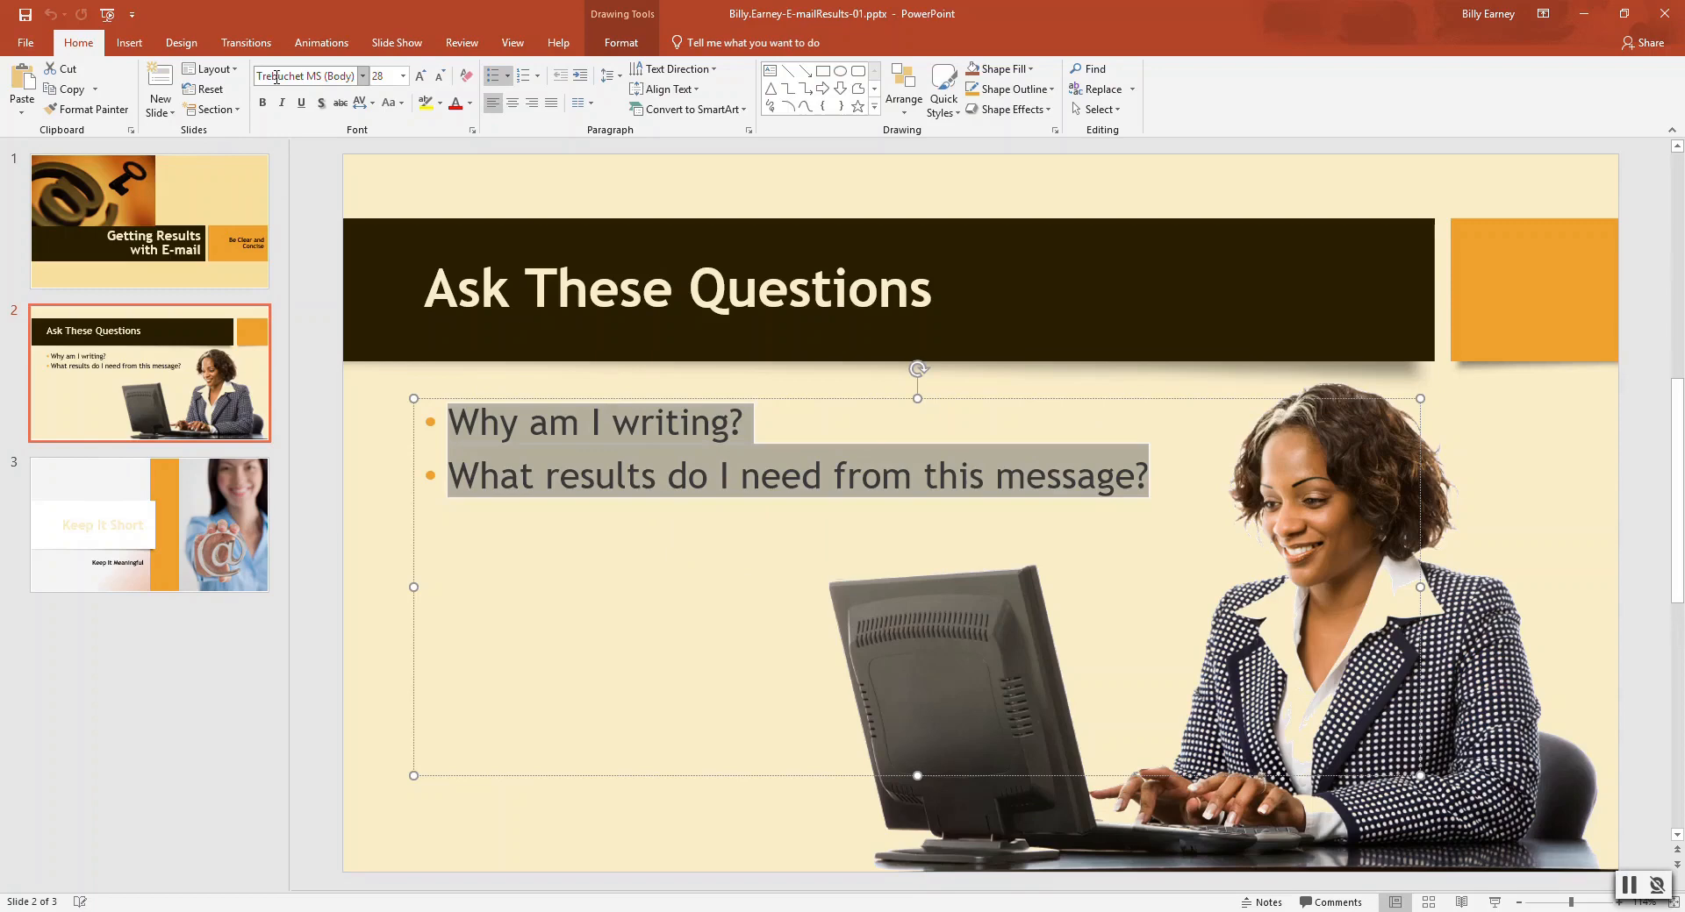
mouse_move(602, 99)
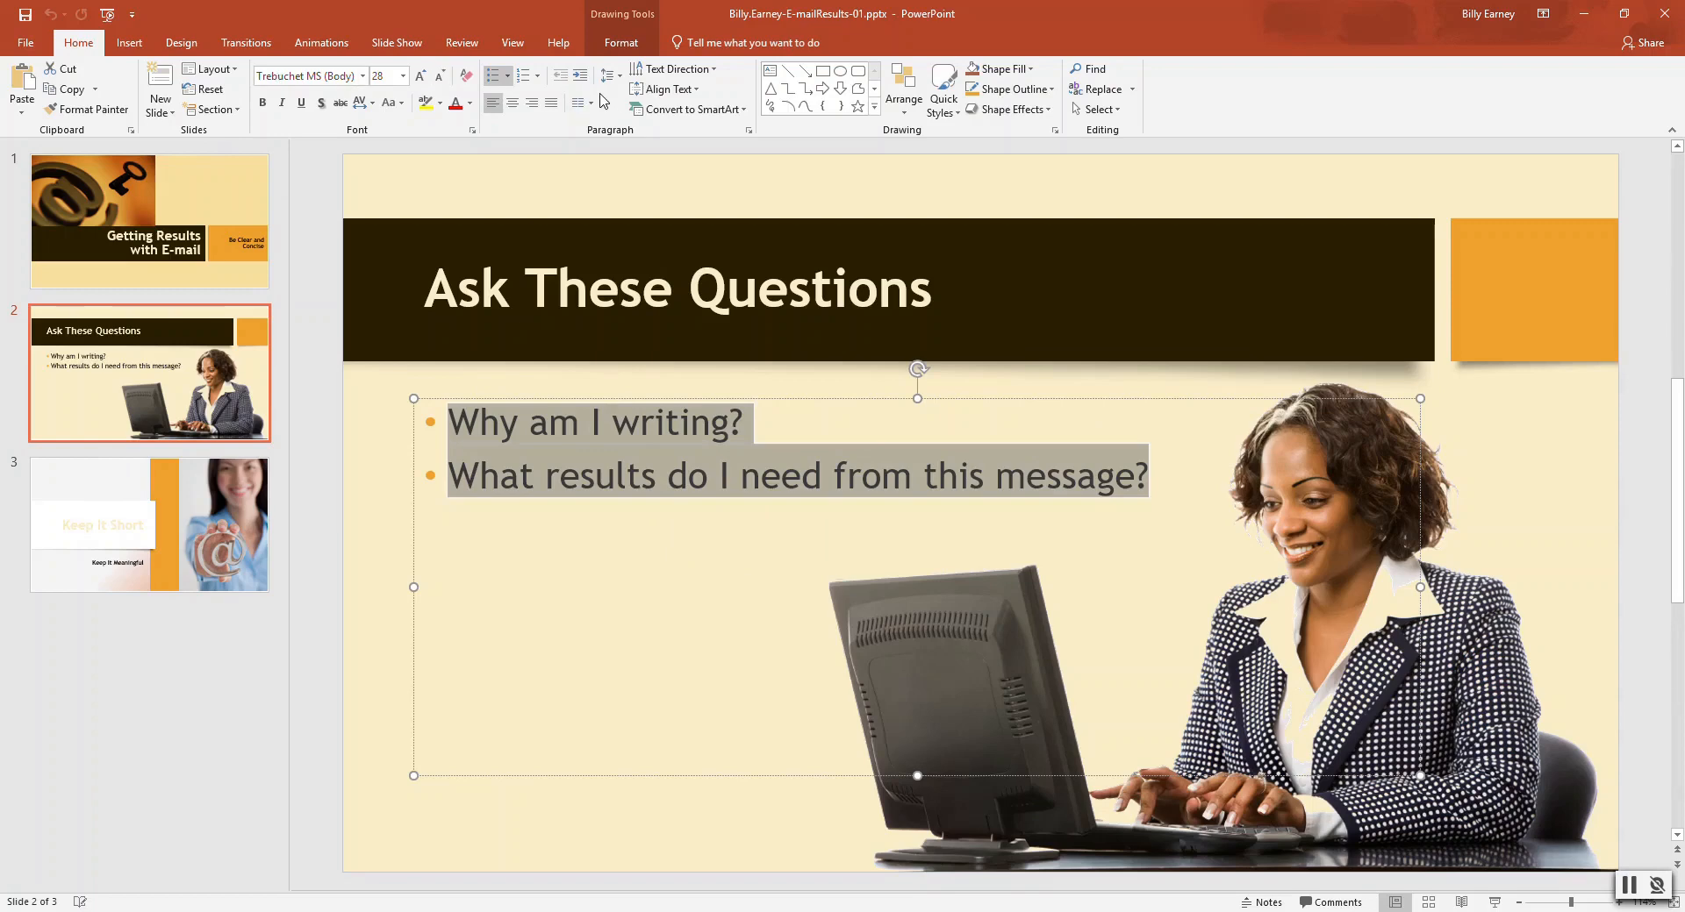
left_click(499, 75)
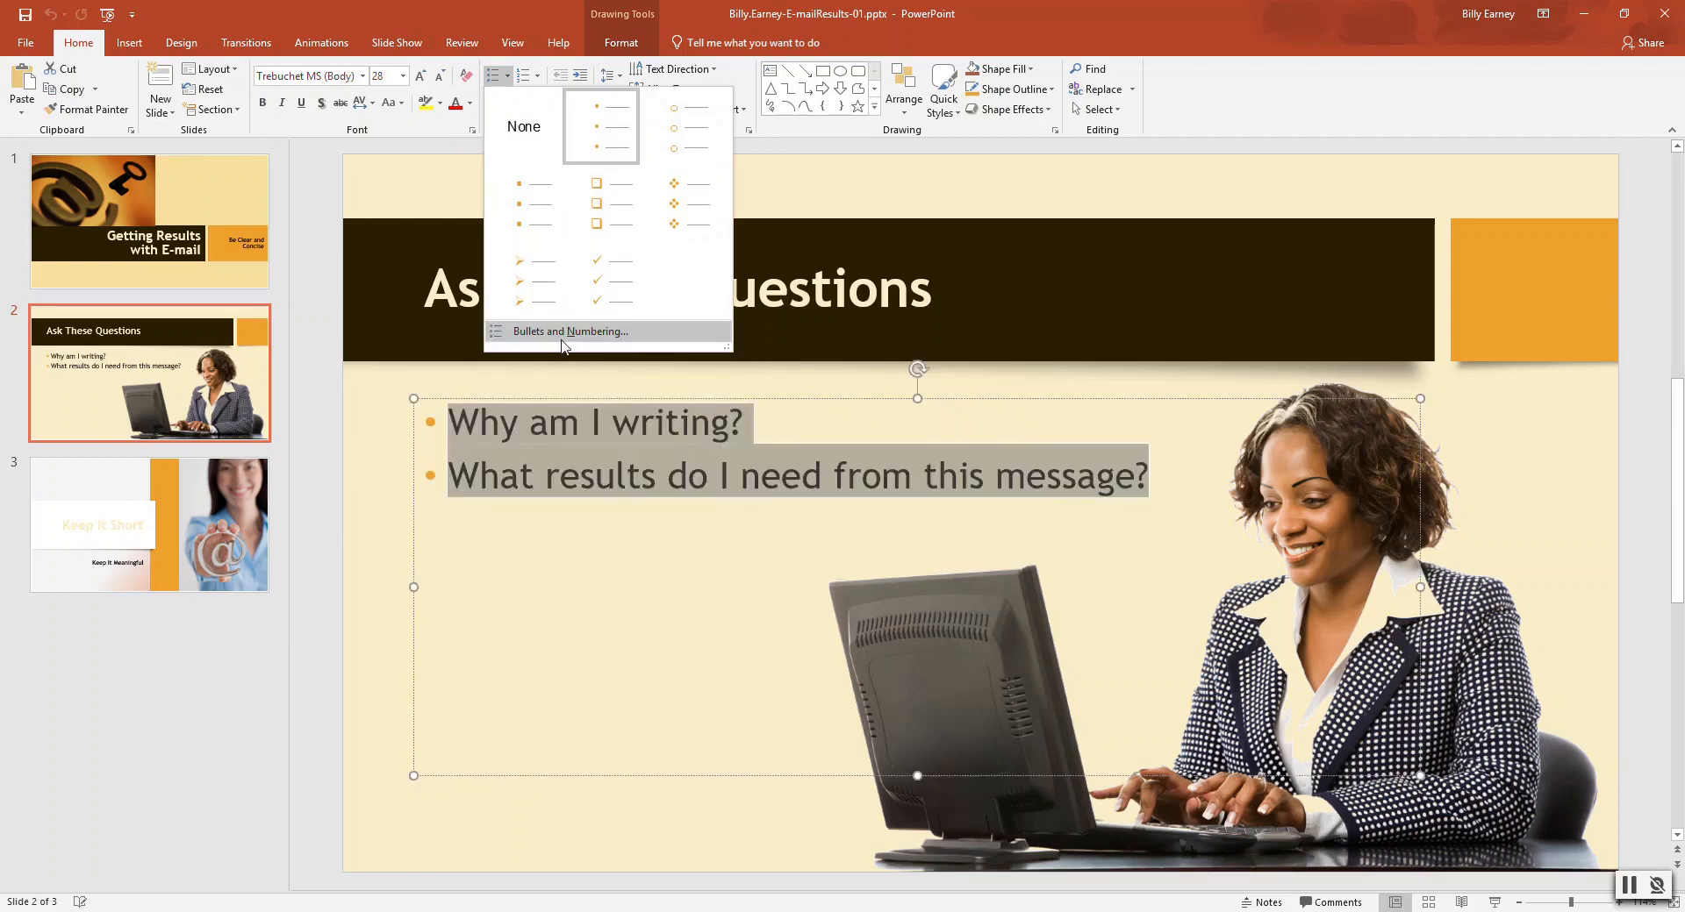
Step: In Bullets and Numbering, set bullet size to 80% of text and an orange colour
left_click(566, 331)
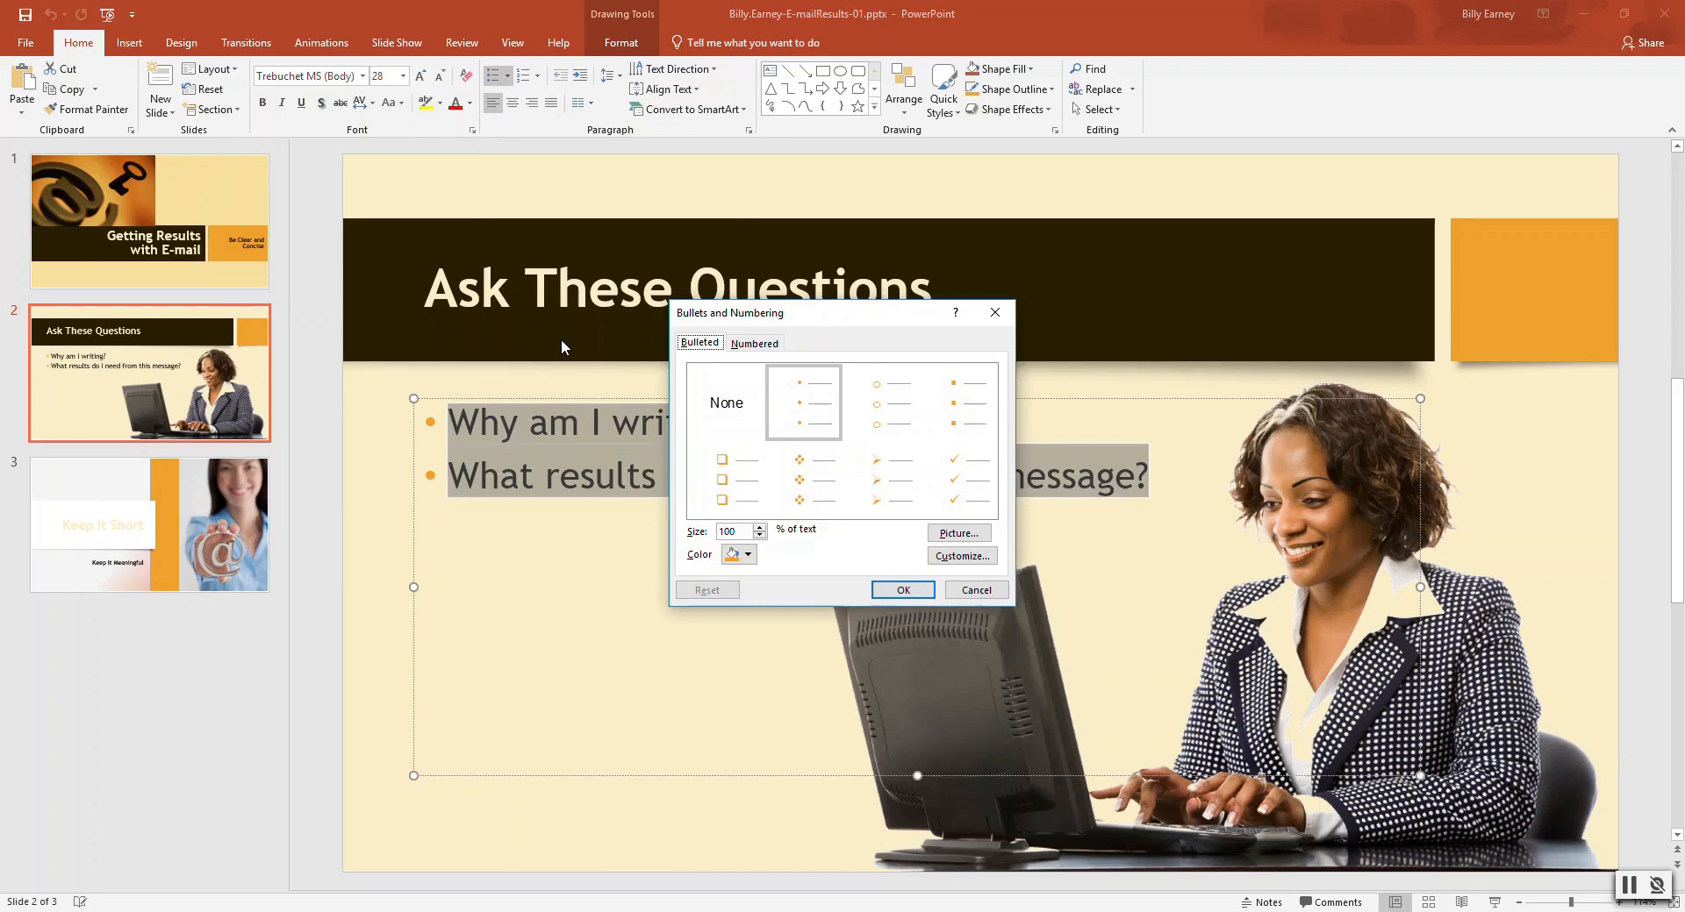
mouse_move(761, 539)
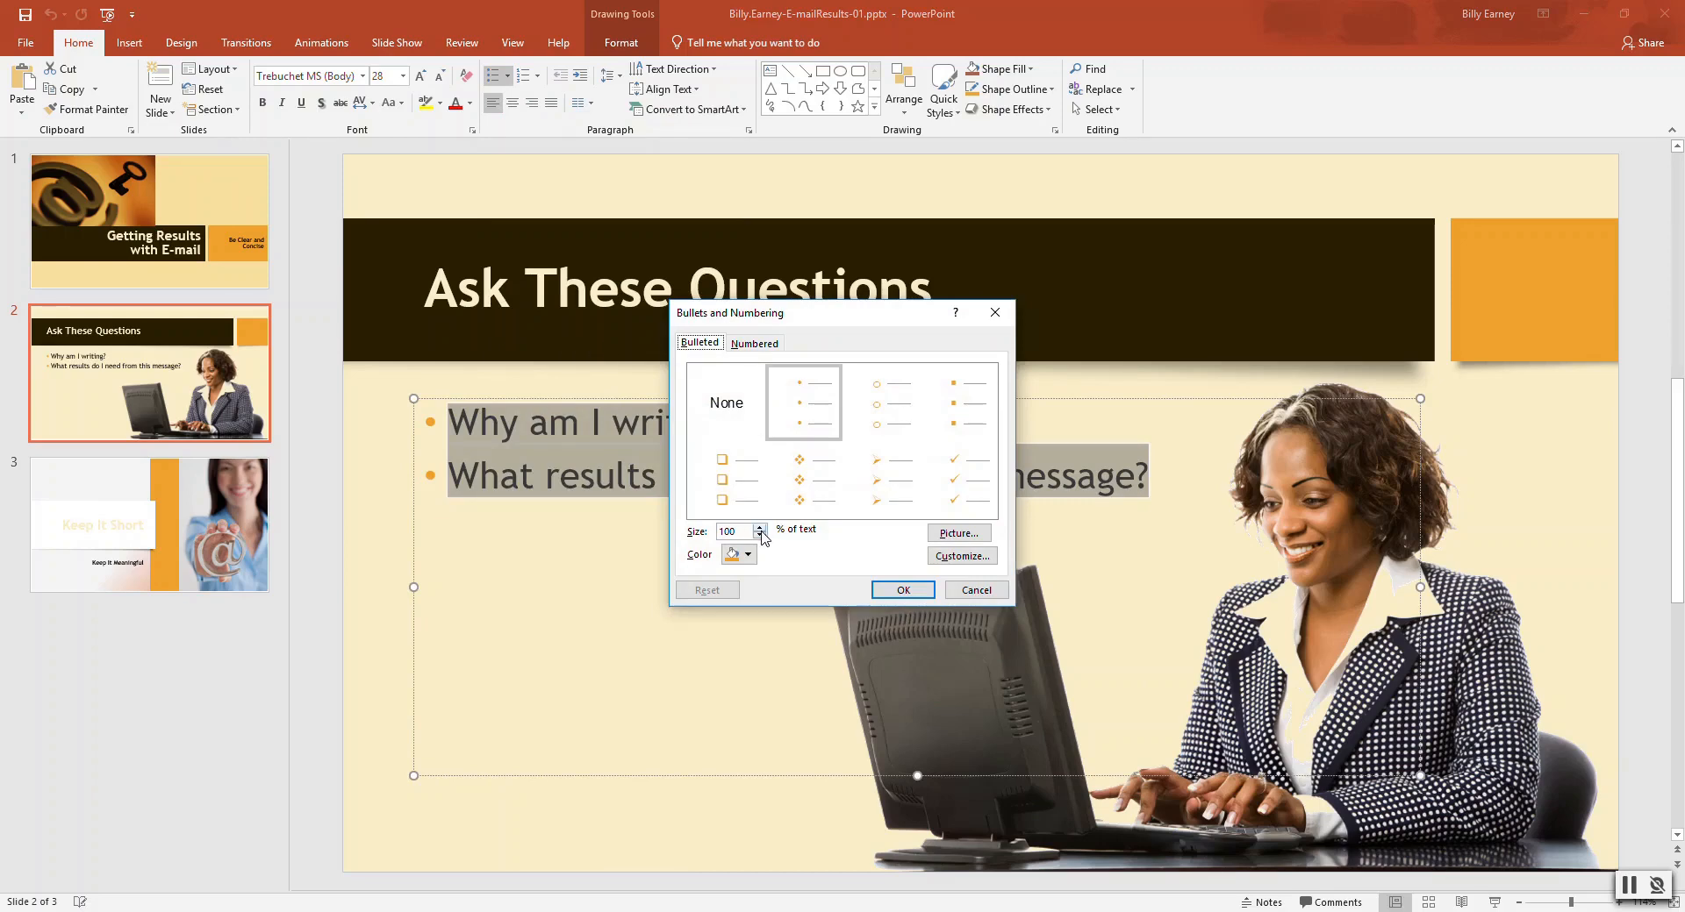
left_click(760, 527)
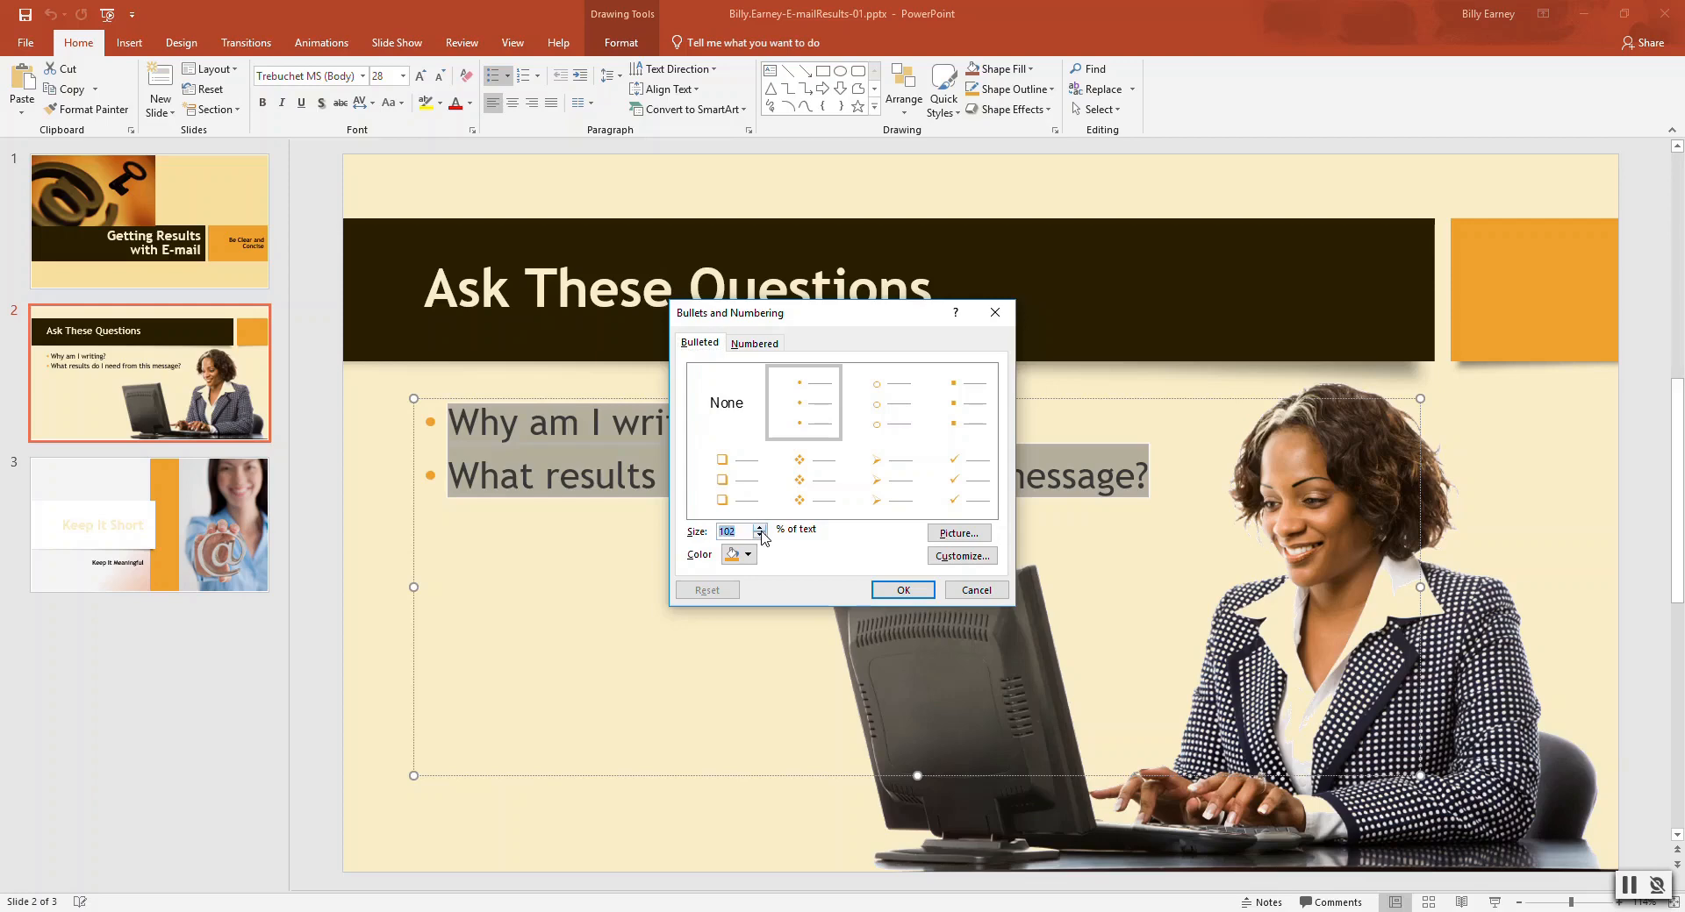
left_click(758, 527)
type("80")
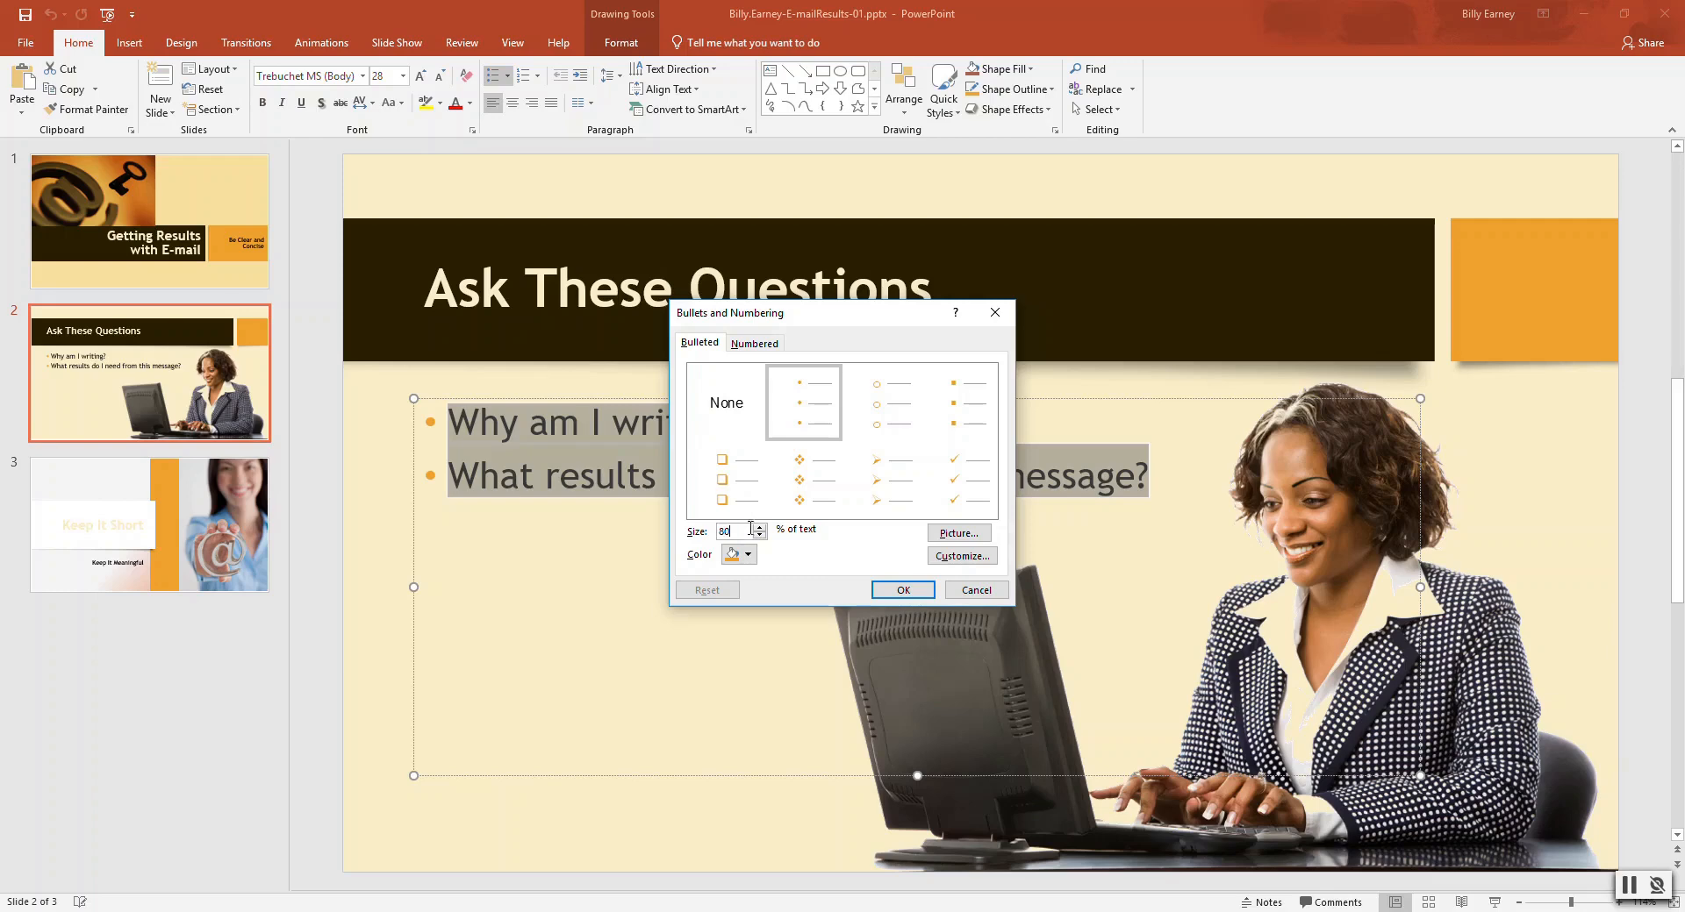
left_click(748, 554)
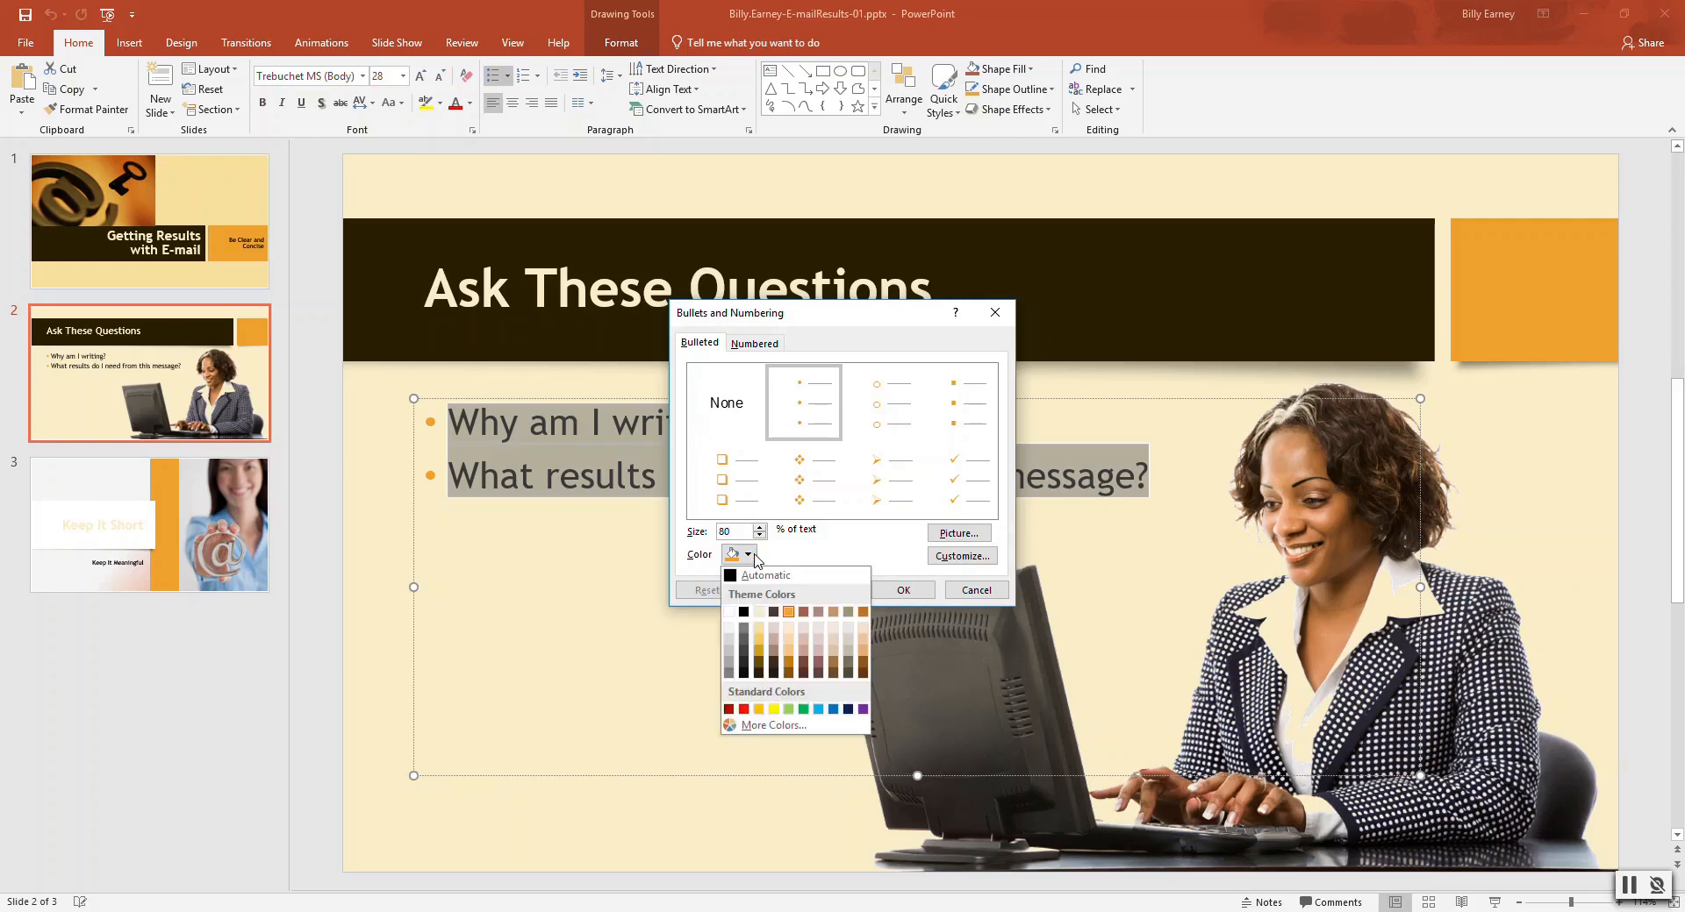
mouse_move(787, 612)
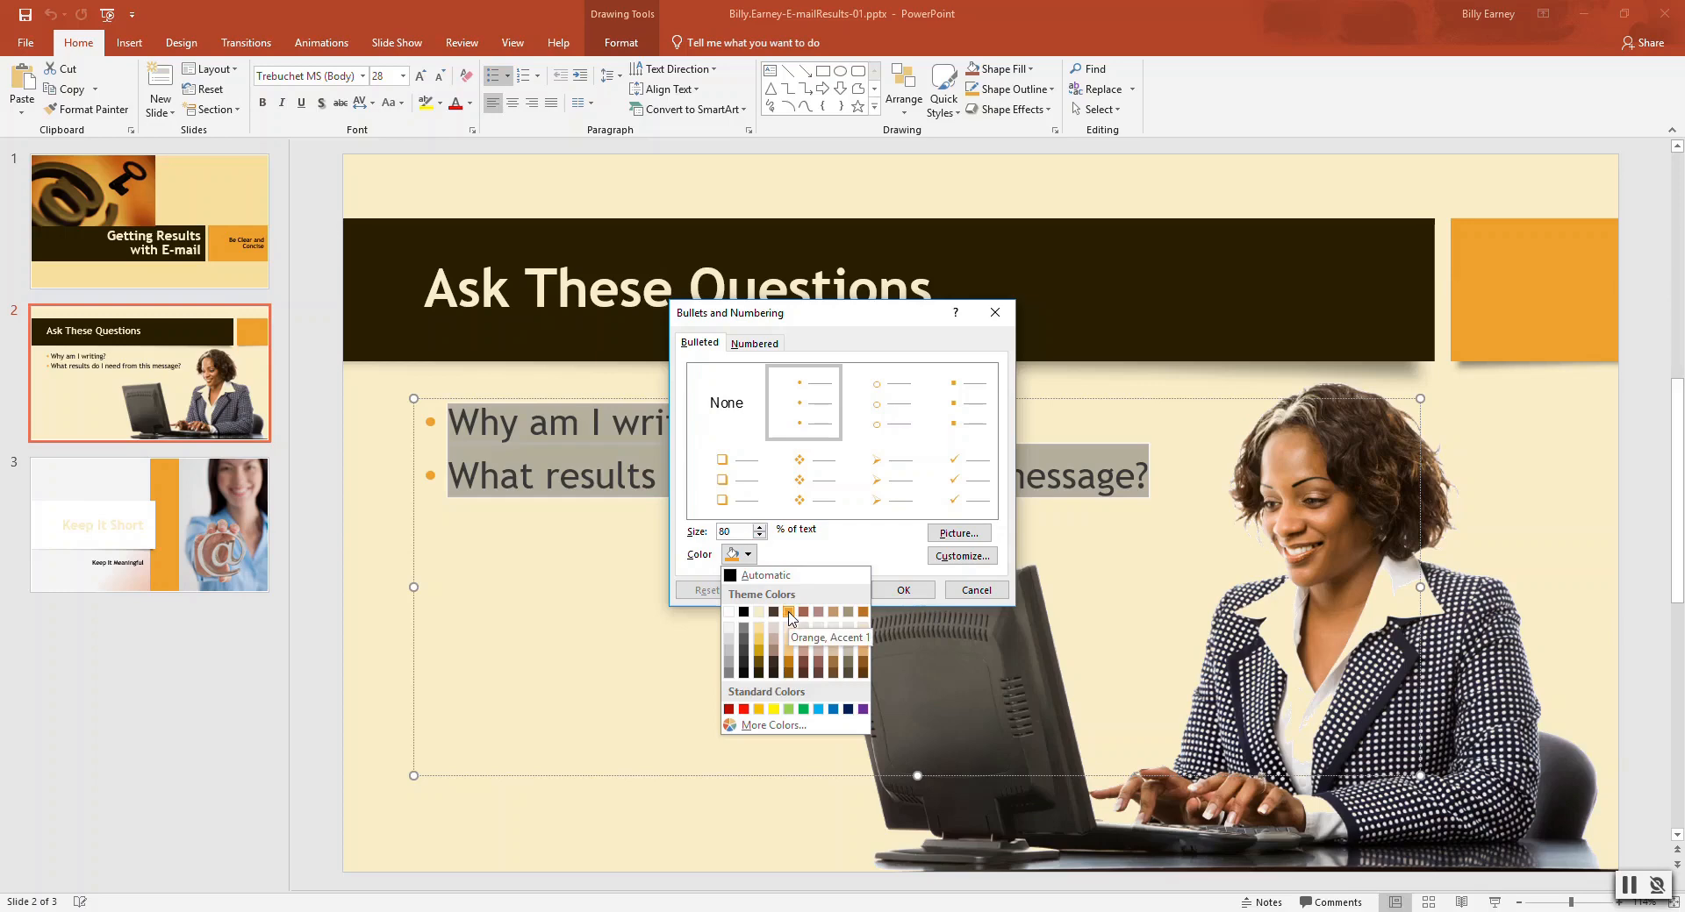
mouse_move(788, 654)
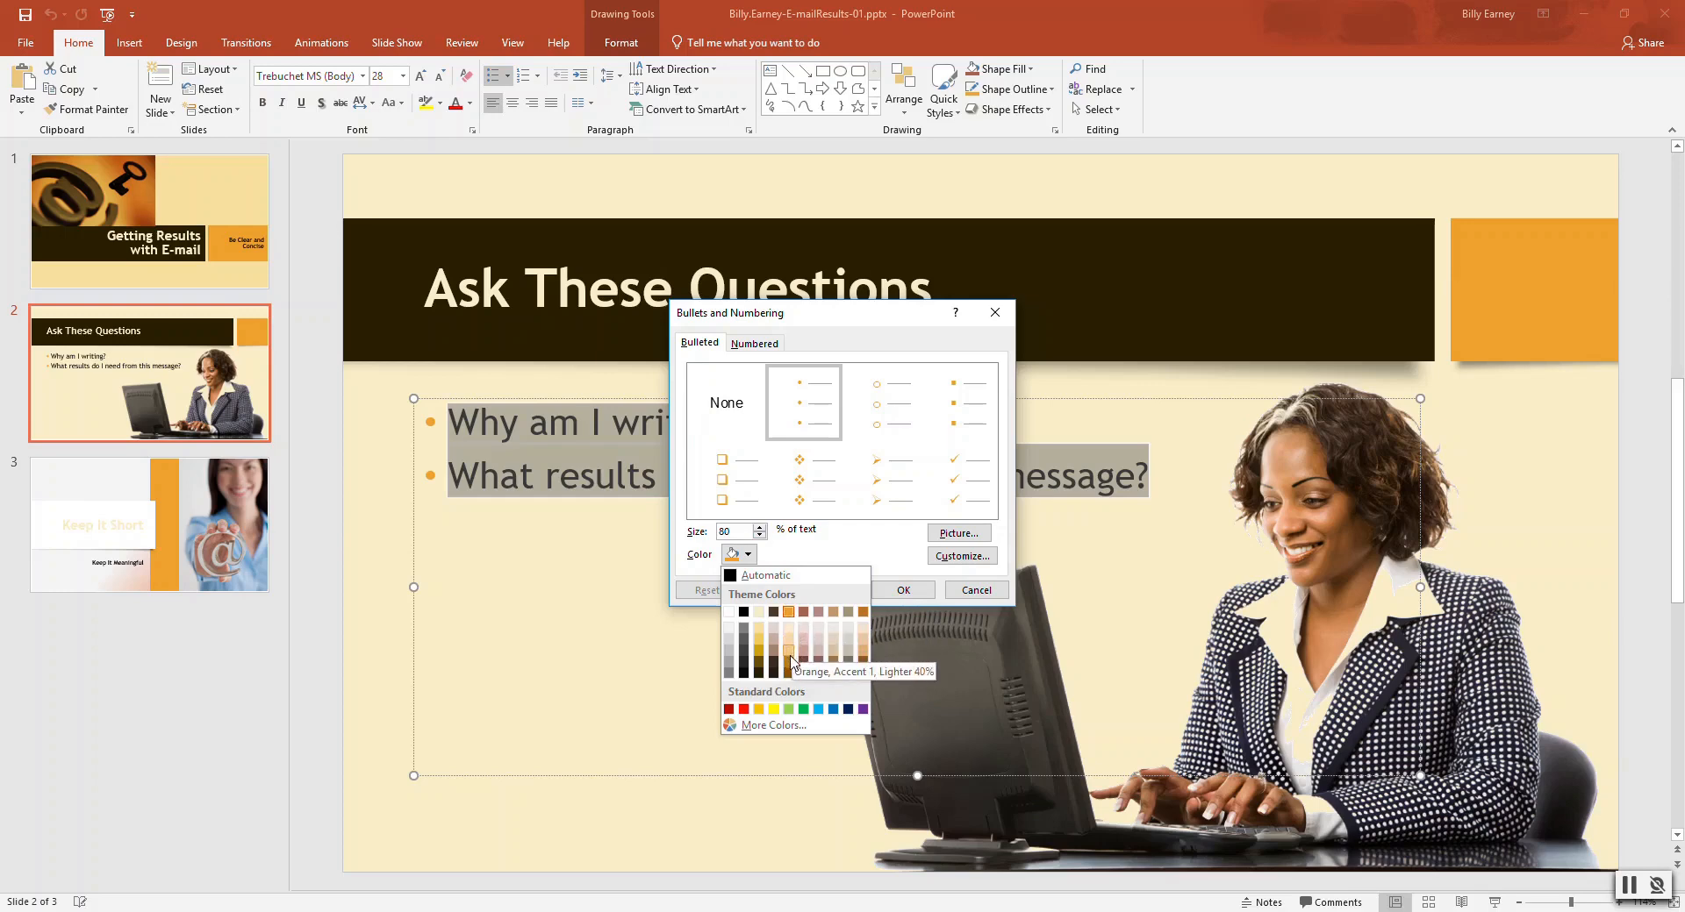
mouse_move(863, 612)
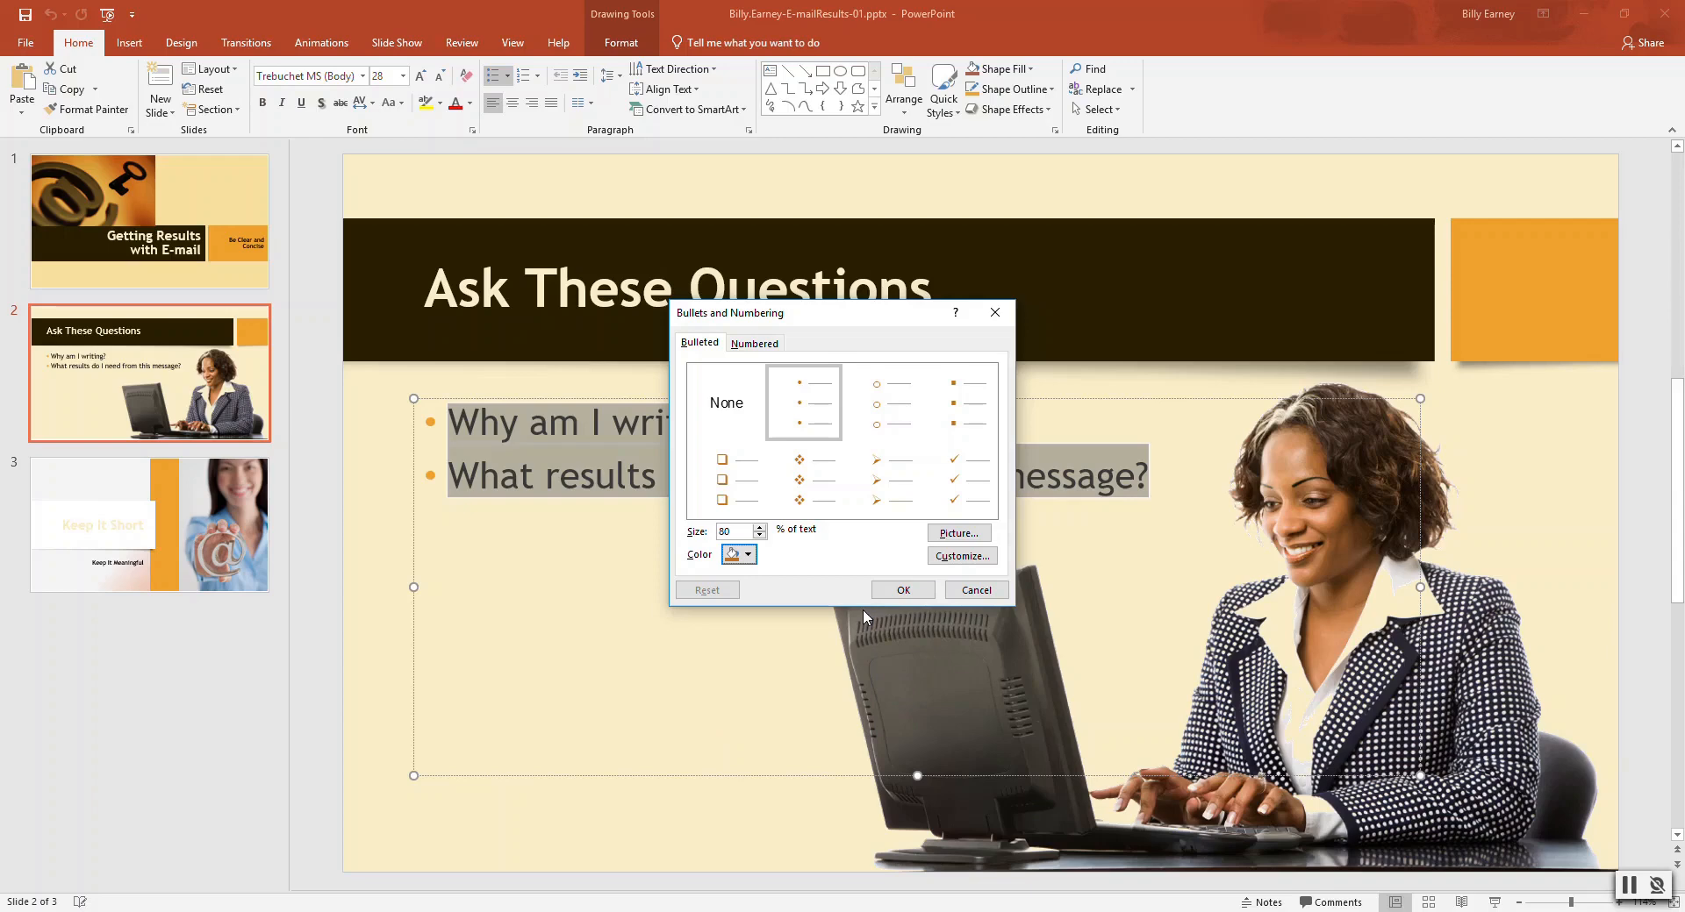
Step: Choose the Wingdings 3 right-pointing arrow symbol as the custom bullet
left_click(959, 555)
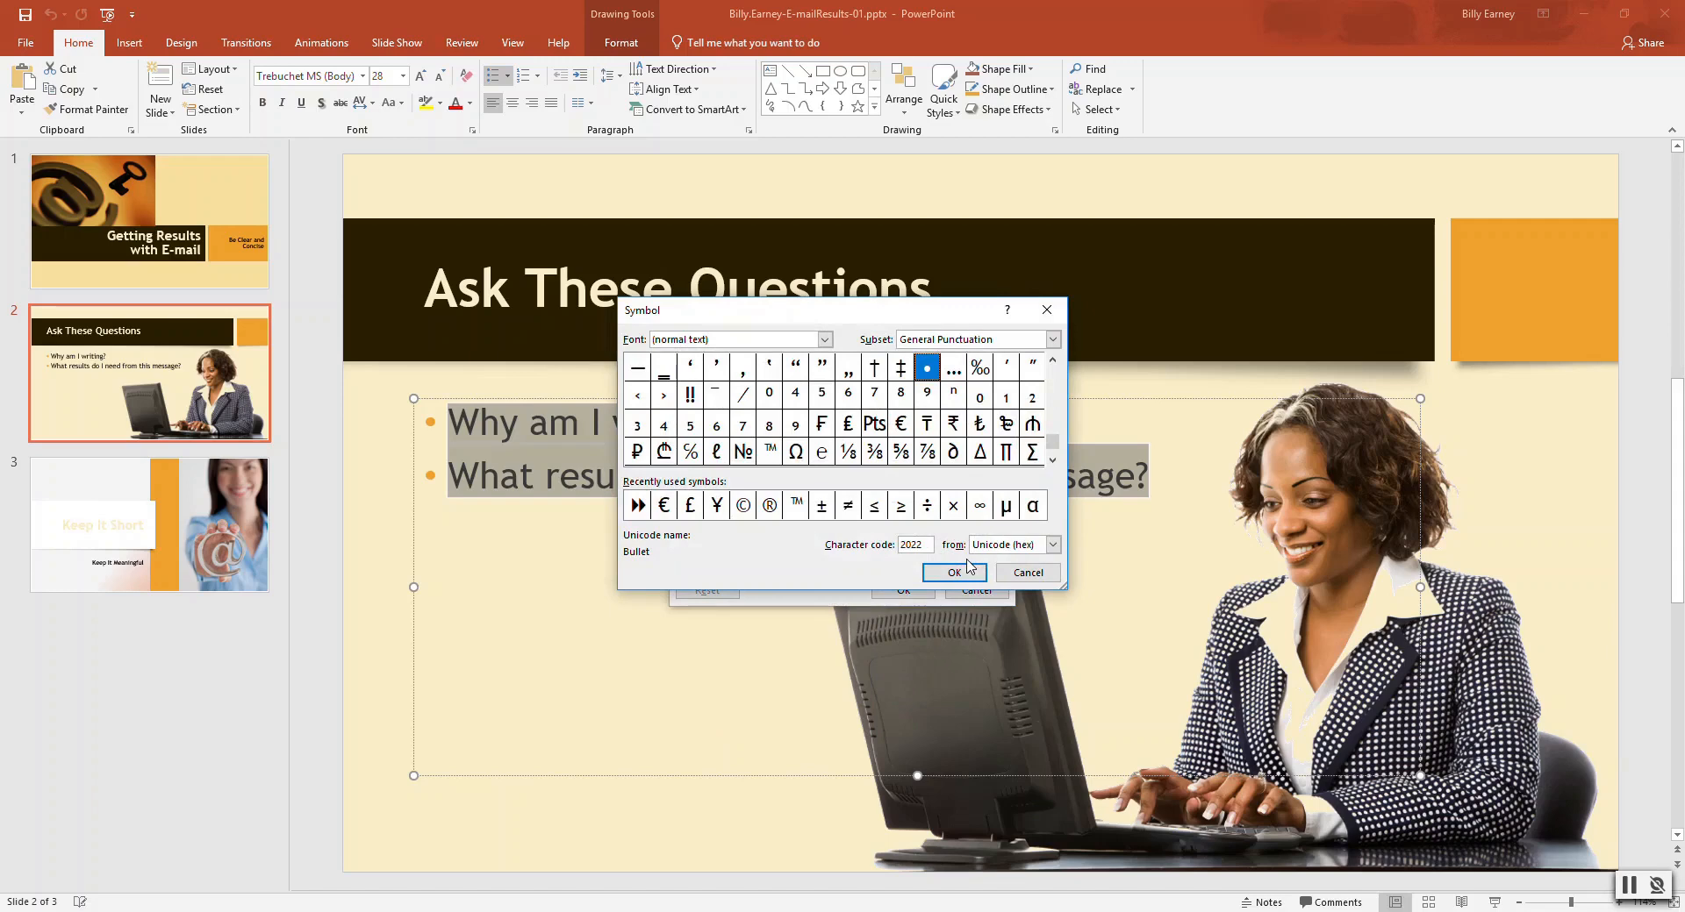
mouse_move(811, 367)
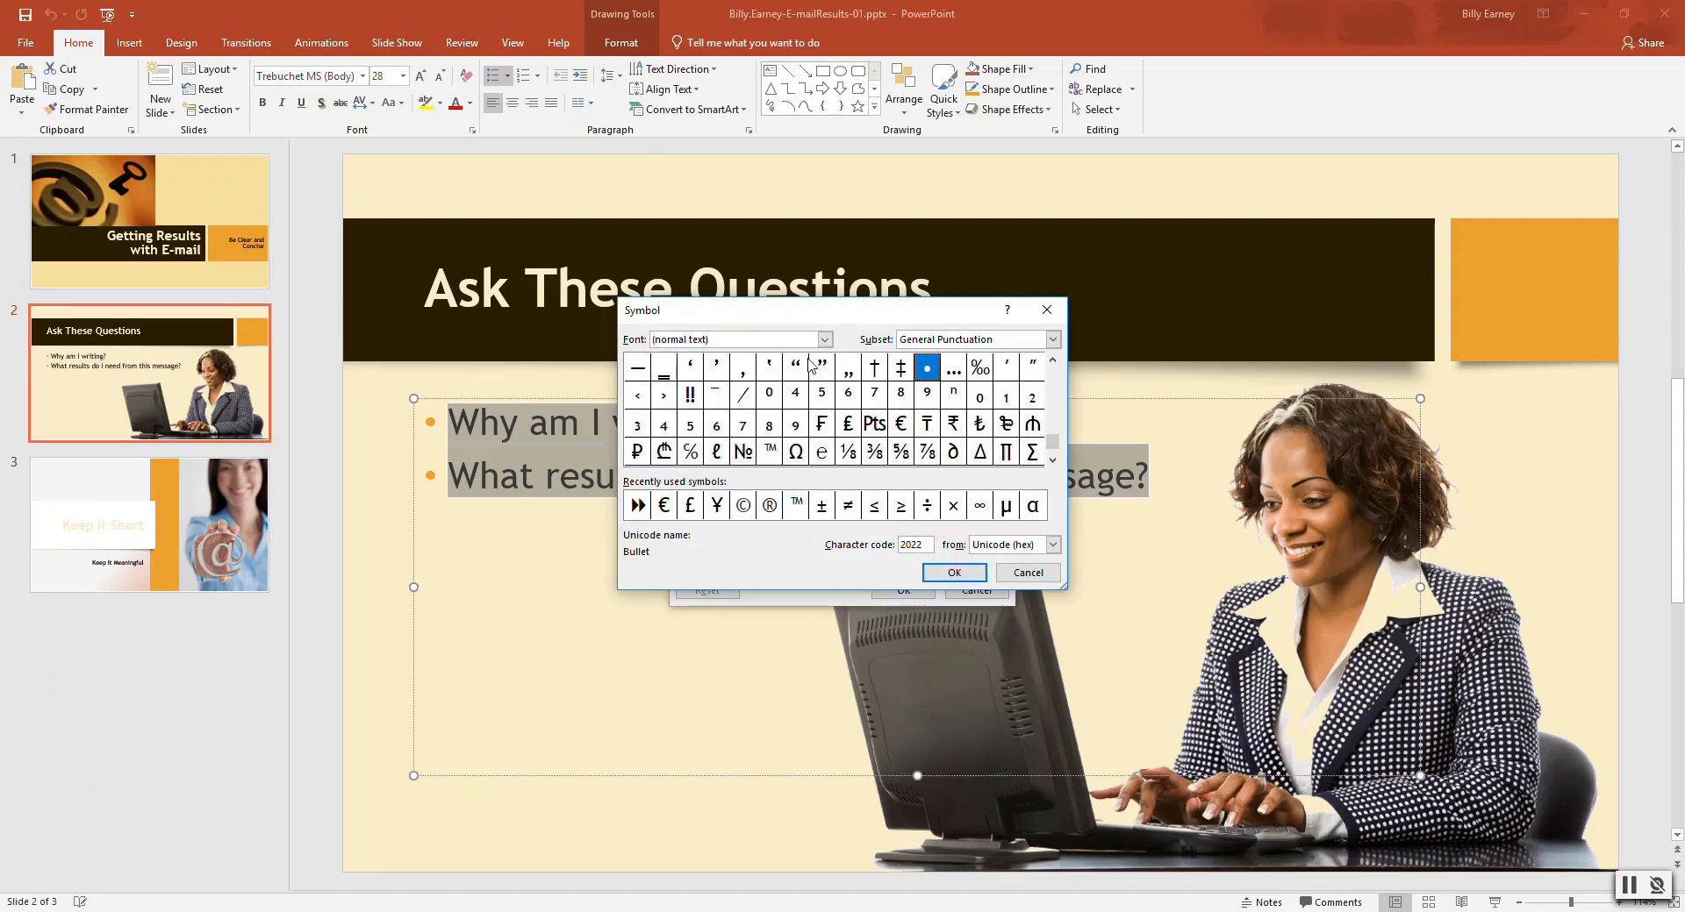
left_click(823, 339)
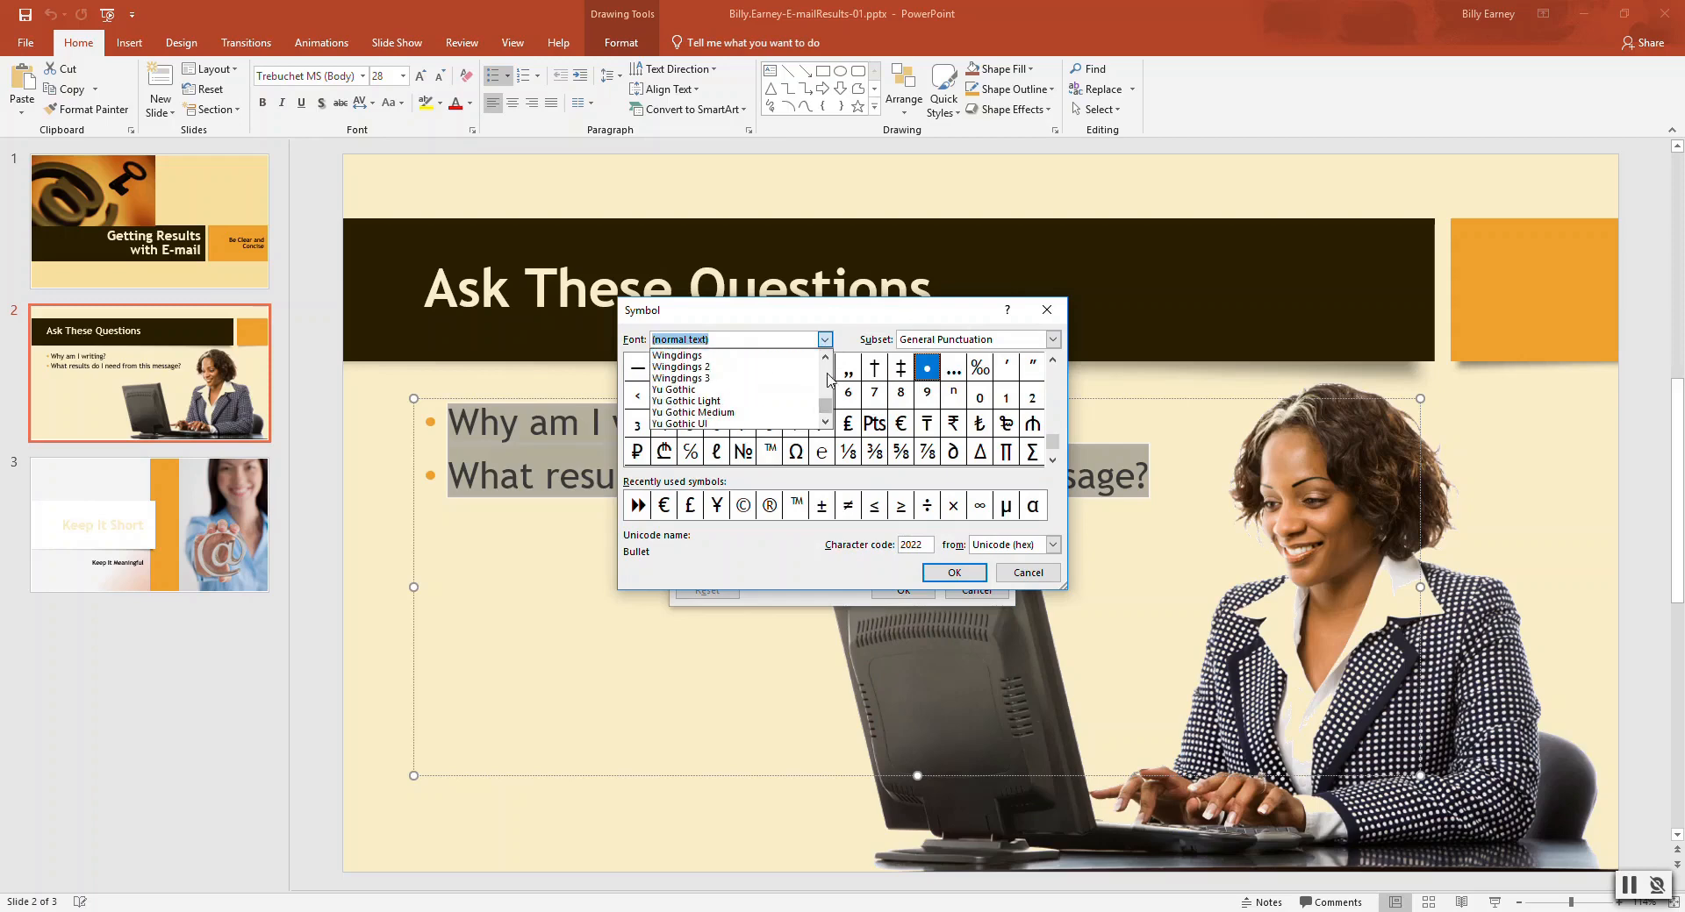
left_click(683, 378)
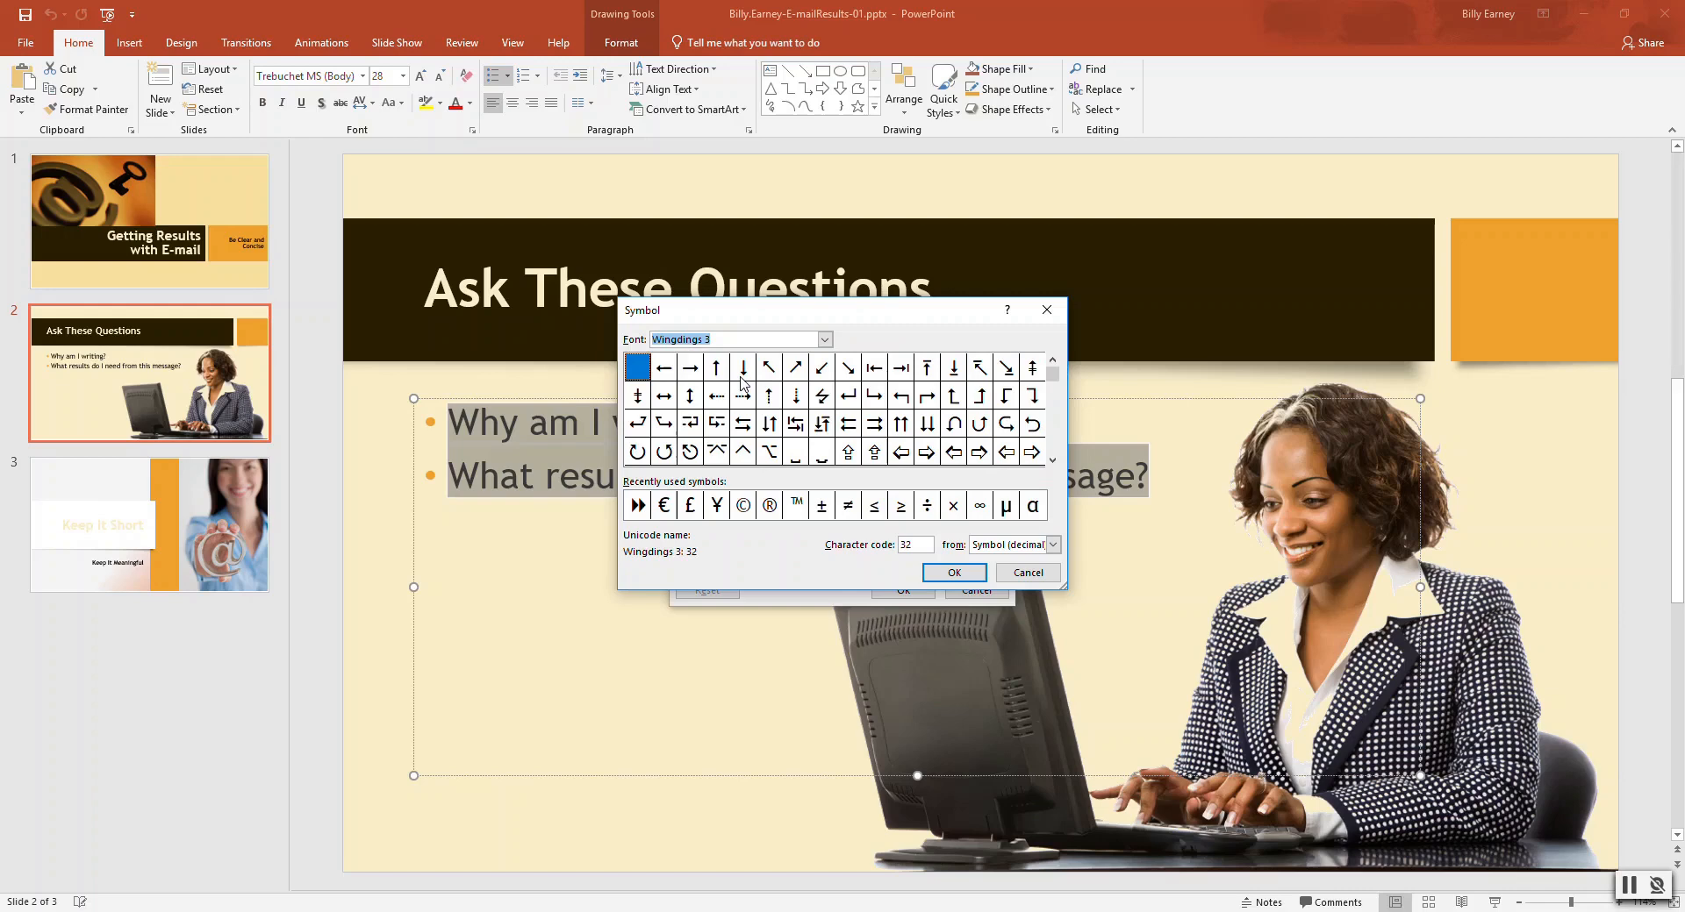
mouse_move(790, 376)
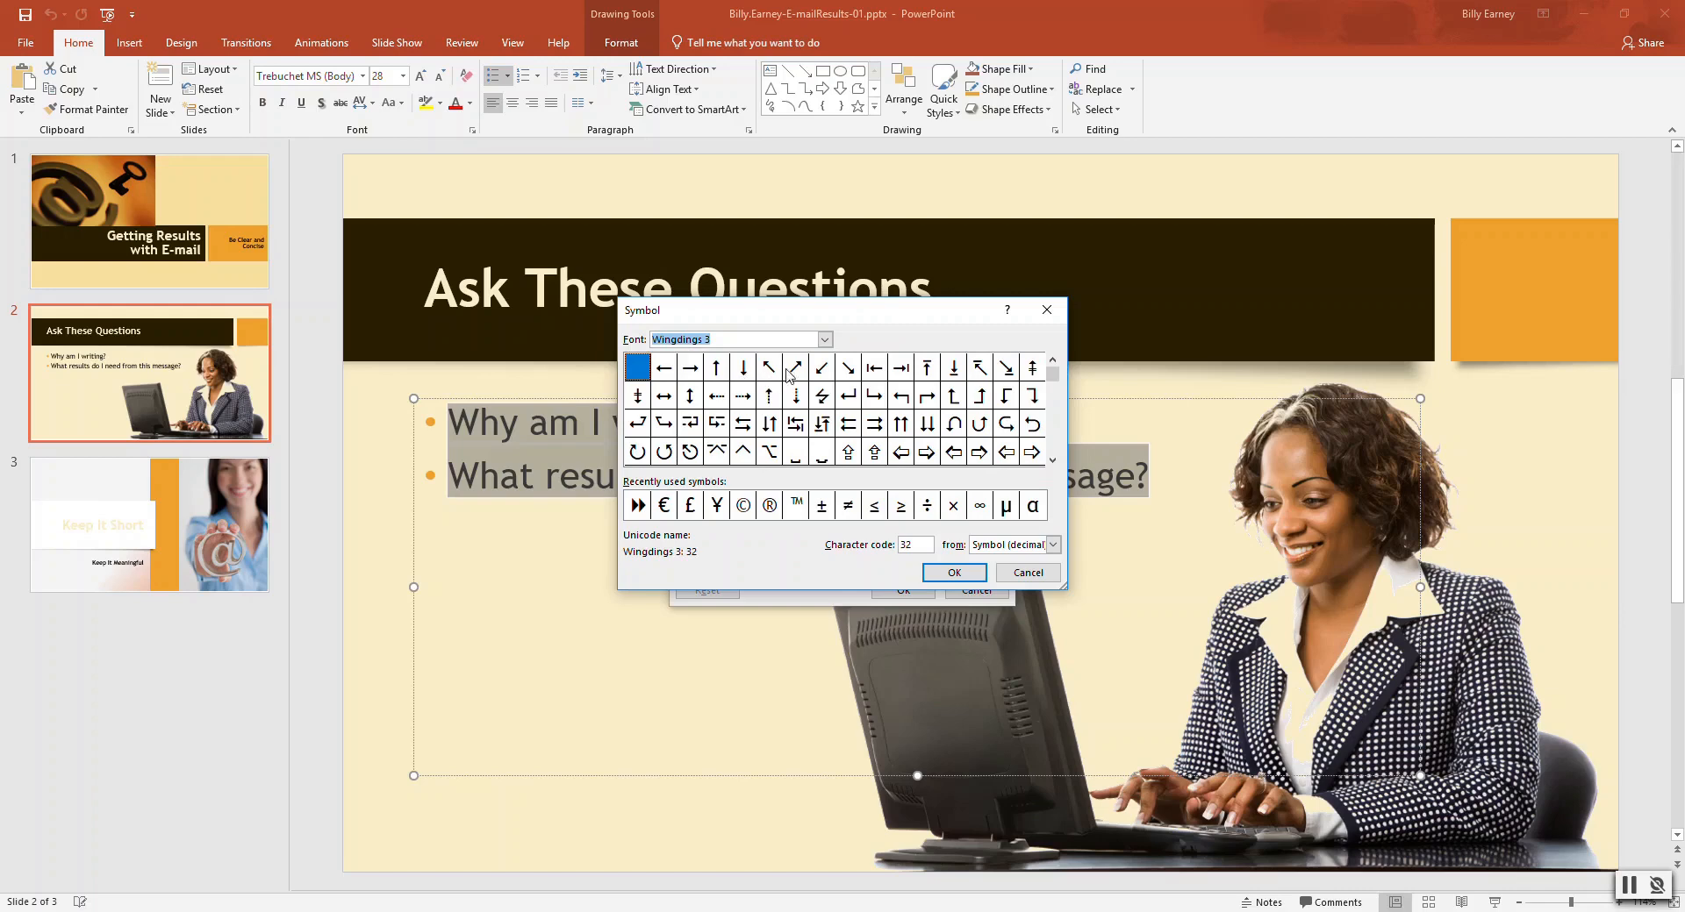
left_click(690, 367)
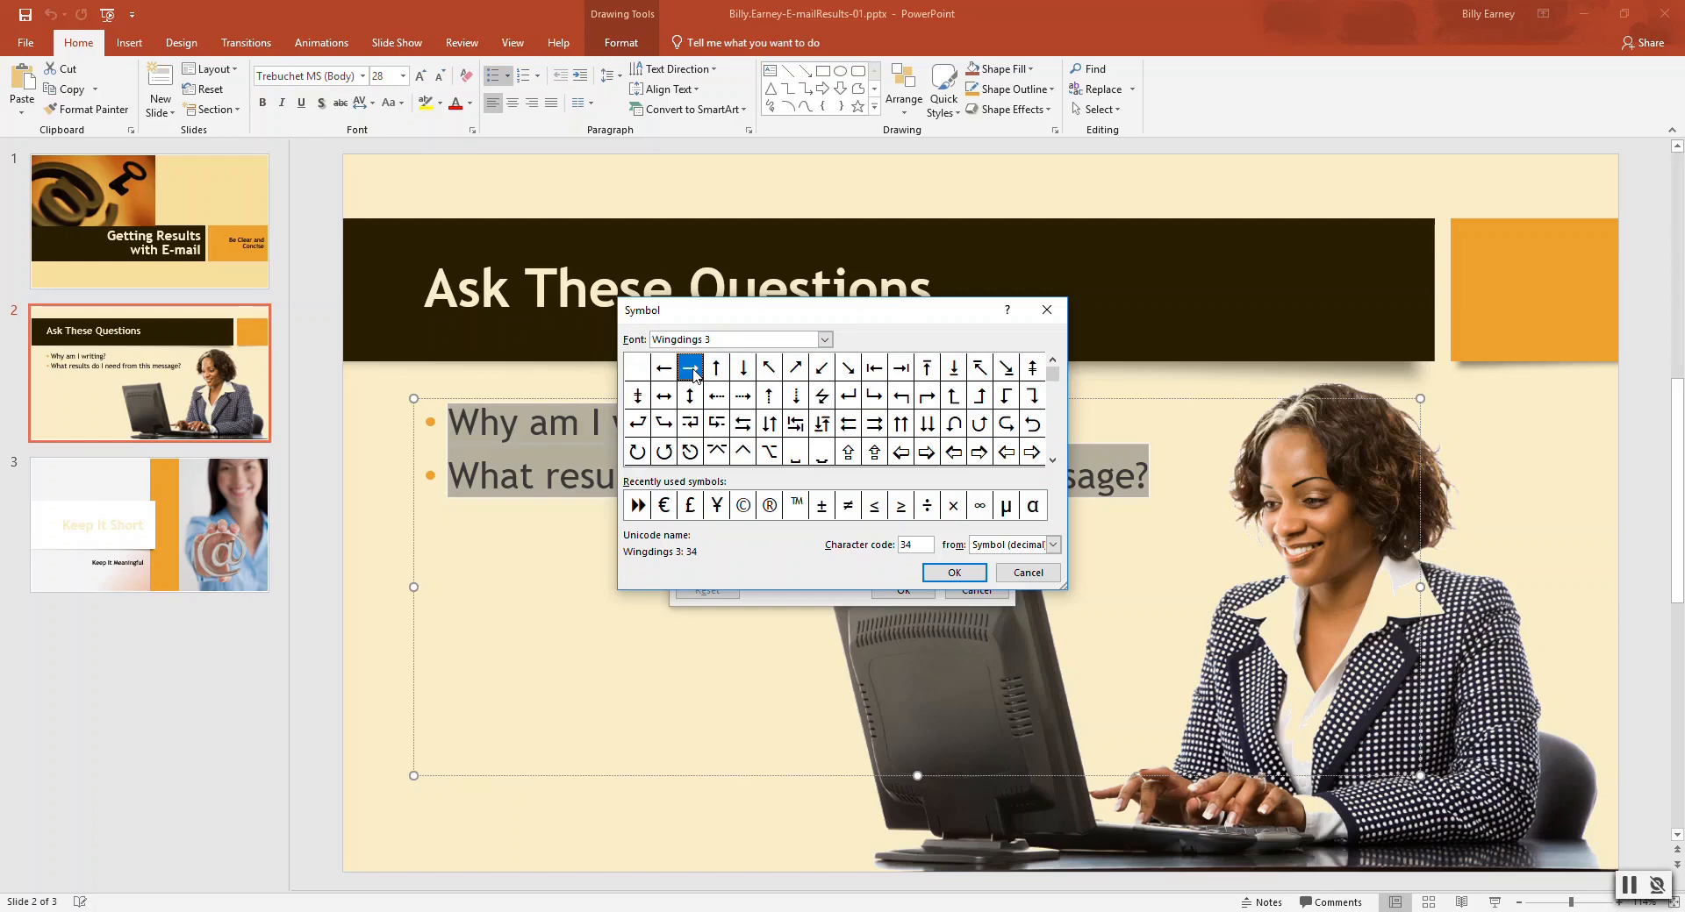
mouse_move(779, 397)
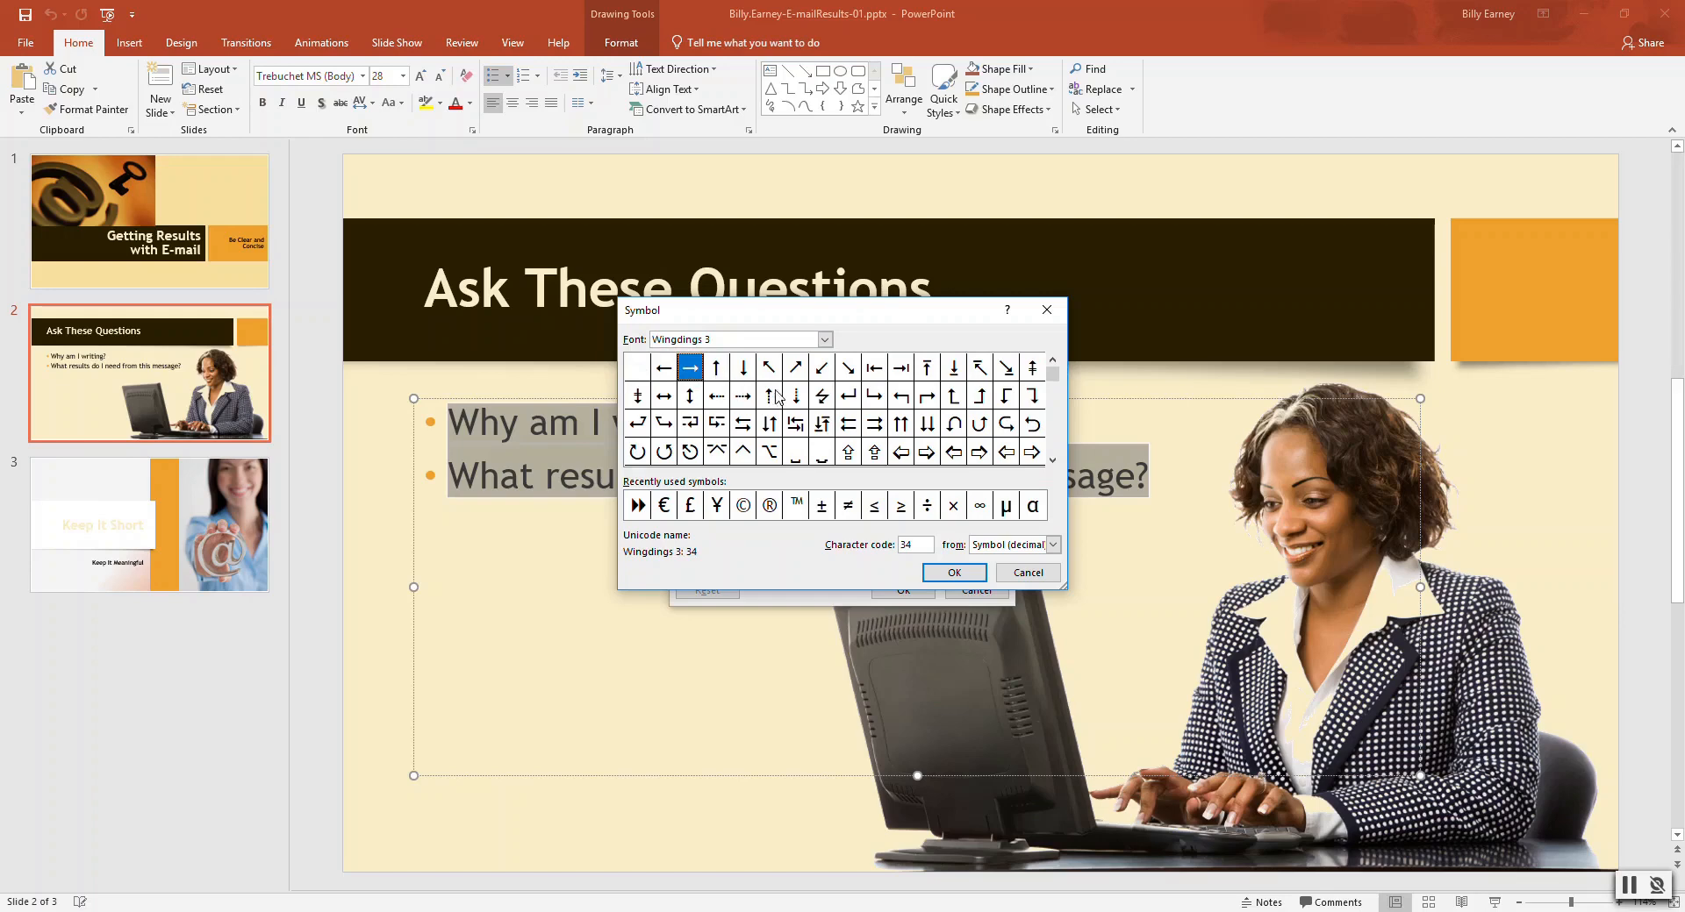
mouse_move(941, 535)
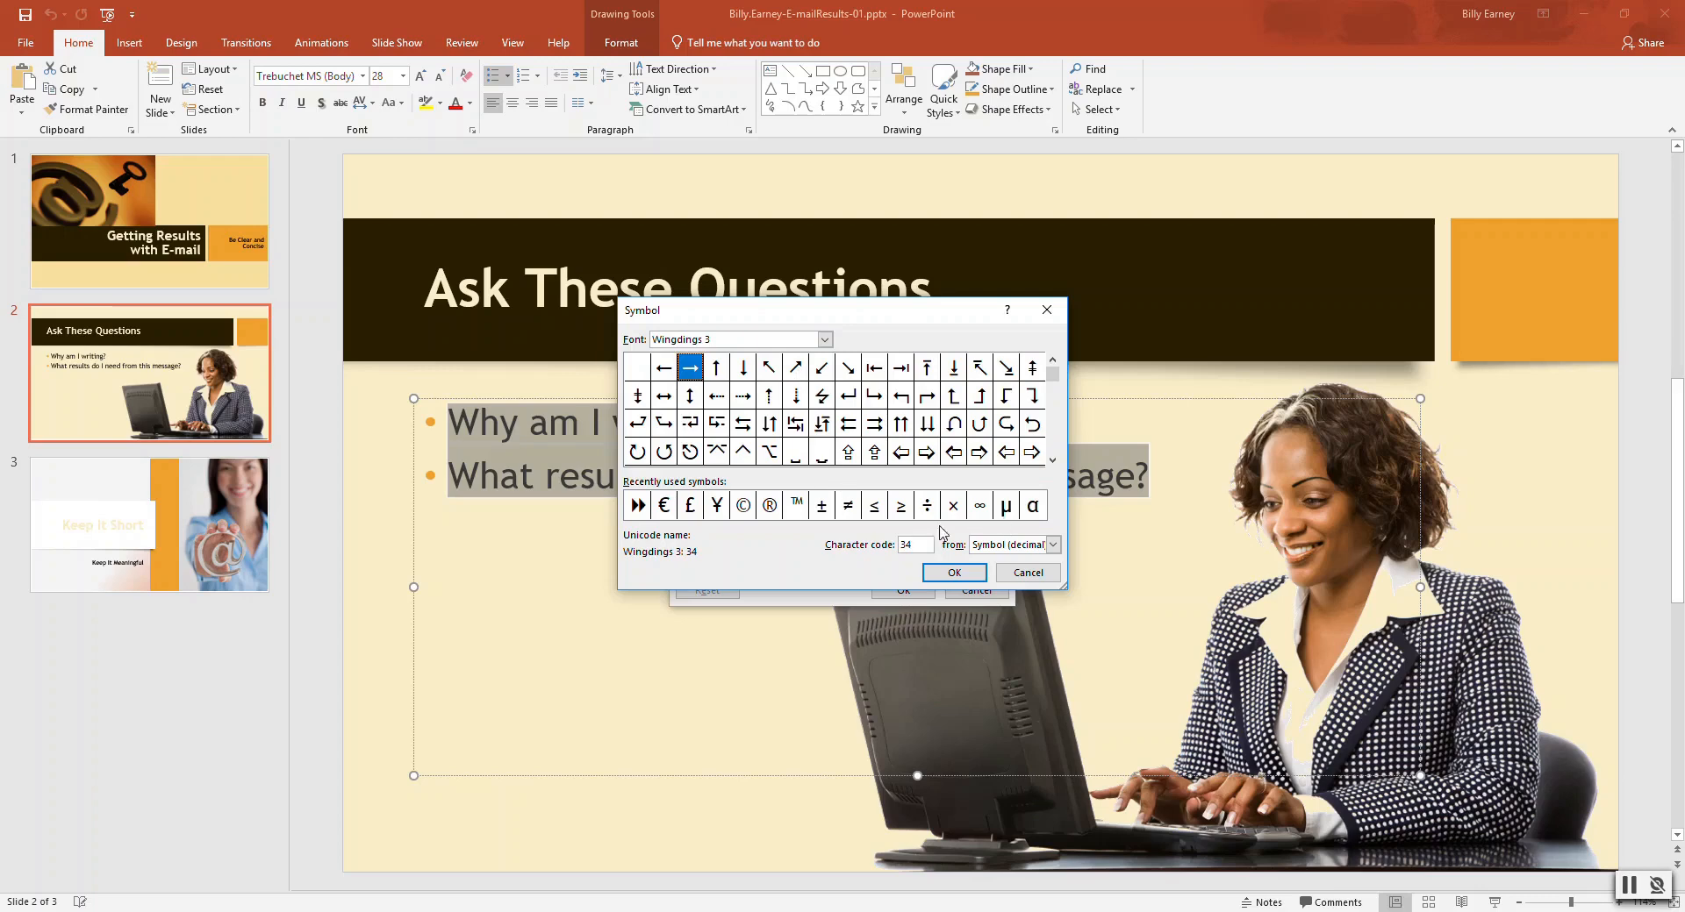
mouse_move(913, 545)
type("117")
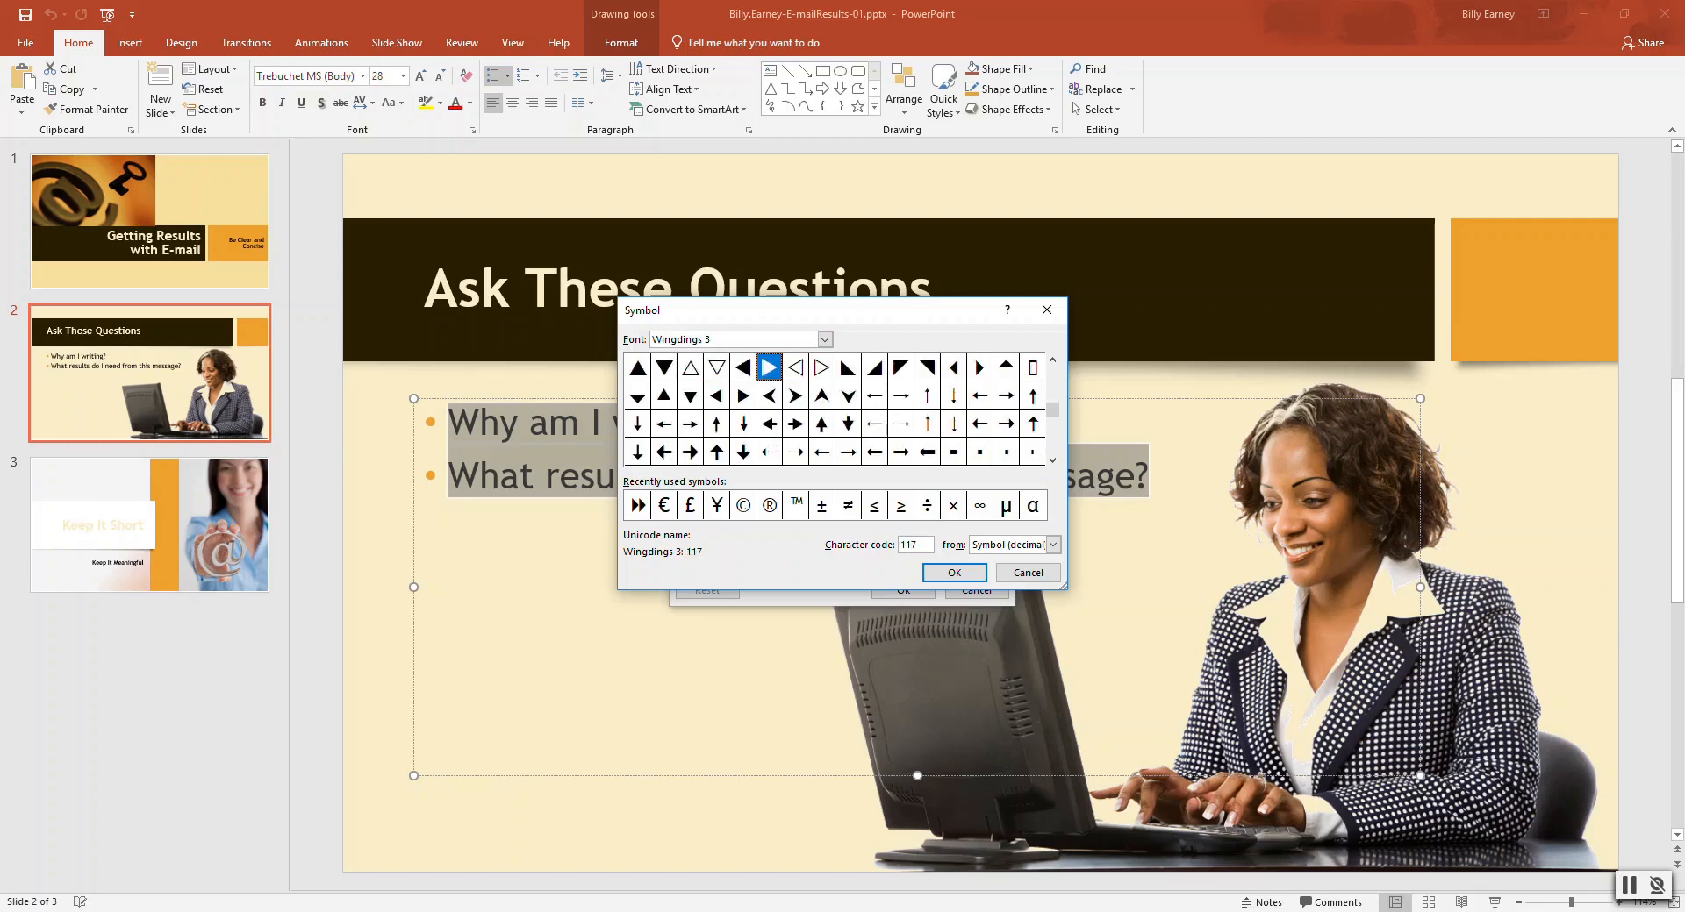
mouse_move(906, 491)
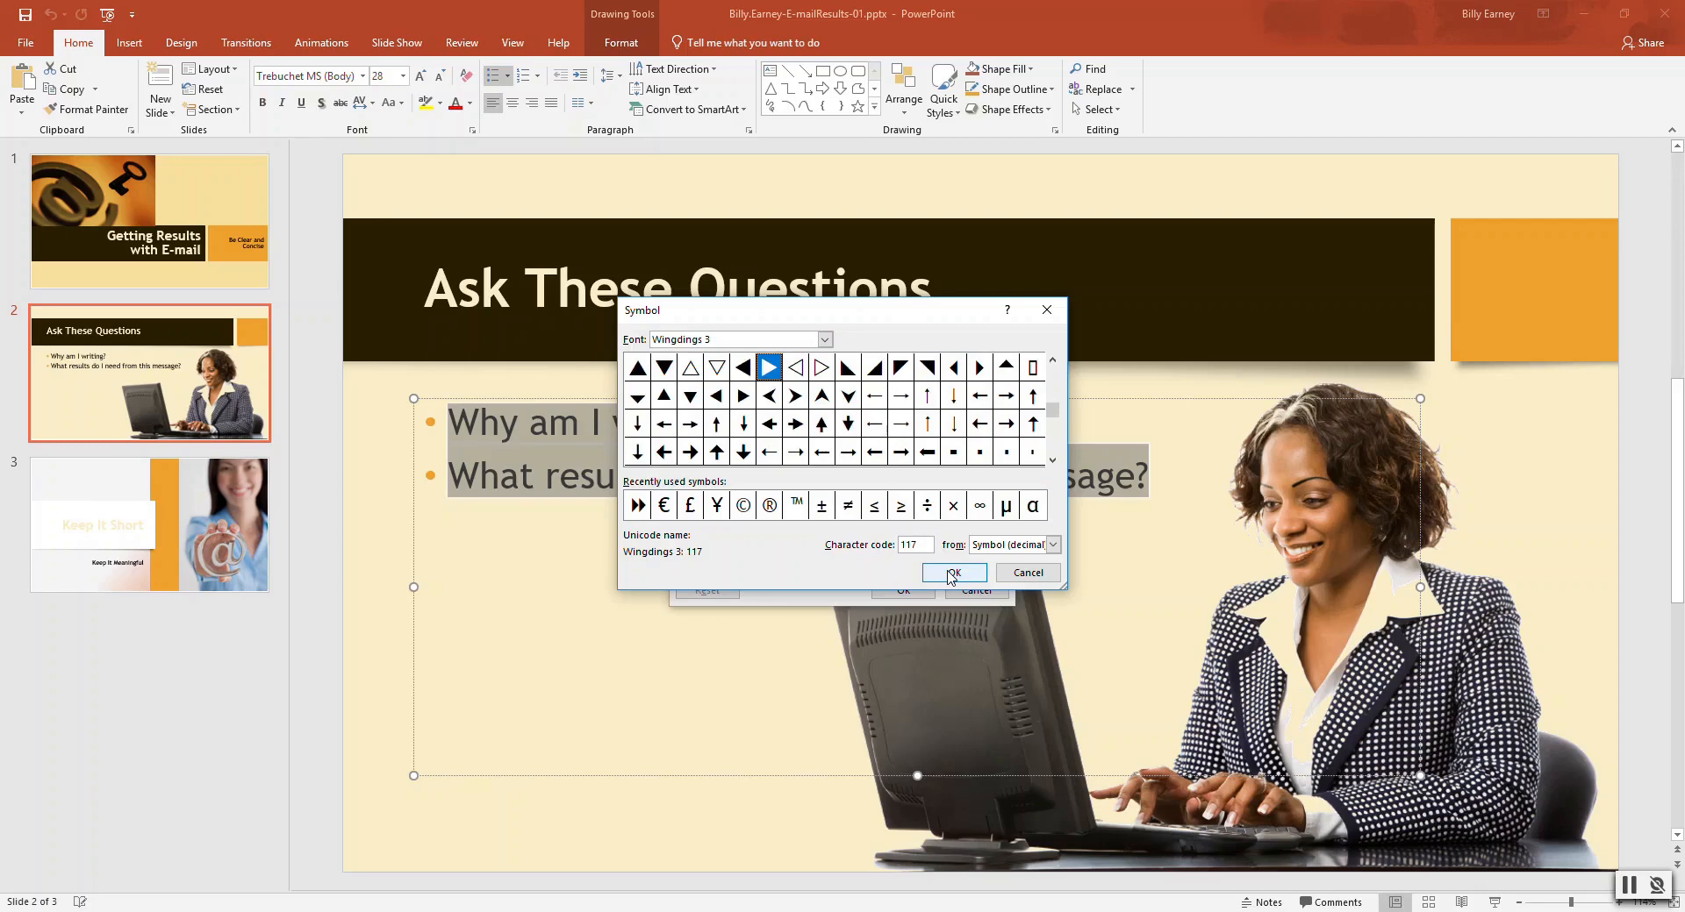
left_click(952, 573)
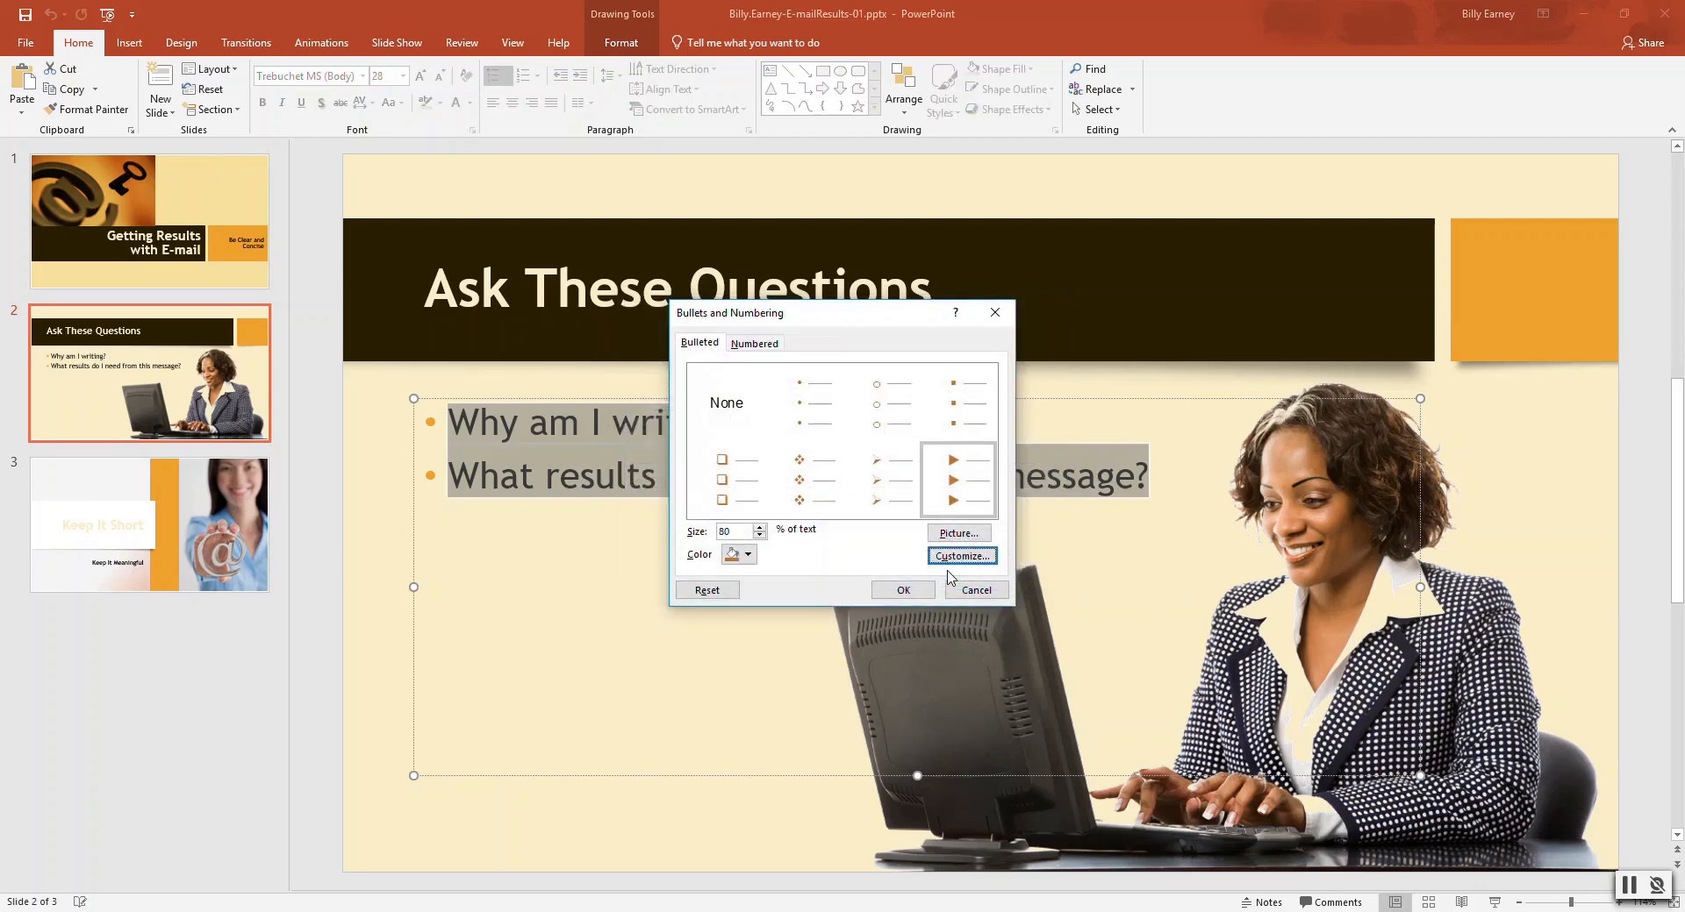
Step: Apply the orange arrow bullets to slide 2, then bring up the Reuse Slides panel
left_click(903, 589)
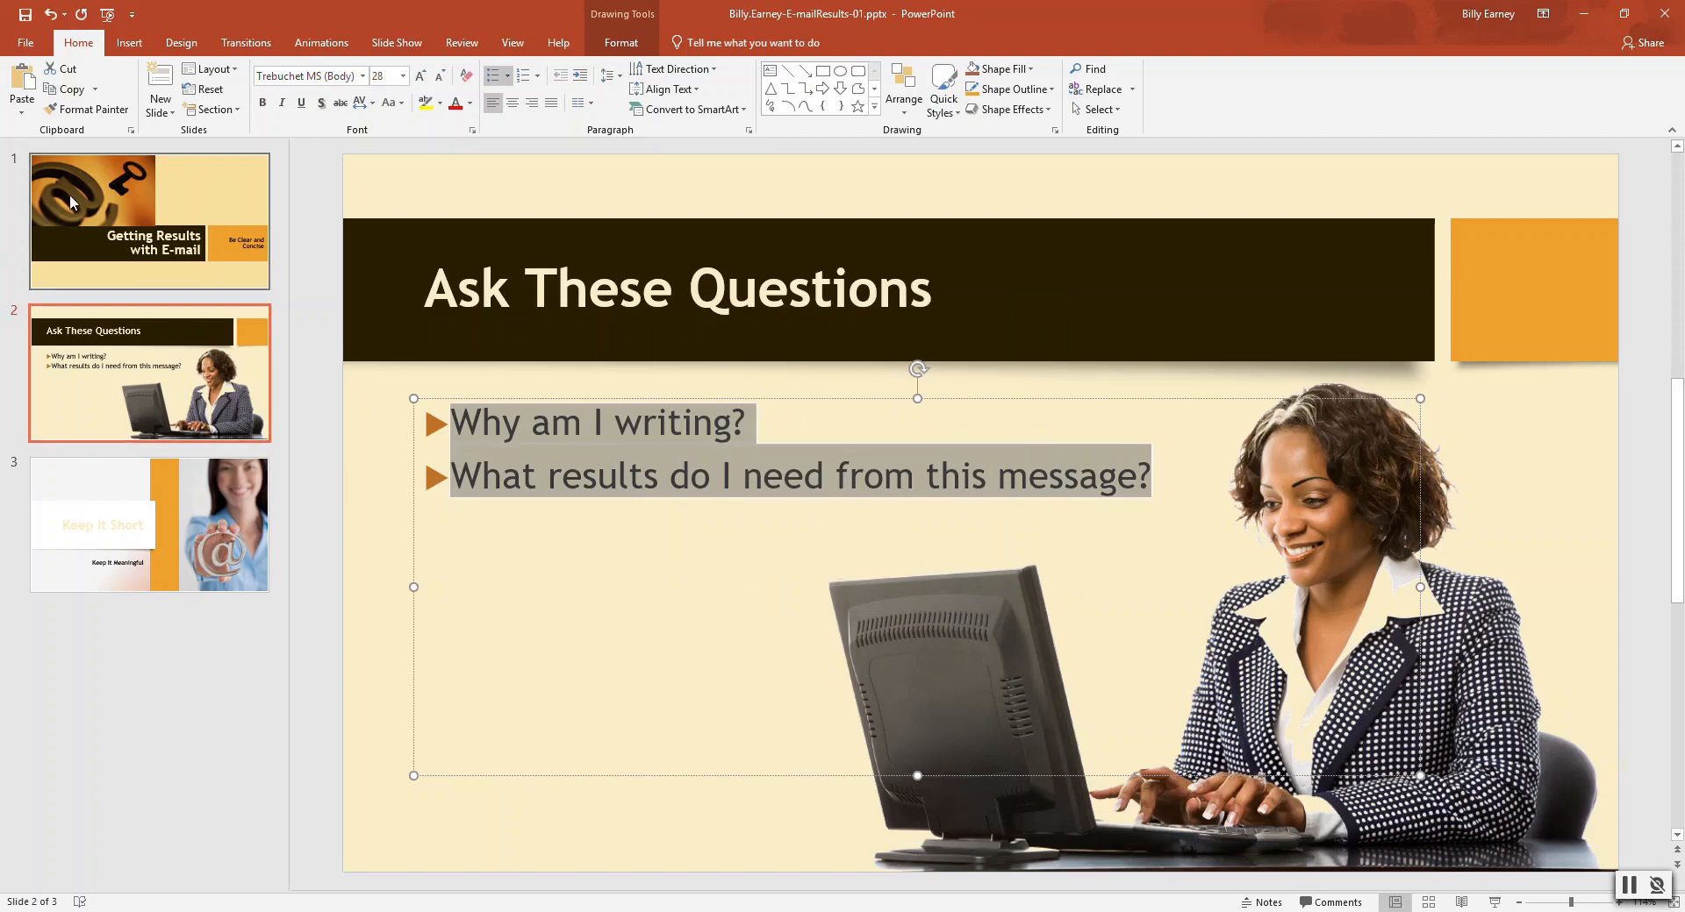
mouse_move(72, 202)
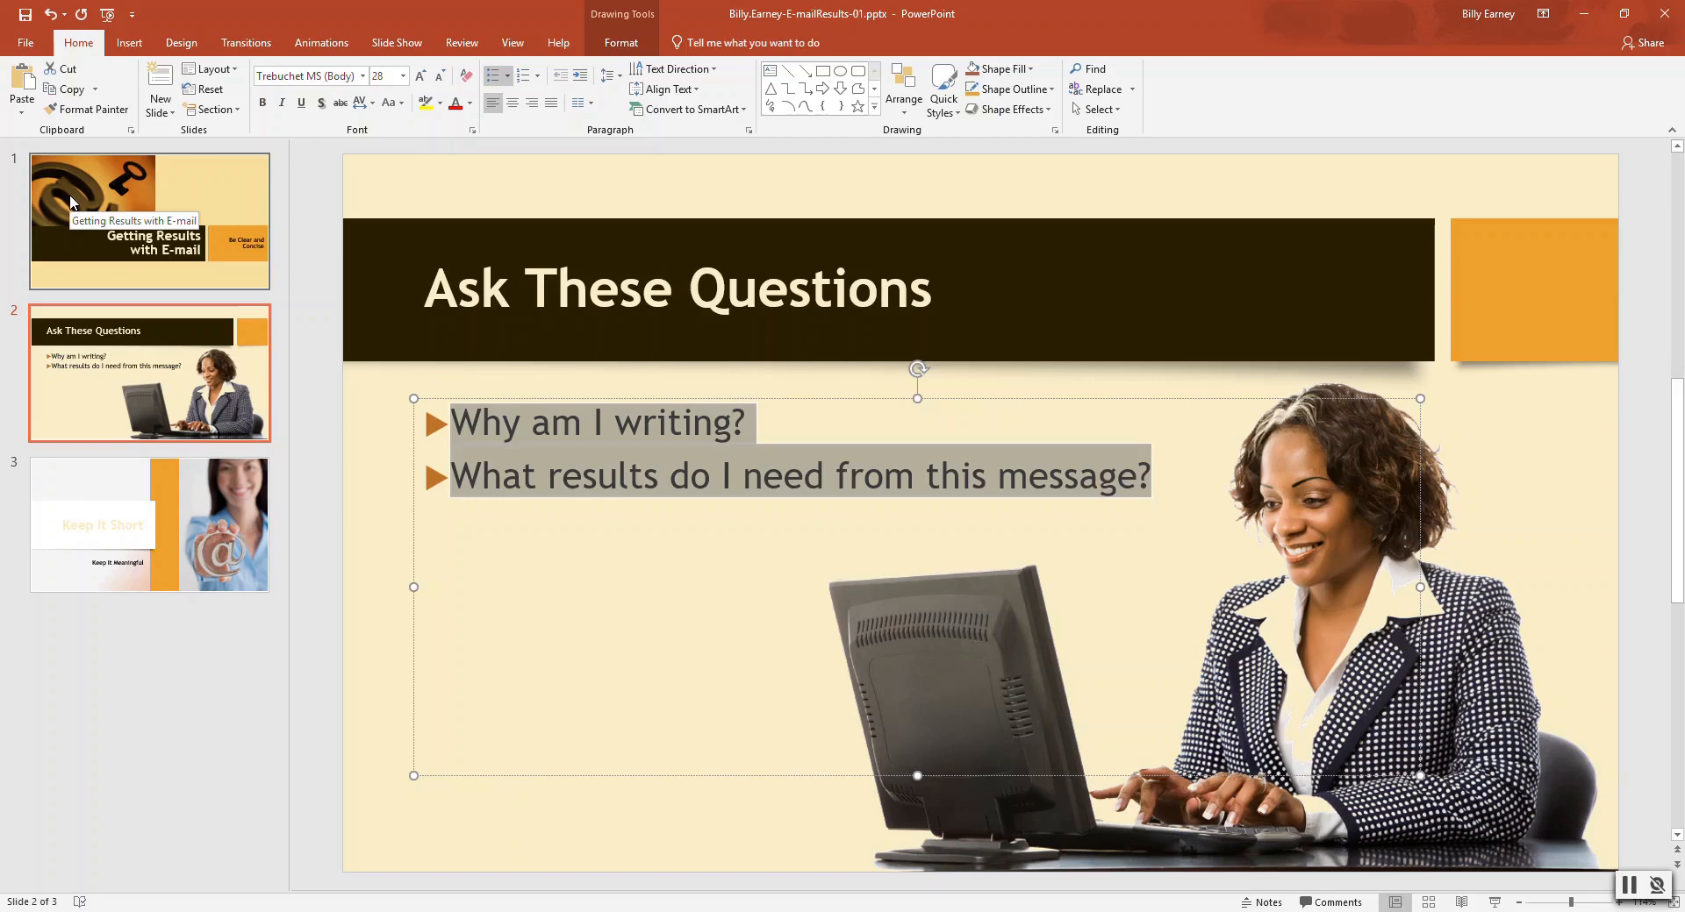
mouse_move(116, 480)
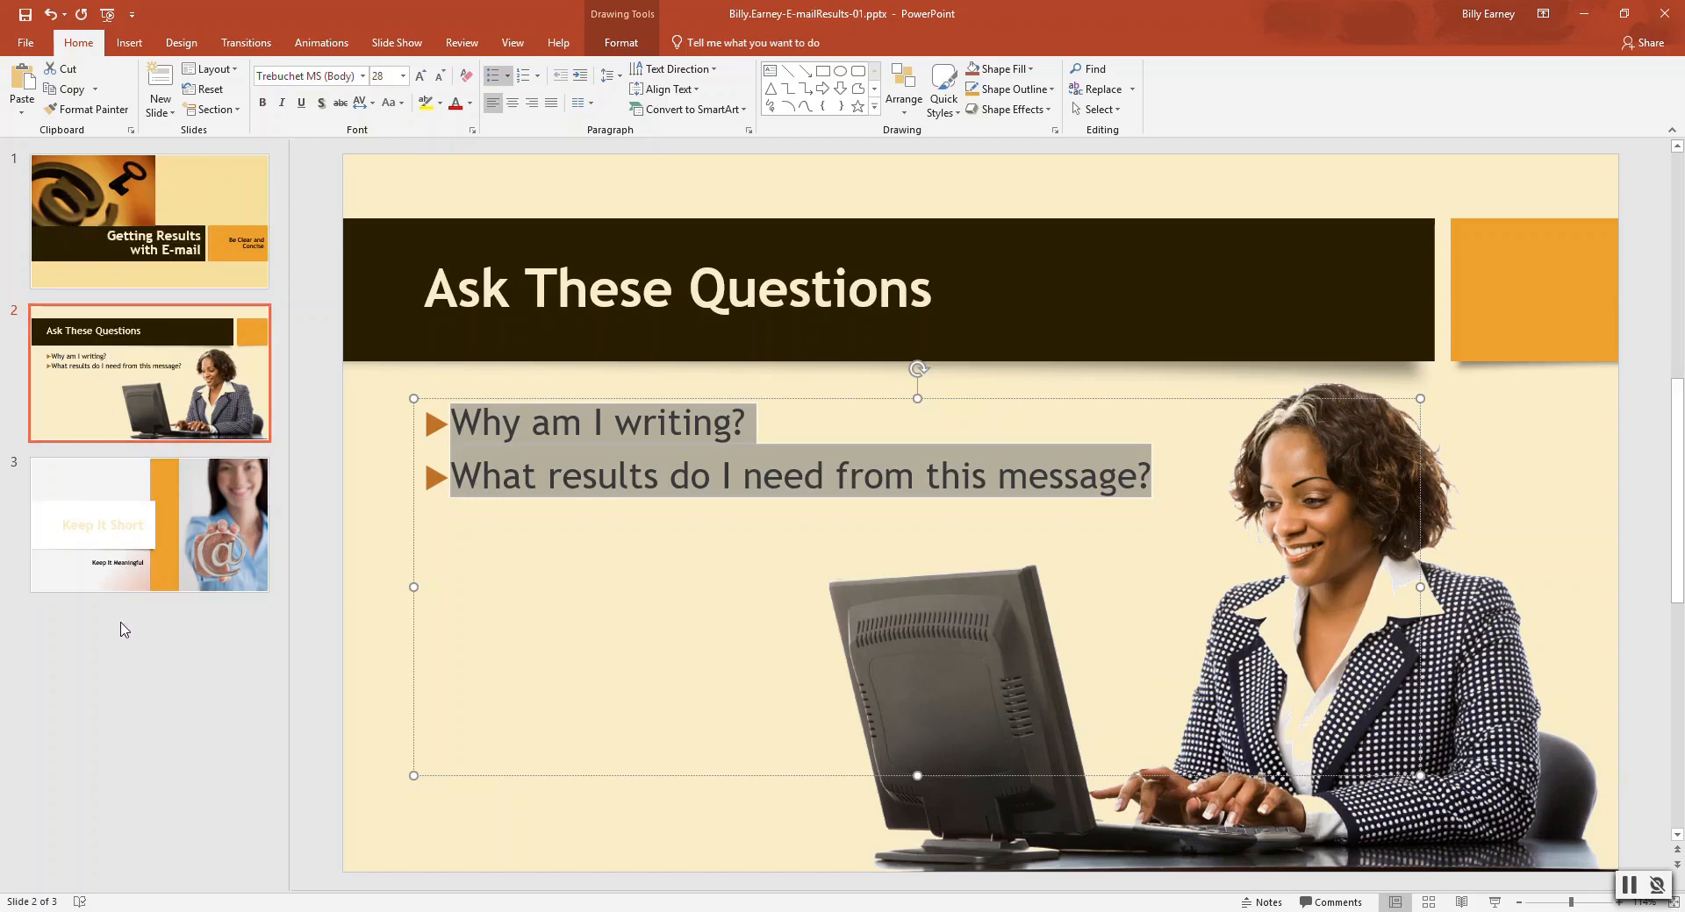
mouse_move(96, 416)
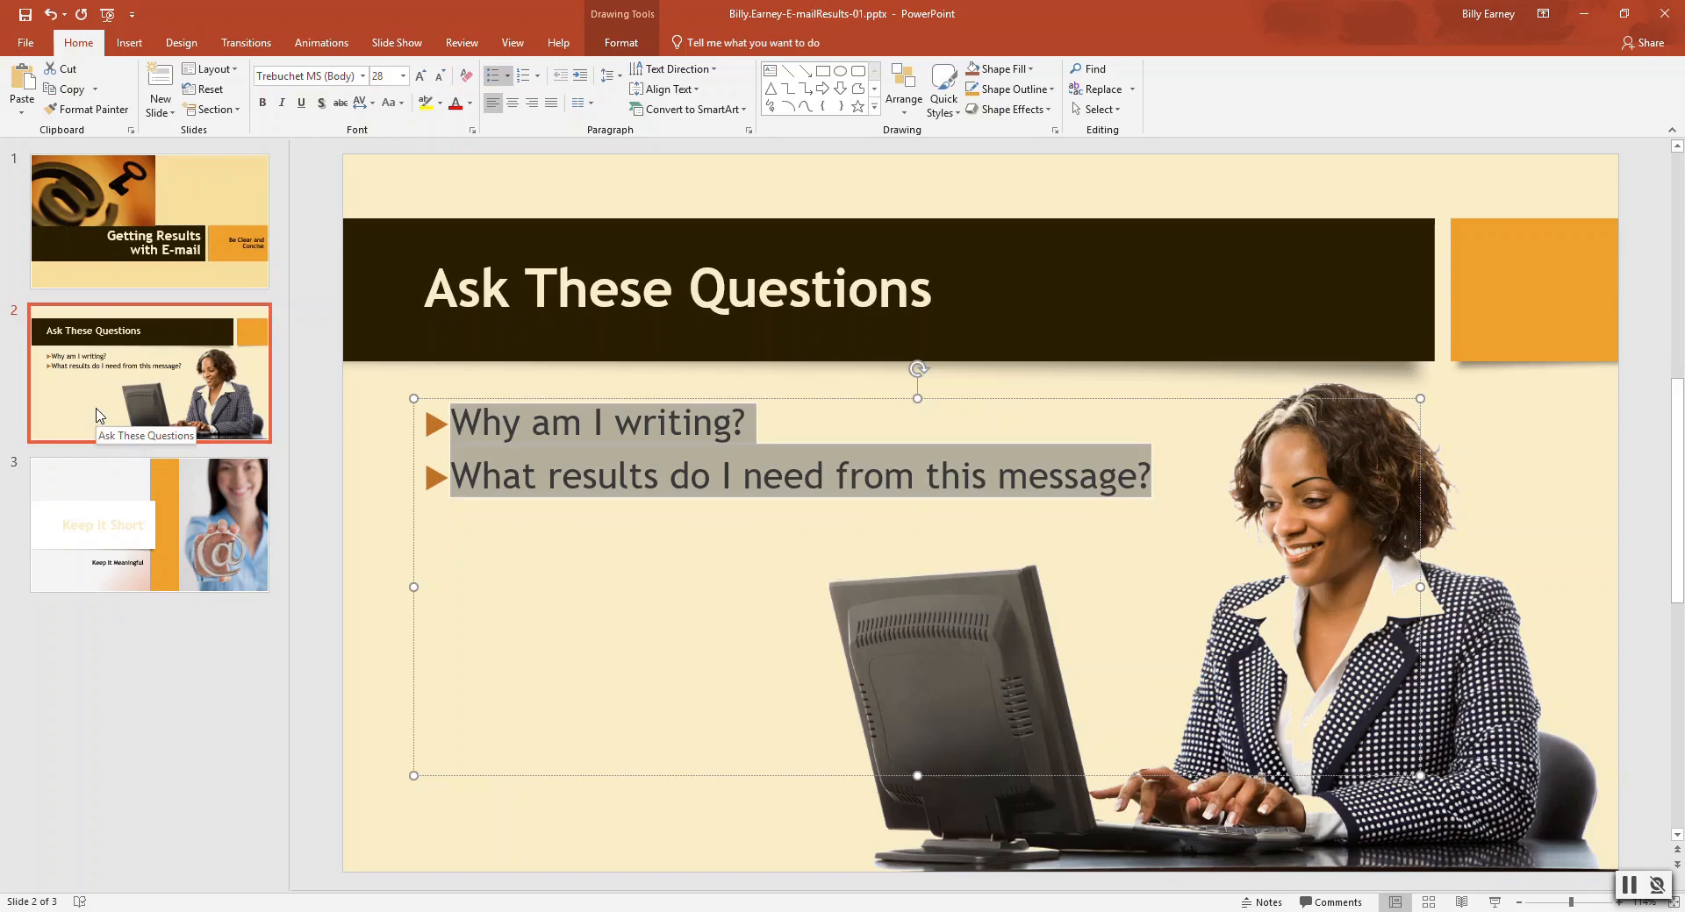
left_click(159, 84)
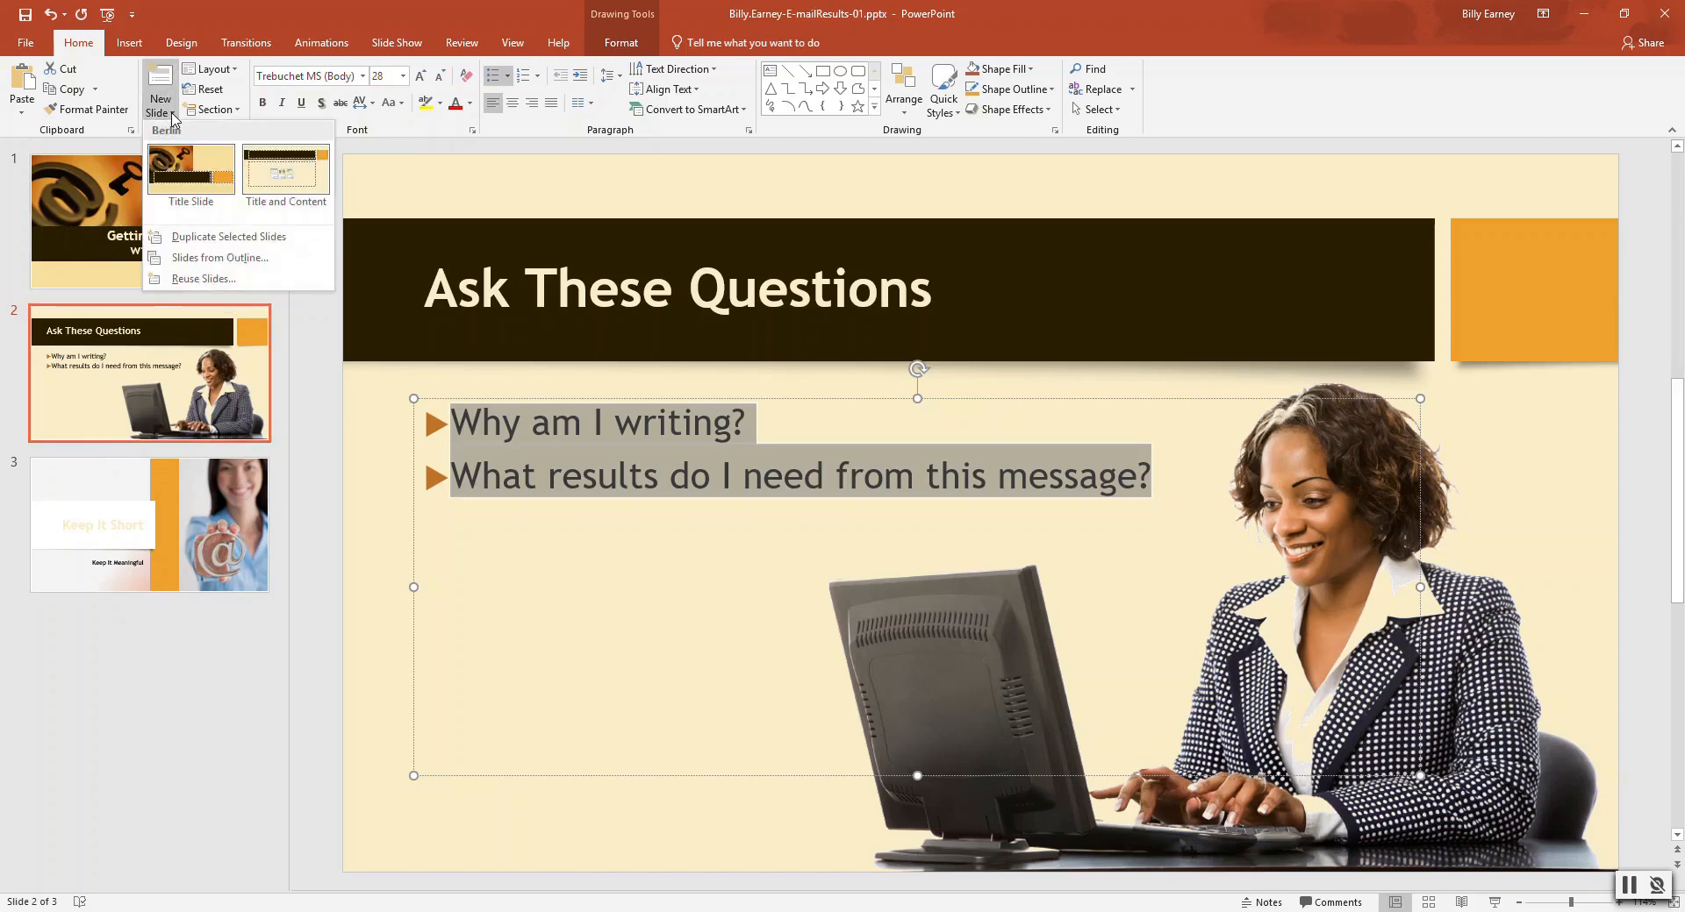
mouse_move(224, 258)
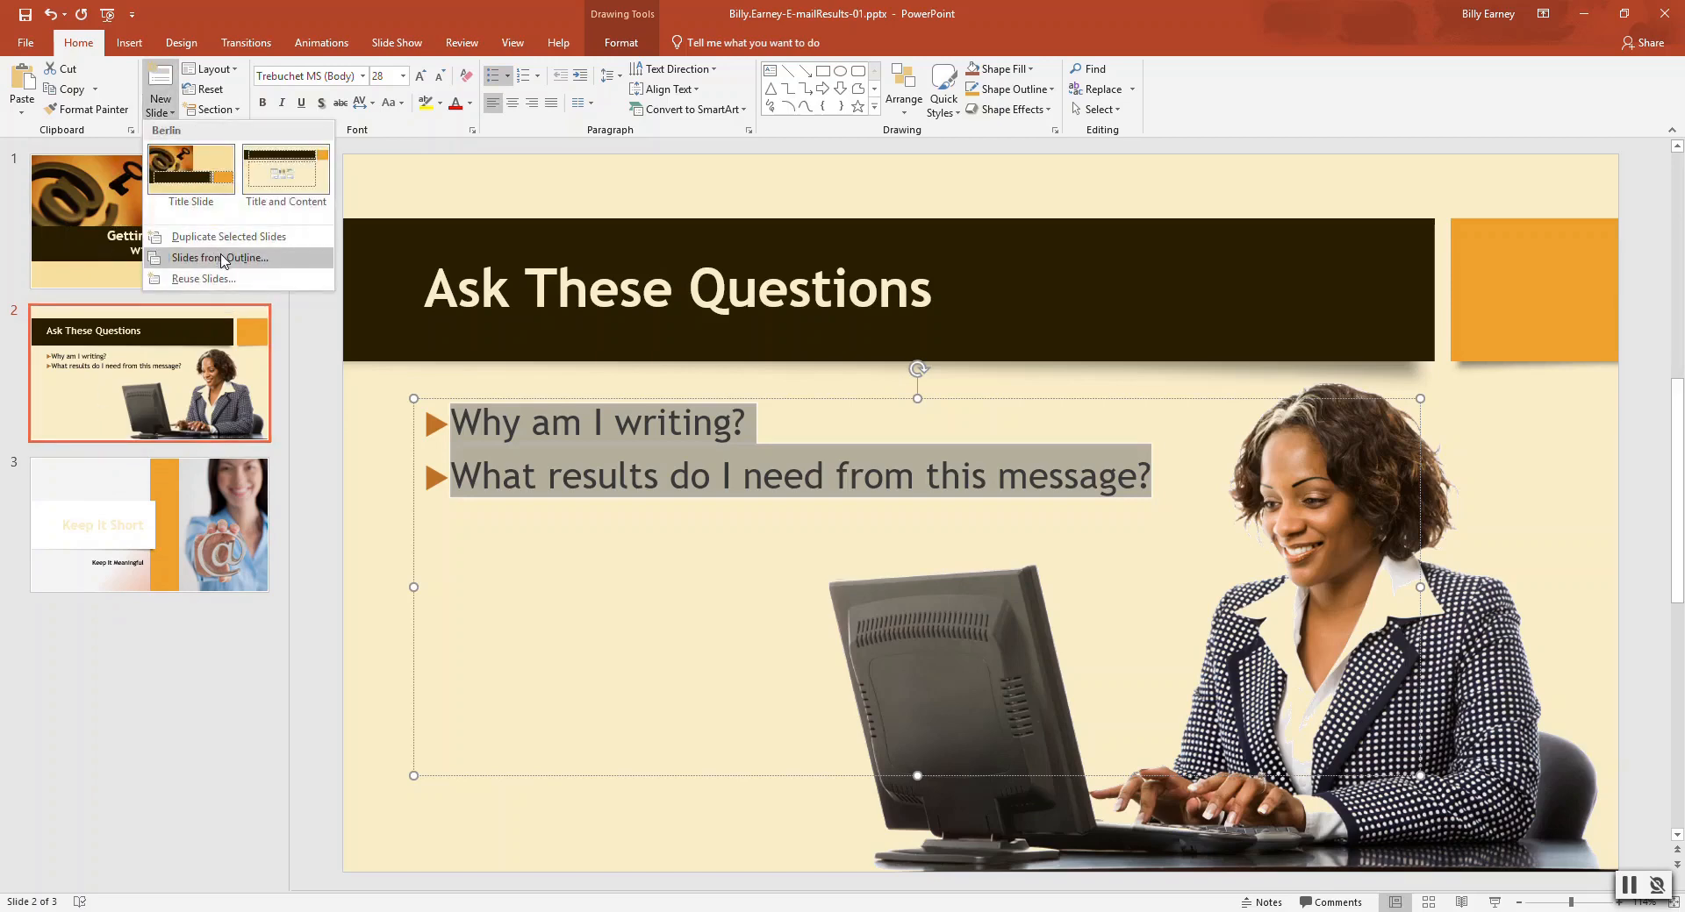
left_click(202, 278)
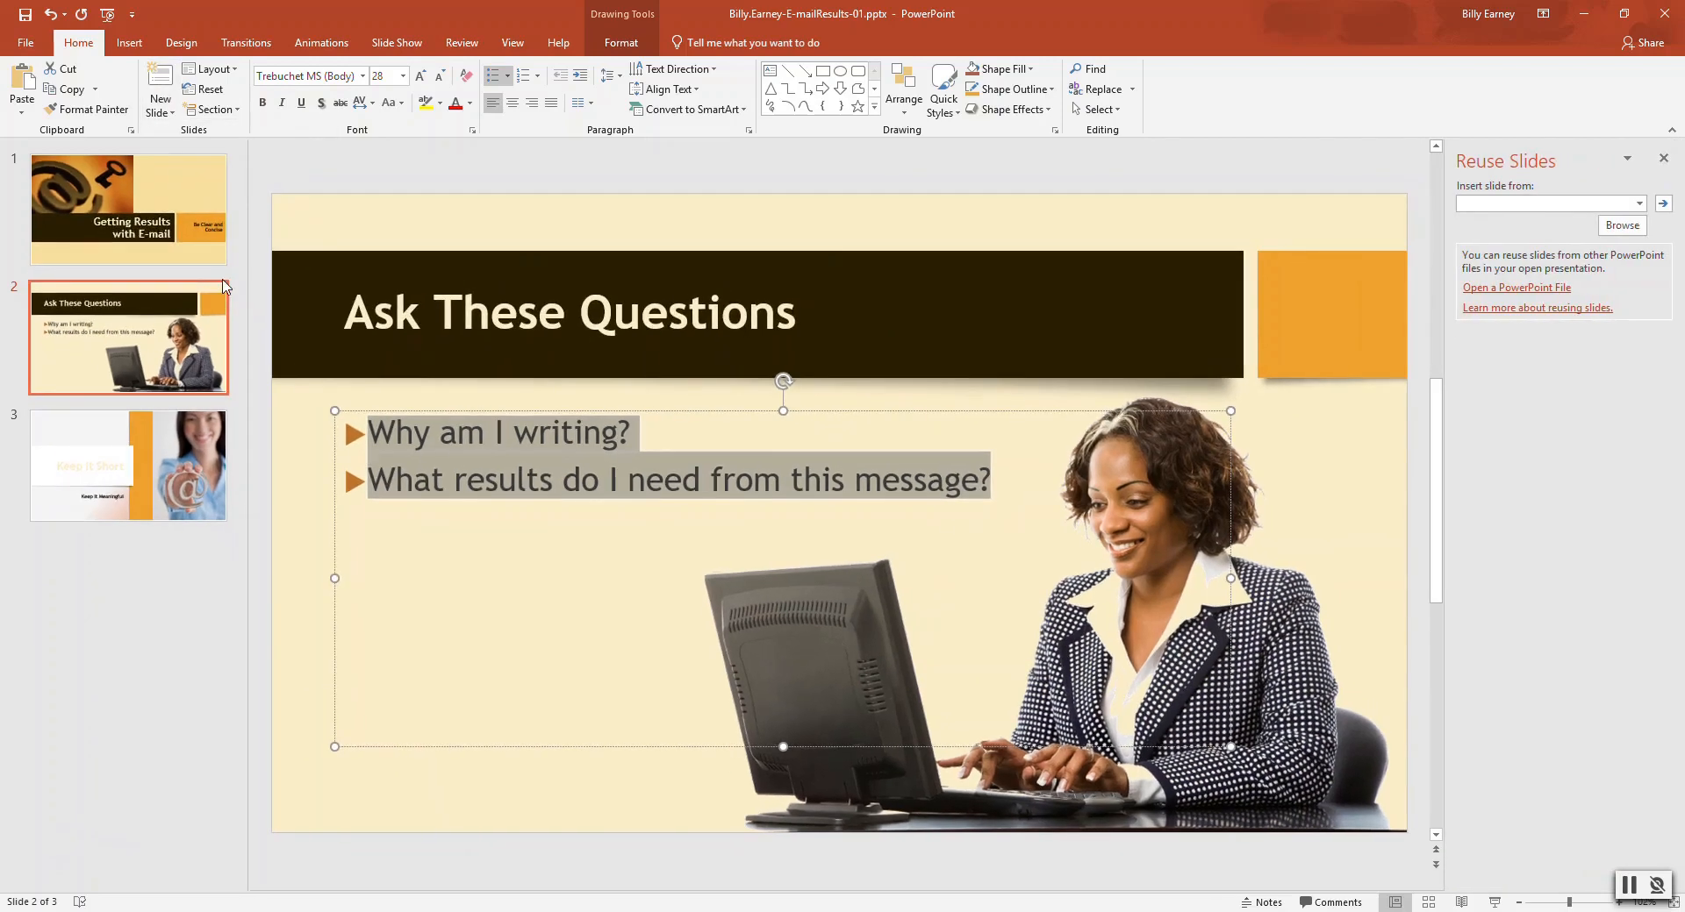
mouse_move(1566, 203)
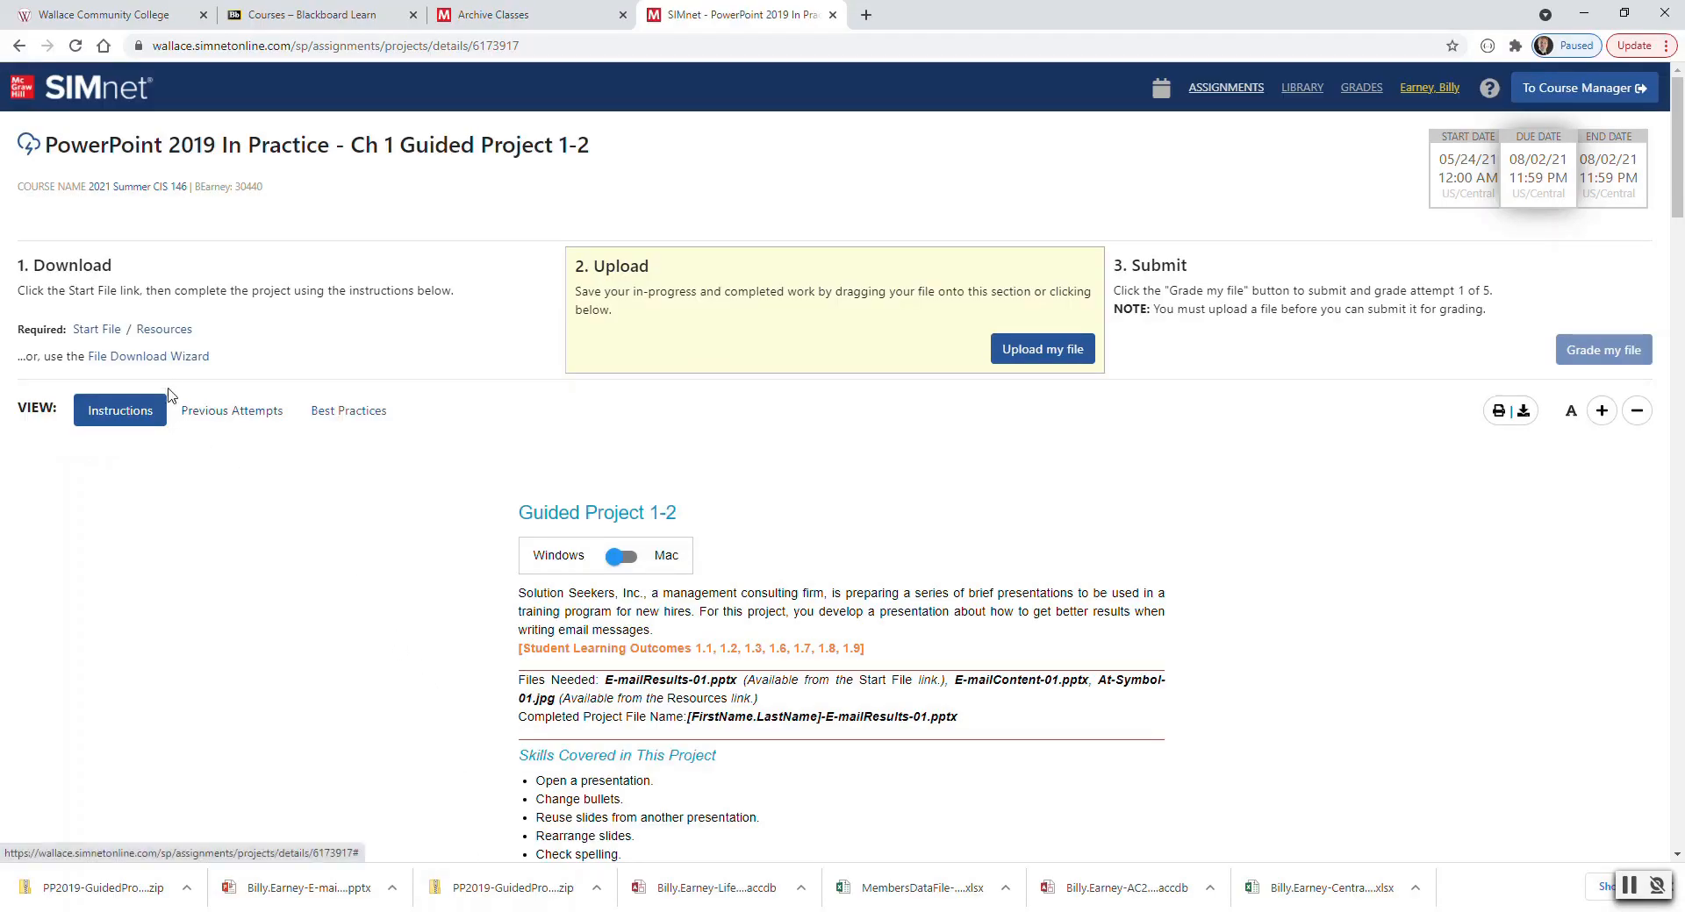
mouse_move(137, 871)
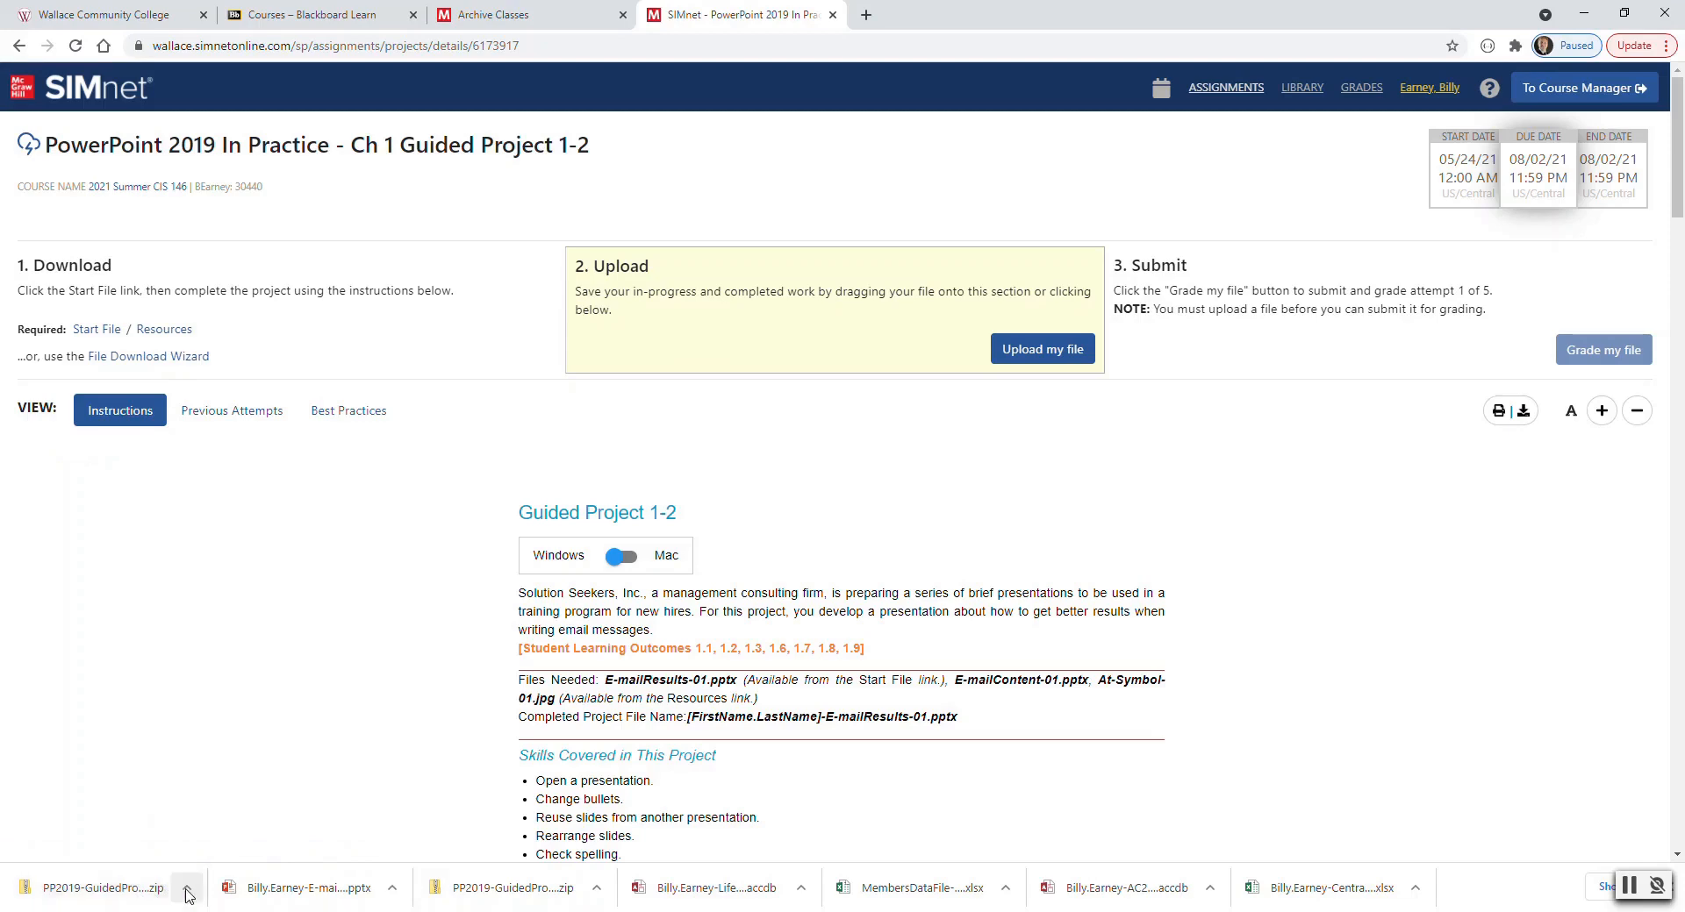
Step: Copy the resources folder out of the downloaded zip into Downloads and view its contents
left_click(186, 888)
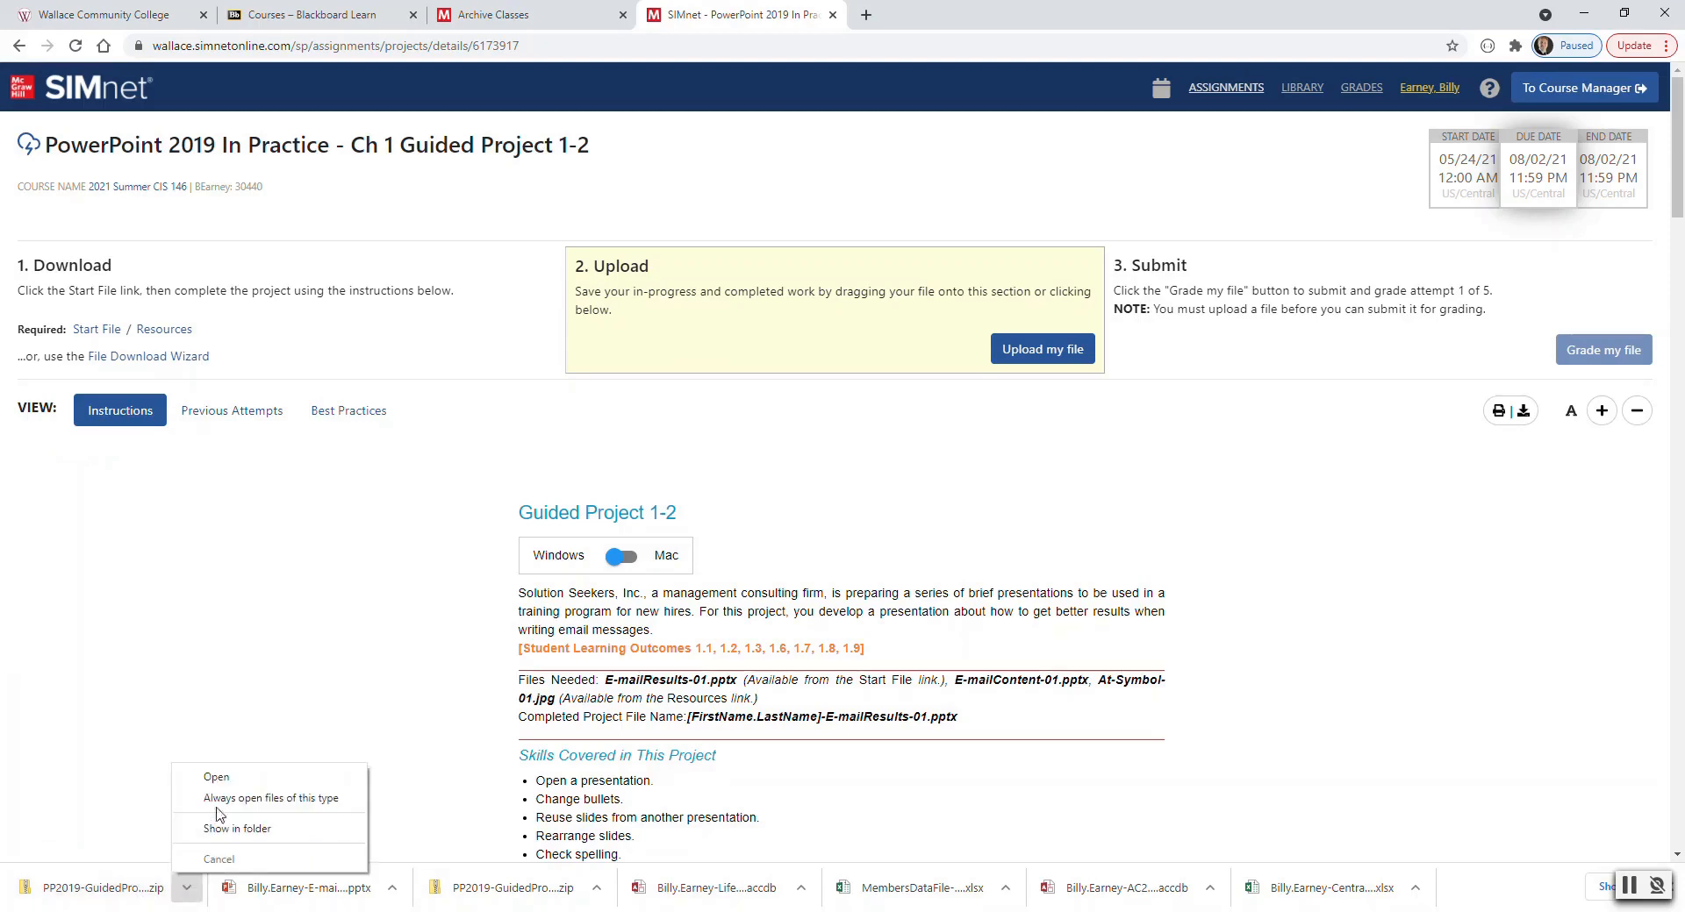
left_click(215, 778)
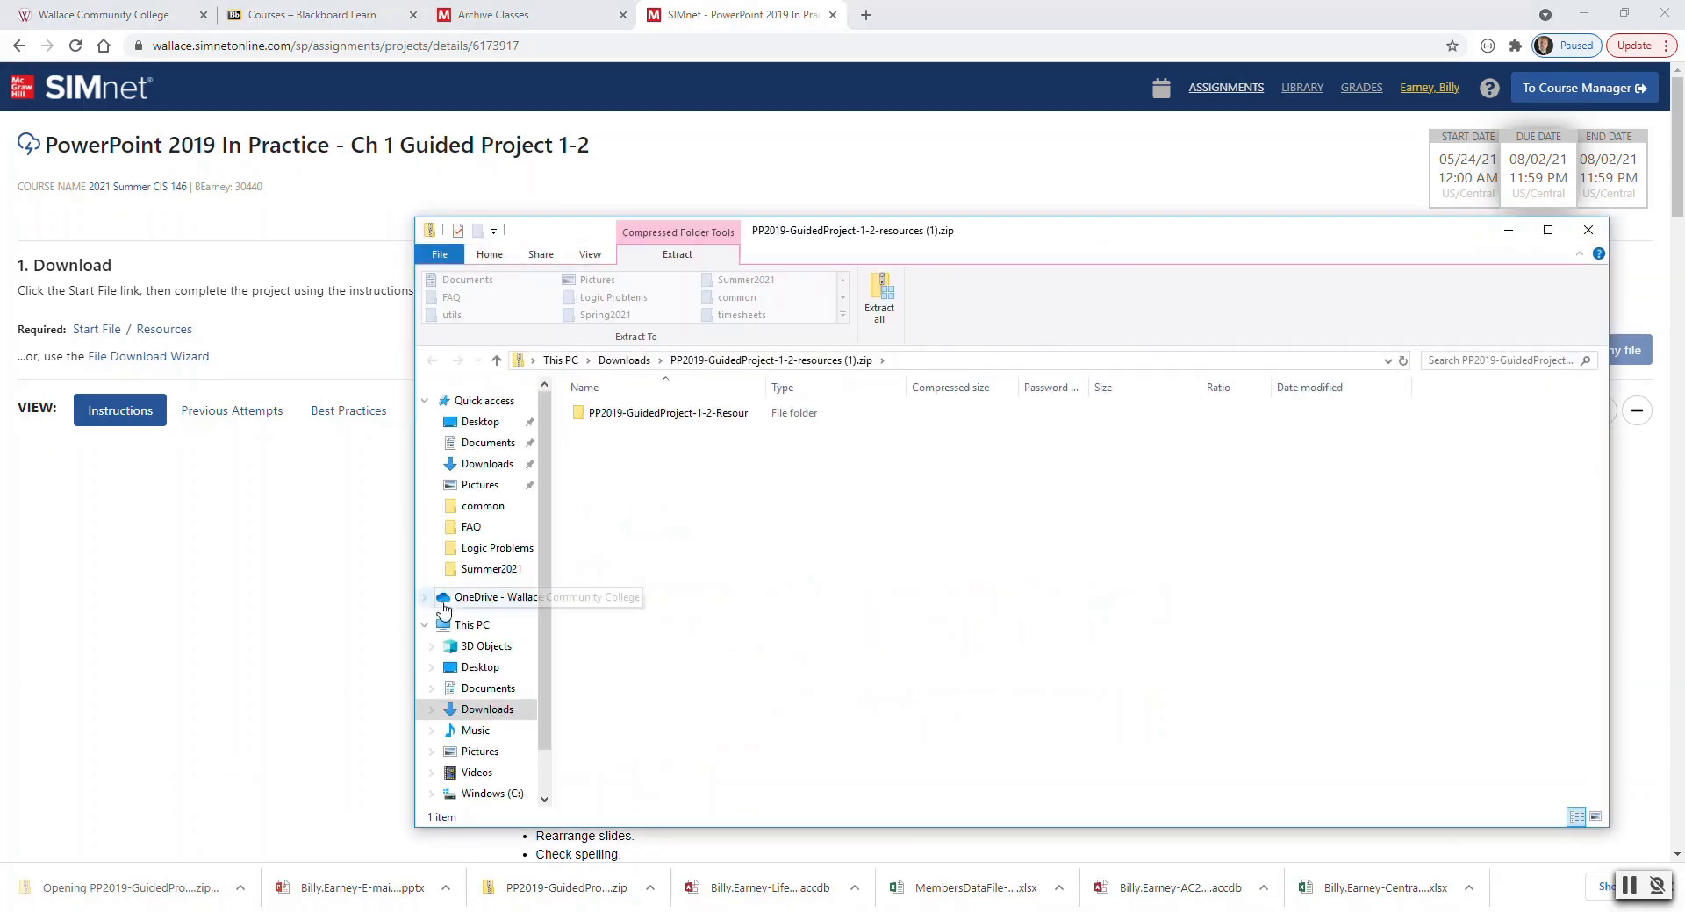
left_click(666, 413)
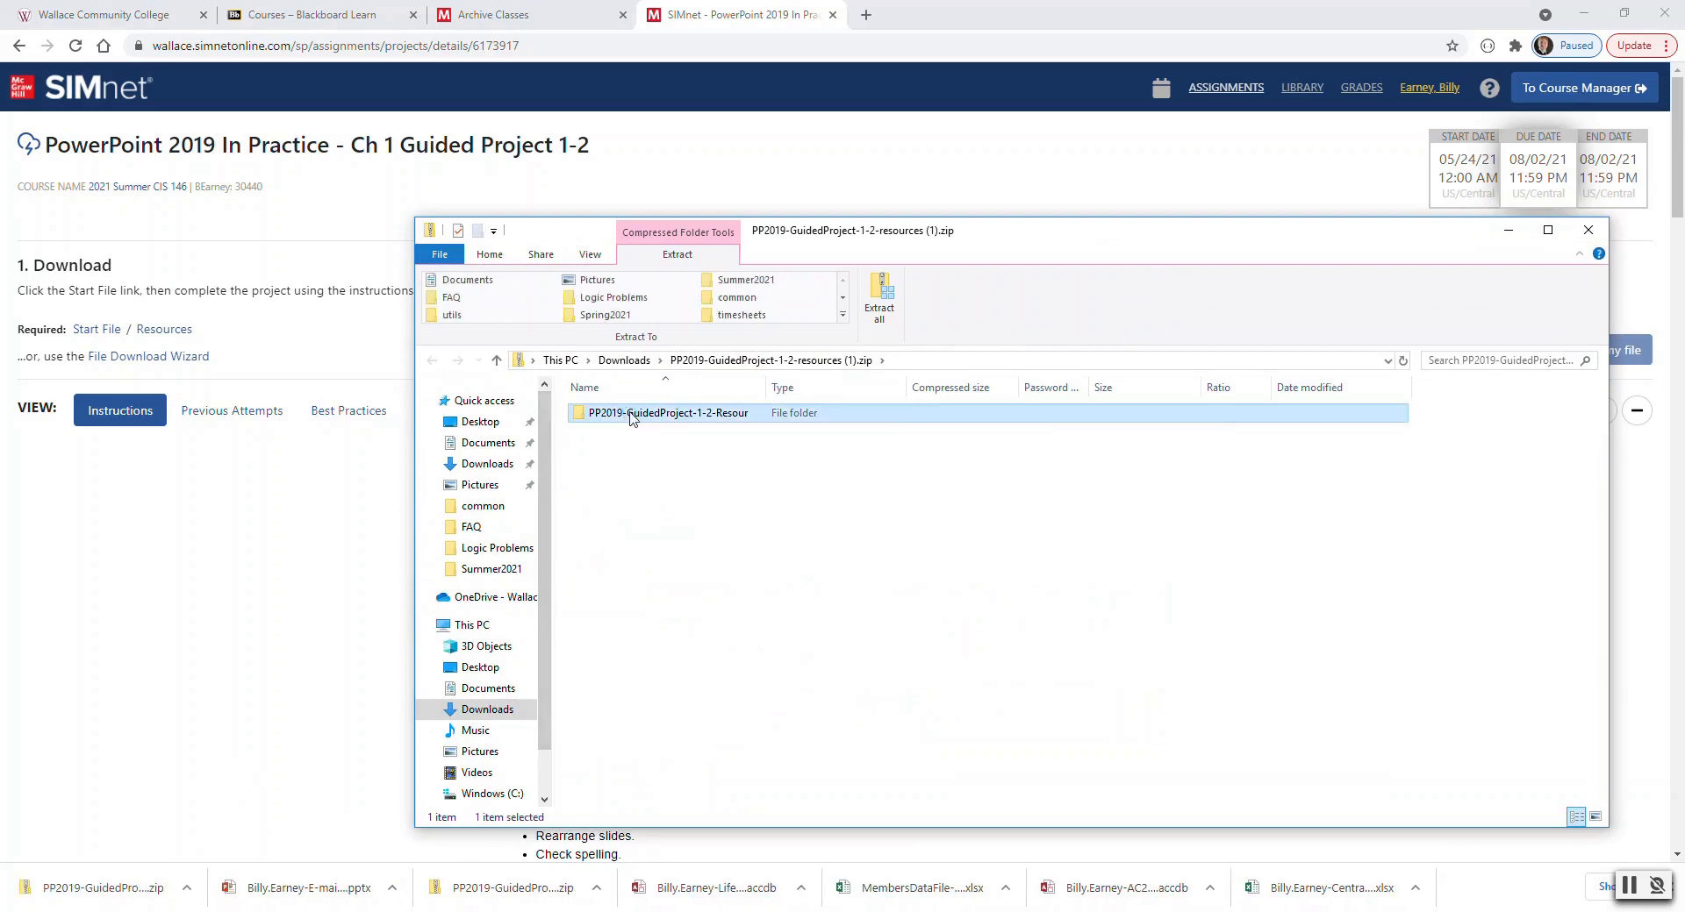
double_click(666, 412)
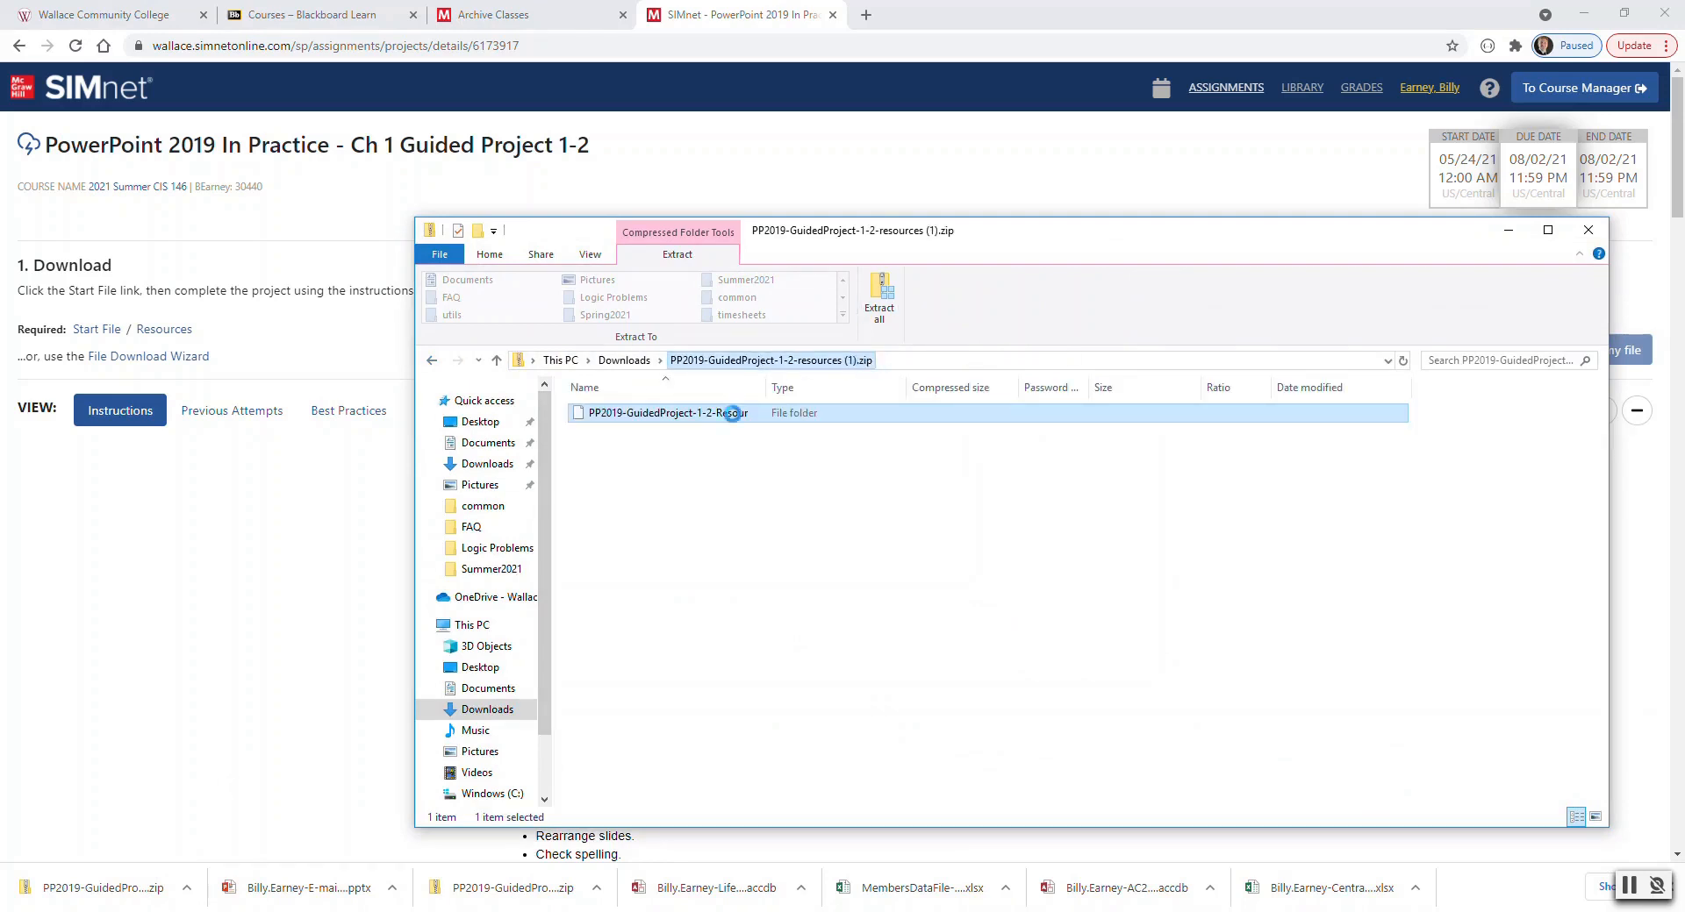
right_click(666, 413)
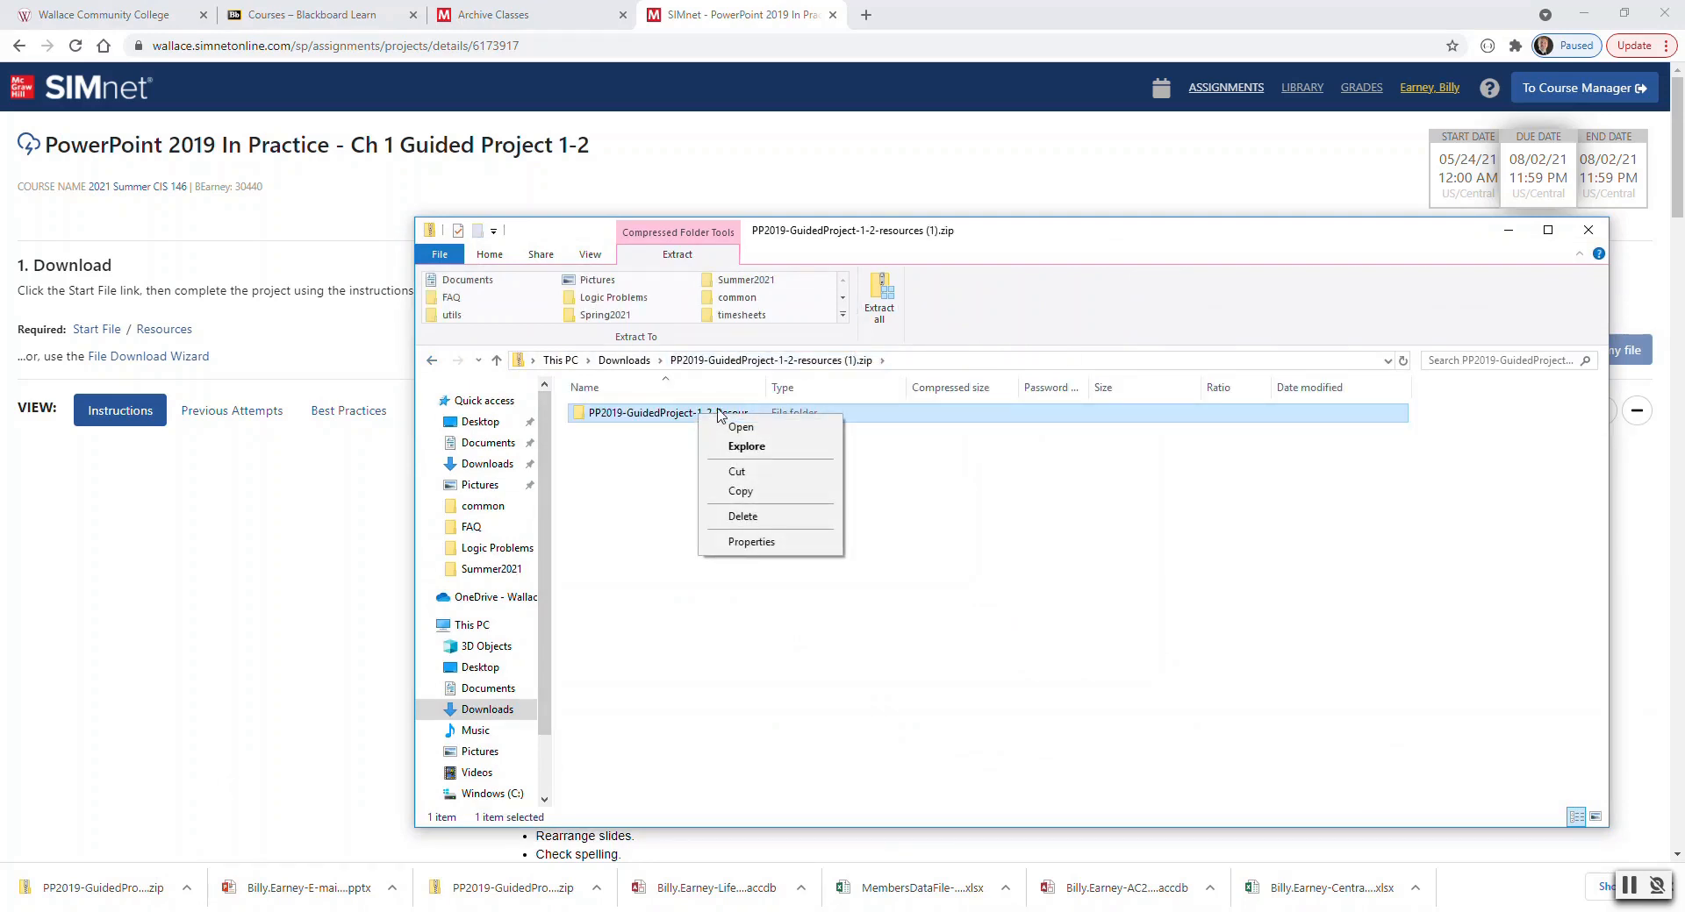
left_click(739, 492)
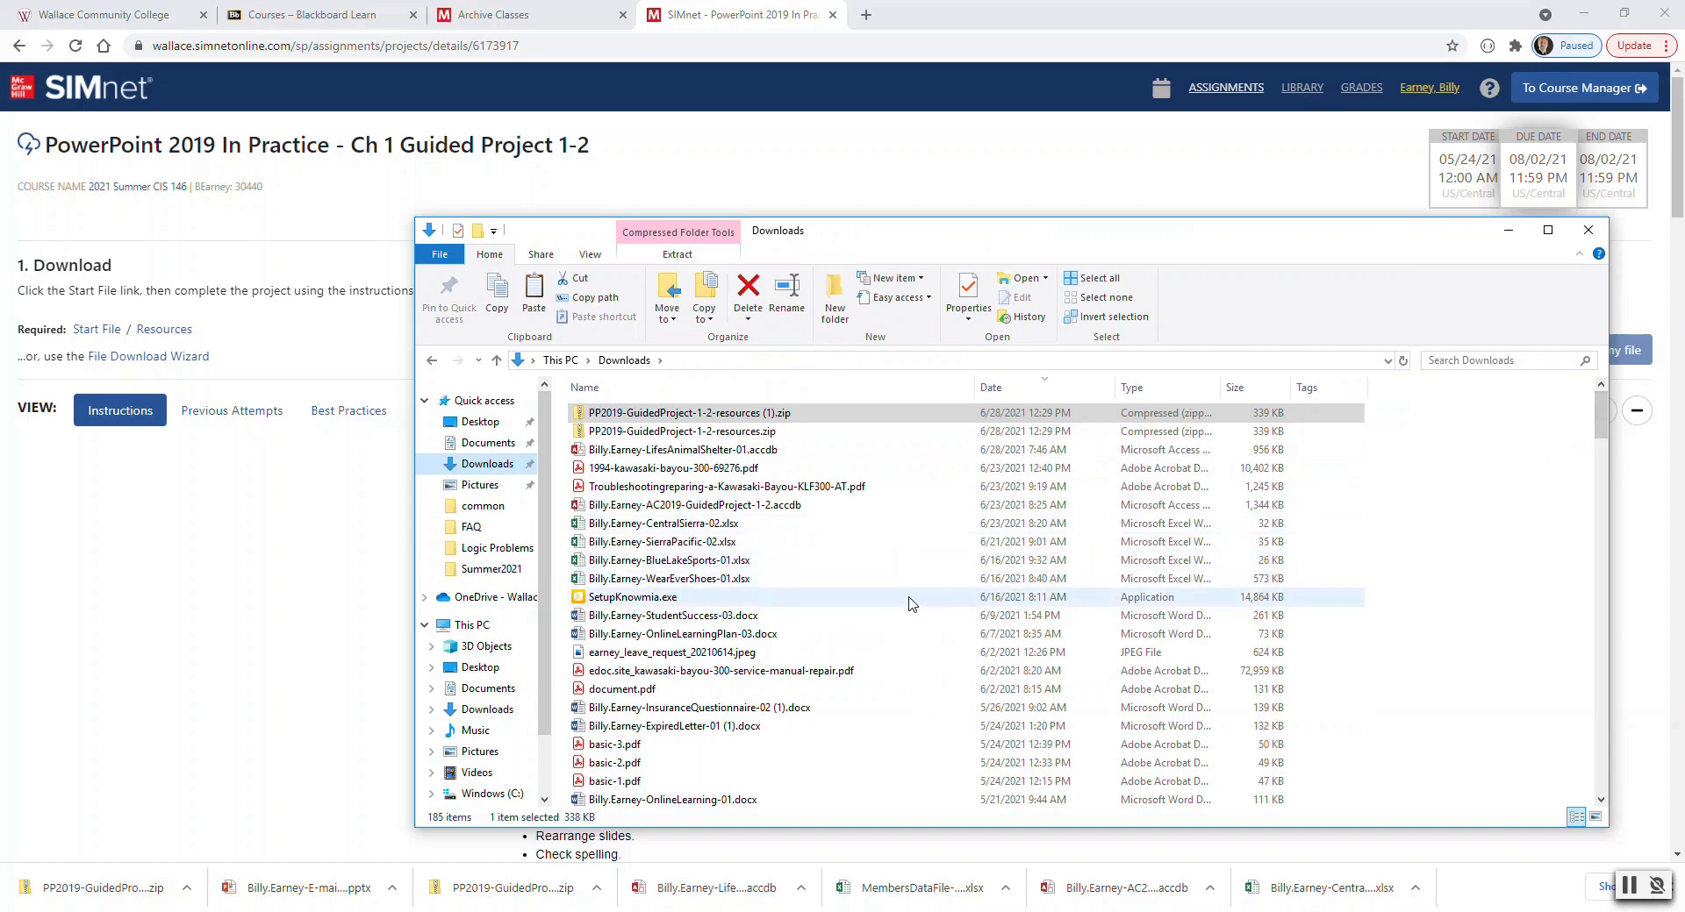
right_click(940, 602)
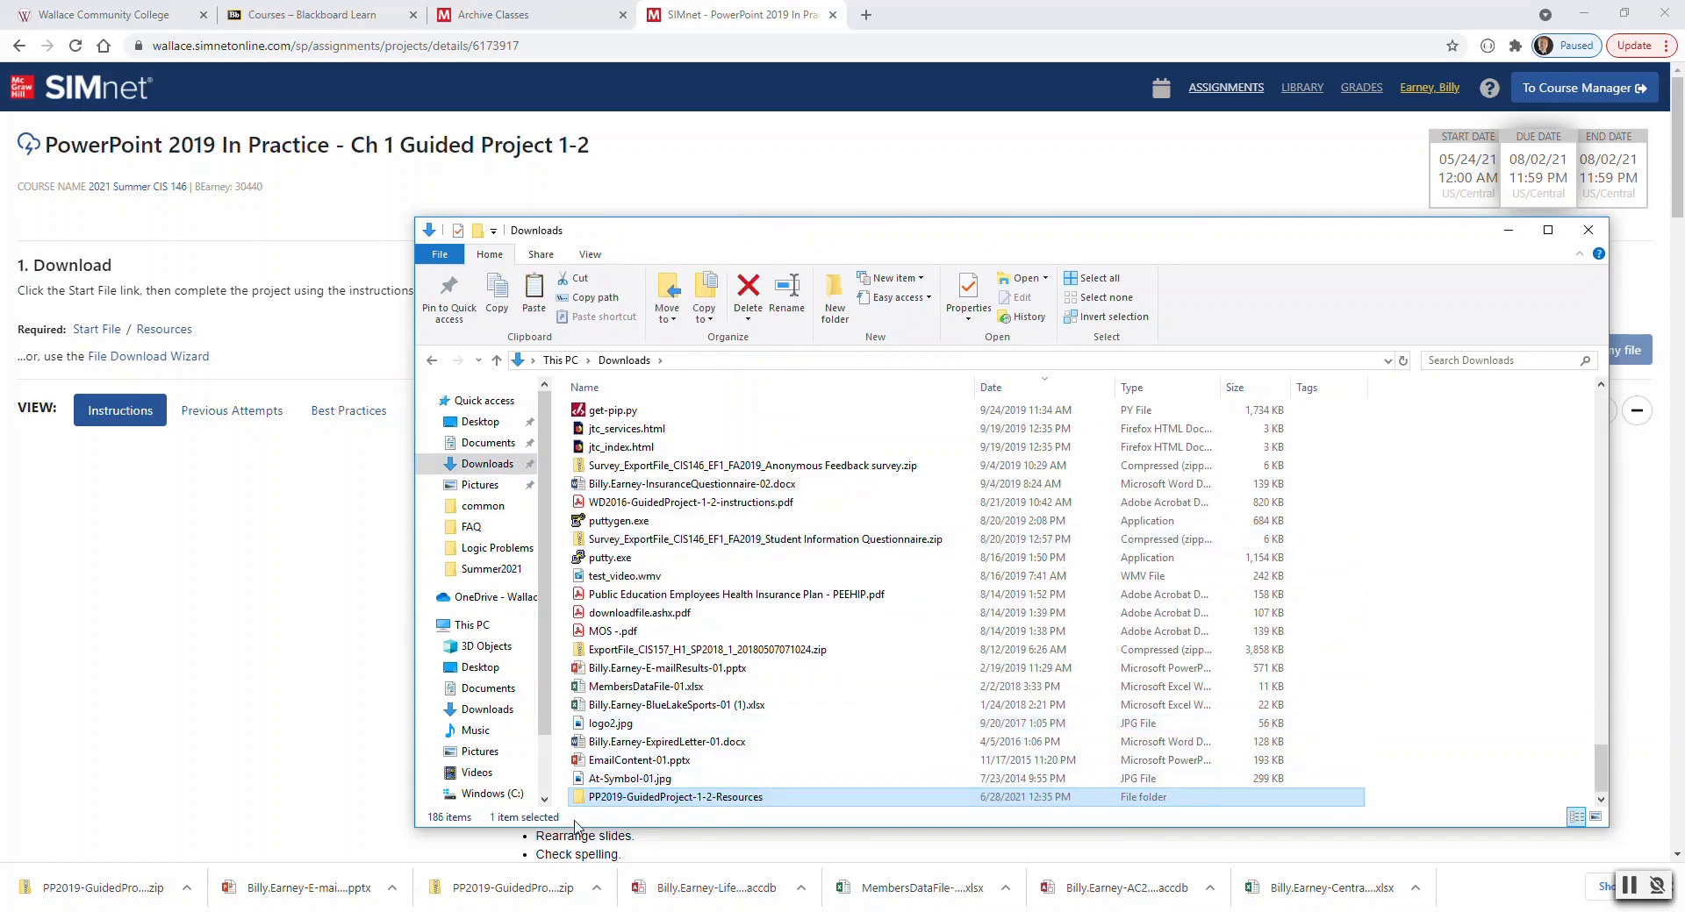
double_click(675, 797)
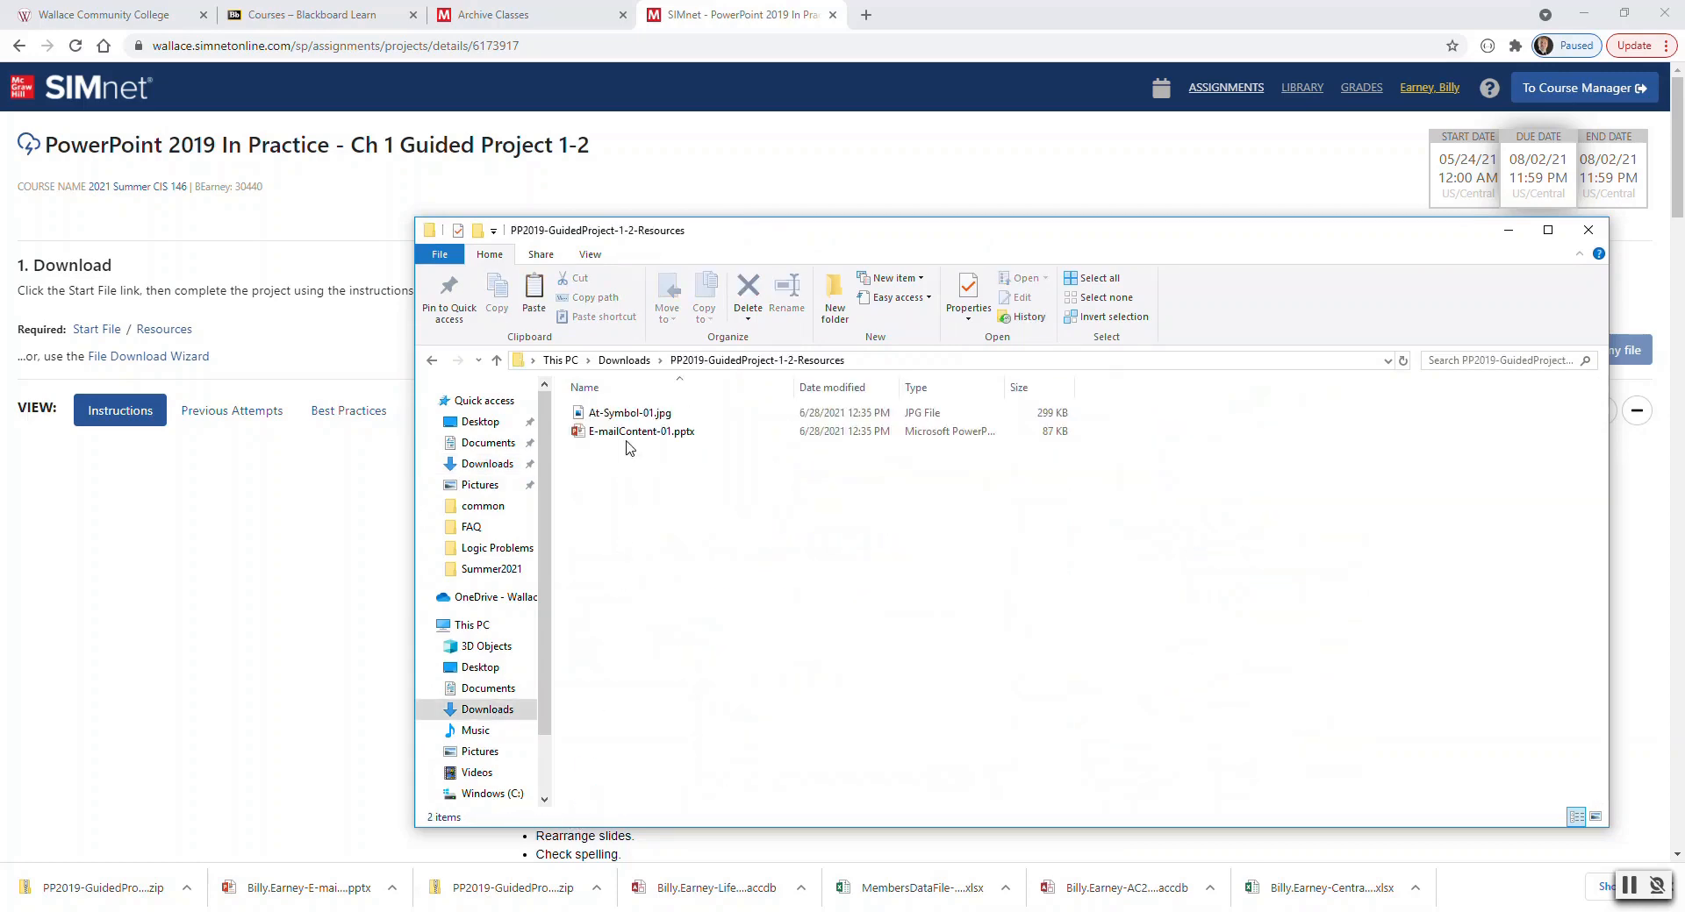
mouse_move(641, 431)
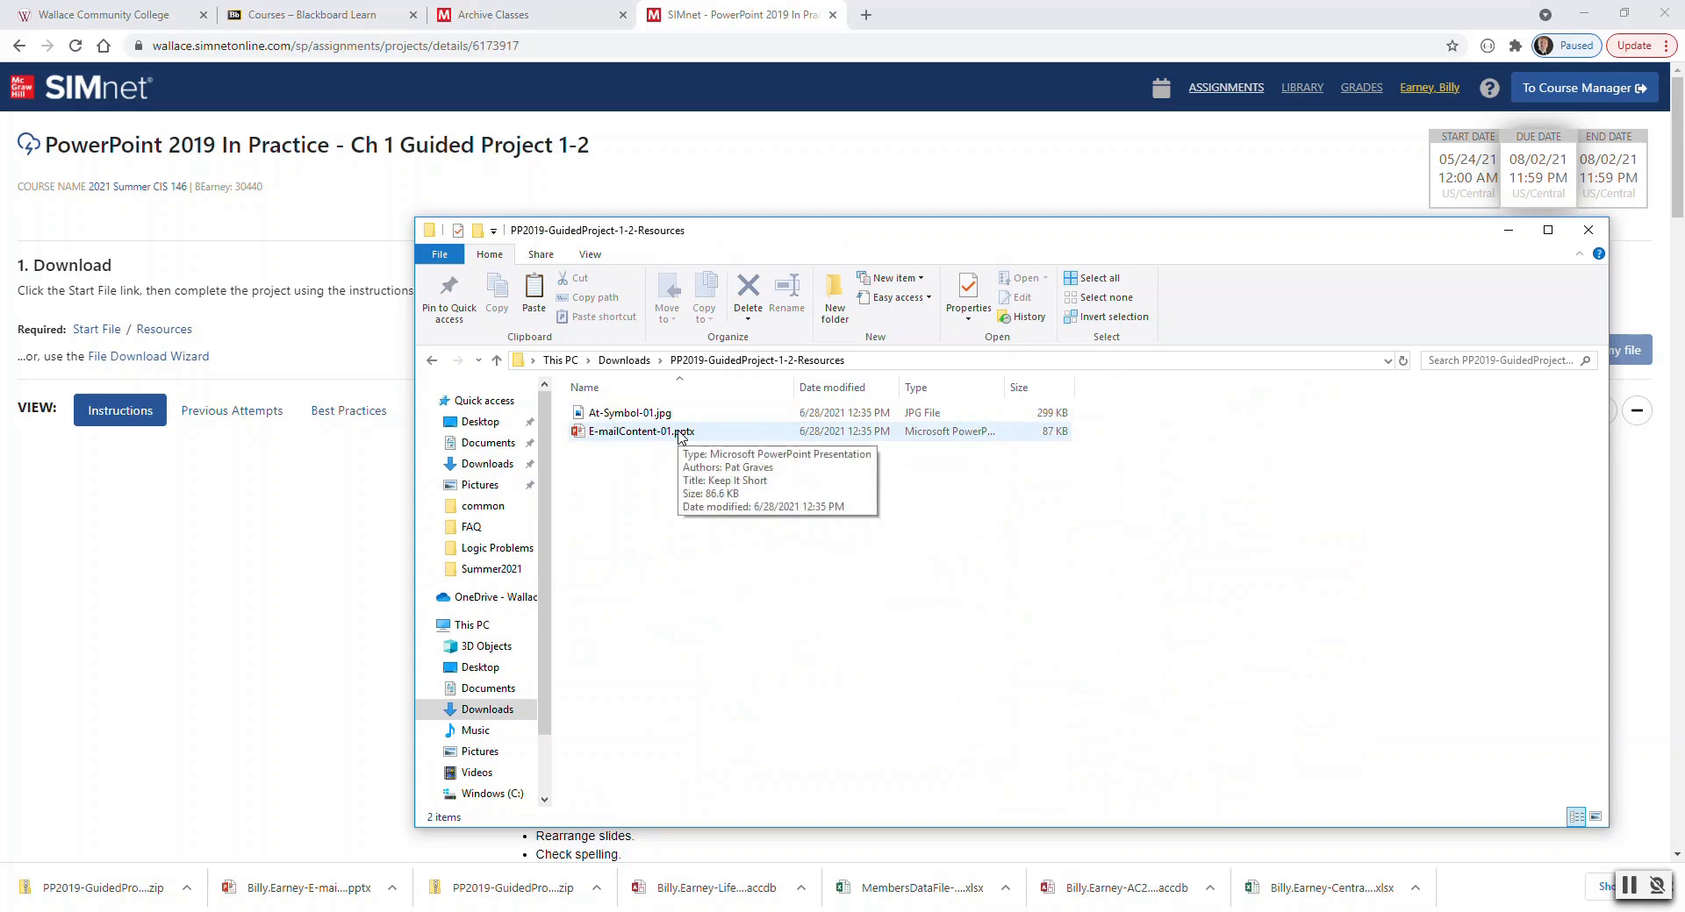
mouse_move(628, 413)
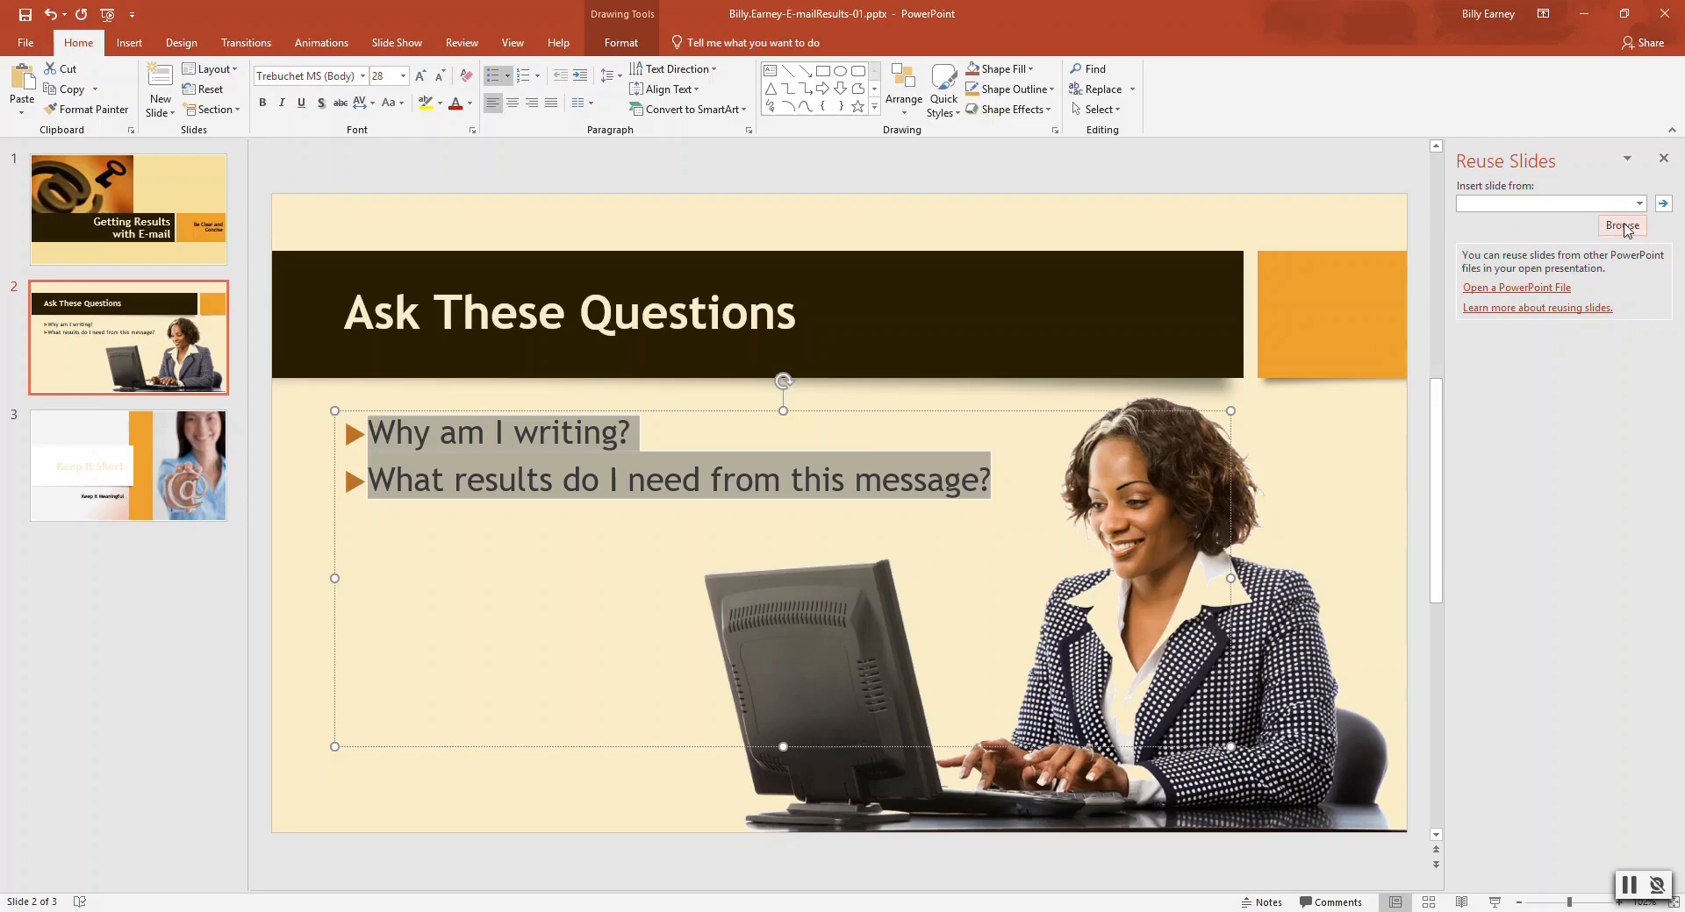
Step: Browse to Downloads > PP2019-GuidedProject-1-2-Resources and load E-mailContent-01.pptx for reuse
left_click(1622, 226)
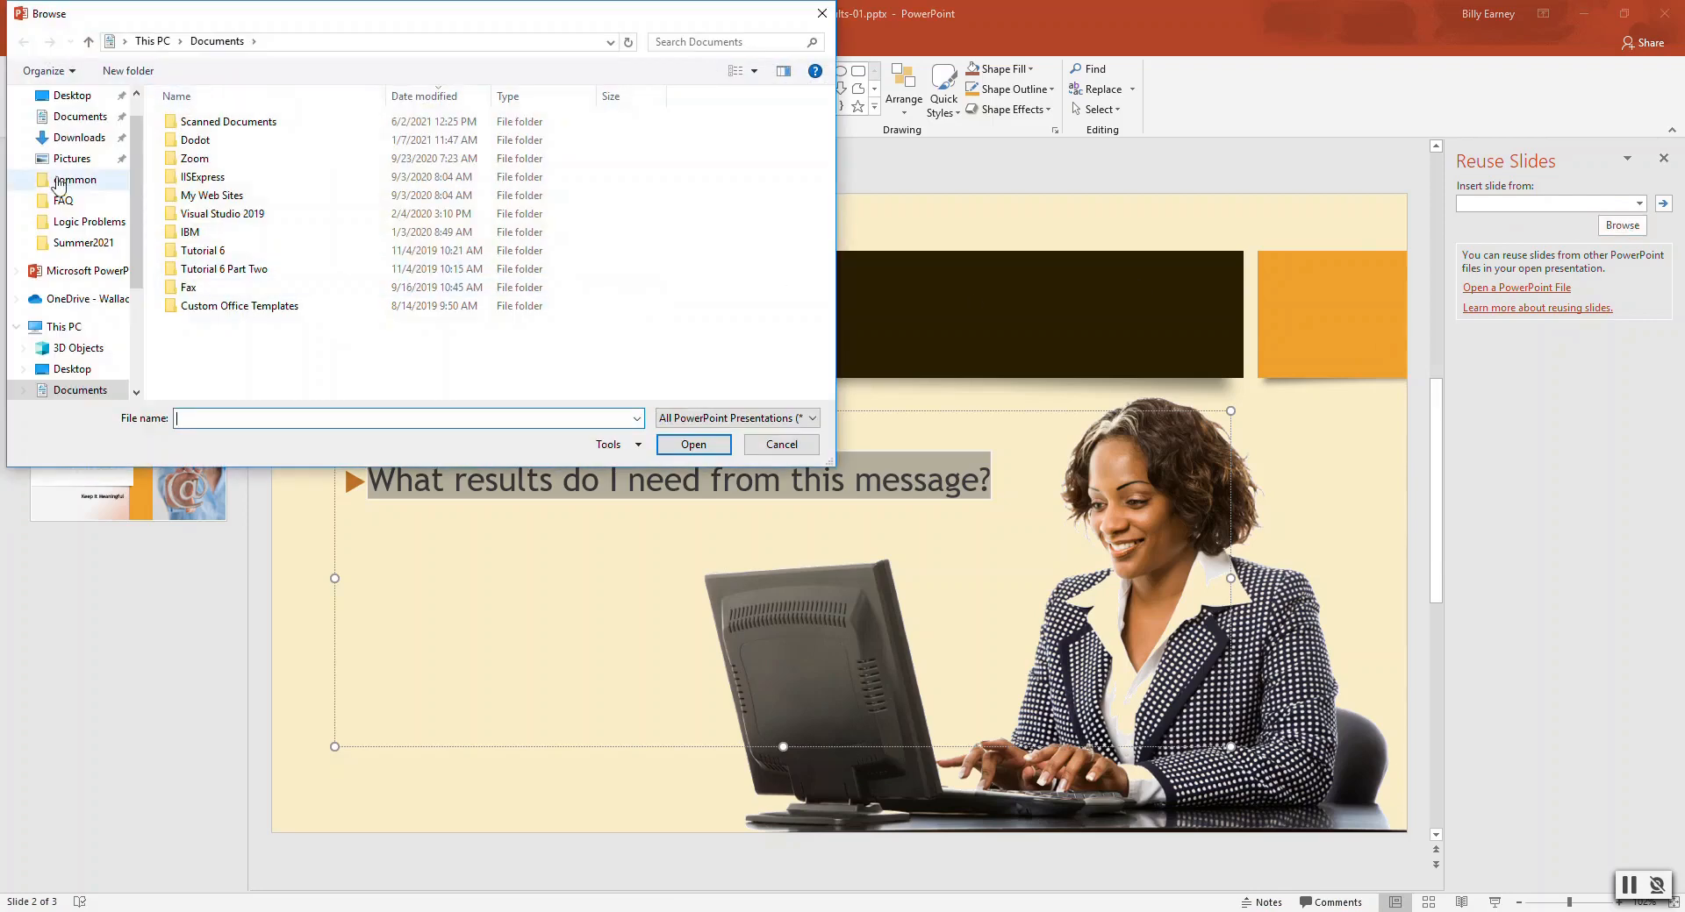
left_click(80, 138)
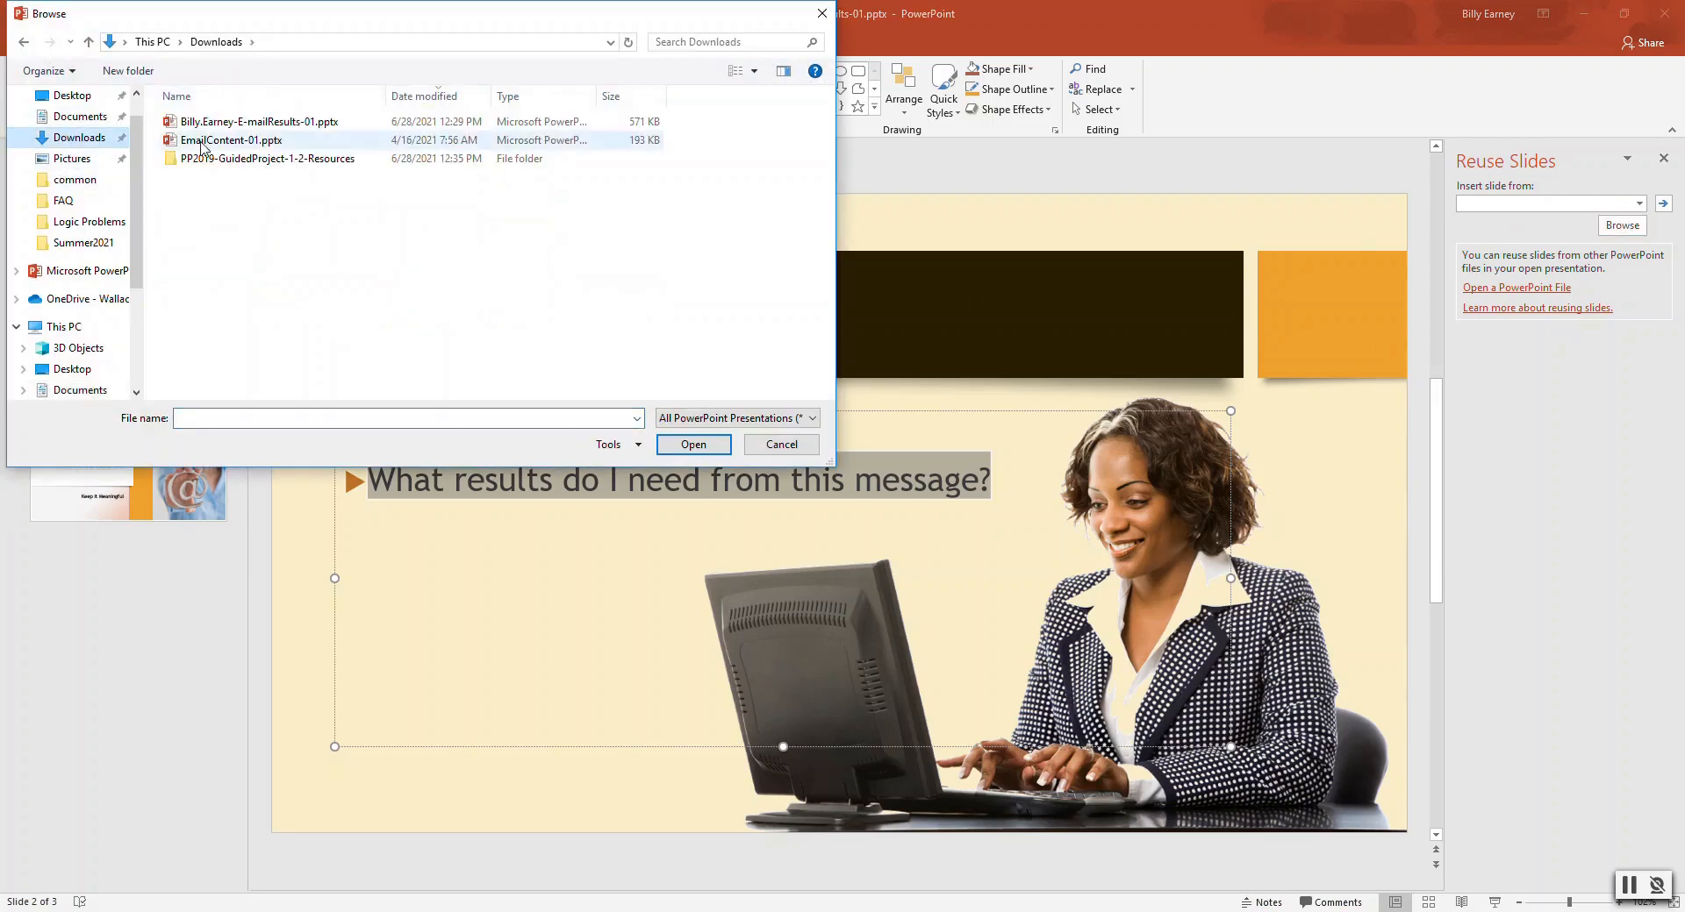
double_click(269, 158)
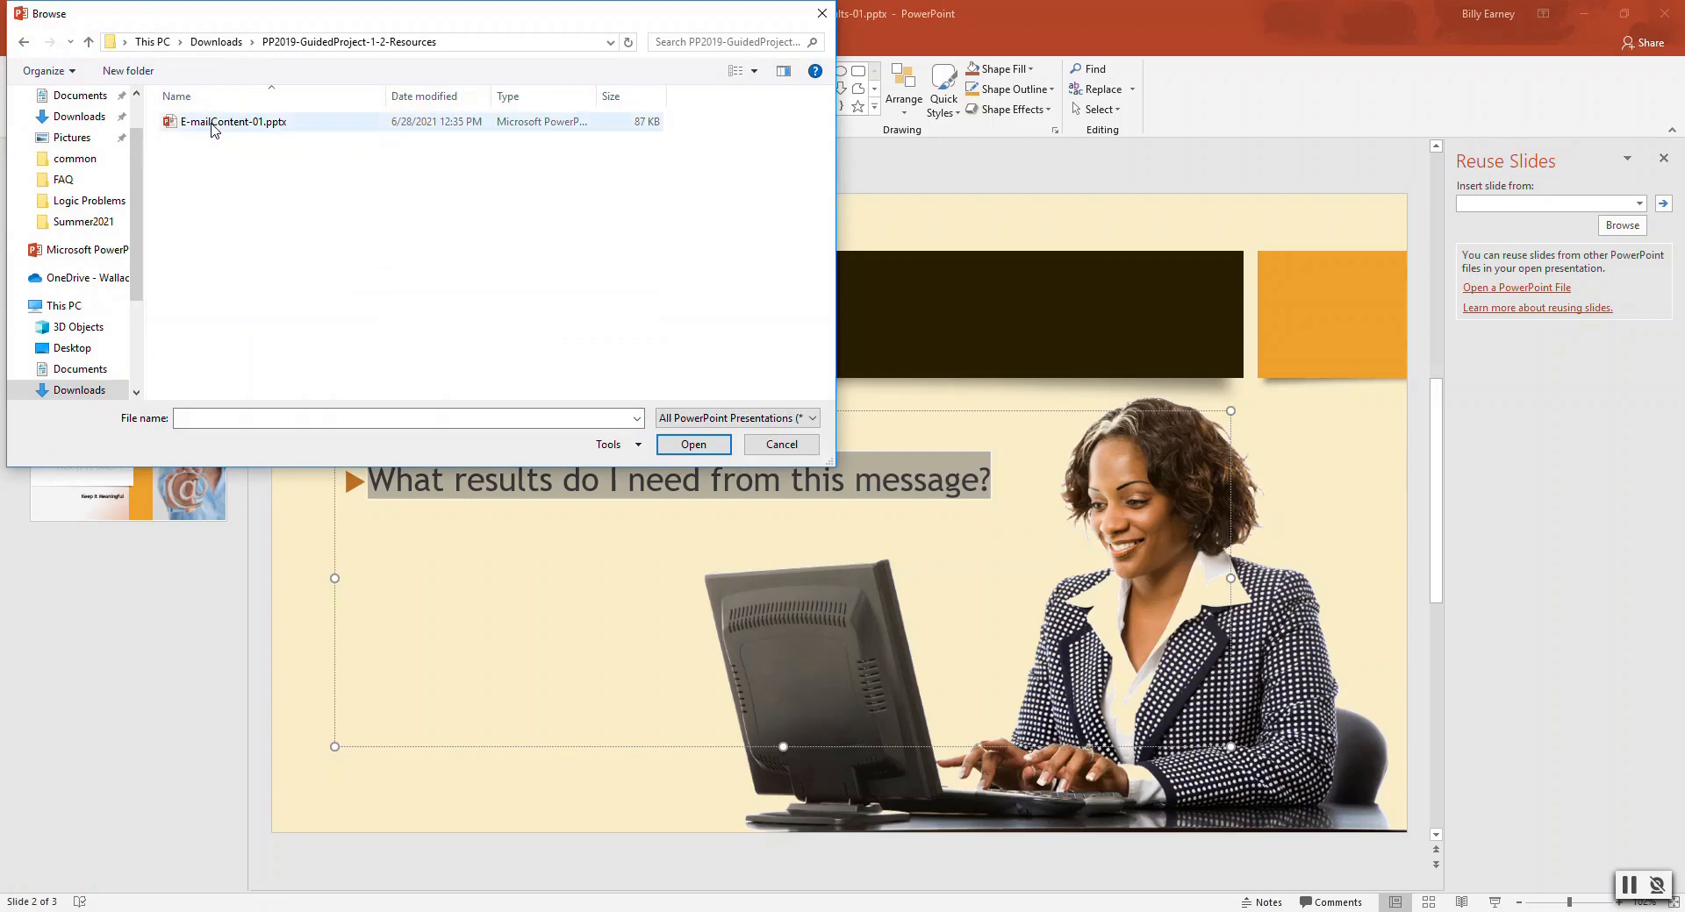
left_click(234, 122)
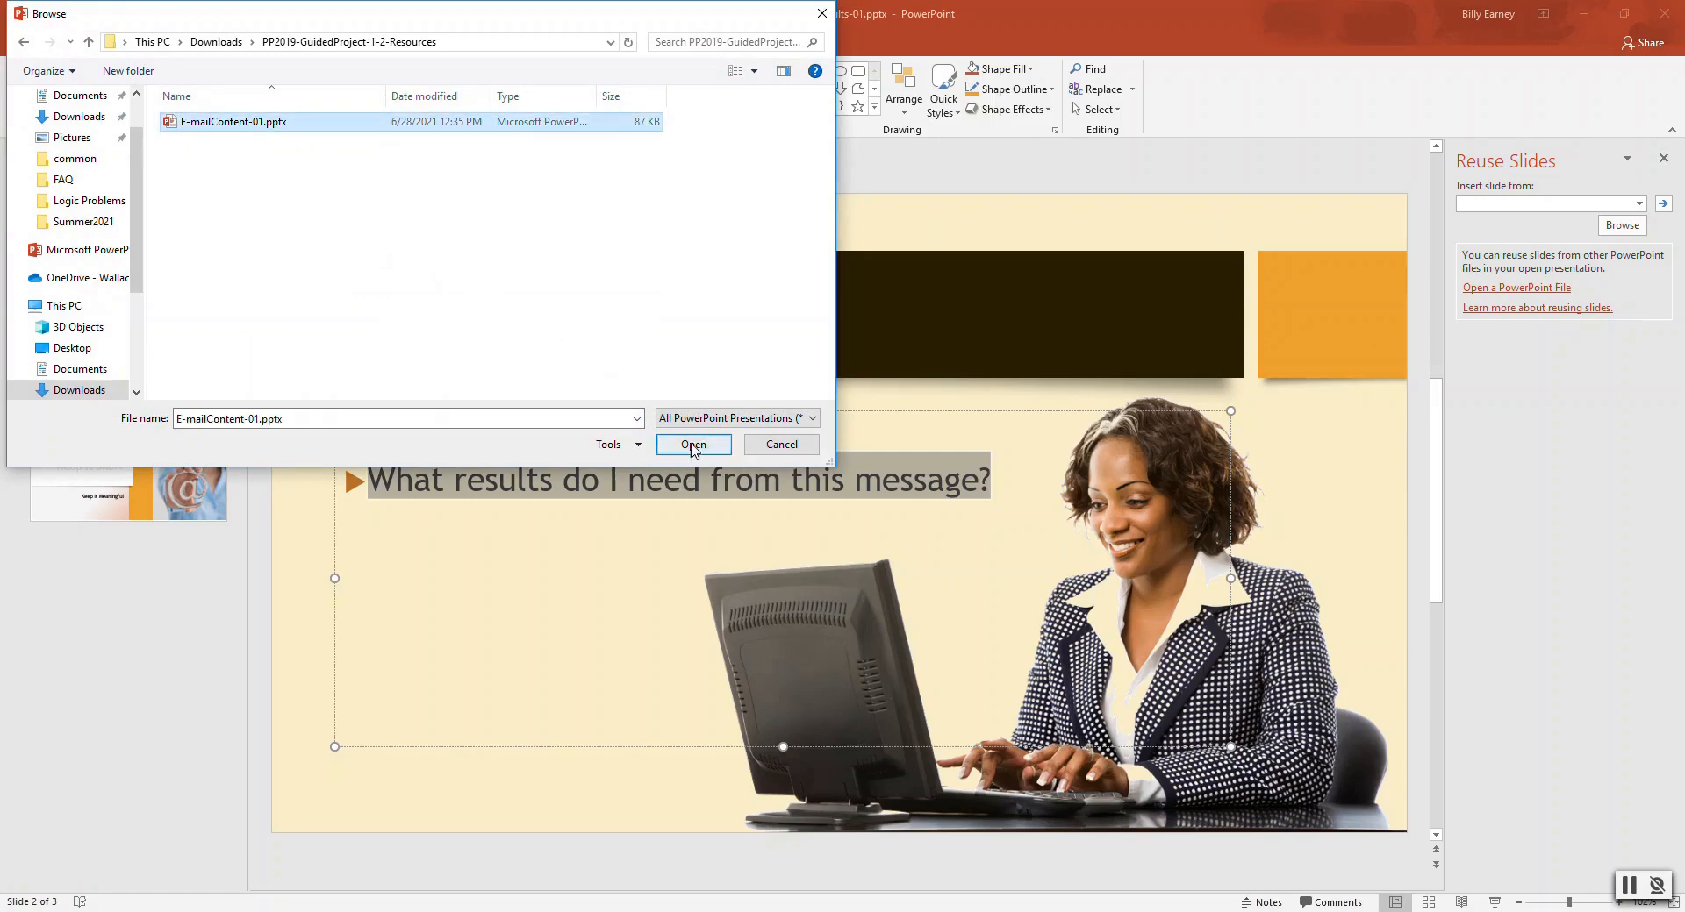
left_click(693, 444)
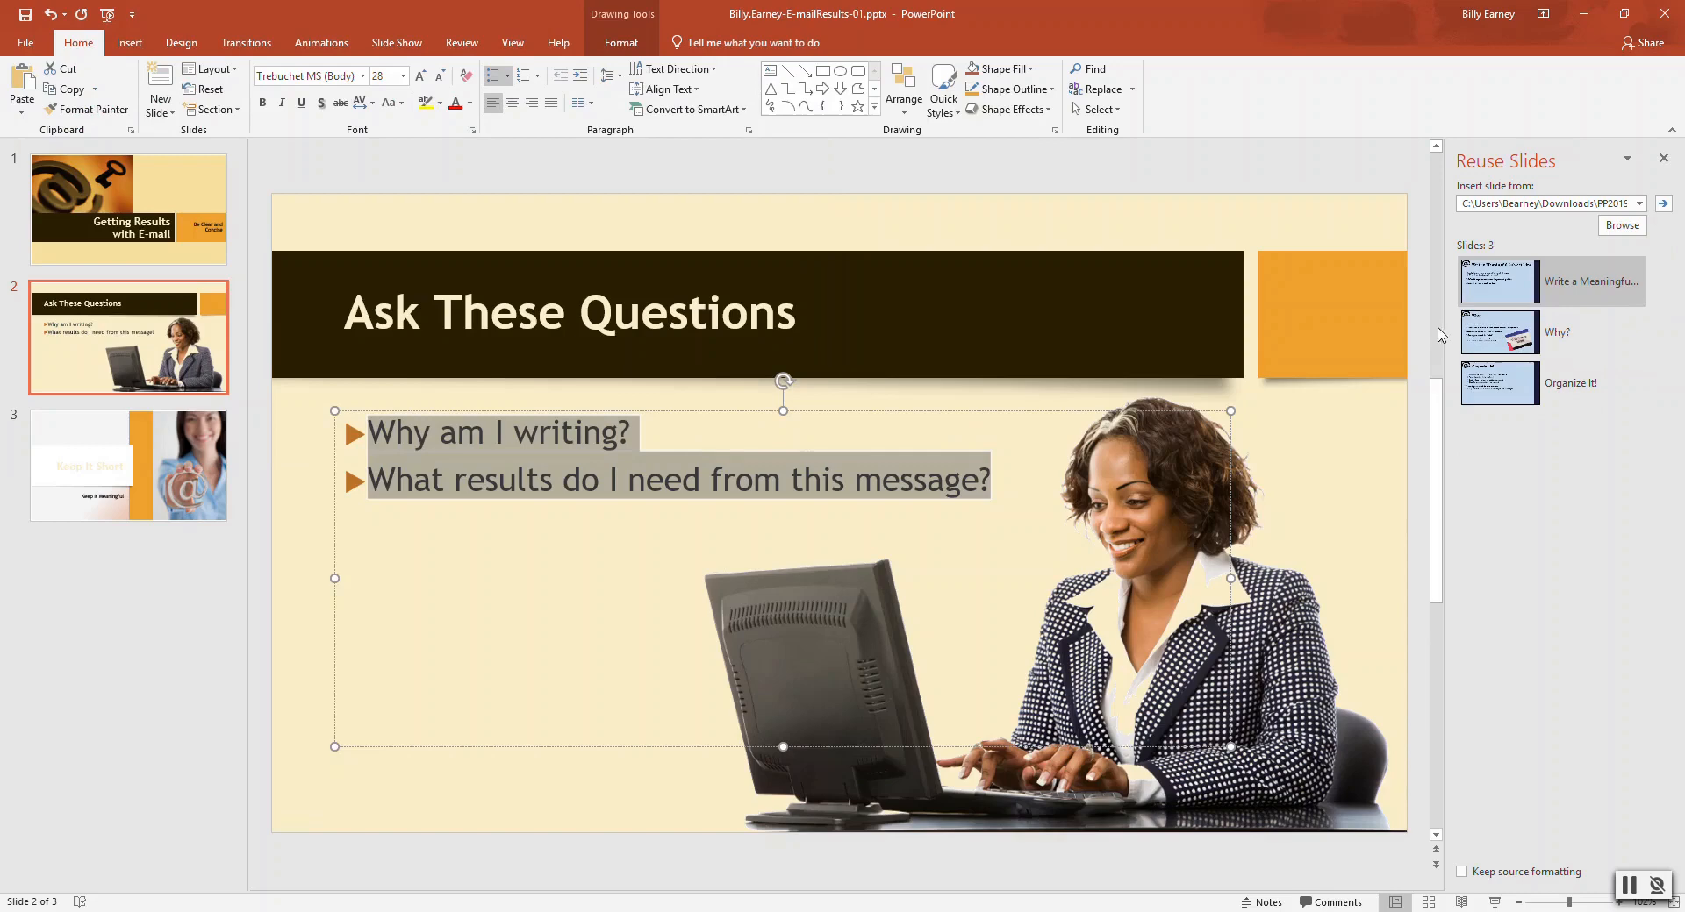
mouse_move(1563, 284)
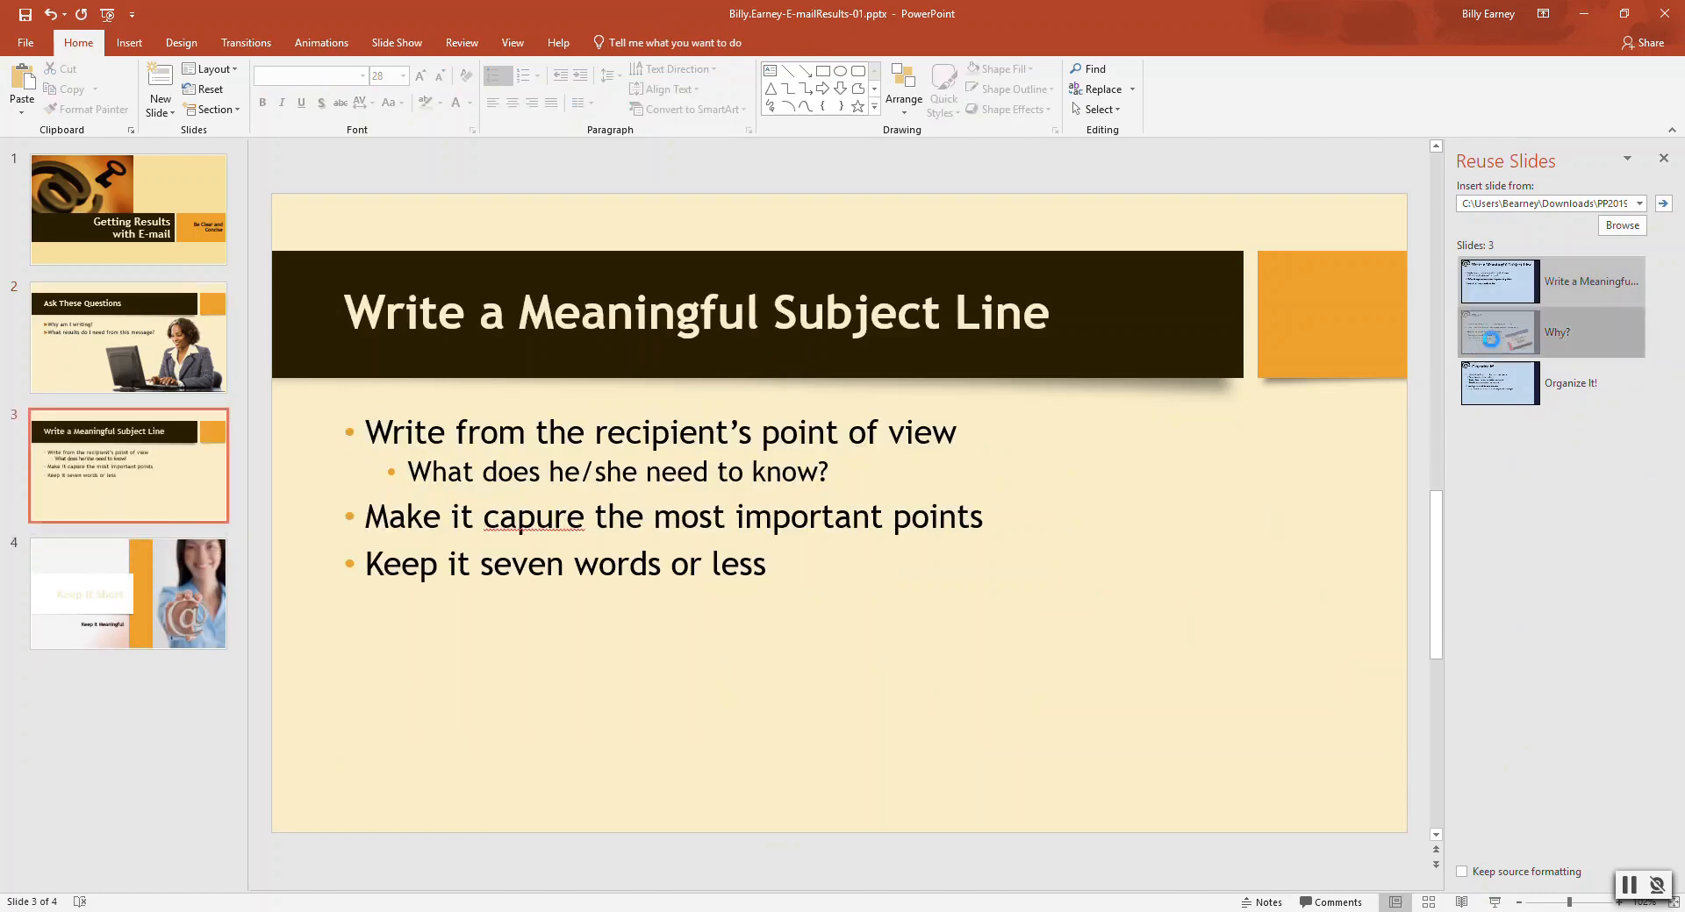
Step: Insert the Organize It! slide after the others and close the Reuse Slides panel
left_click(1498, 383)
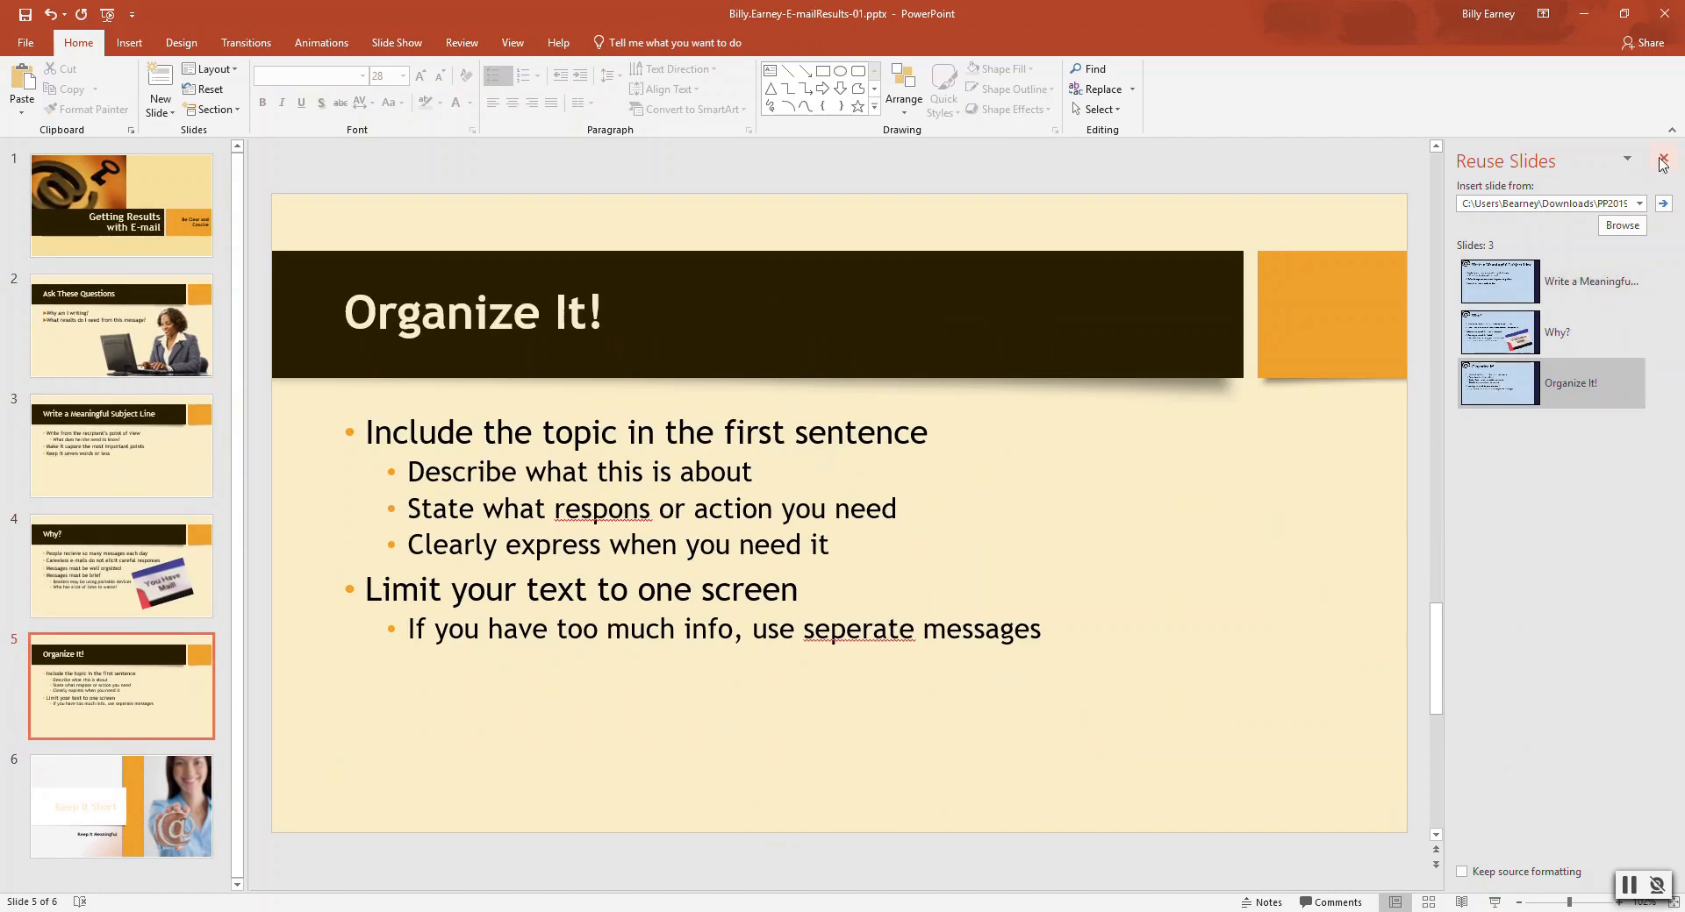
left_click(1663, 160)
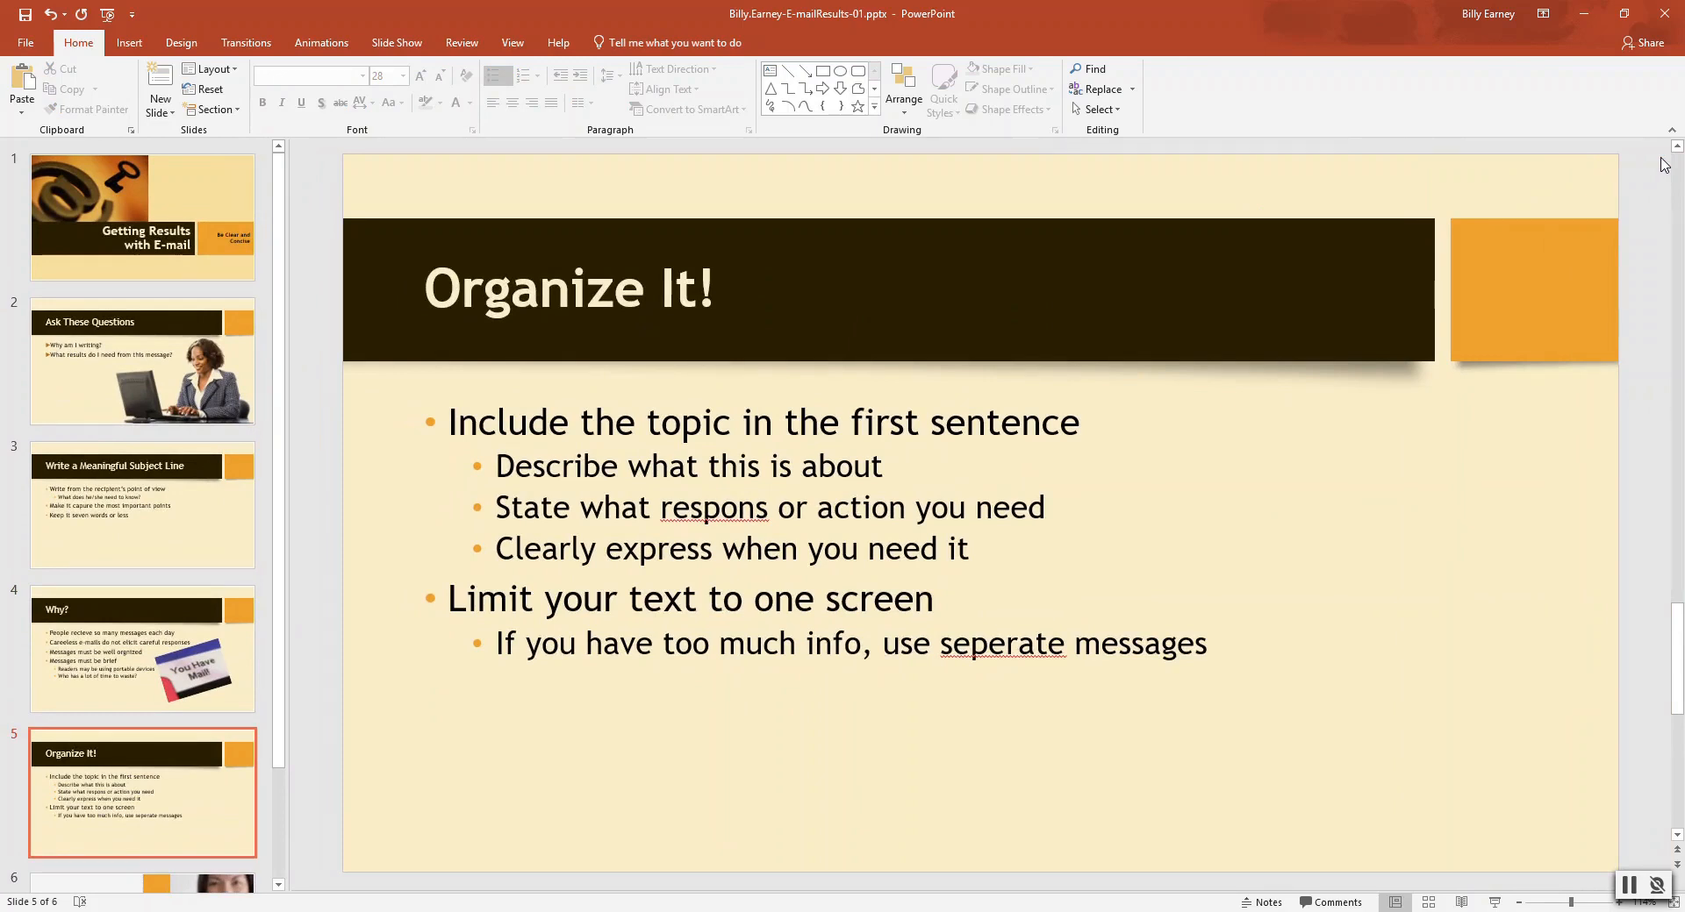
mouse_move(116, 172)
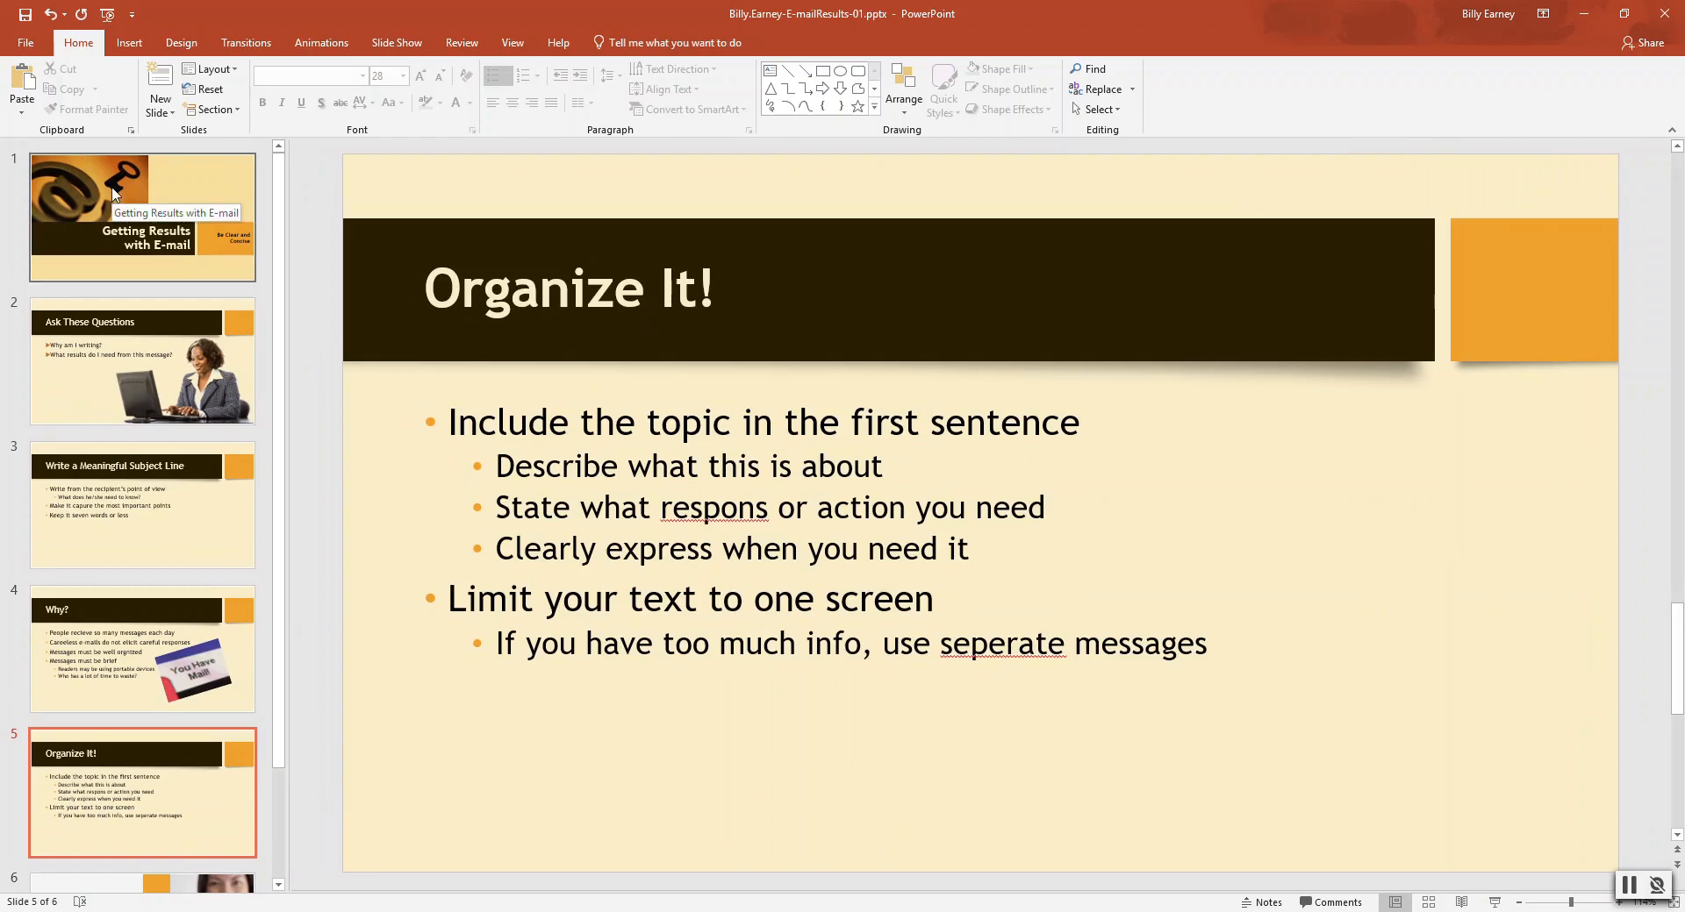
Step: Move the Why? slide ahead of Write a Meaningful Subject Line, ending on the title slide
left_click(143, 213)
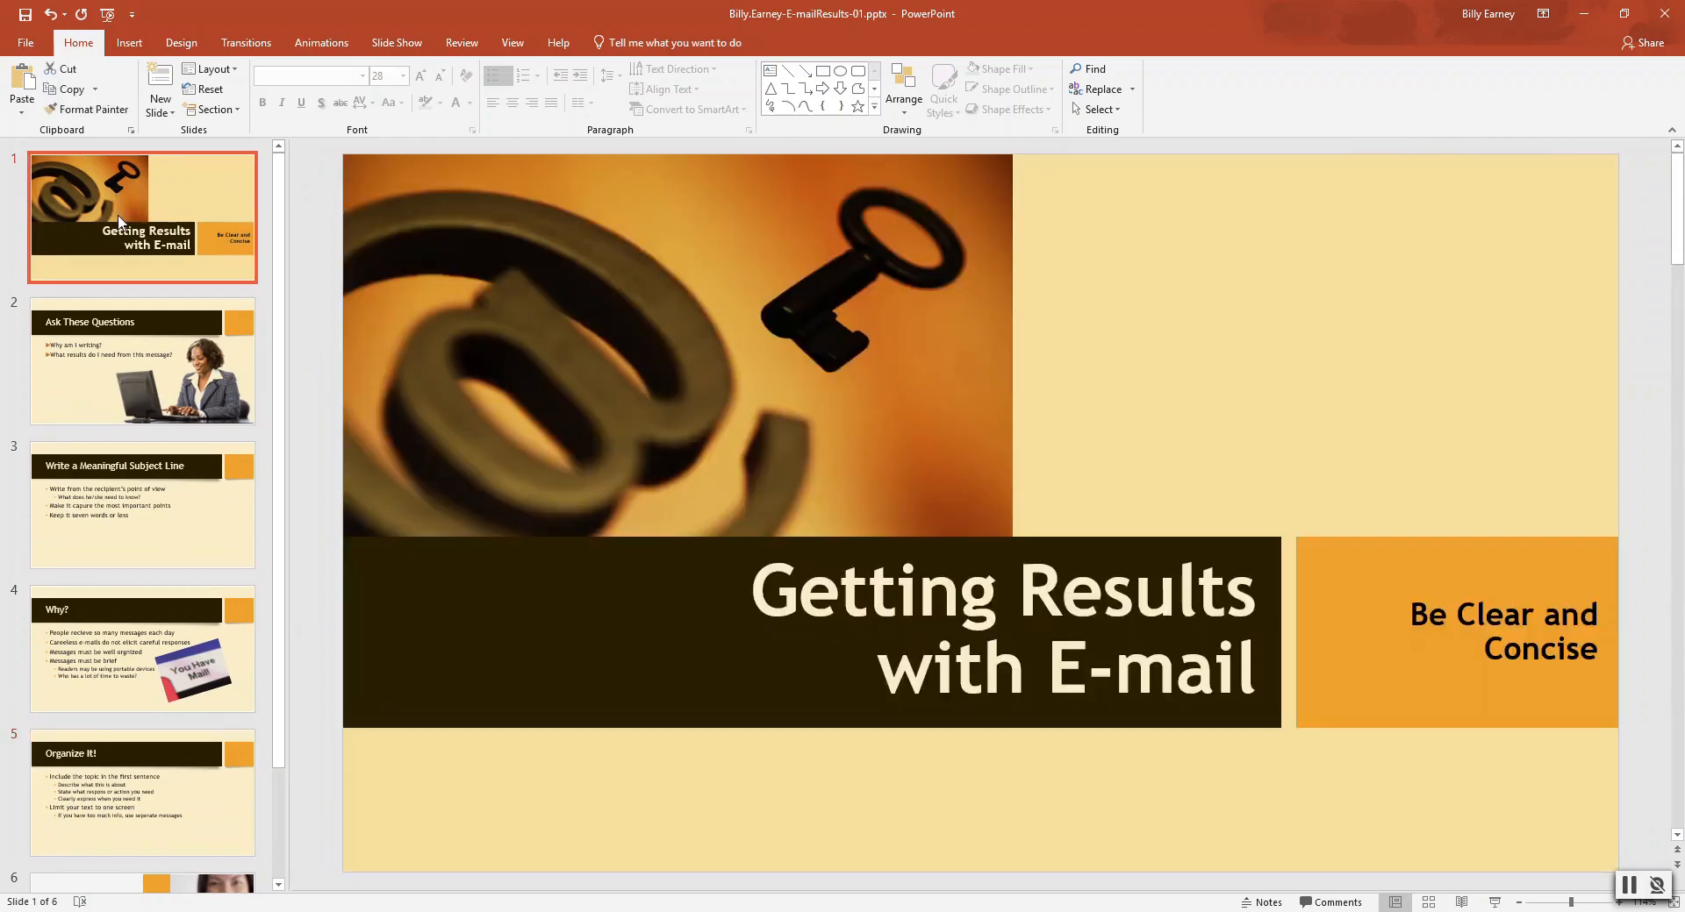
mouse_move(129, 342)
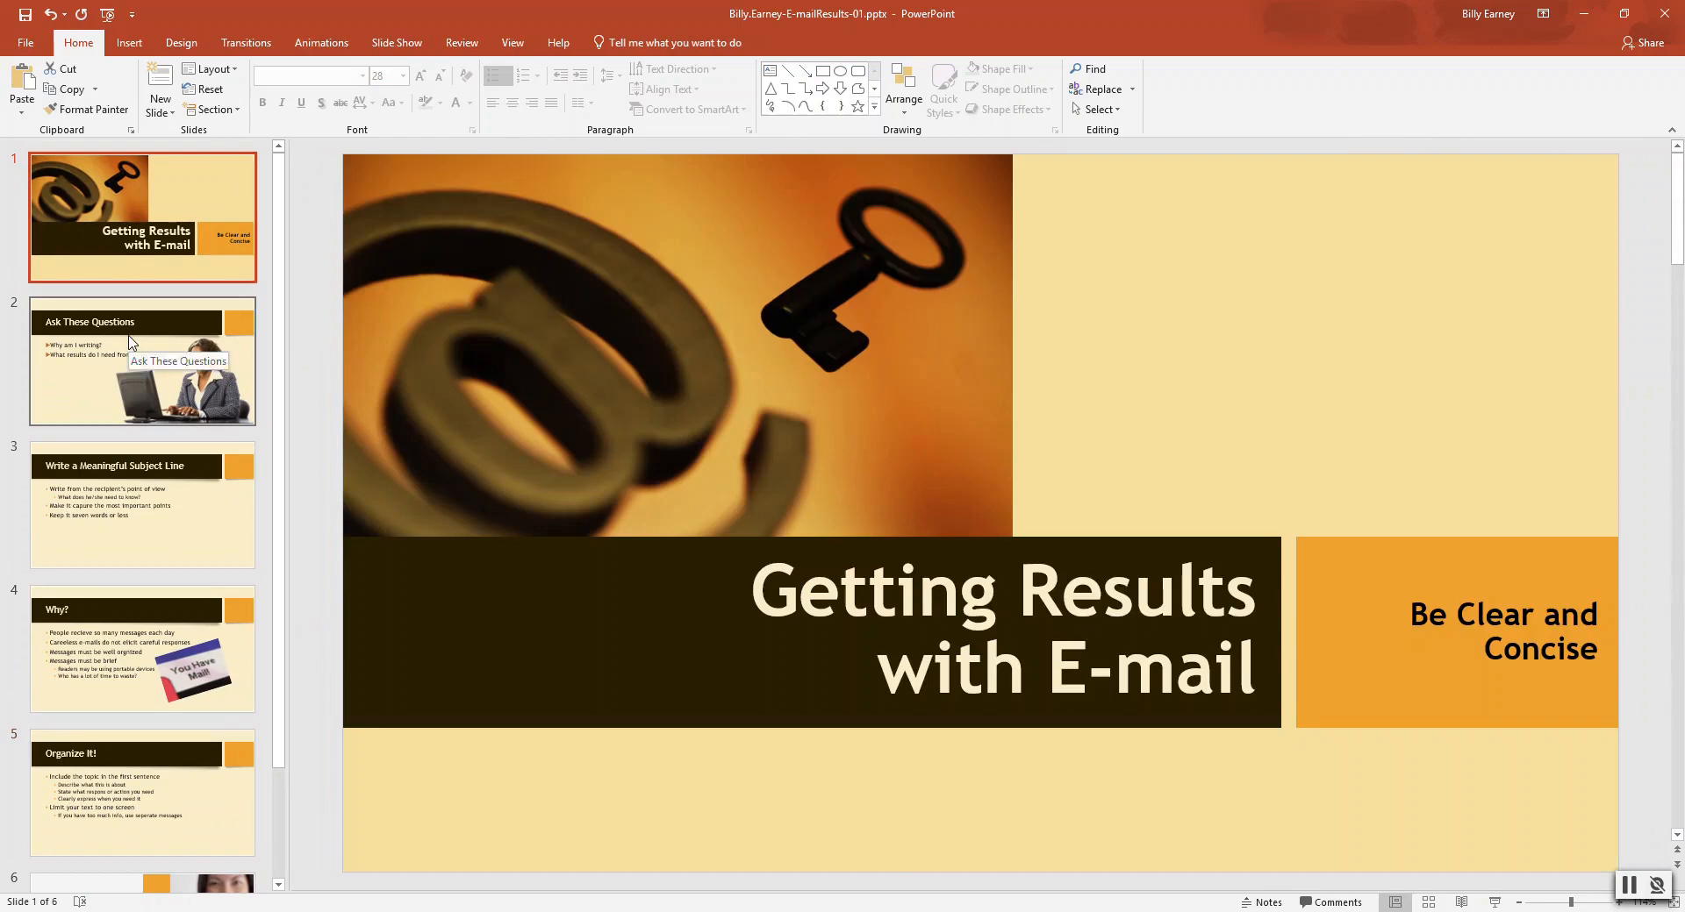
left_click(142, 360)
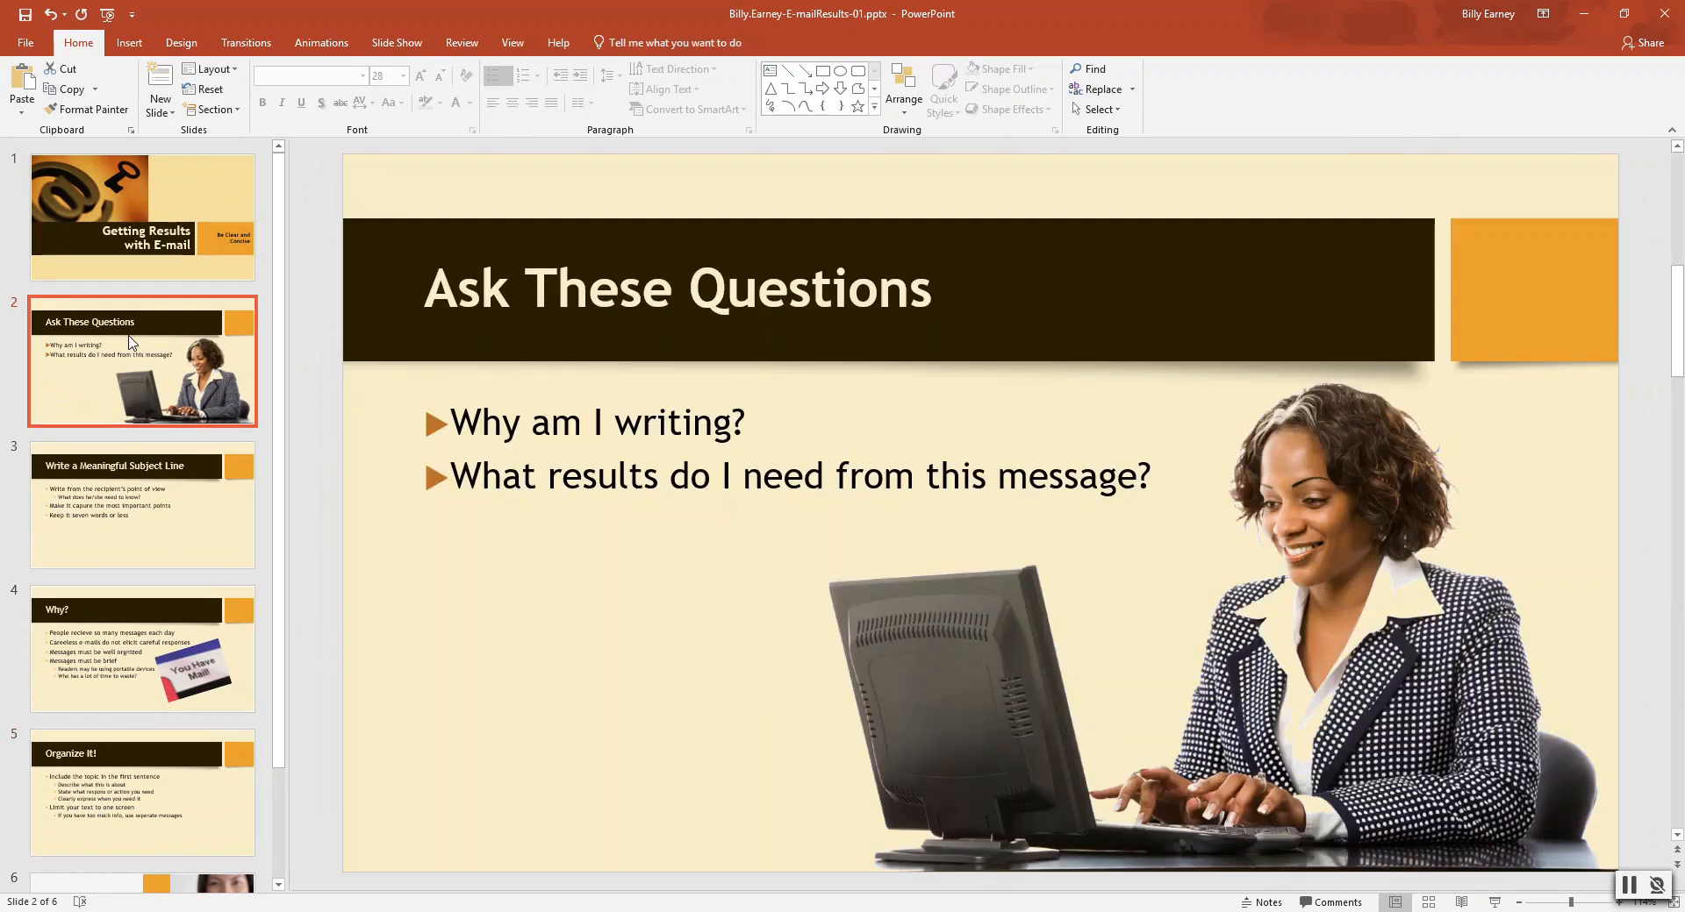
mouse_move(139, 497)
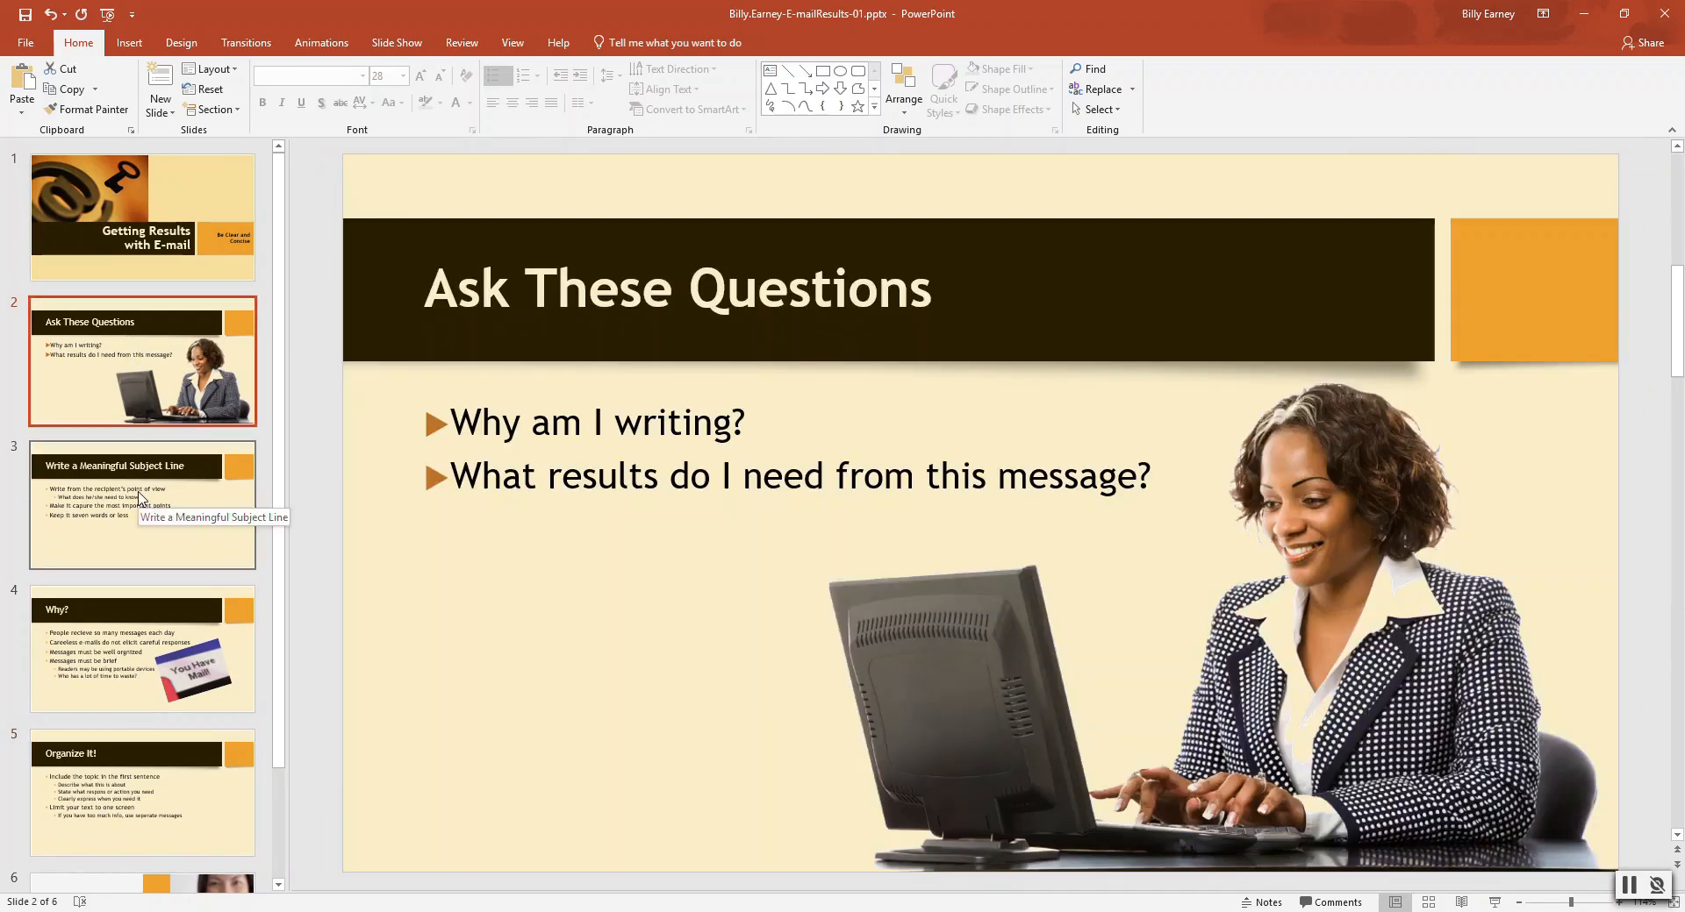
mouse_move(129, 489)
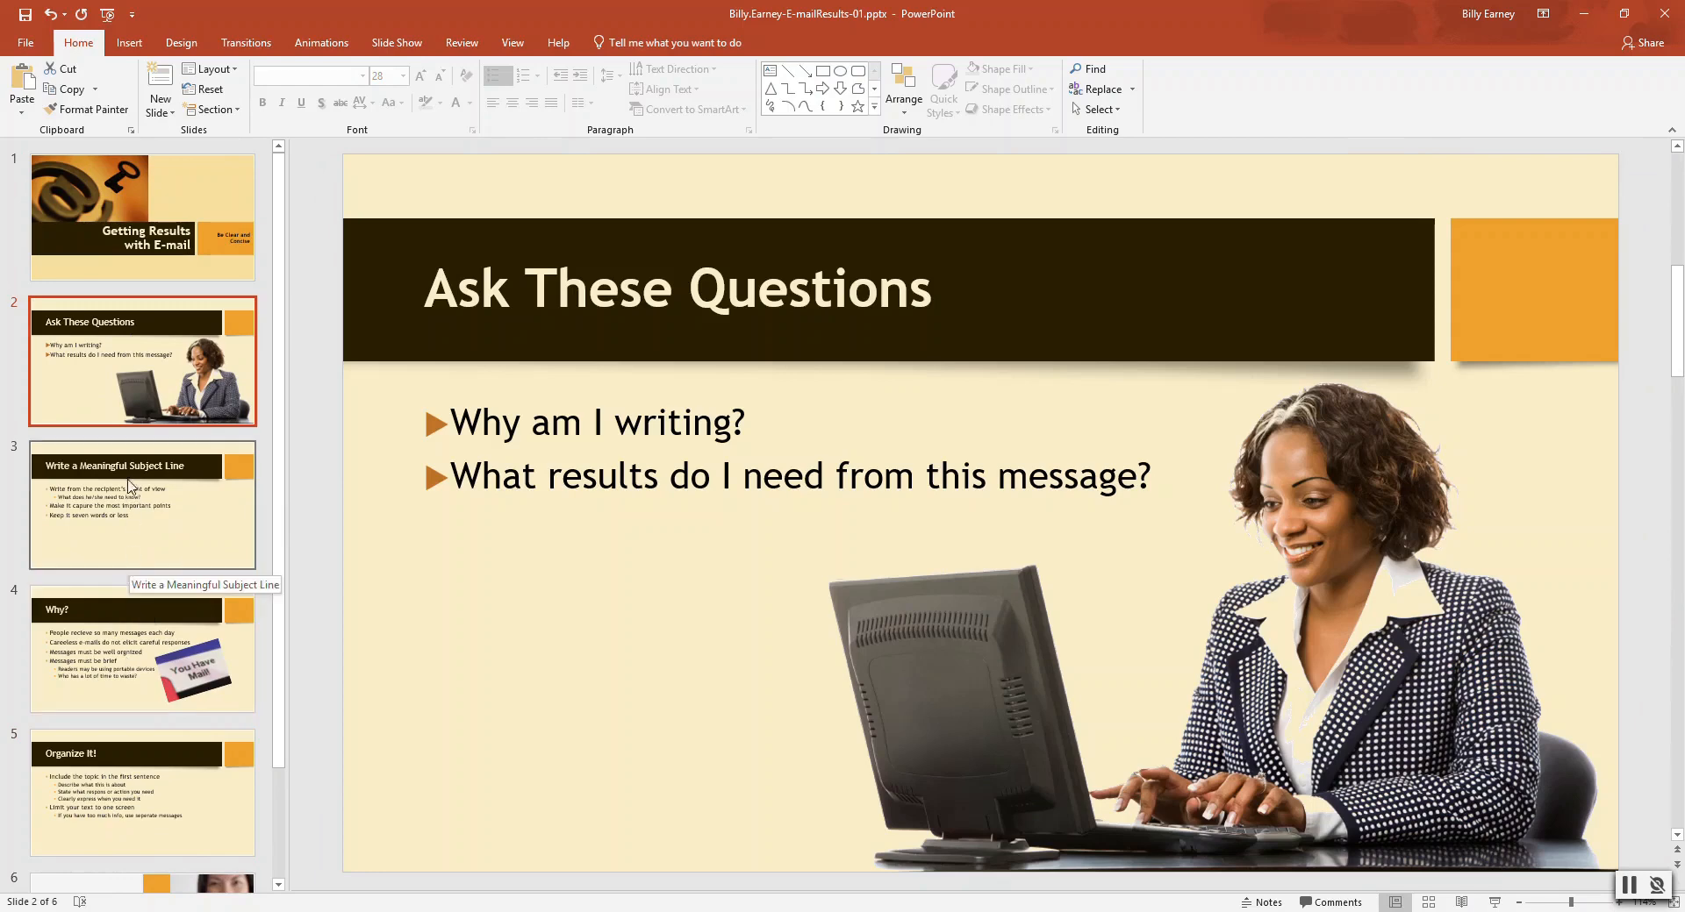
left_click(140, 649)
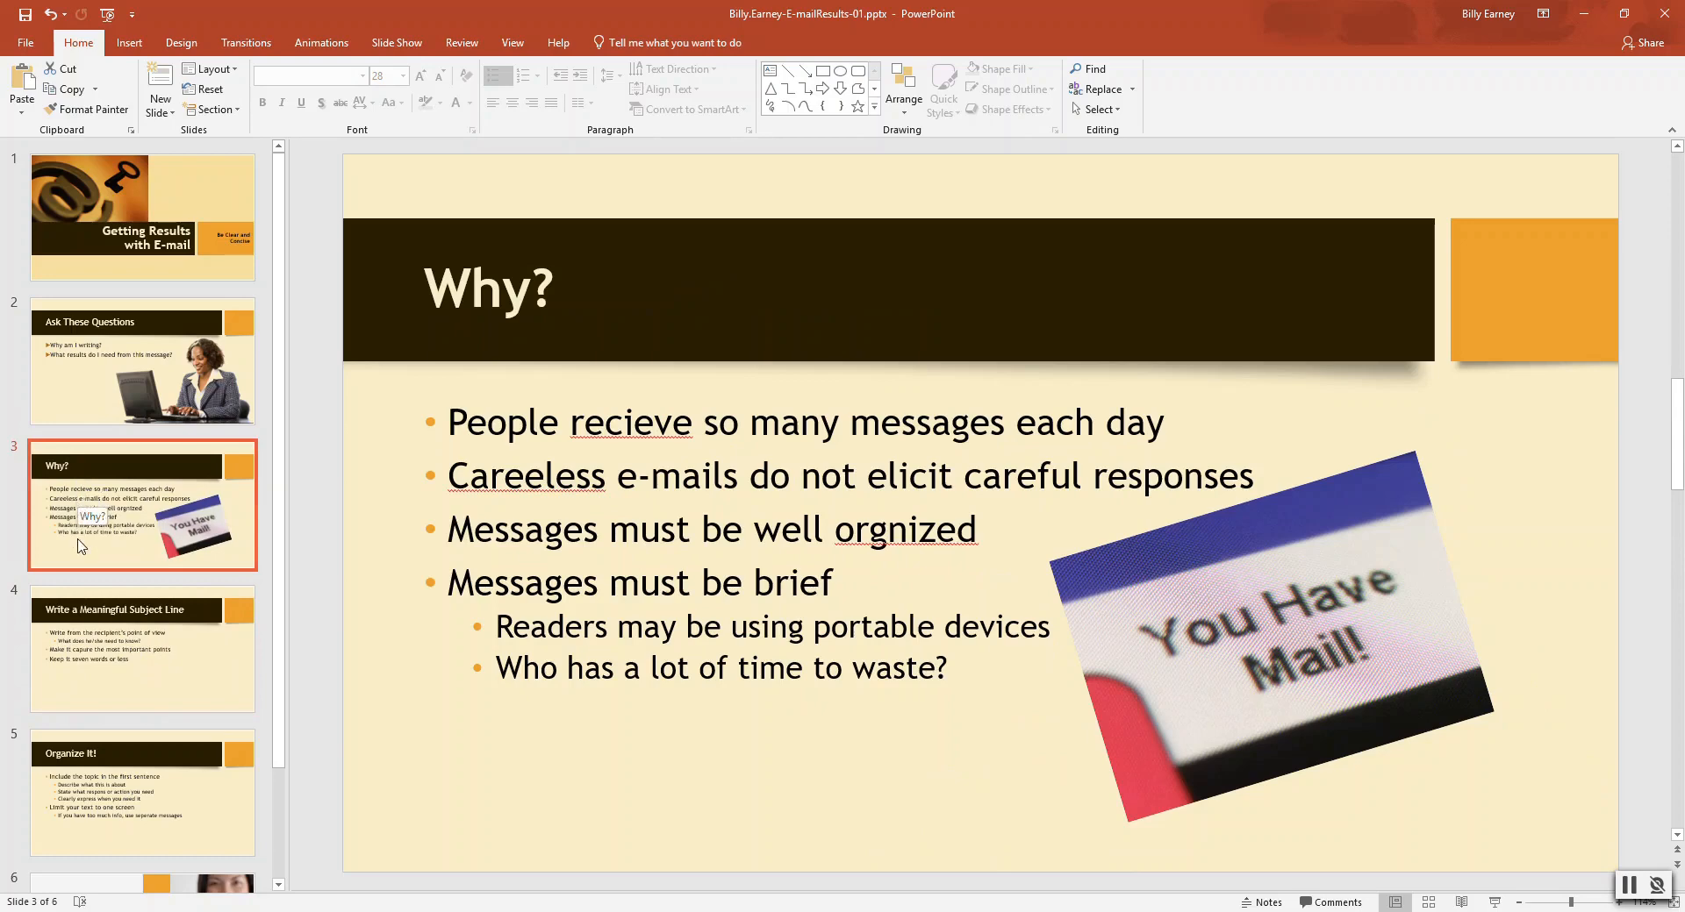
mouse_move(91, 626)
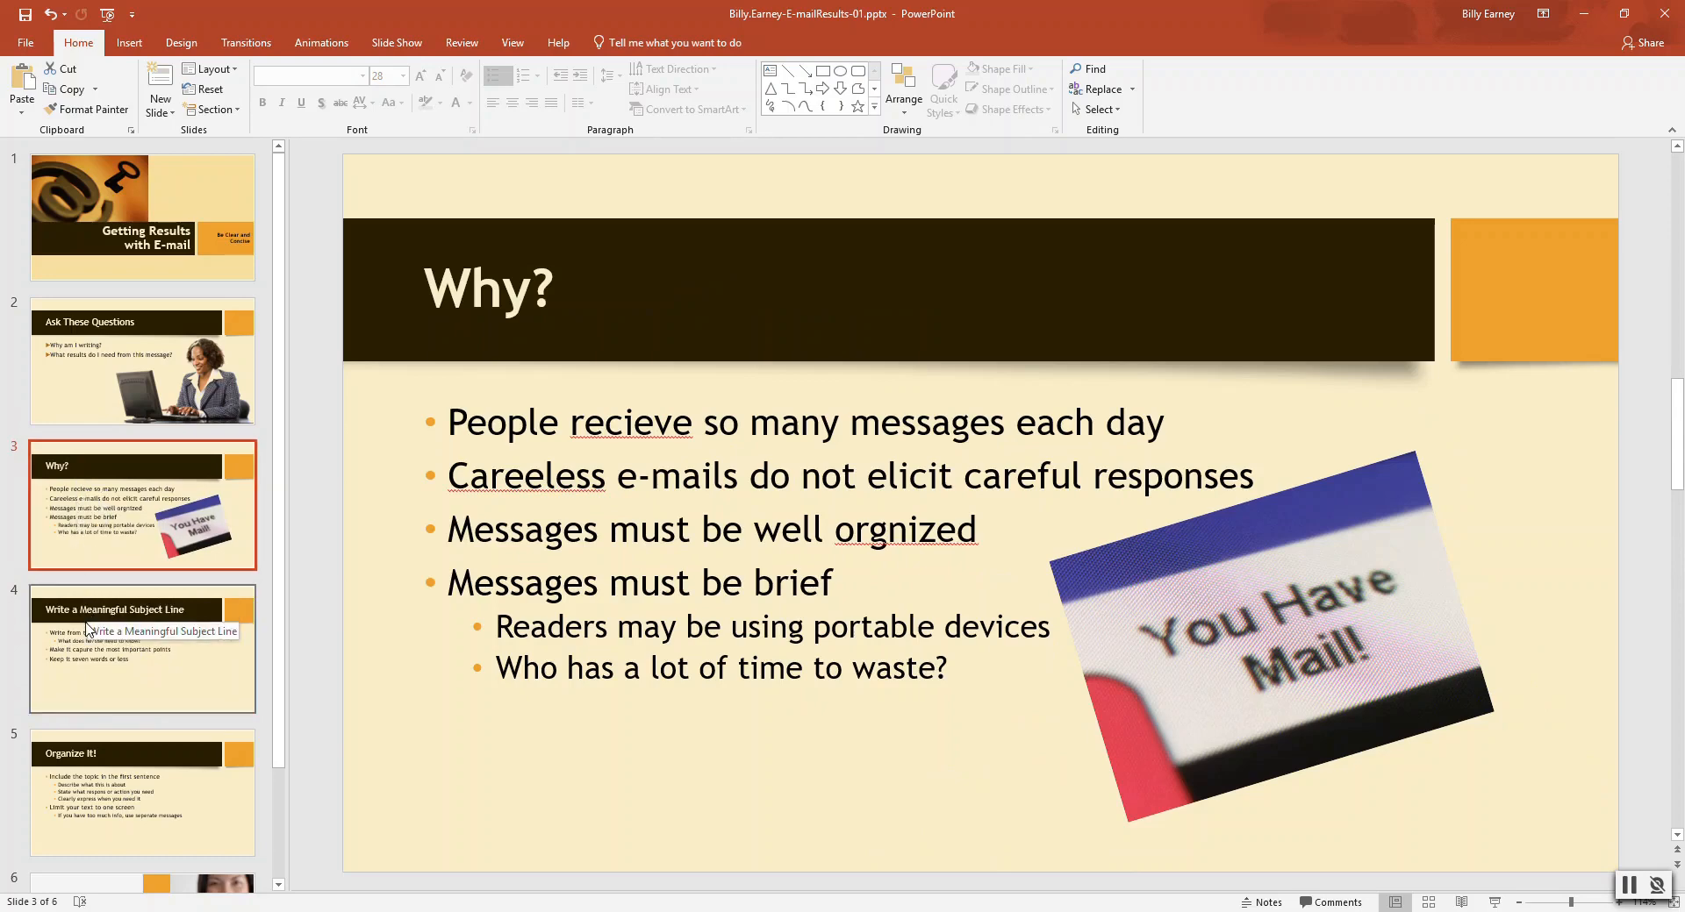
mouse_move(102, 732)
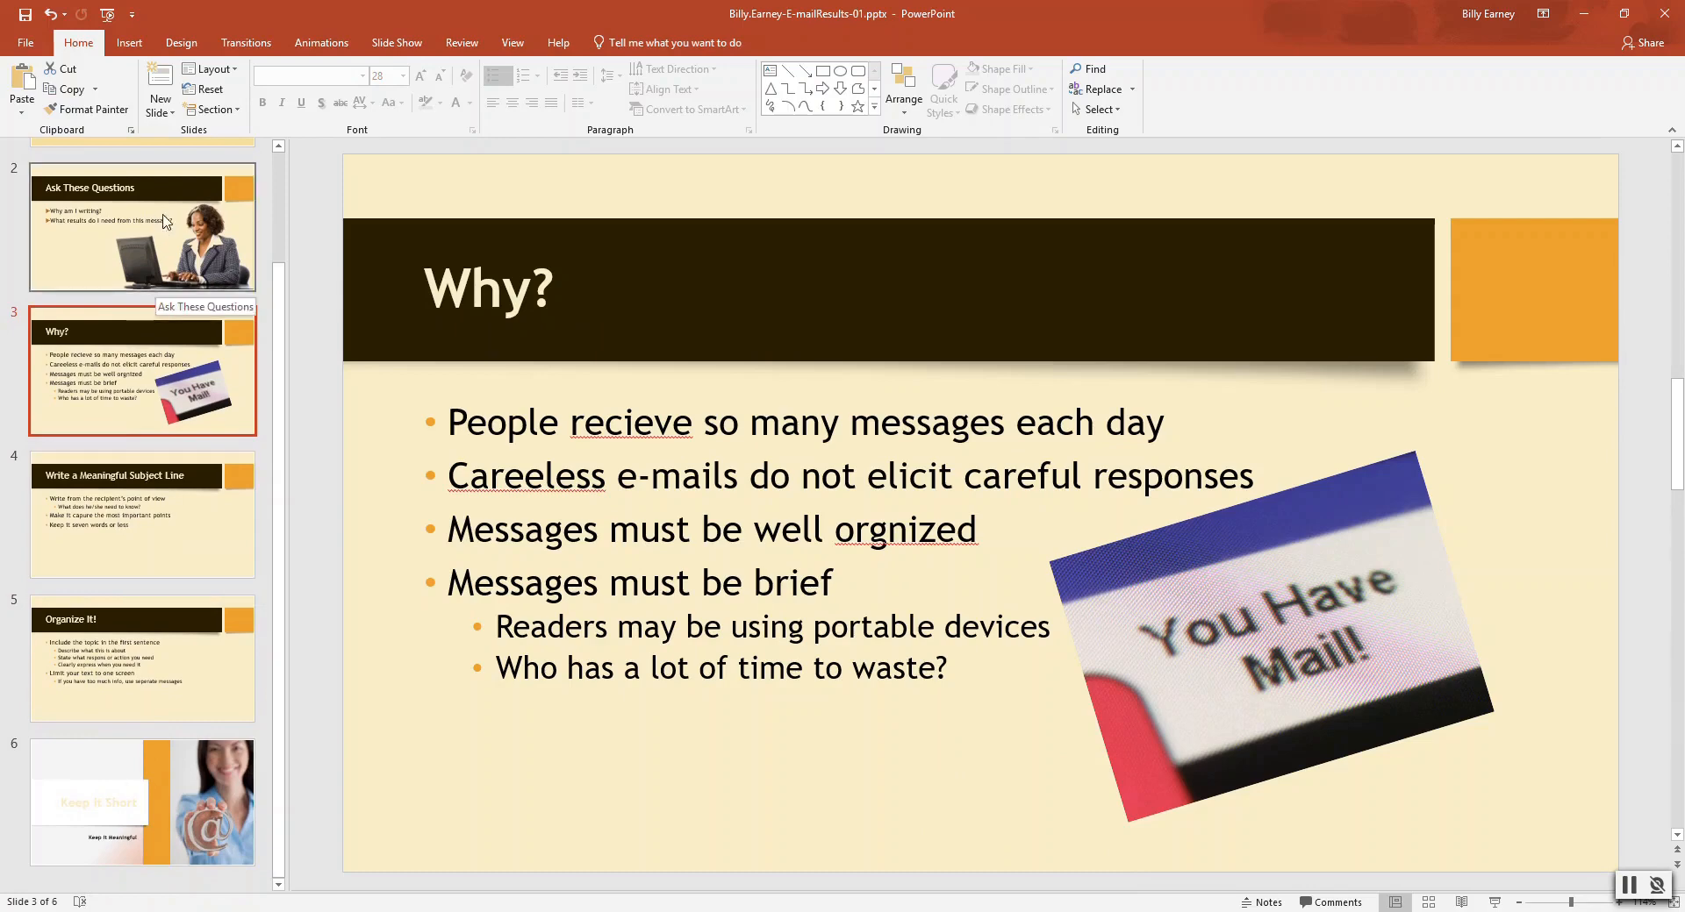
scroll("up", 3)
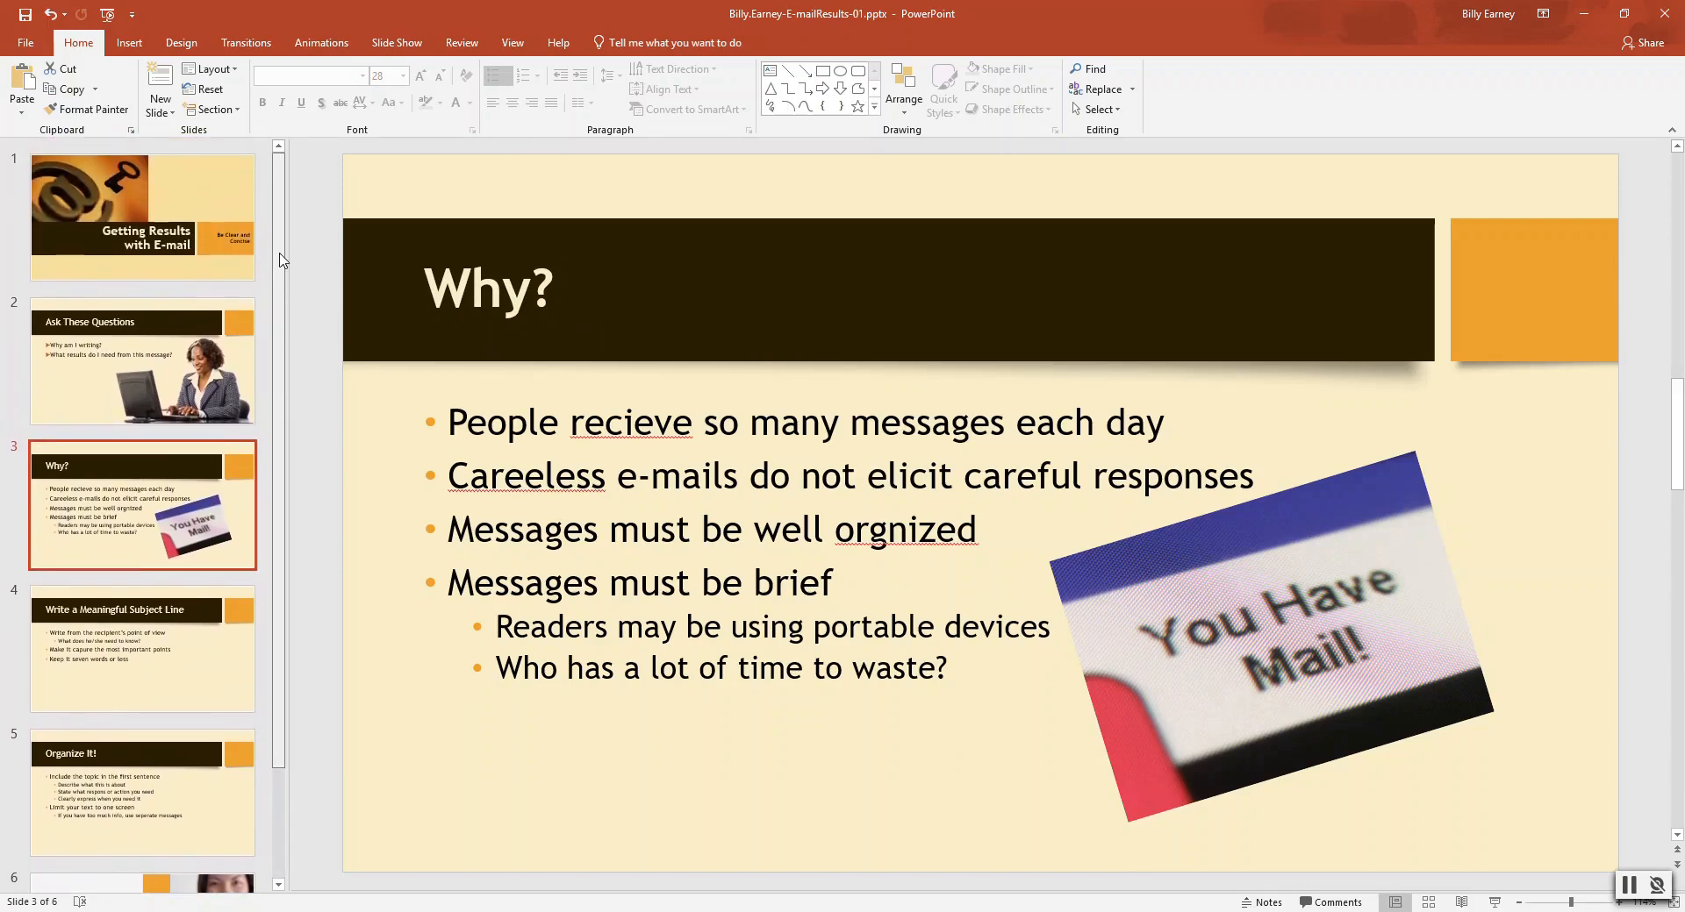
mouse_move(129, 501)
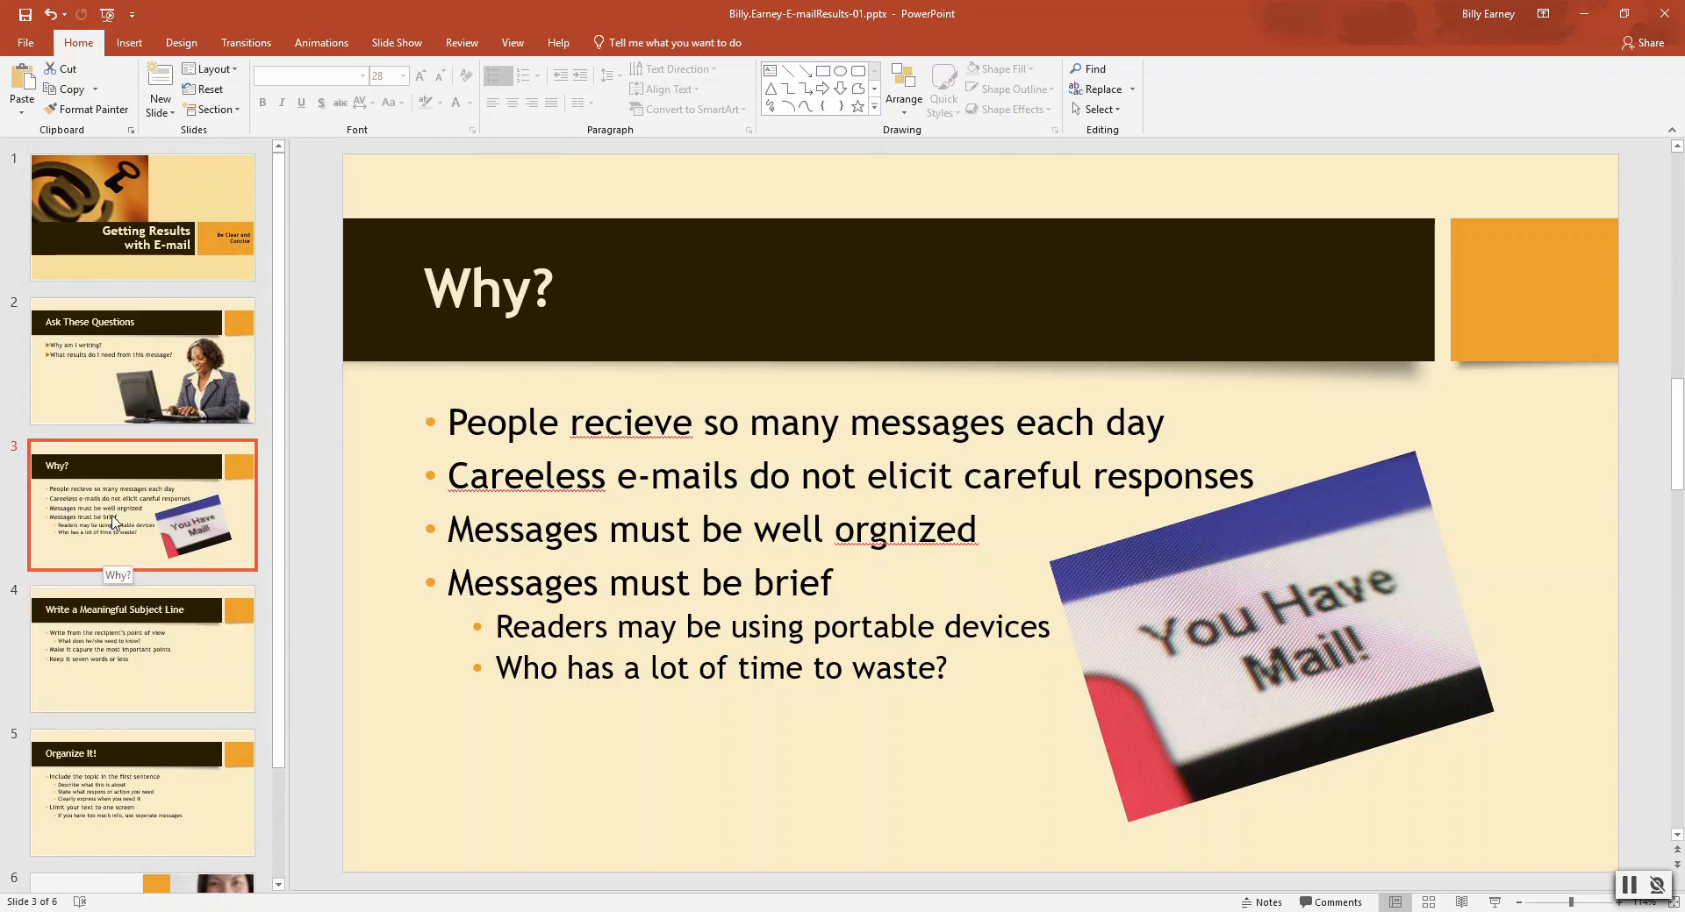
mouse_move(92, 284)
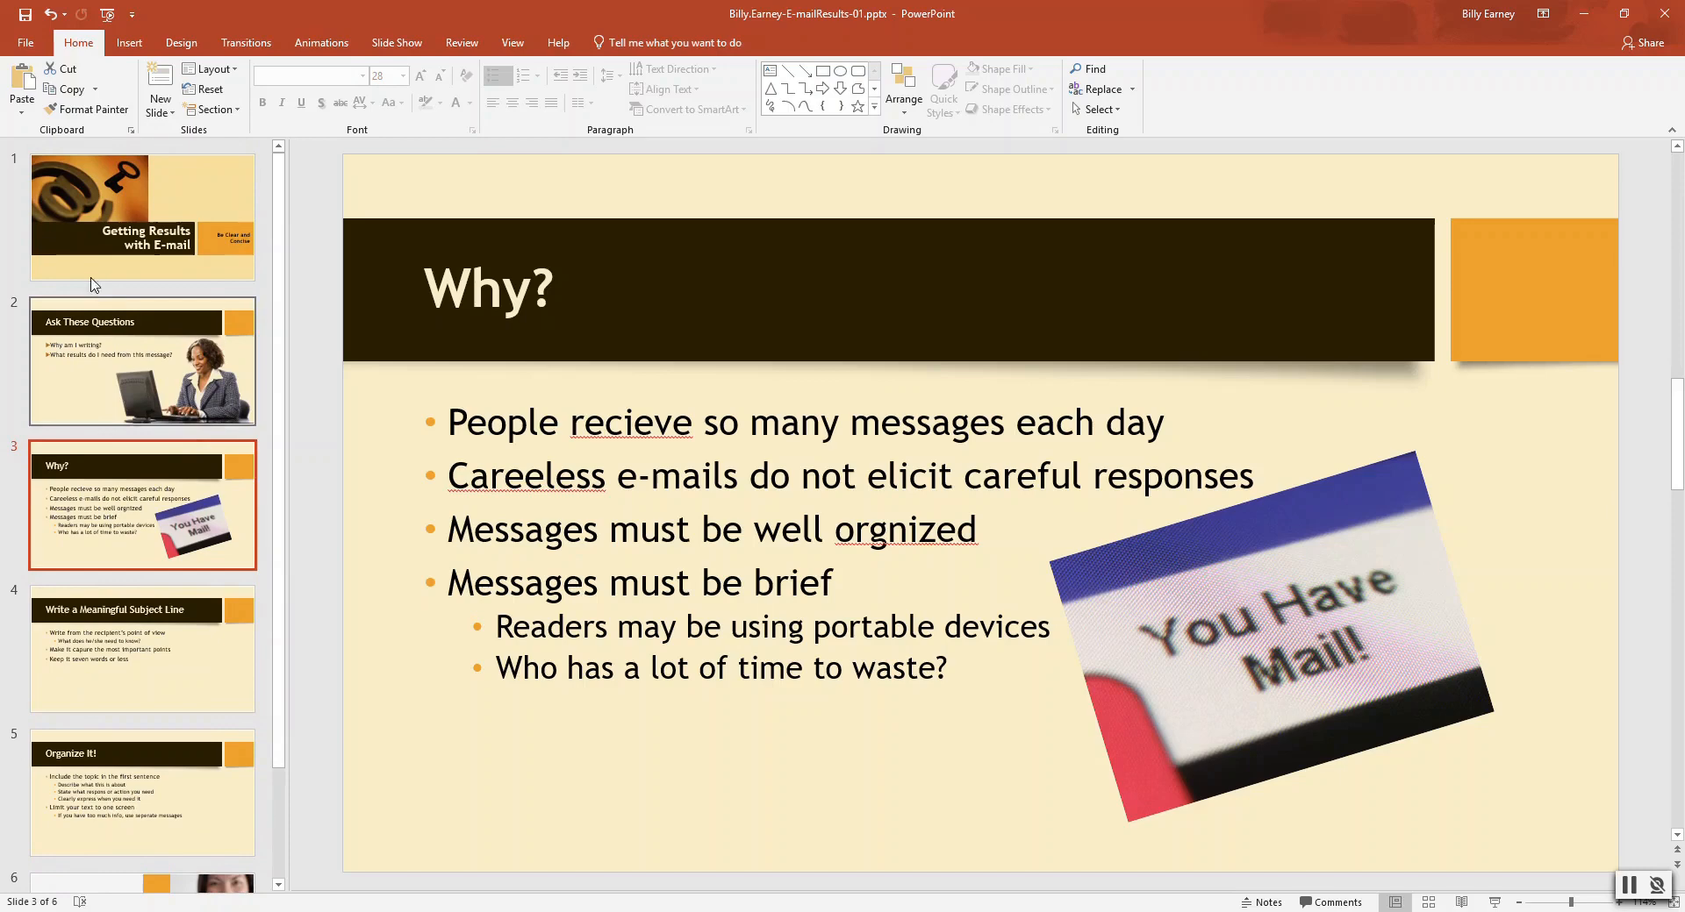
left_click(142, 211)
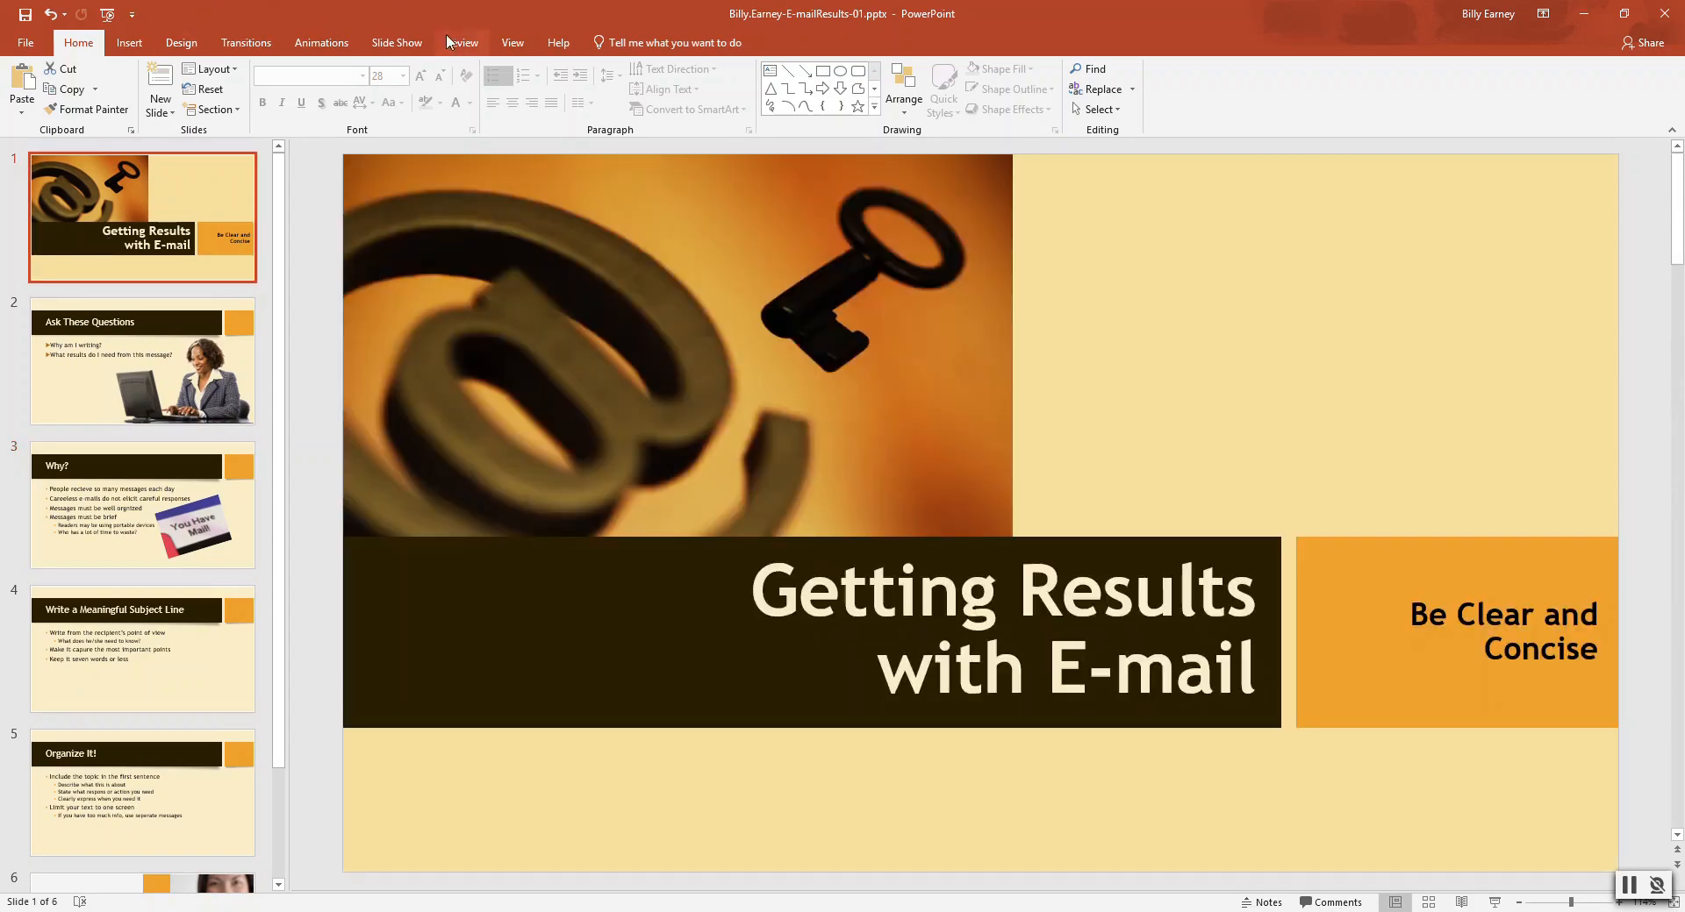
Step: Run spell check from Review, accepting receive, Careless and capture, and finish the check
left_click(461, 42)
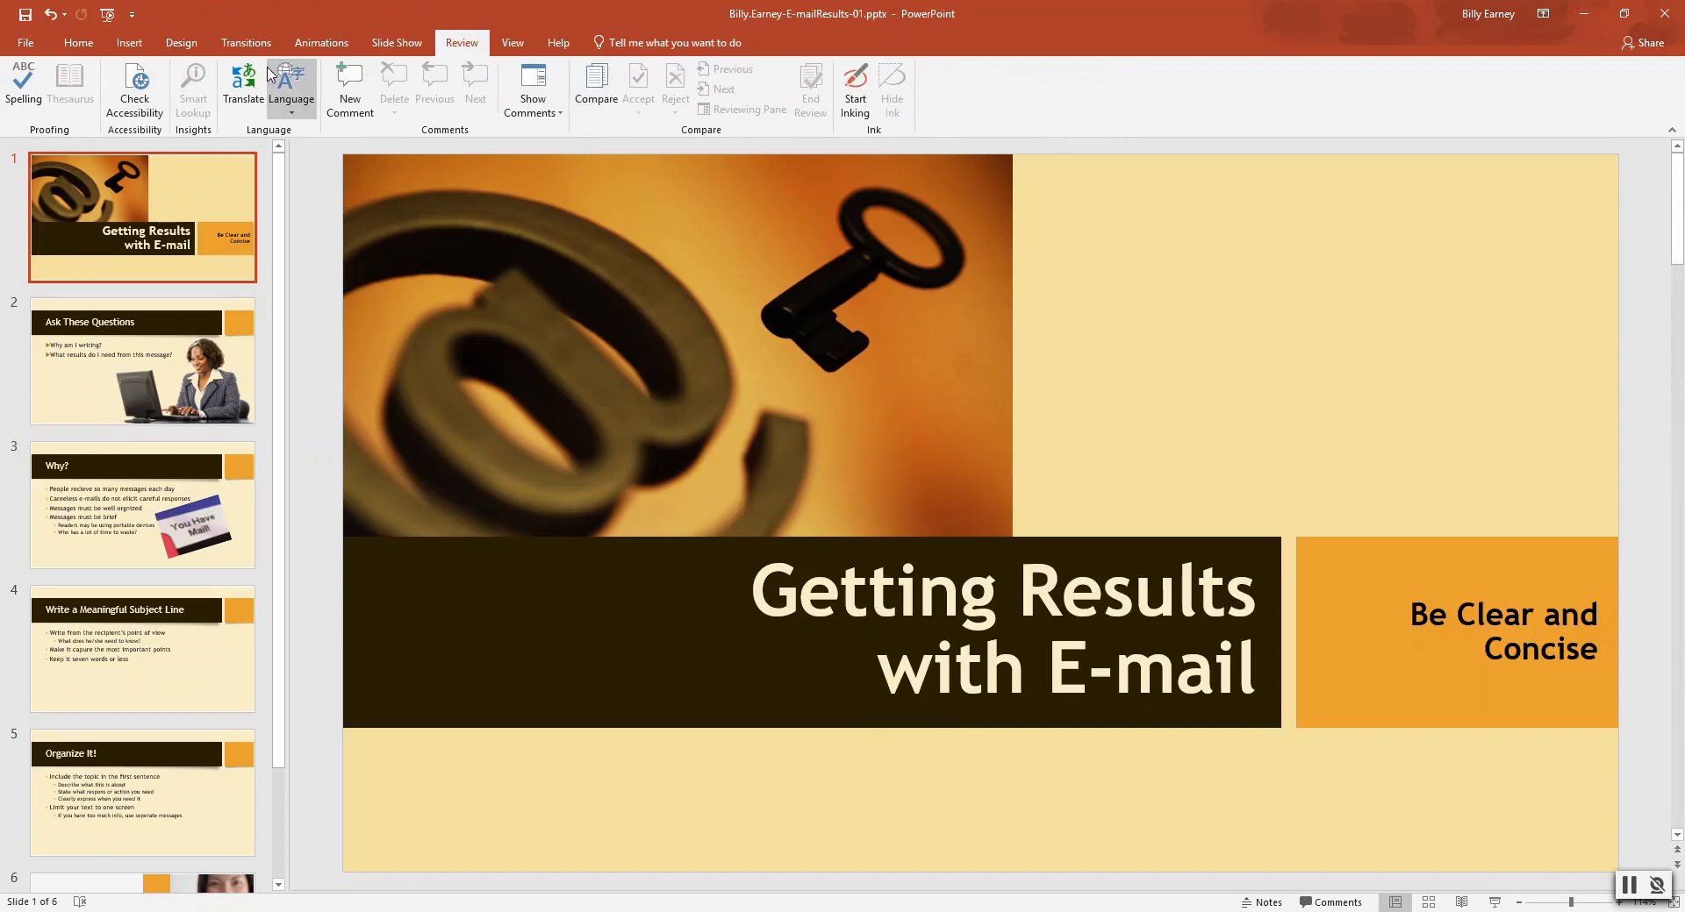
left_click(23, 88)
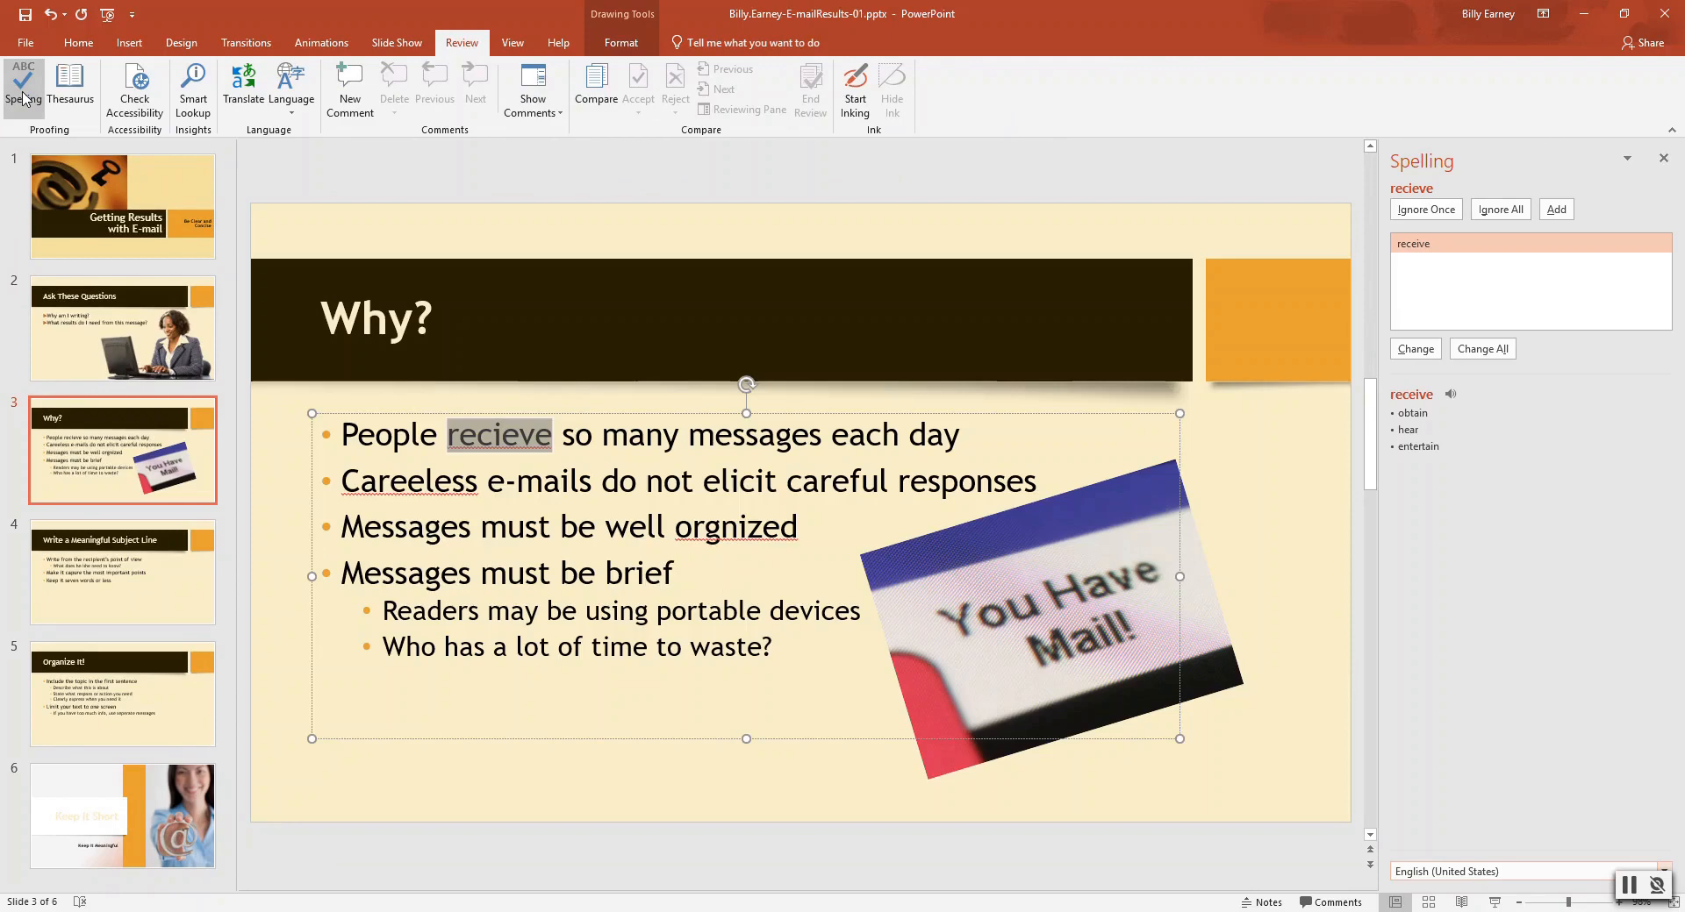
mouse_move(648, 29)
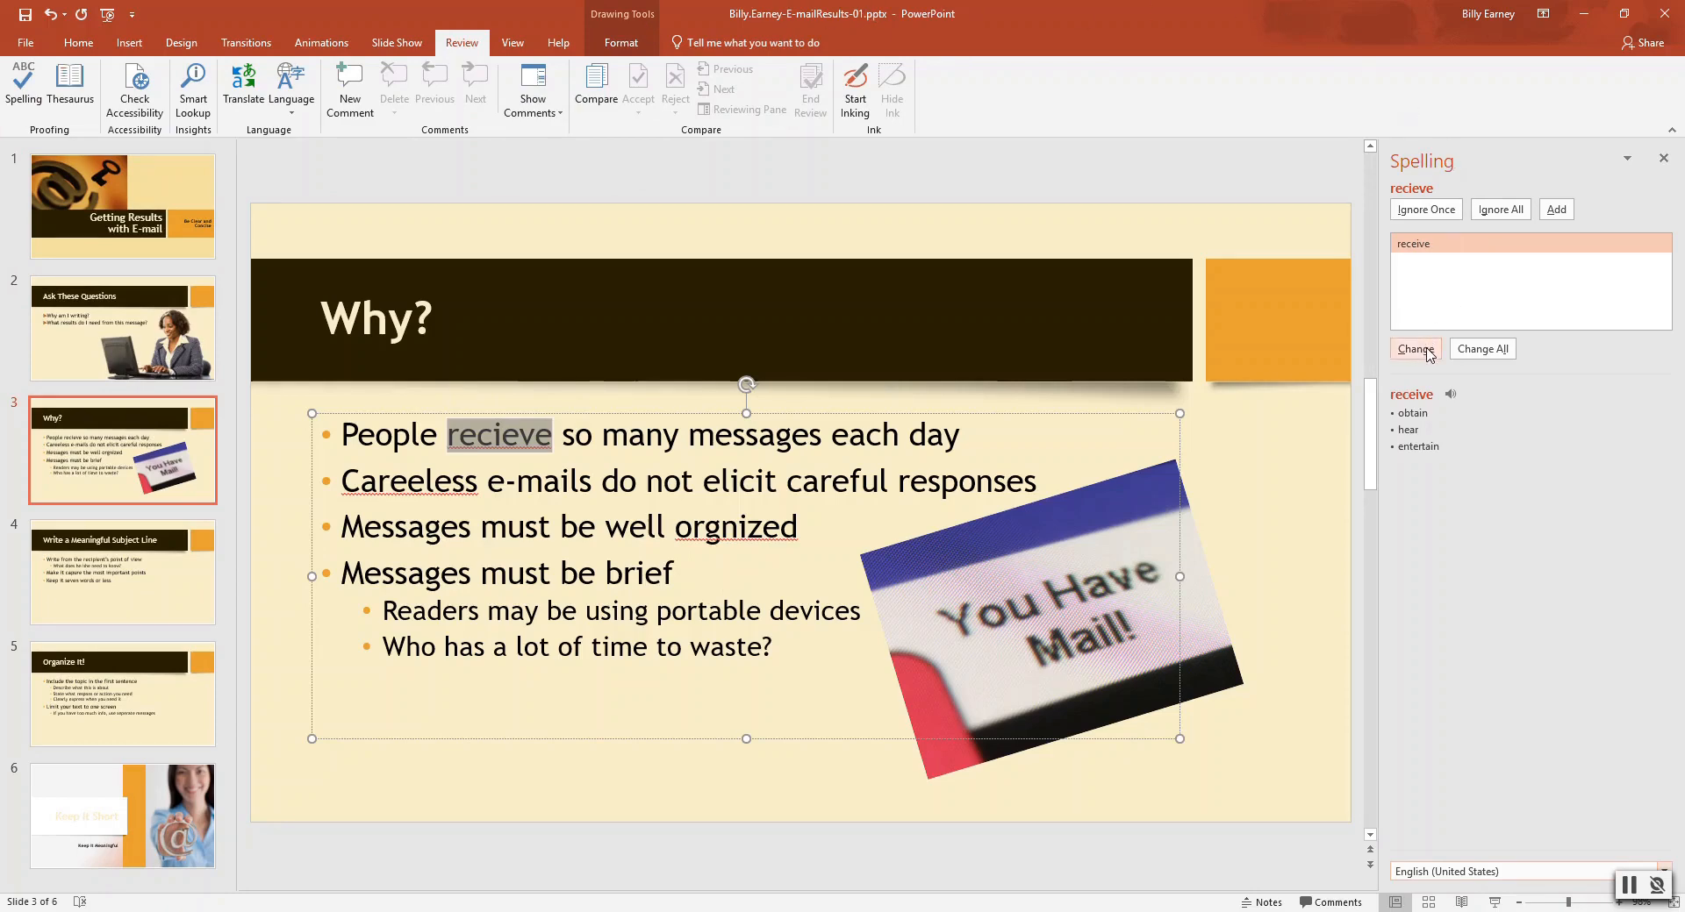
left_click(1413, 349)
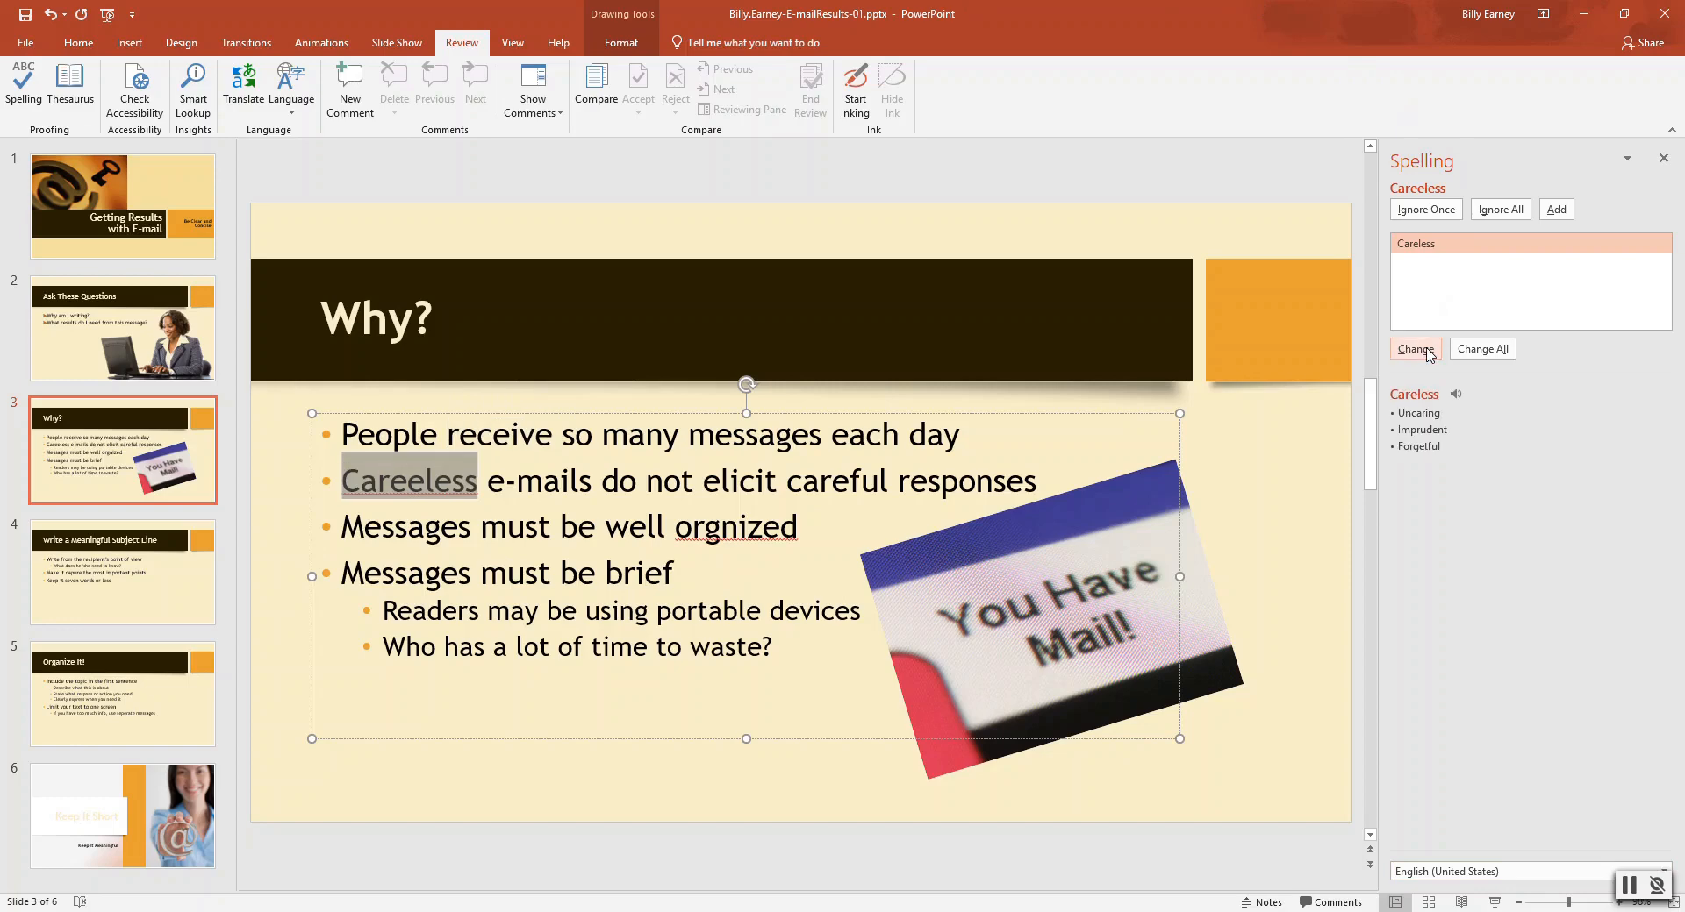
left_click(1414, 348)
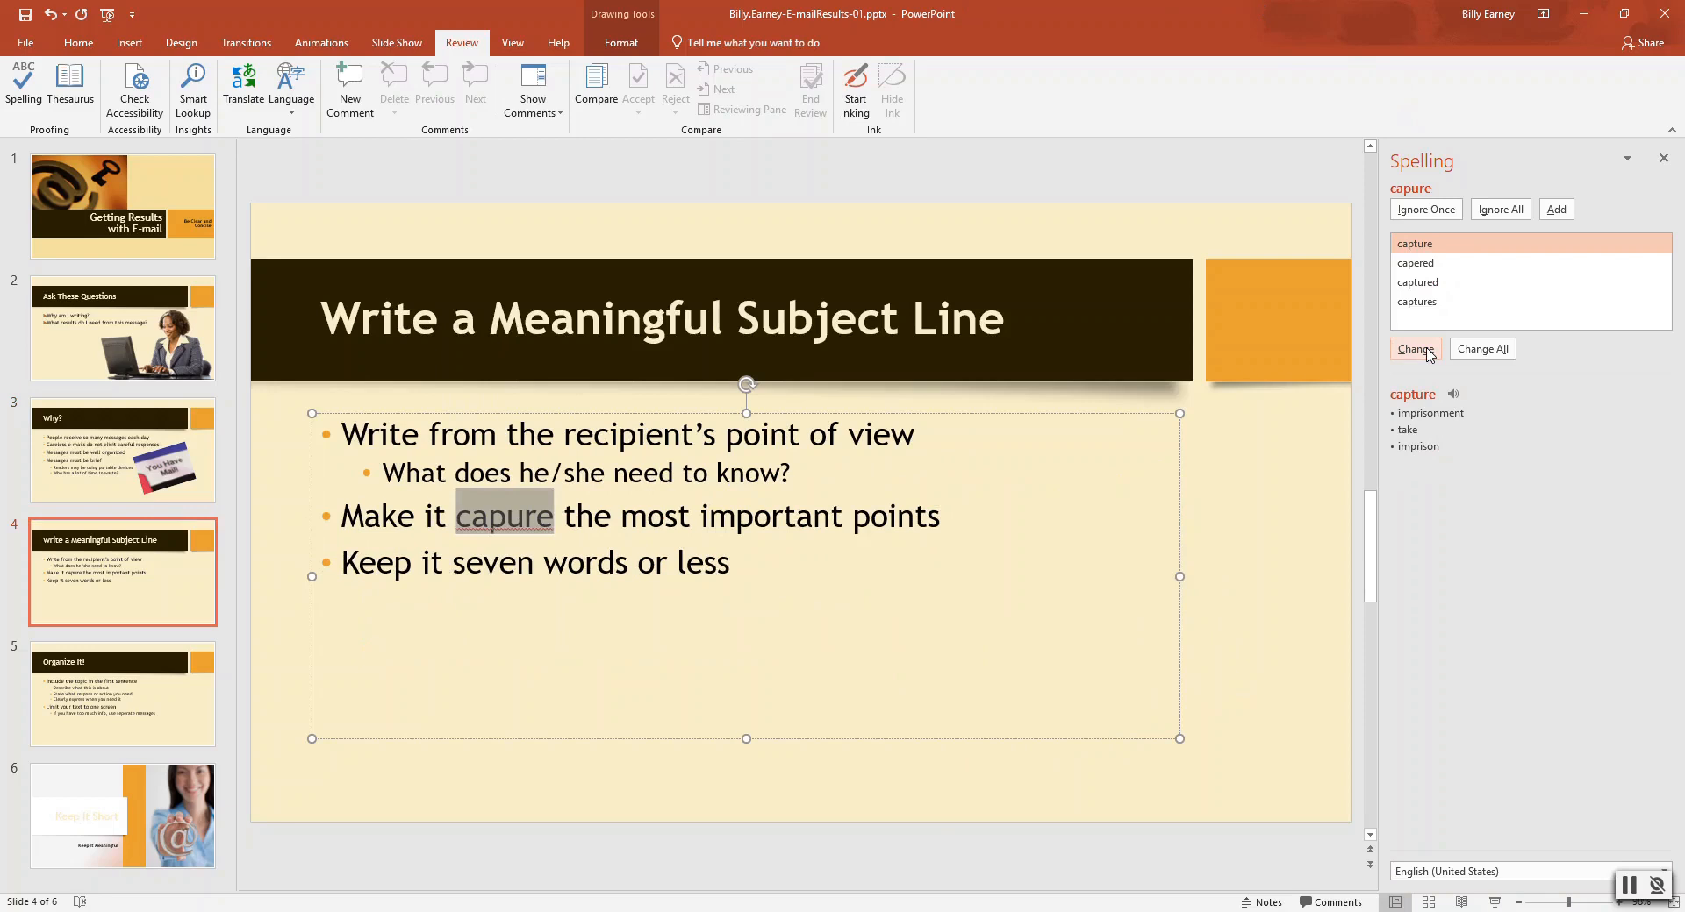
left_click(1414, 349)
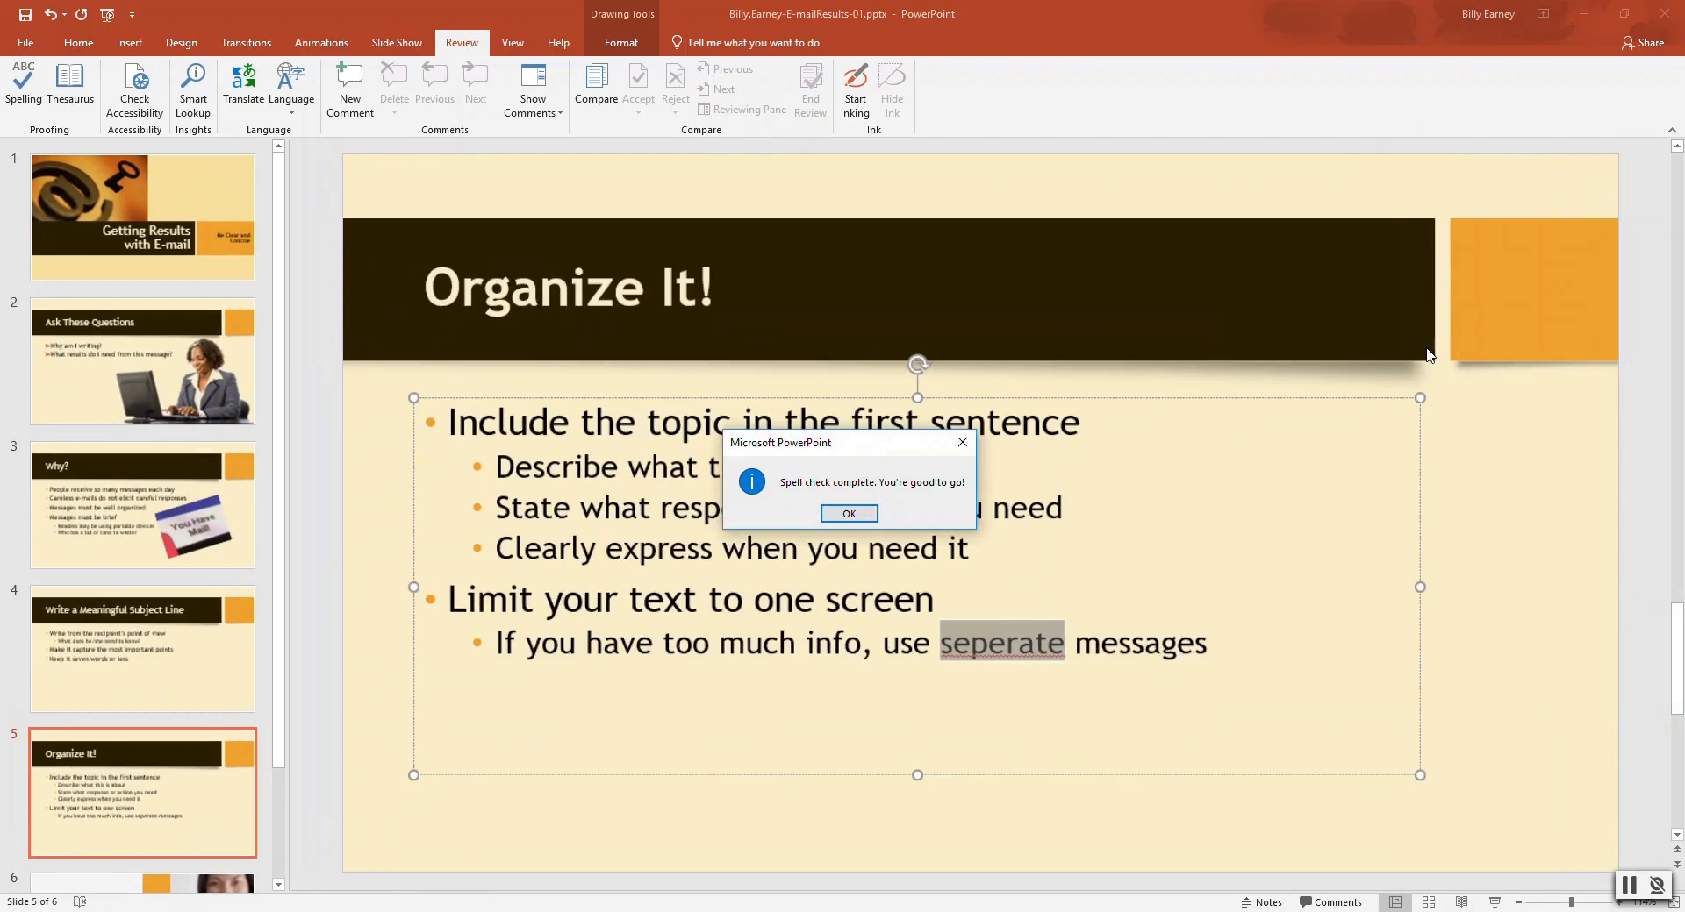
left_click(848, 512)
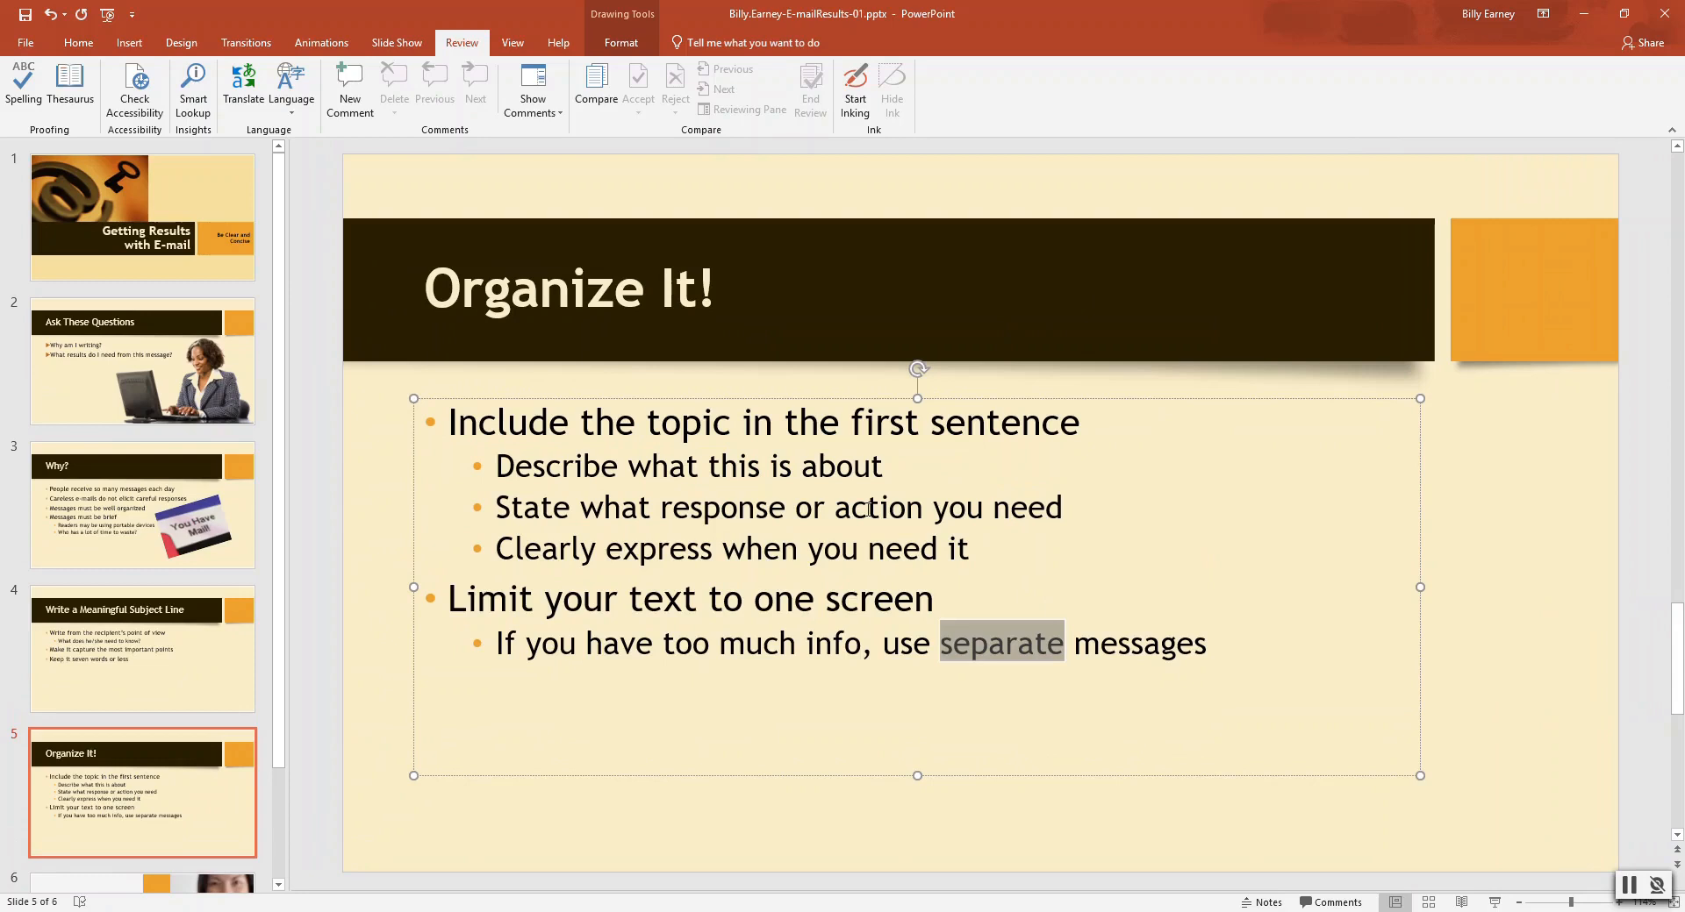
Step: Select slide 2's question bullets as the source formatting, checking the Why? slide's first bullet line
left_click(142, 360)
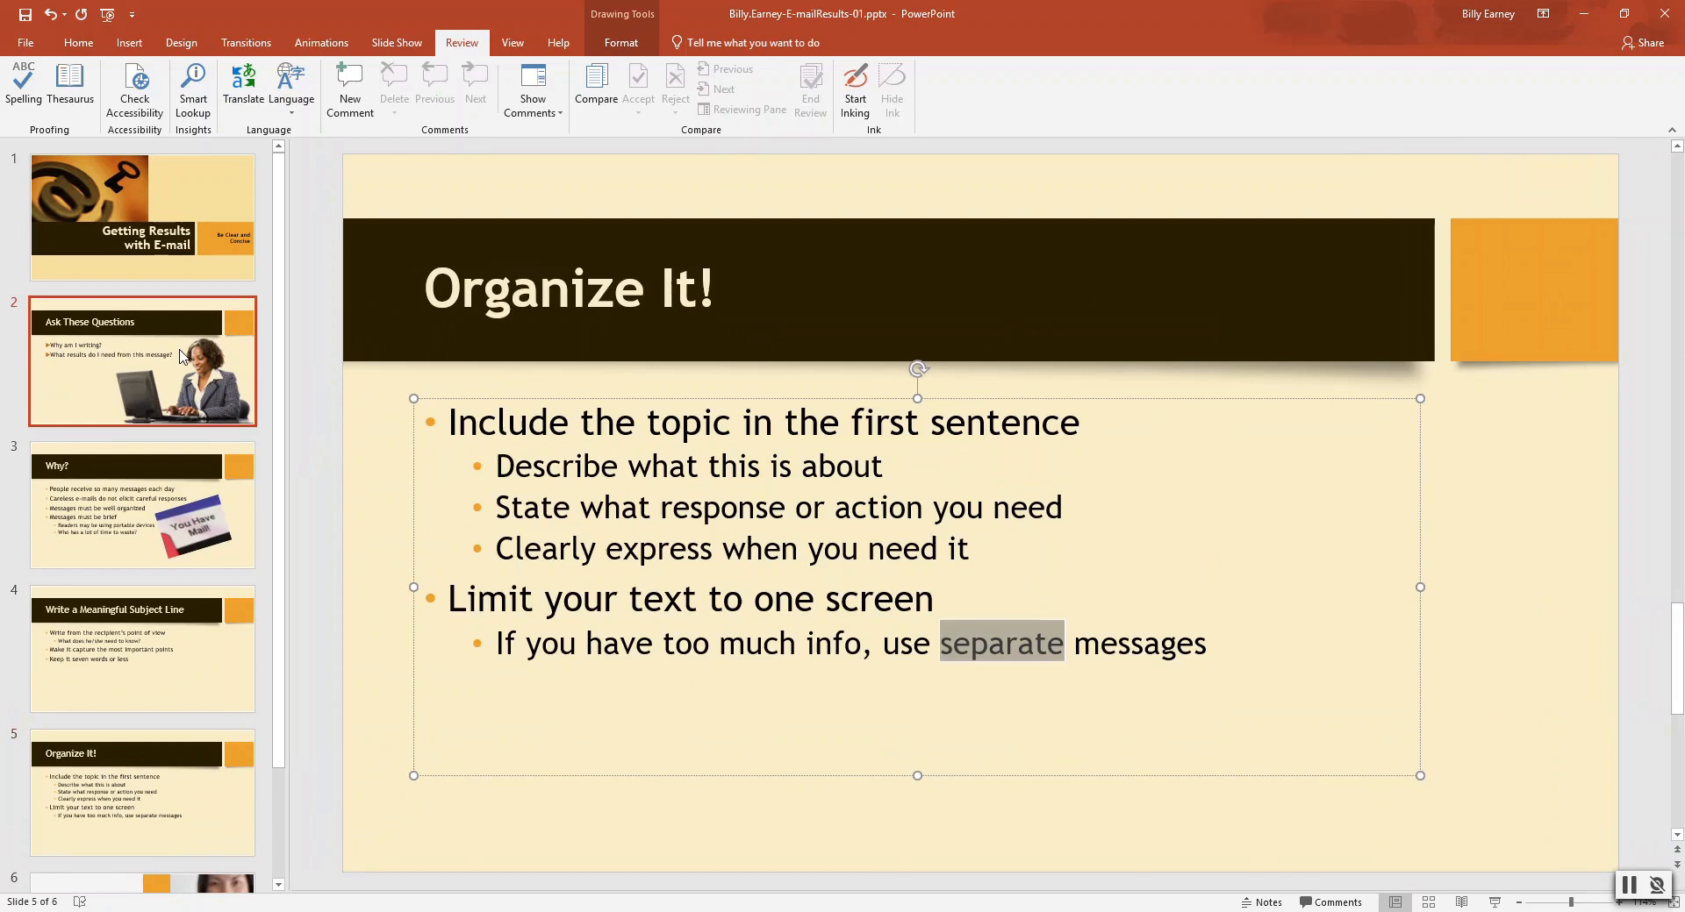
left_click(142, 362)
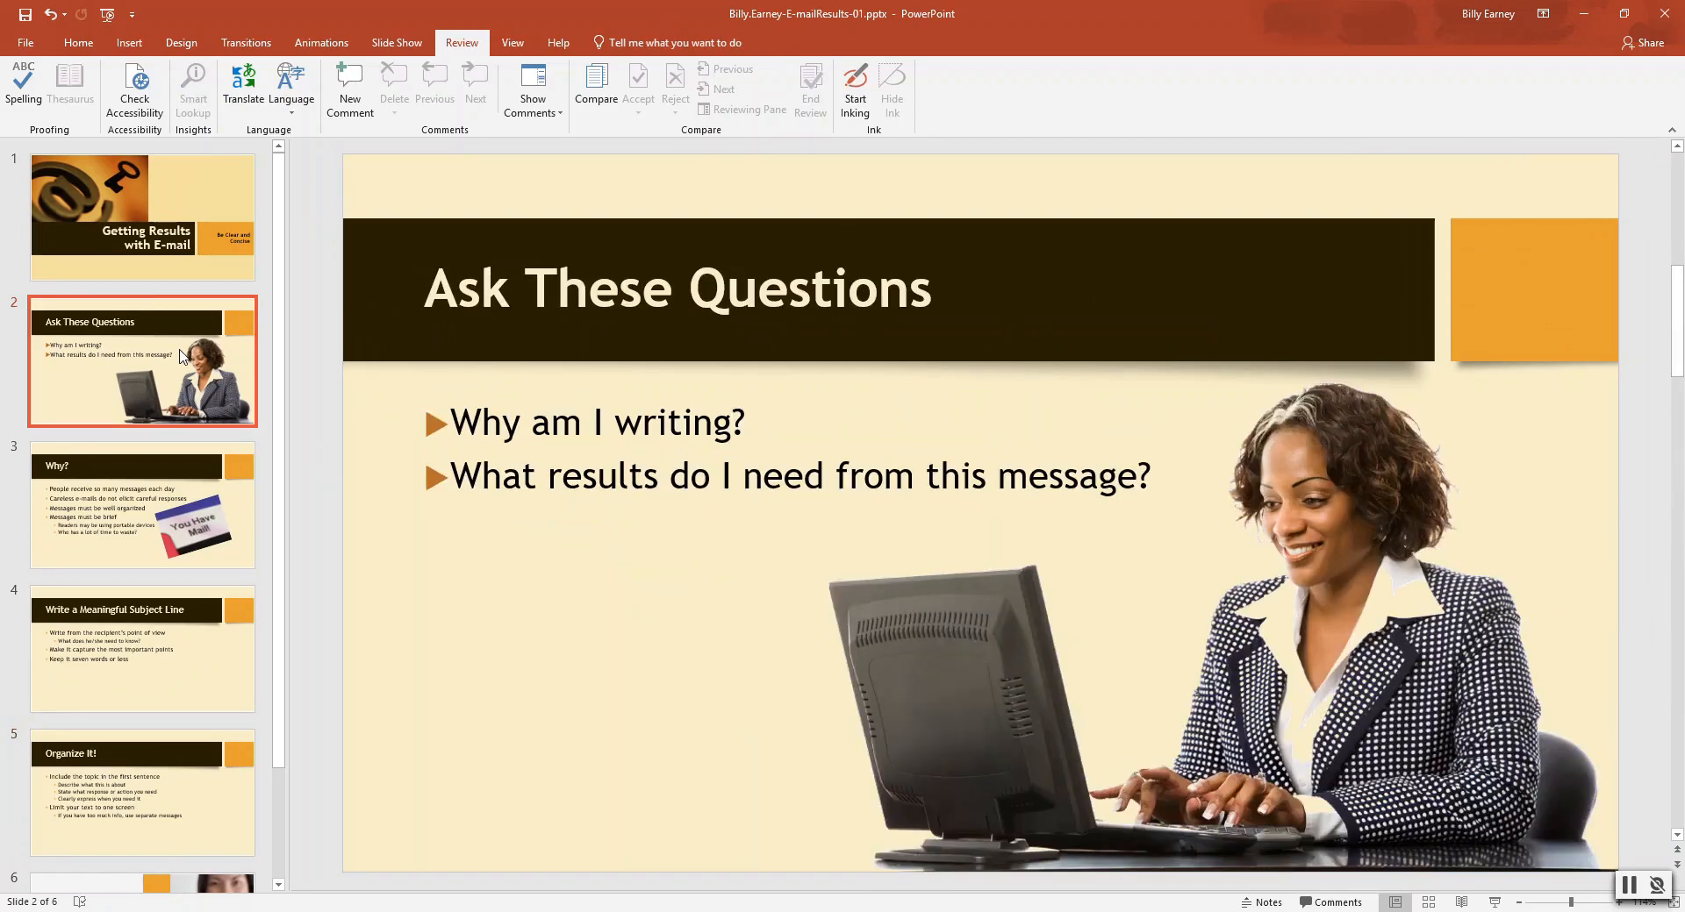
mouse_move(359, 357)
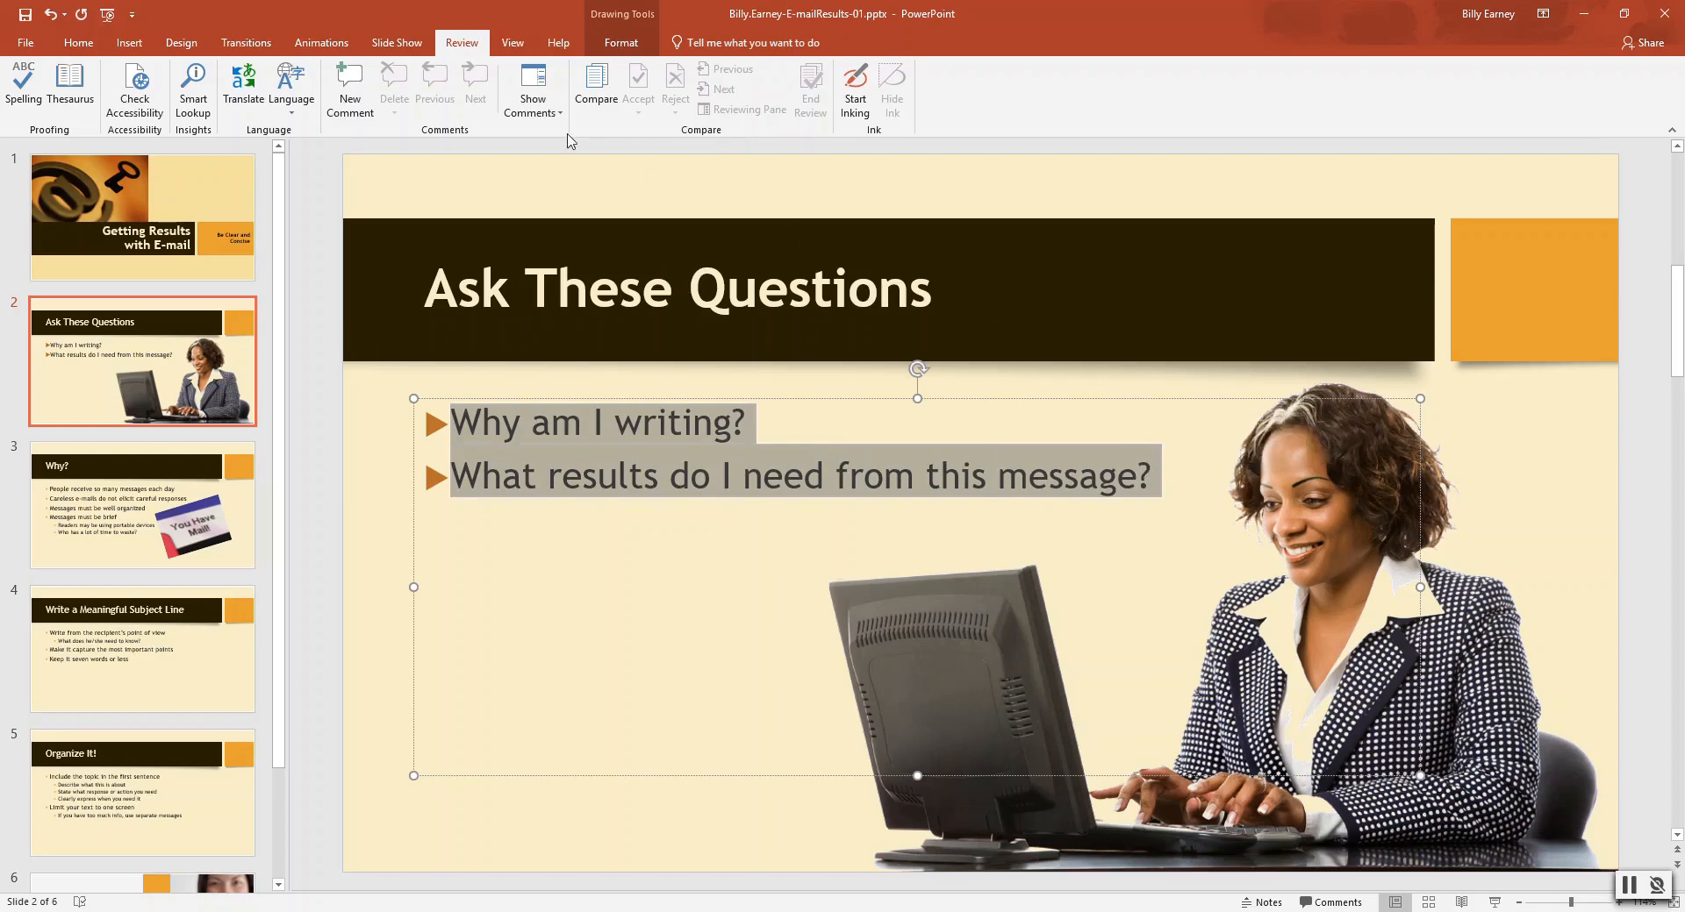
left_click(77, 43)
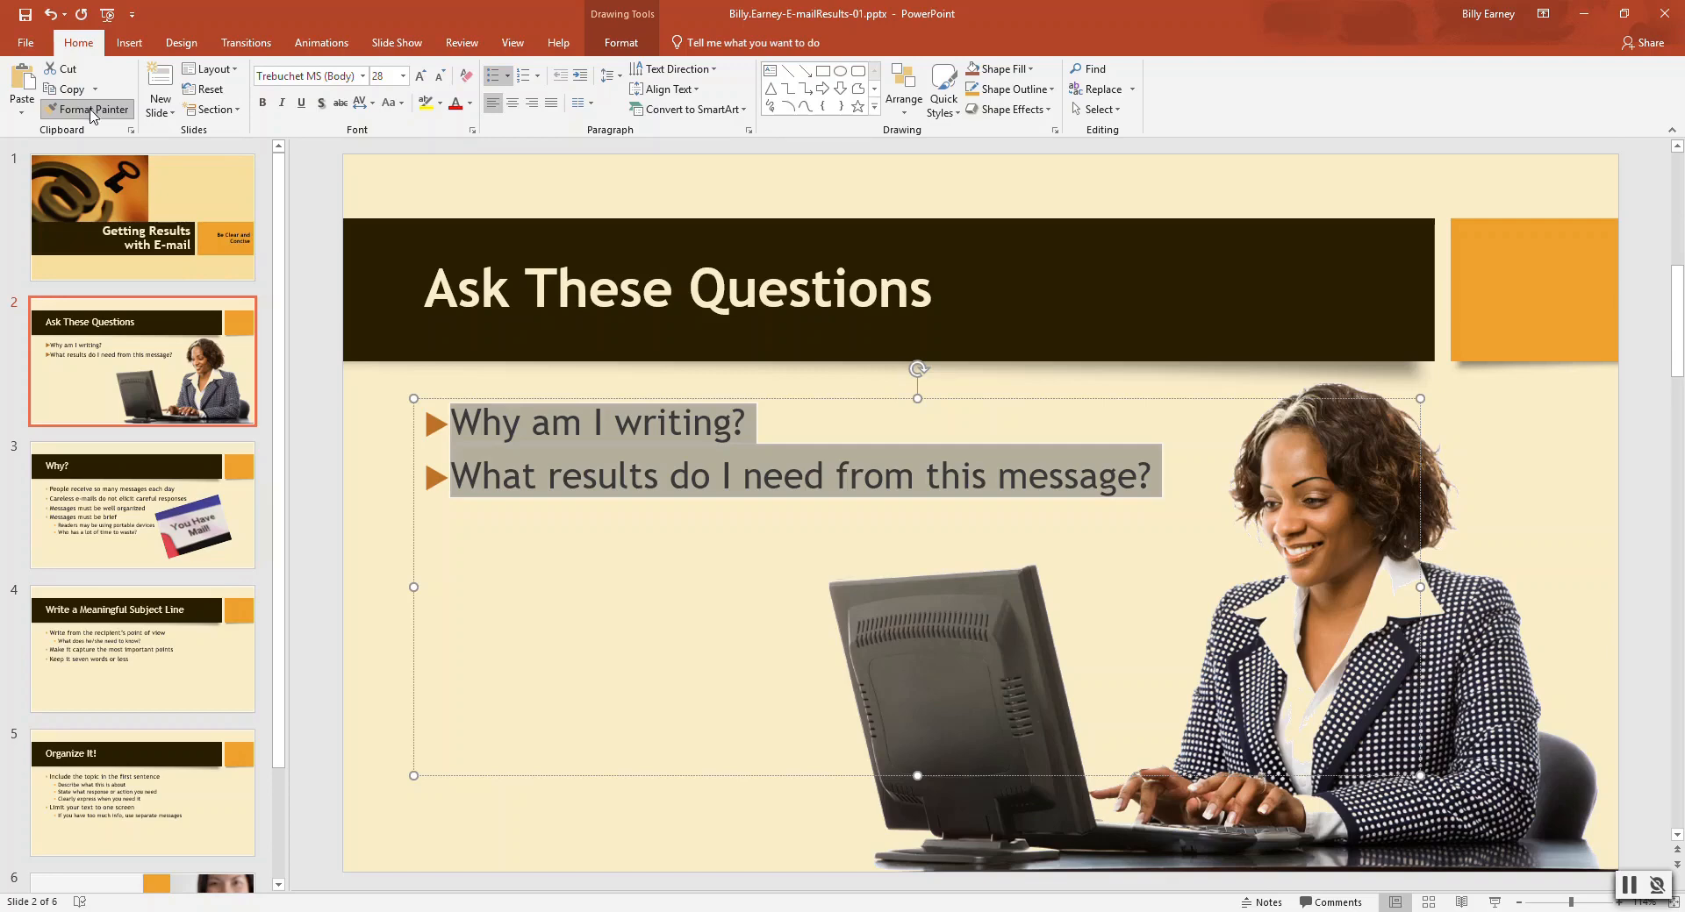
mouse_move(121, 500)
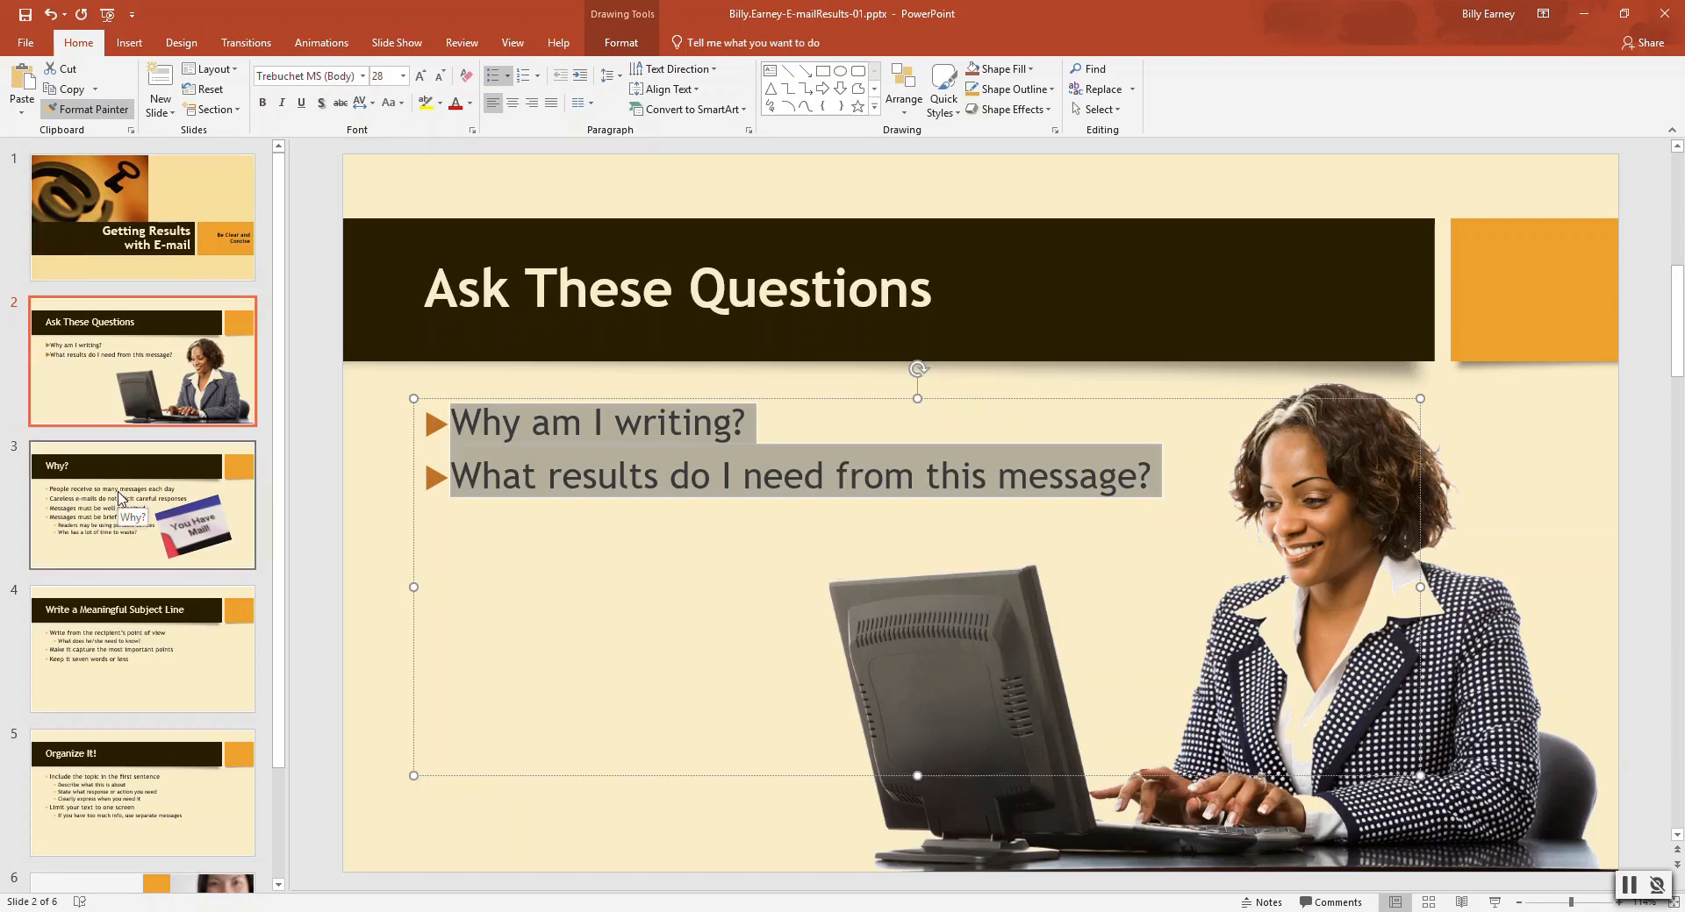
left_click(140, 504)
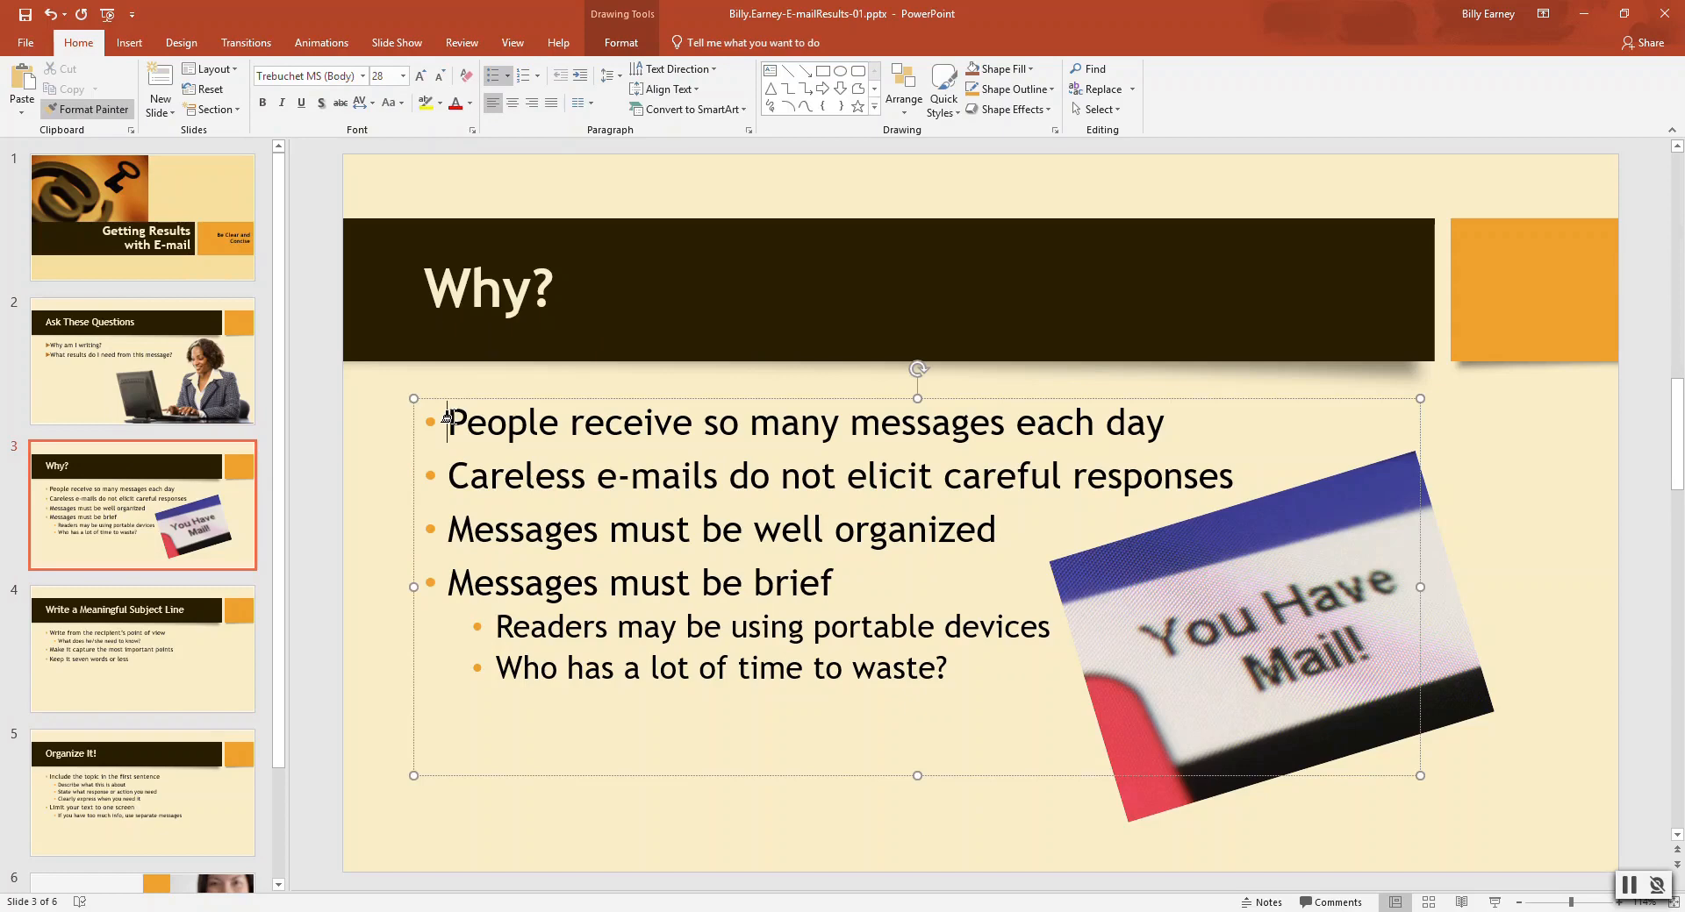
double_click(502, 422)
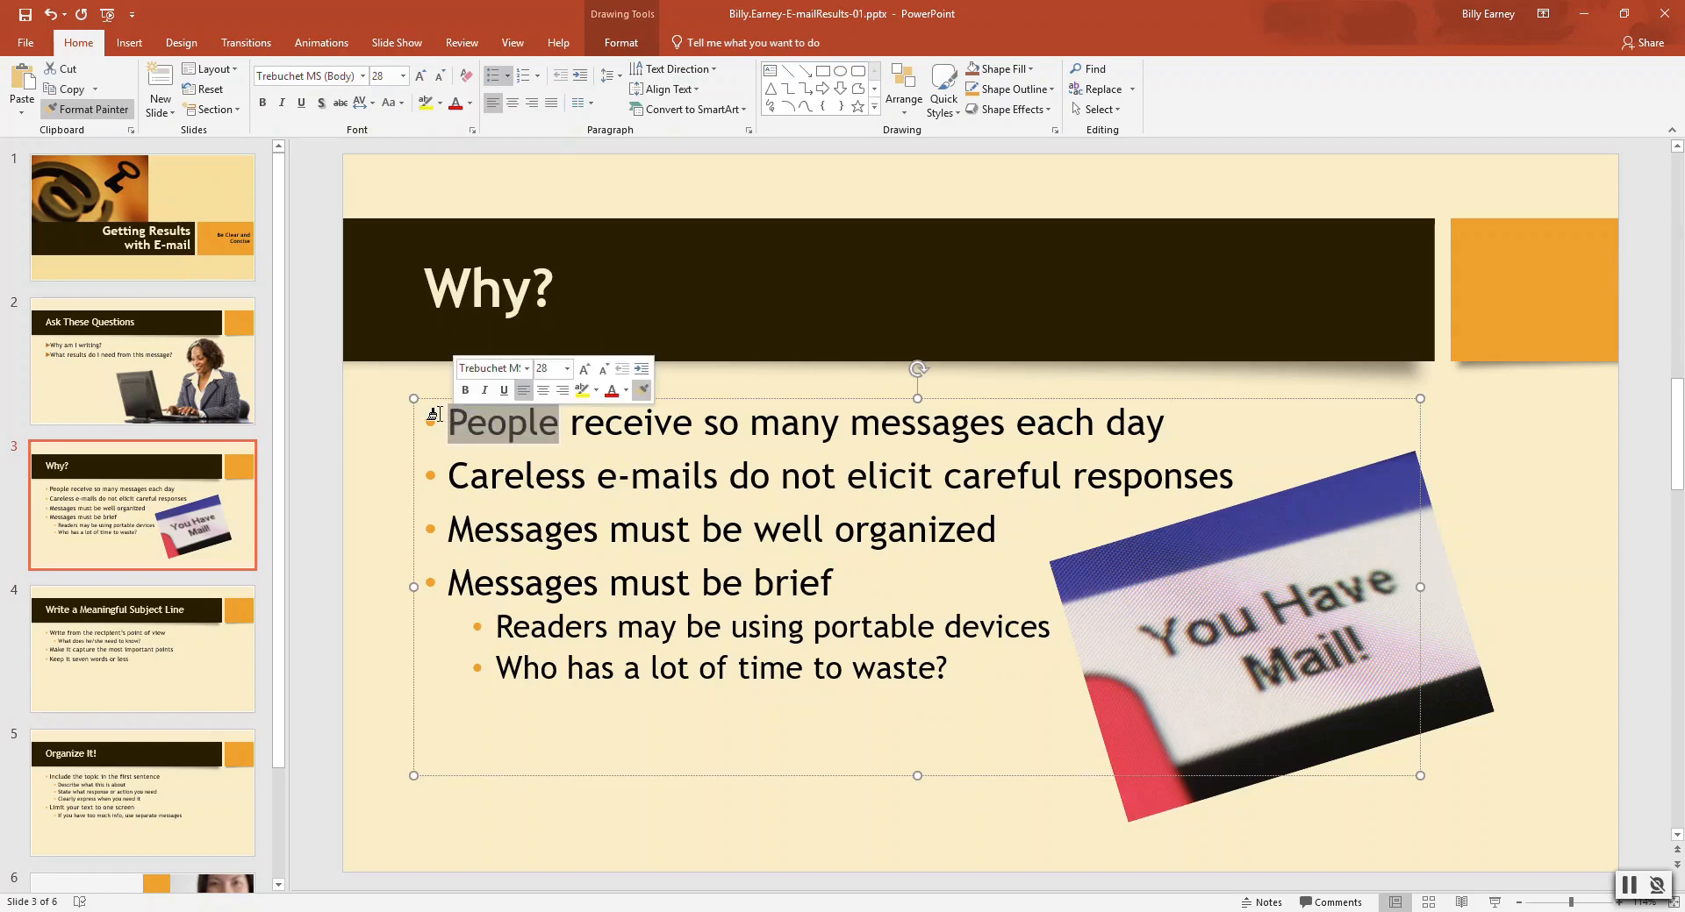
triple_click(806, 422)
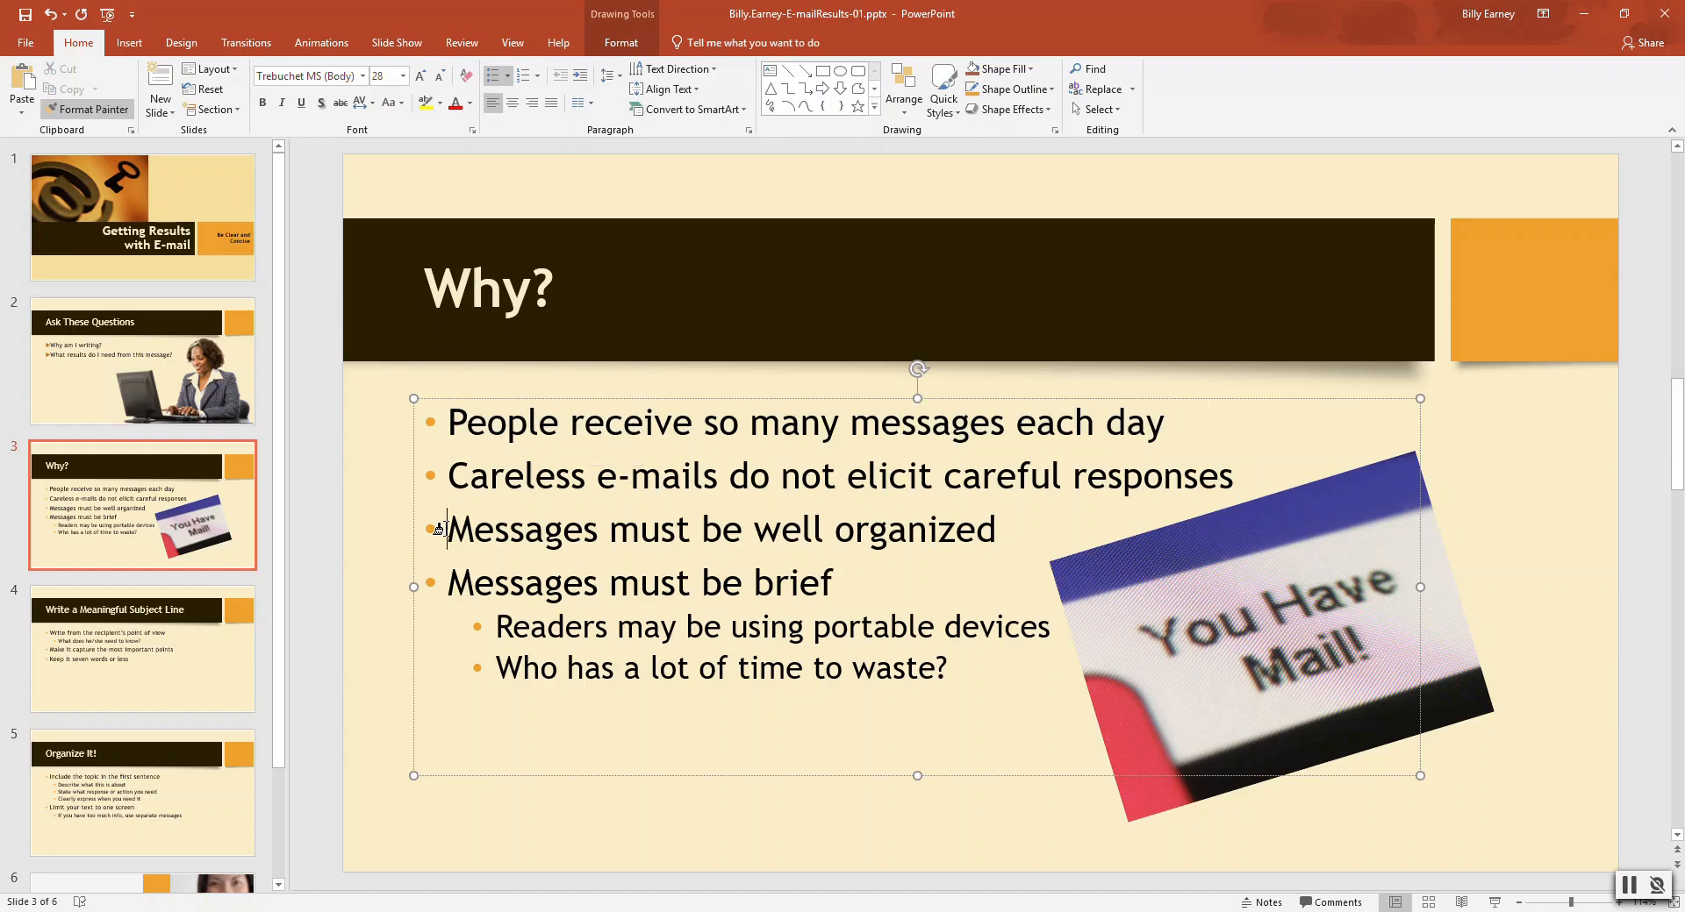
left_click(142, 360)
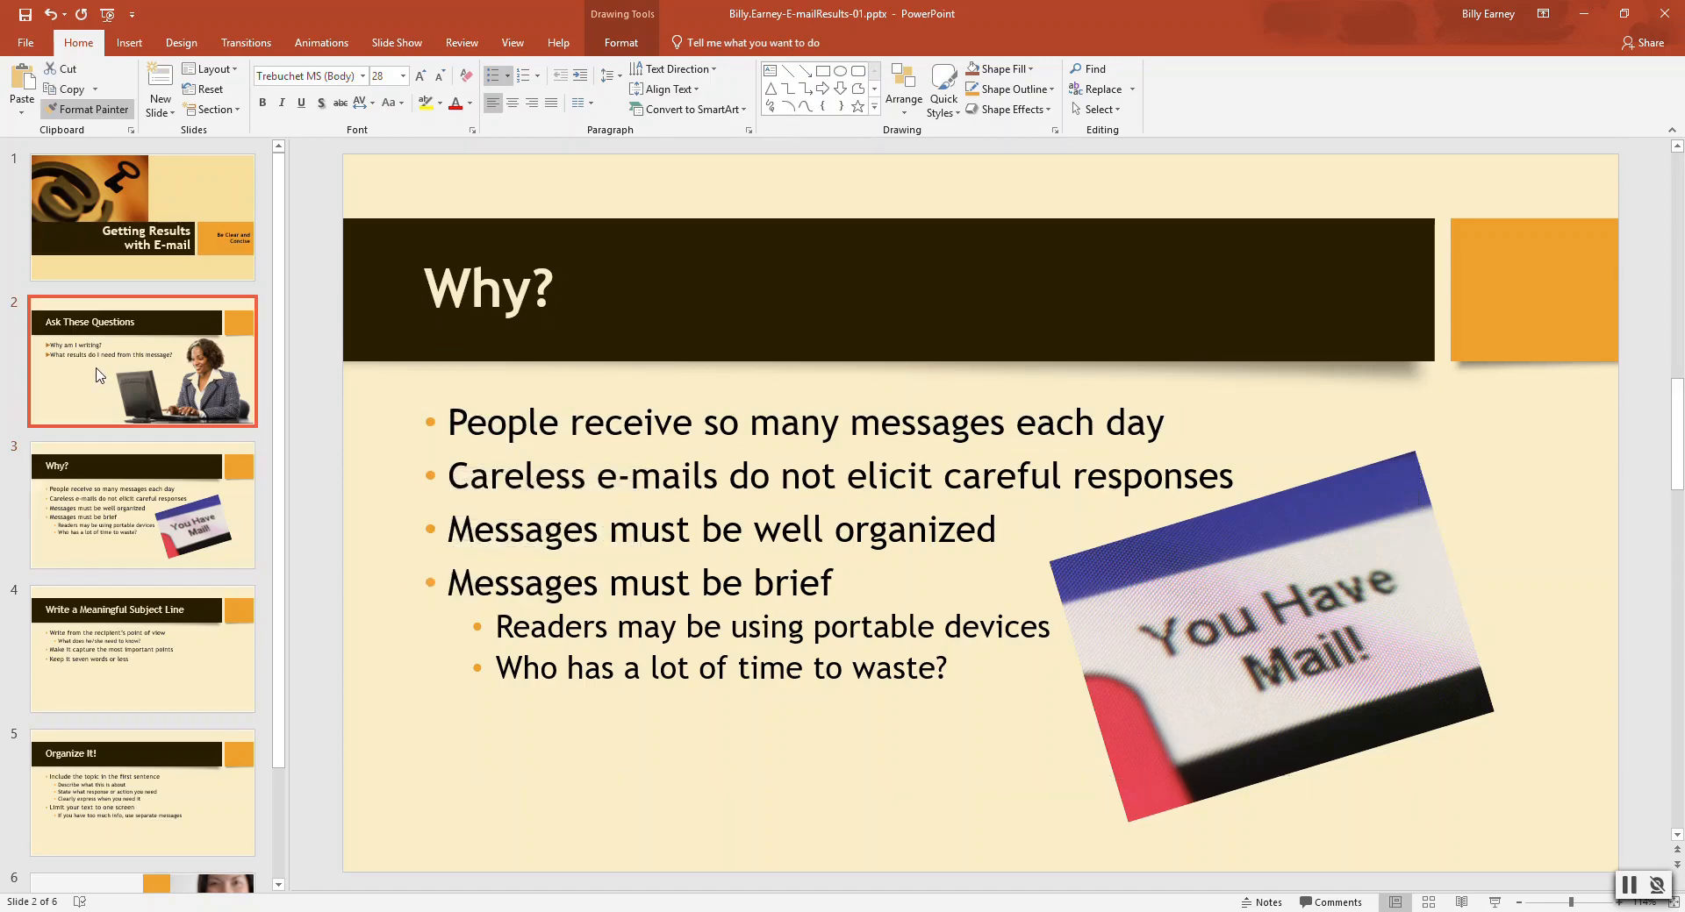
left_click(143, 361)
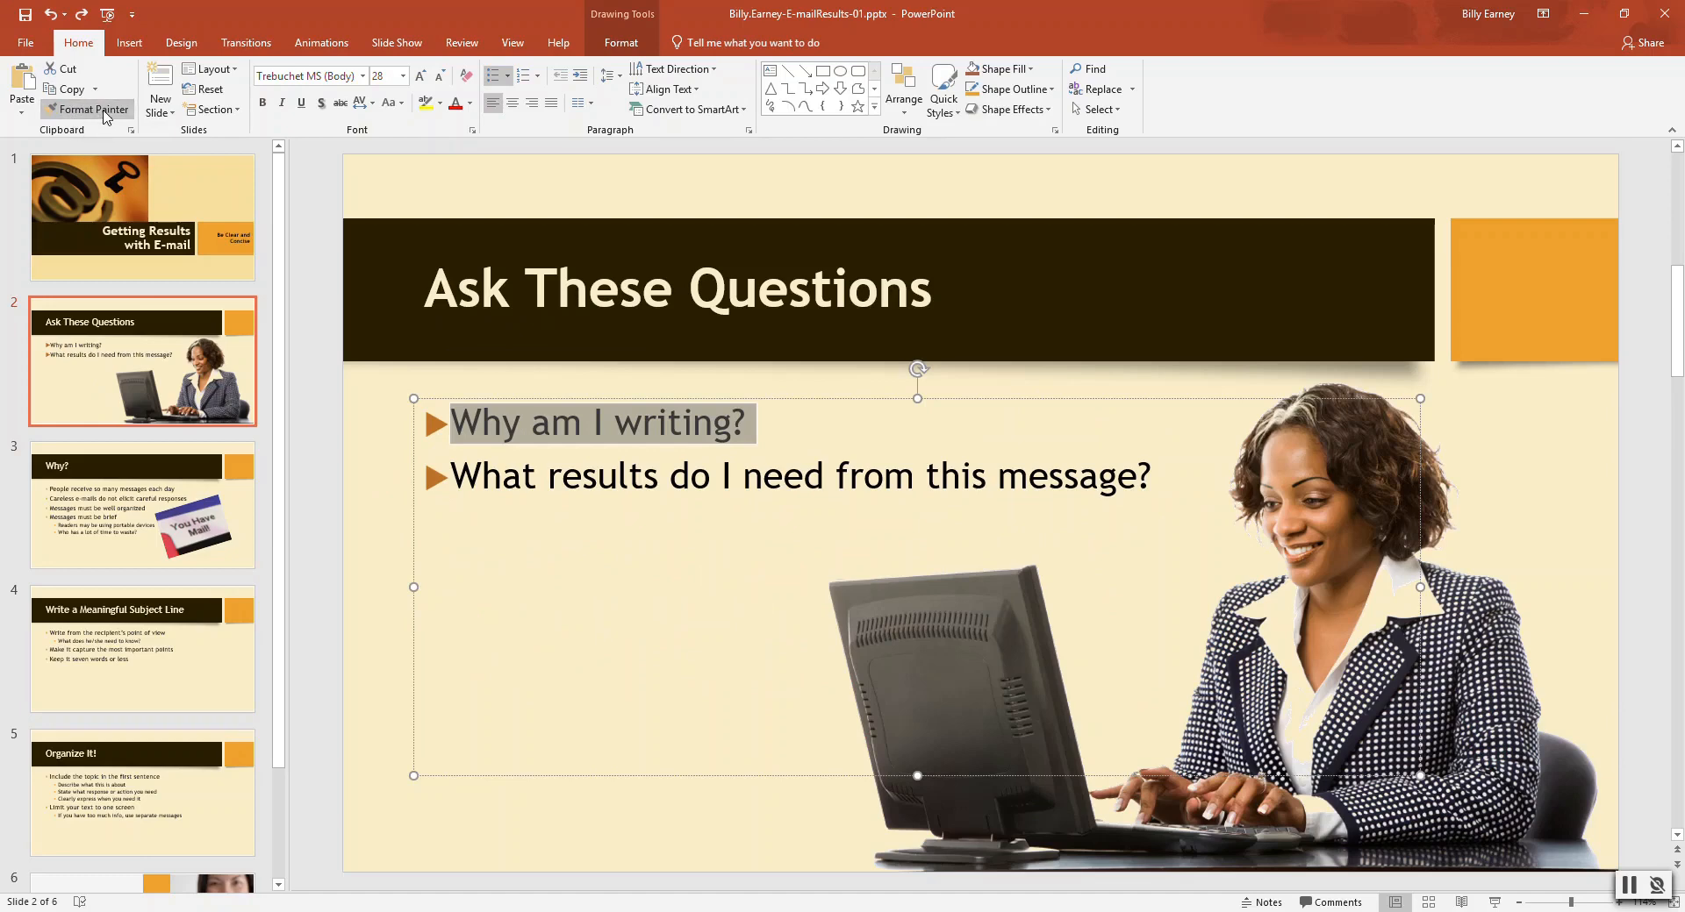
mouse_move(451, 429)
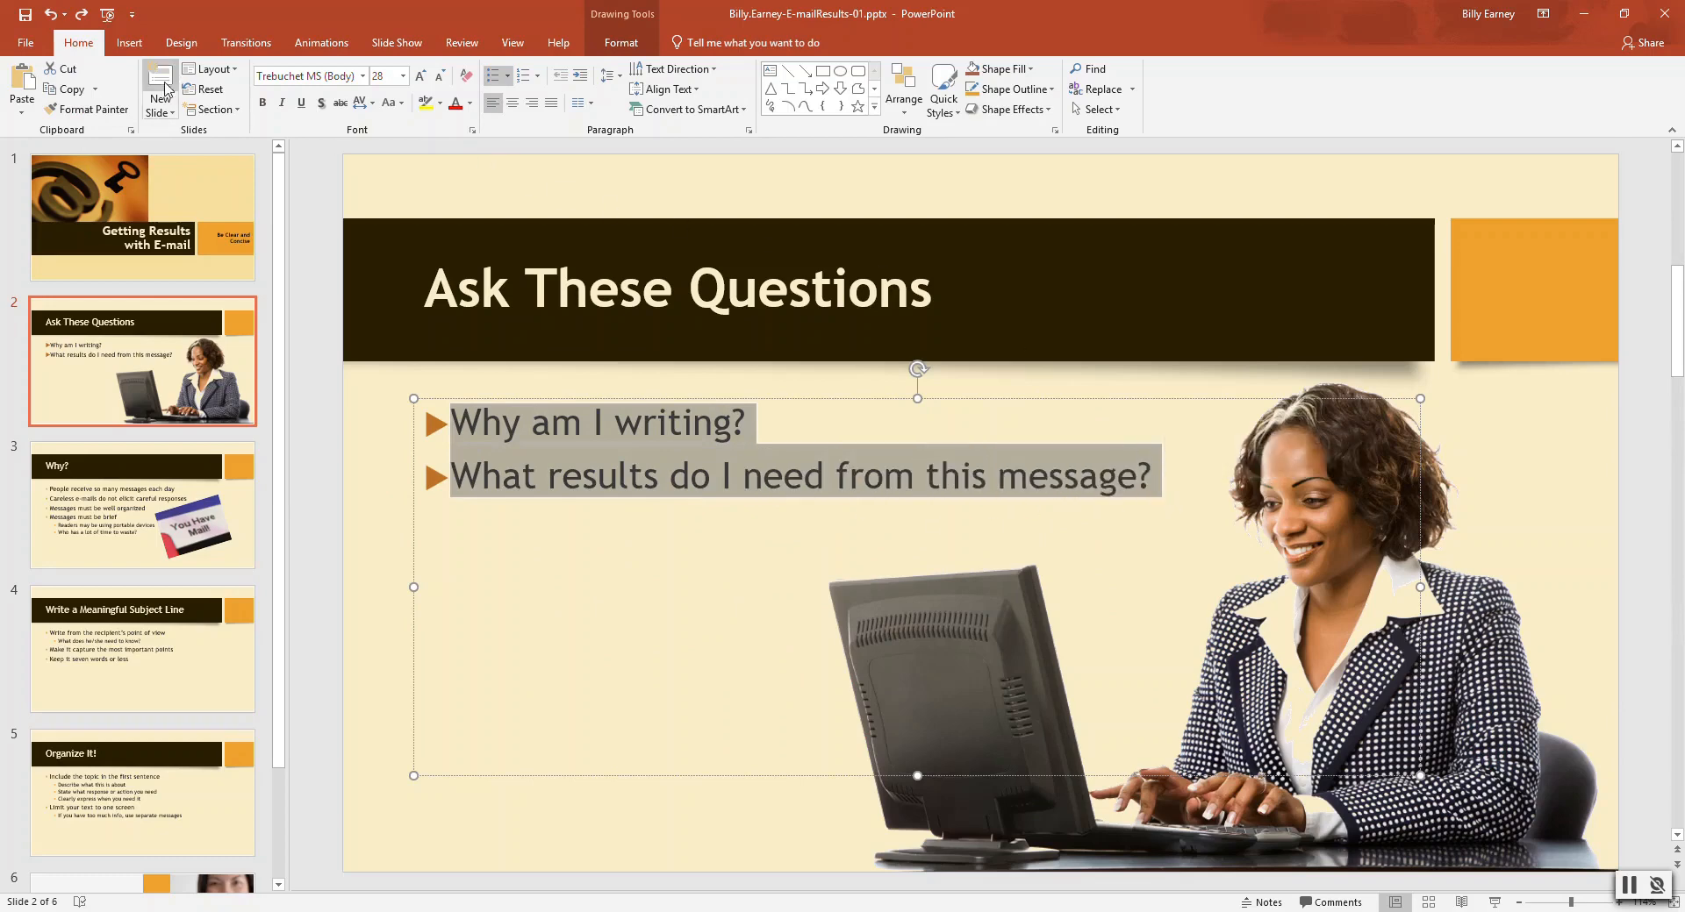
mouse_move(103, 111)
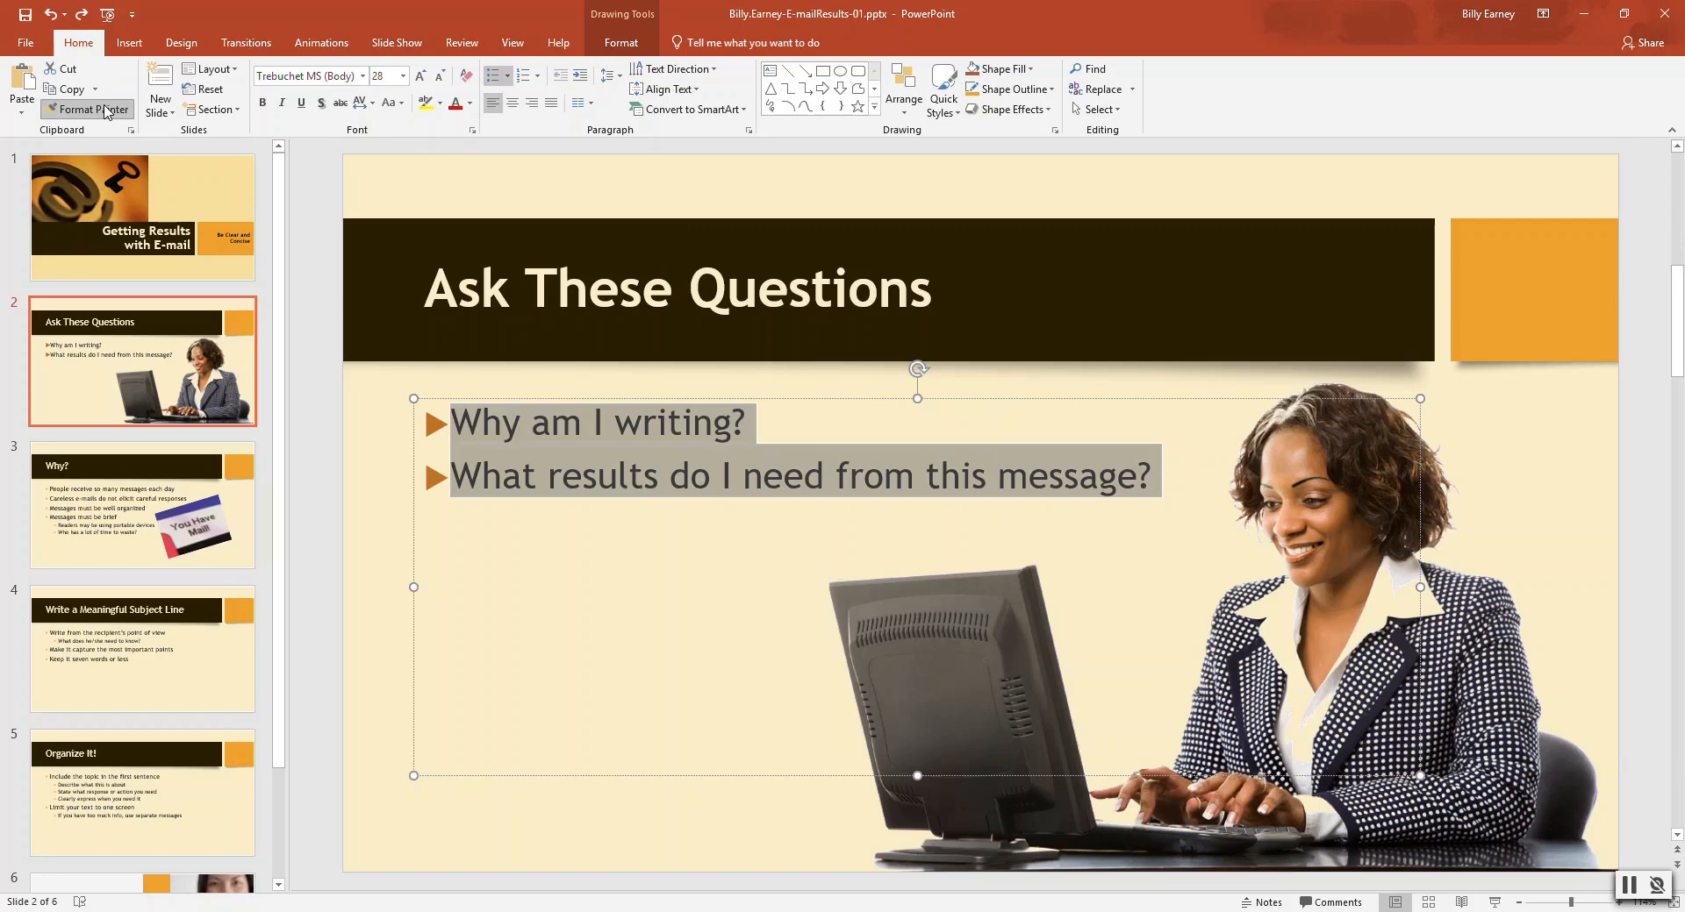
Step: Paint slide 2's orange arrow bullet formatting onto the bullet text of slides 3, 4 and 5
left_click(140, 505)
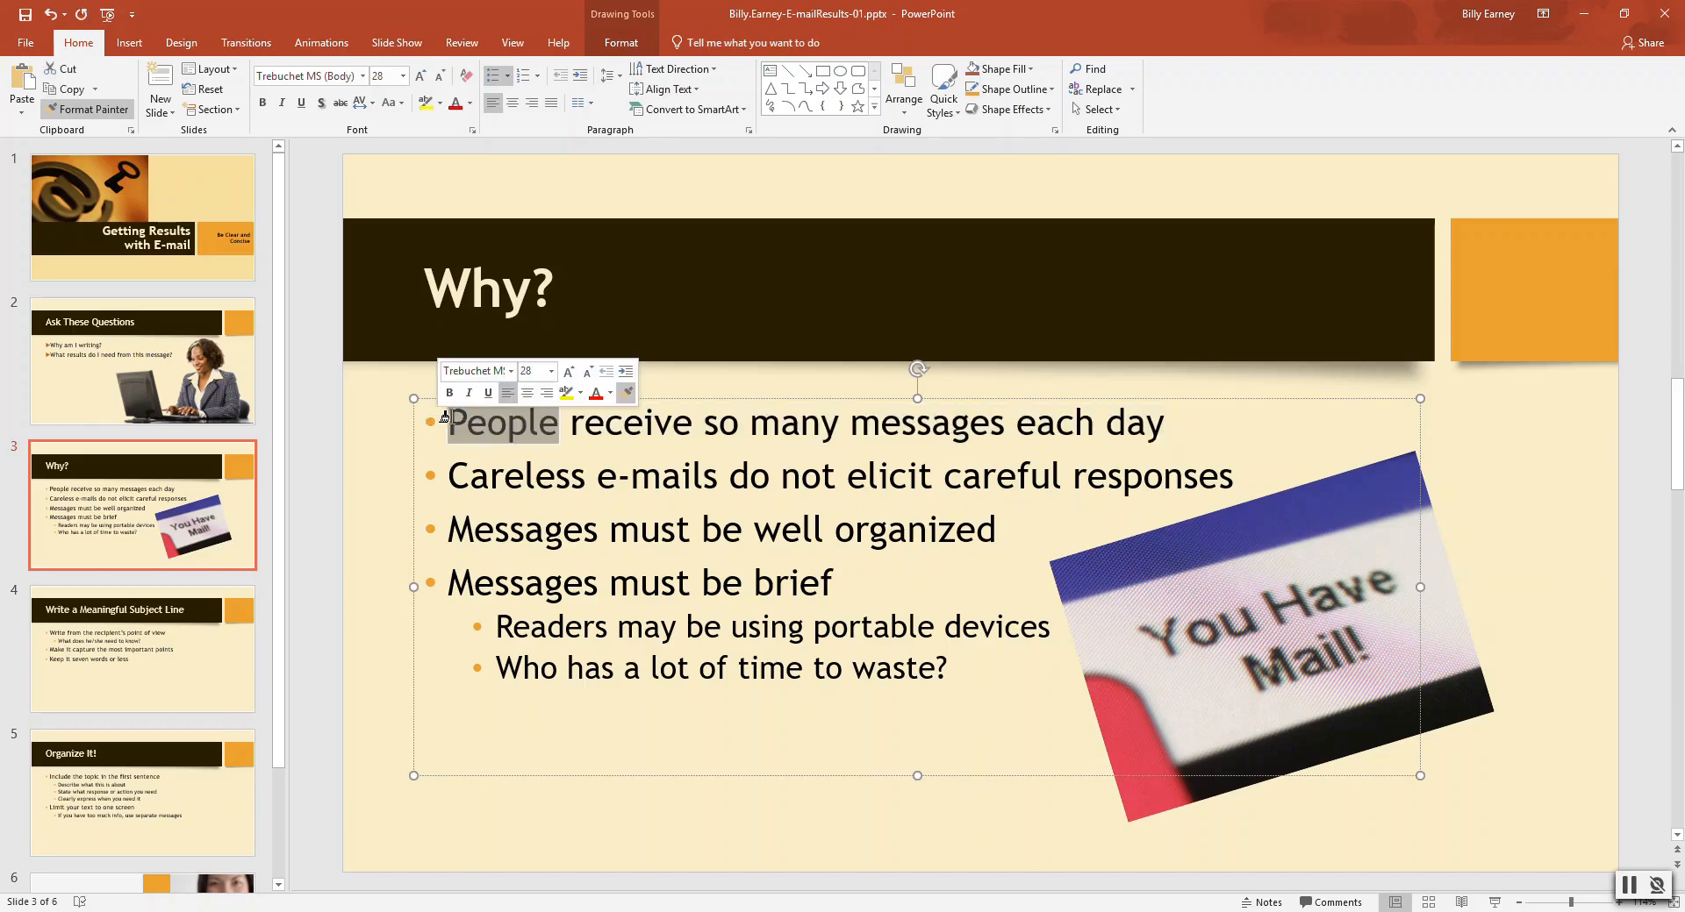
double_click(515, 477)
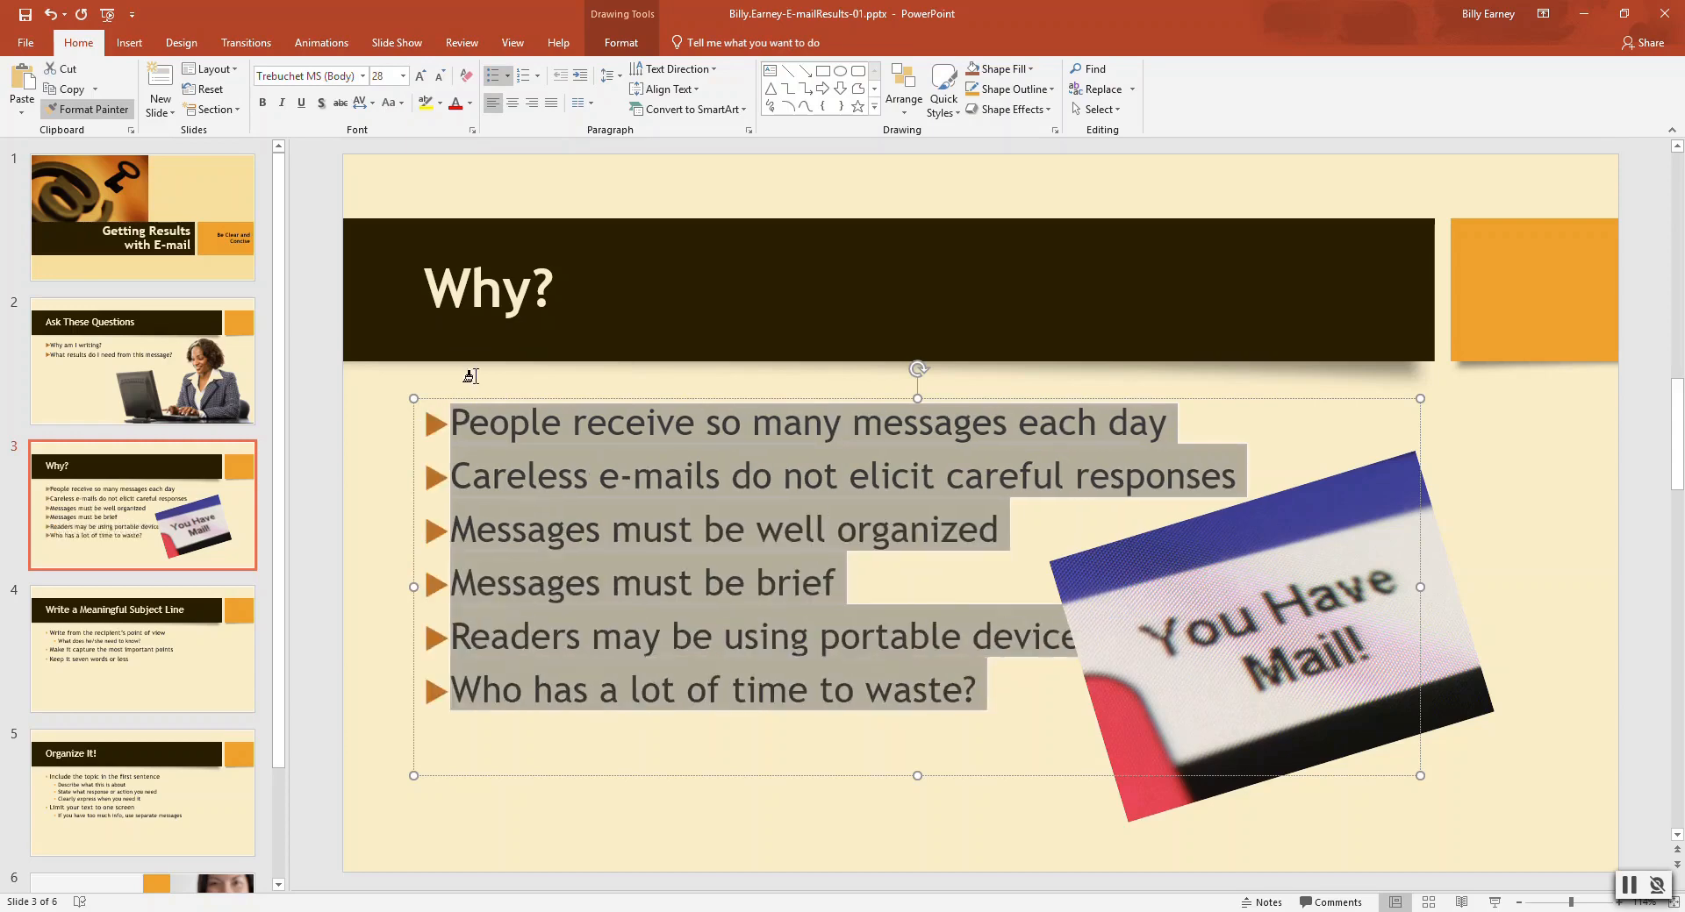
mouse_move(373, 425)
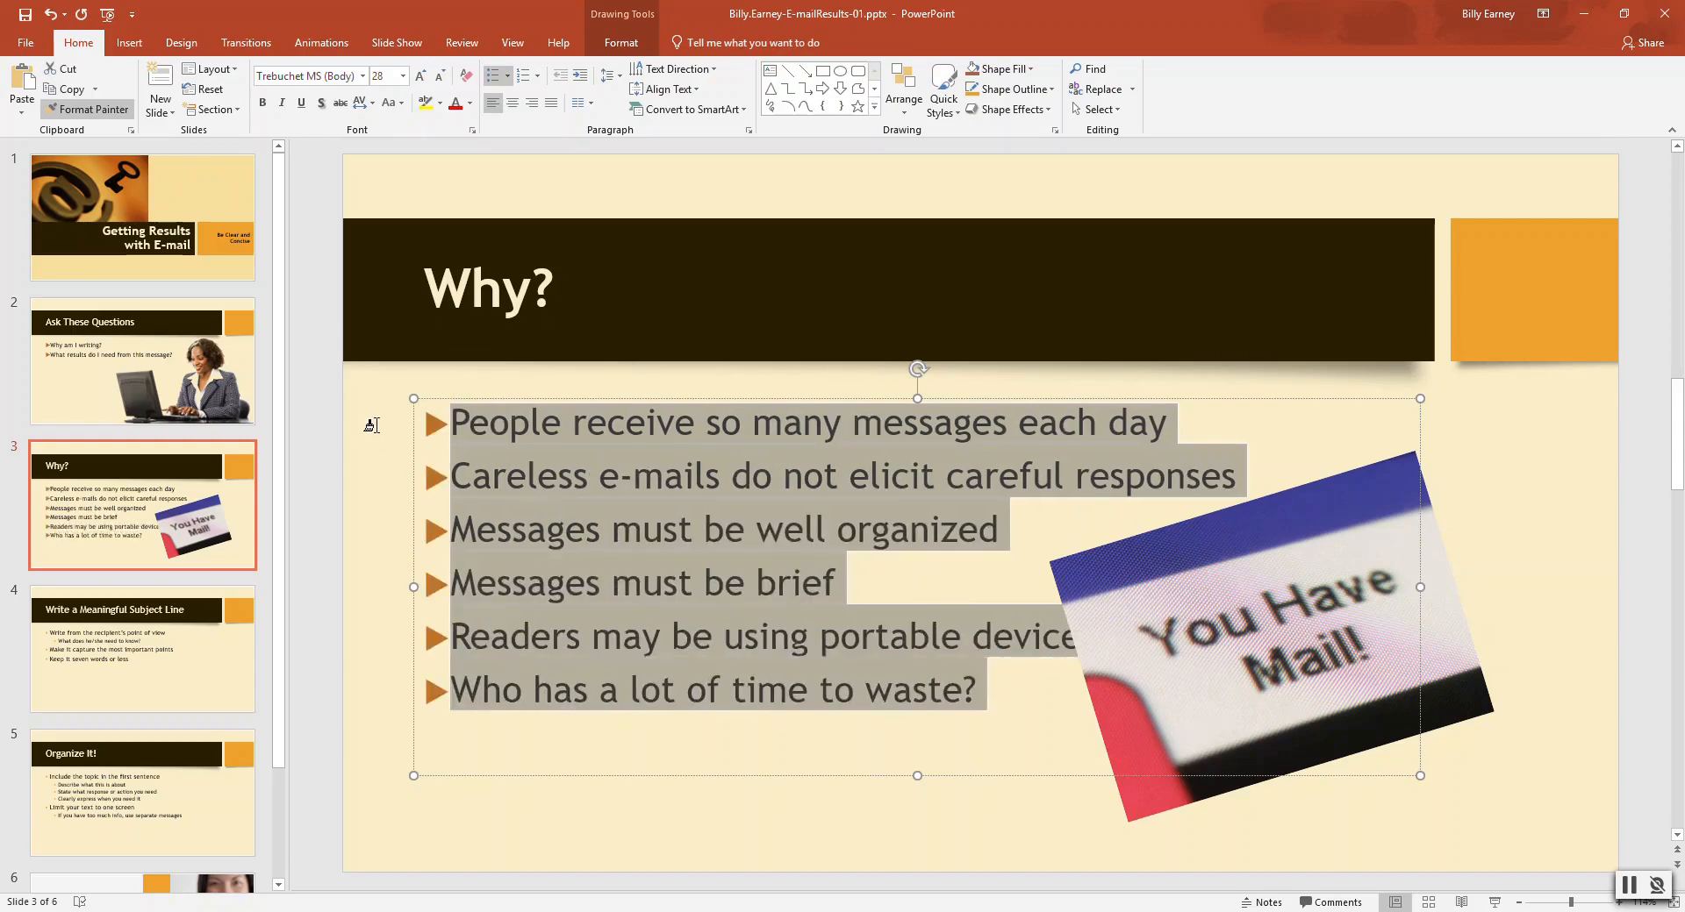
mouse_move(129, 666)
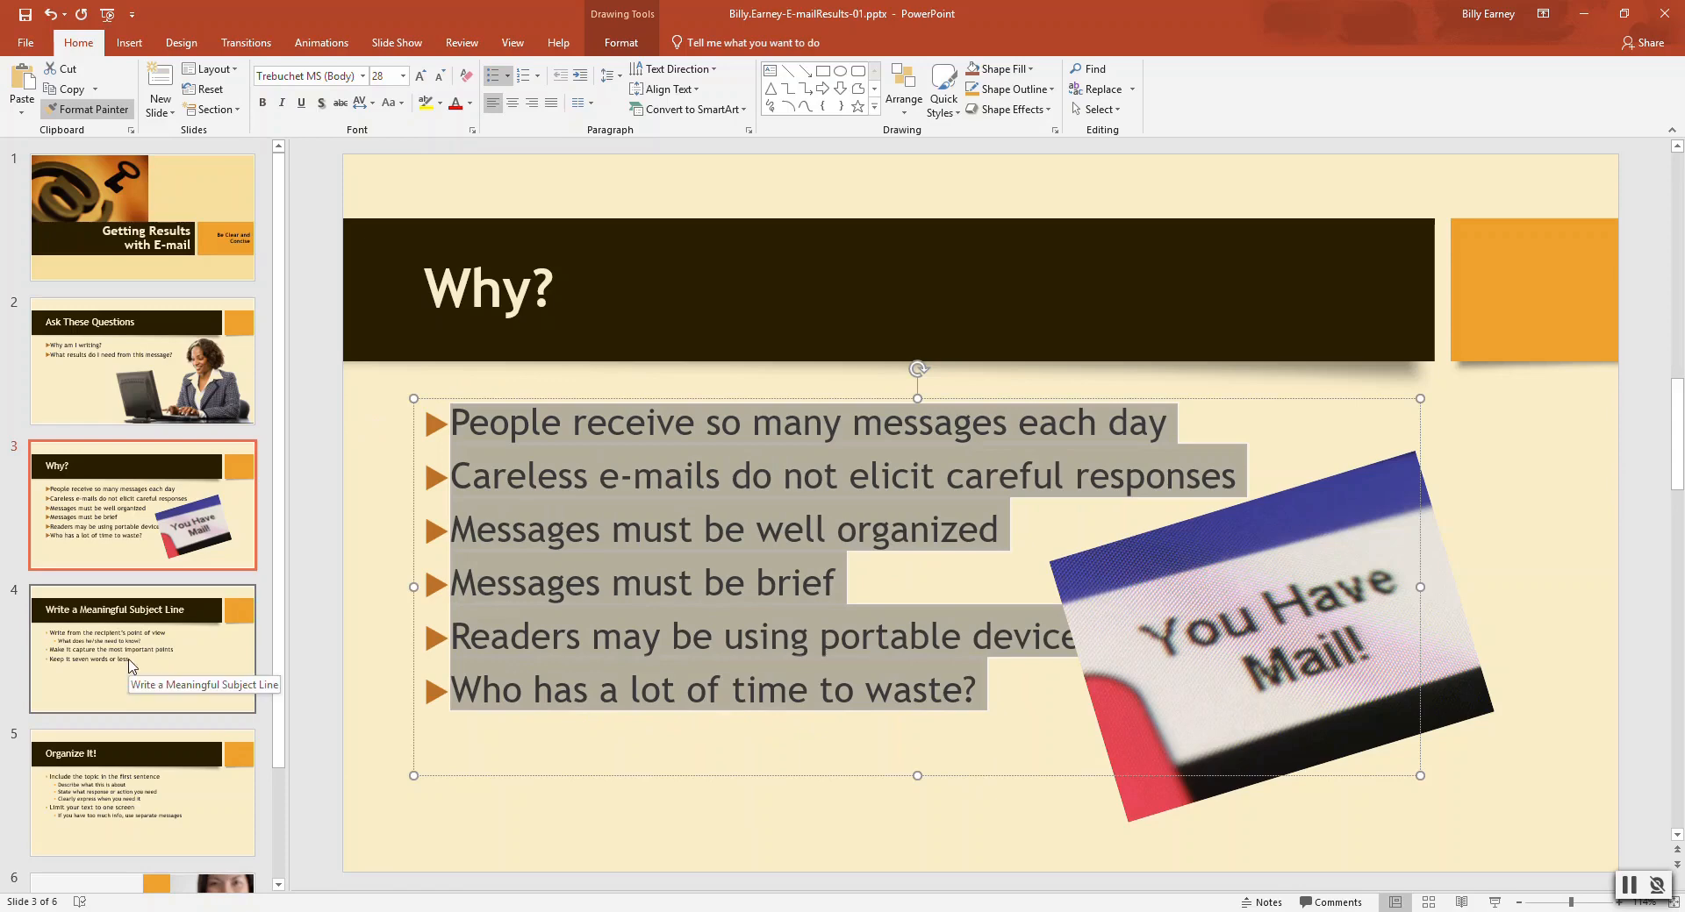
left_click(142, 650)
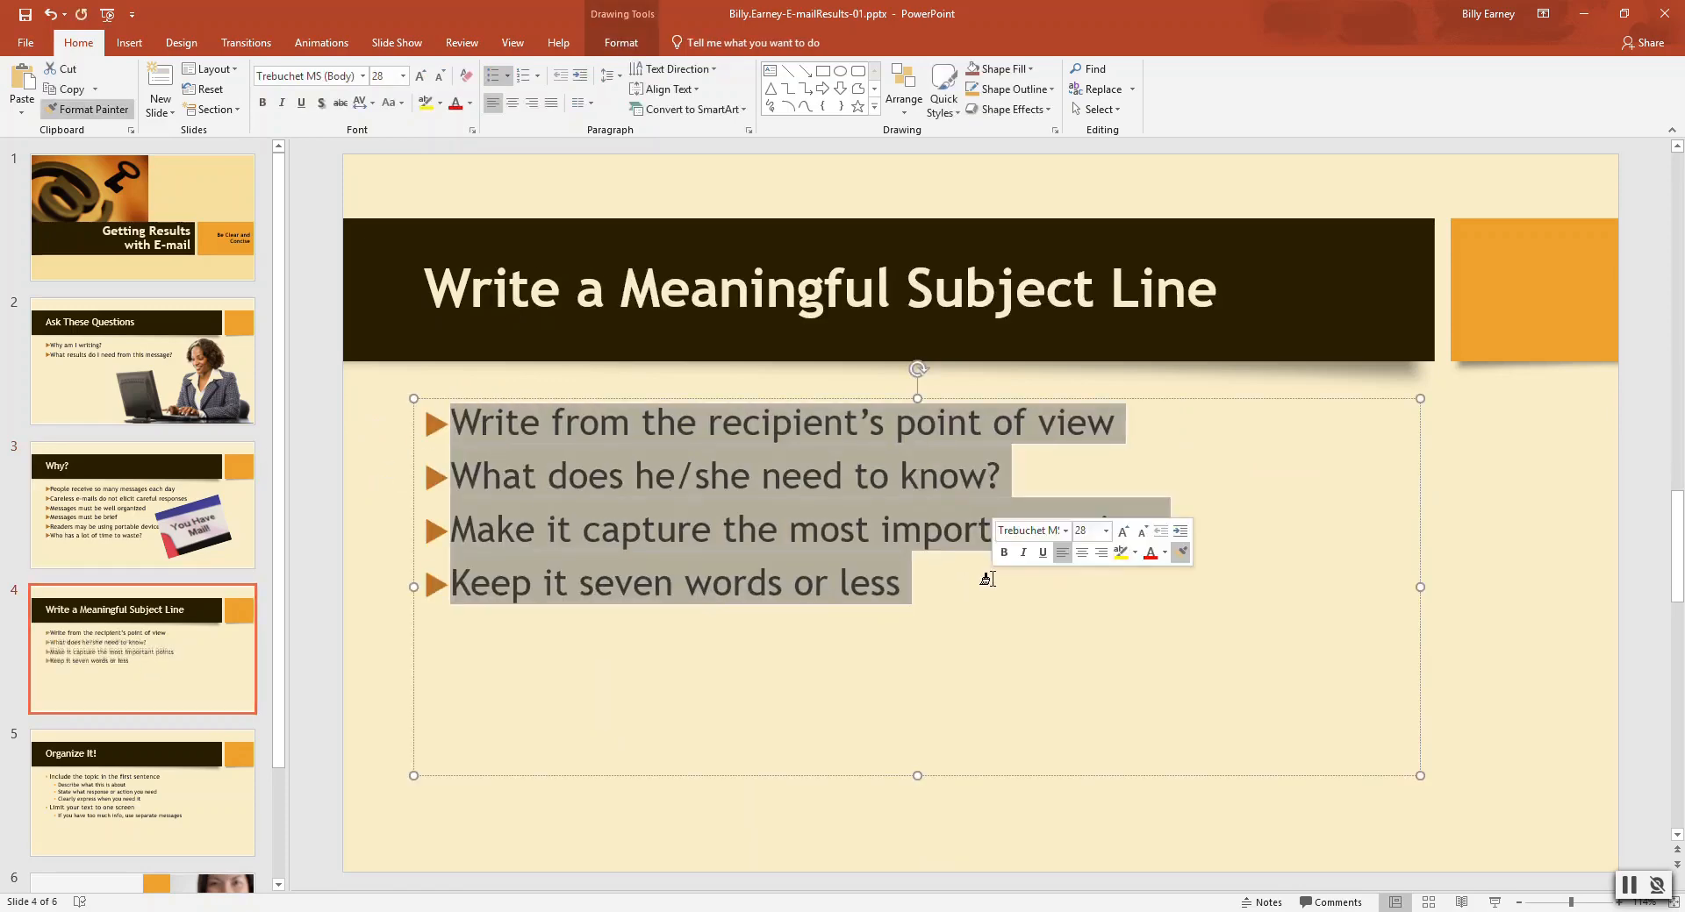
left_click(142, 790)
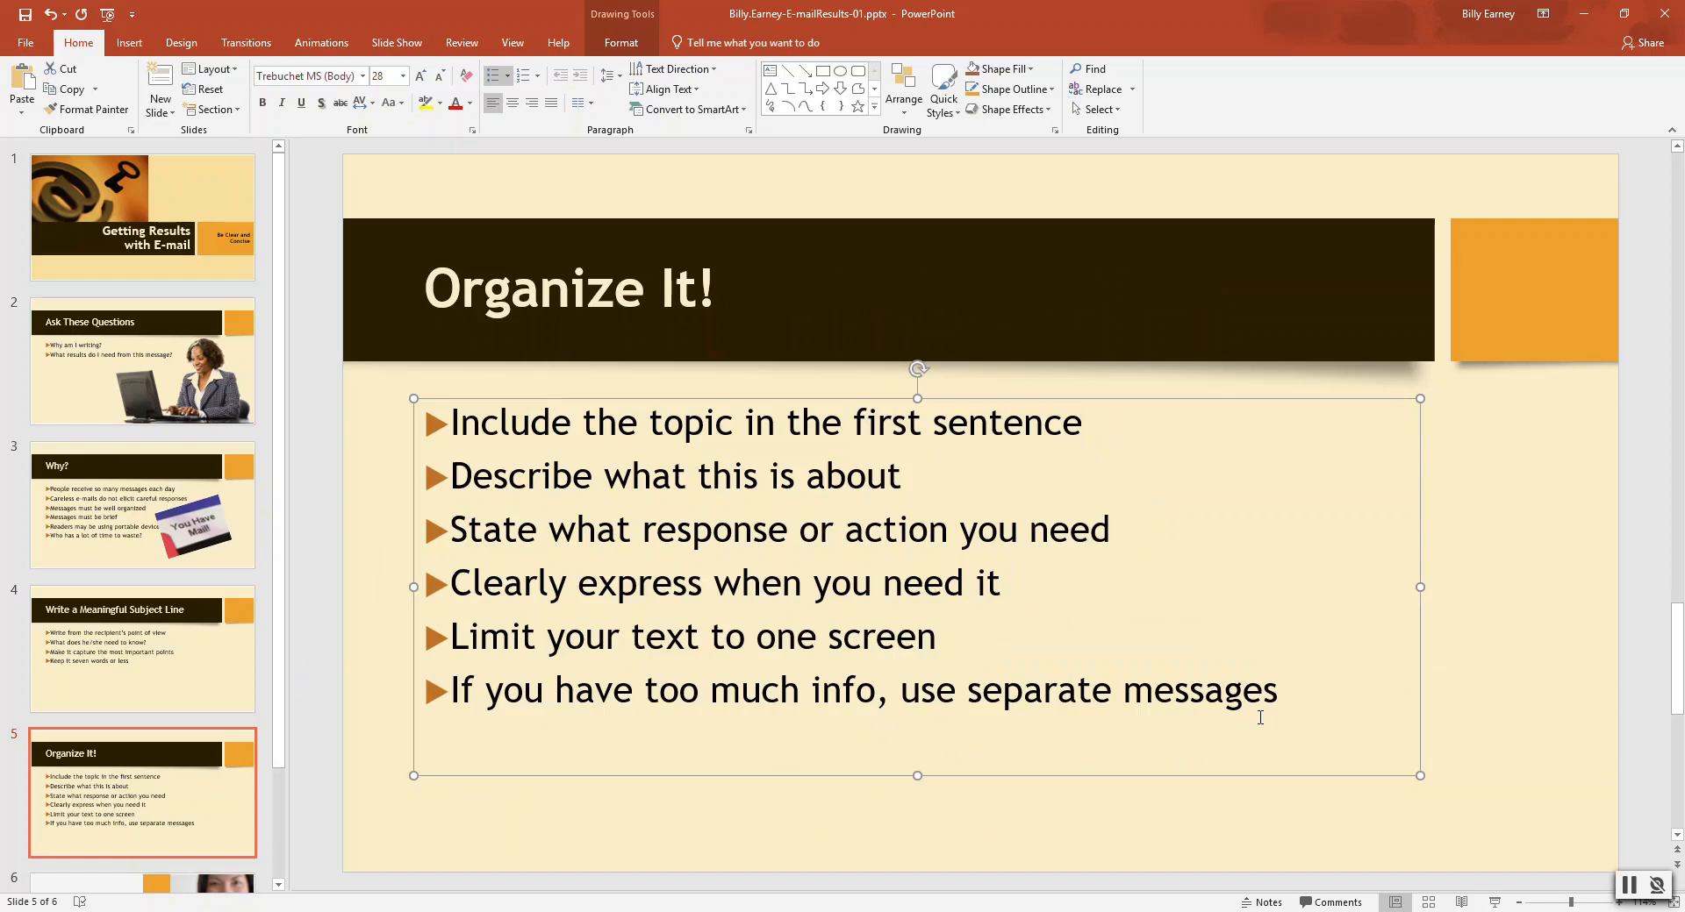
mouse_move(1039, 626)
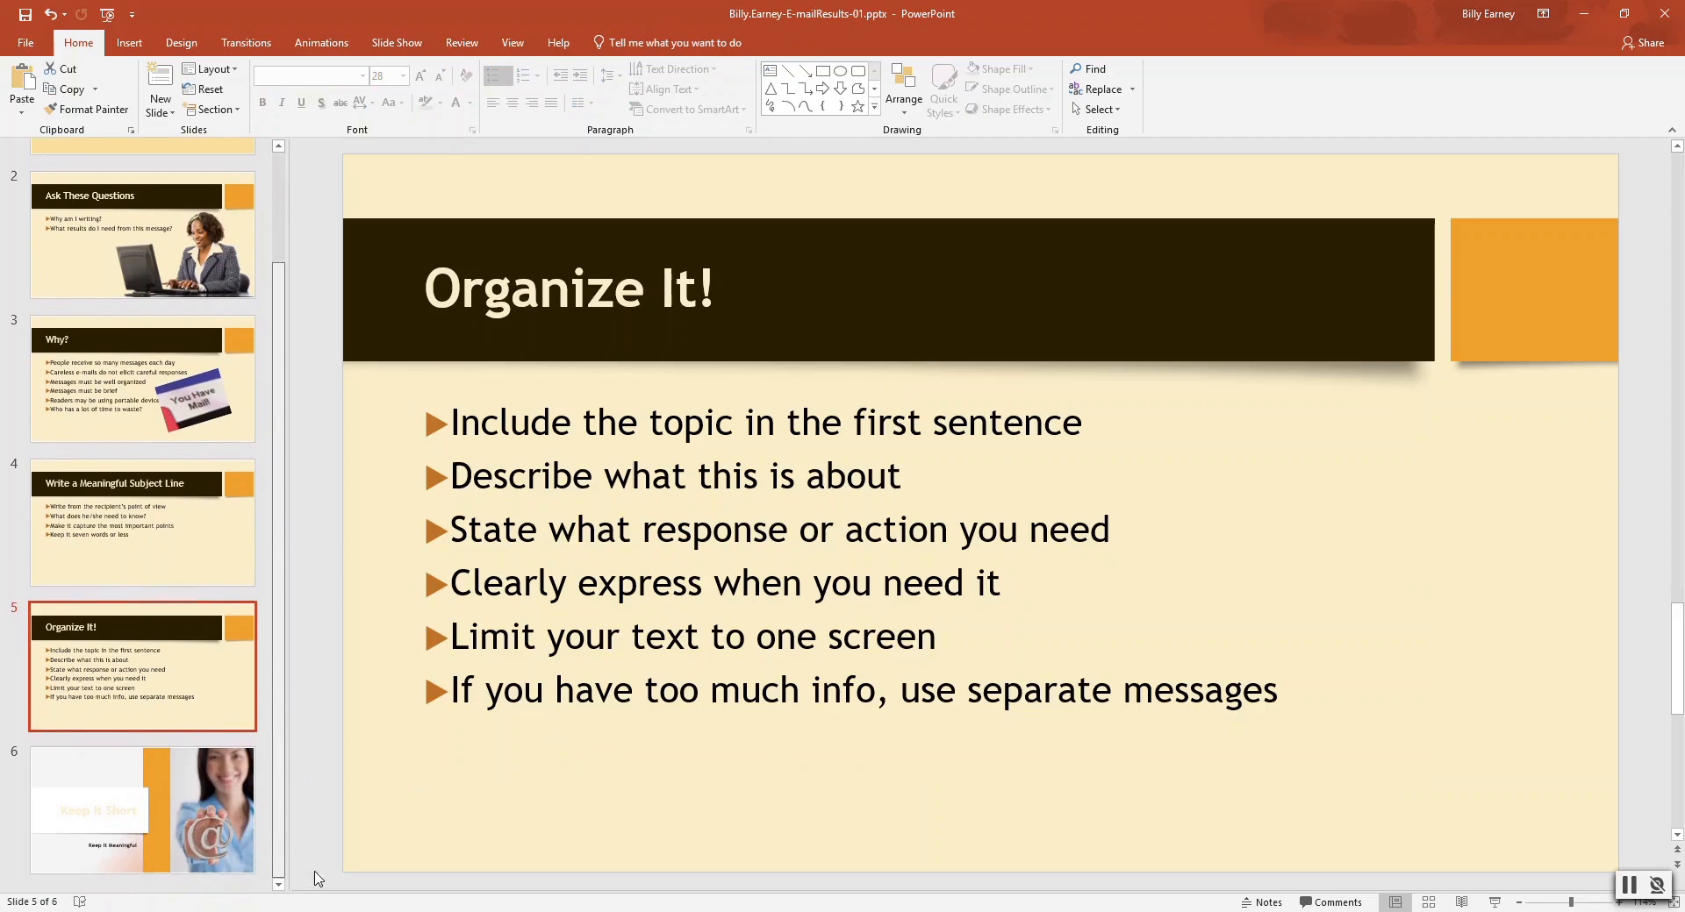
Step: Delete the @ symbol photo from slide 6, leaving the orange panel empty
left_click(142, 803)
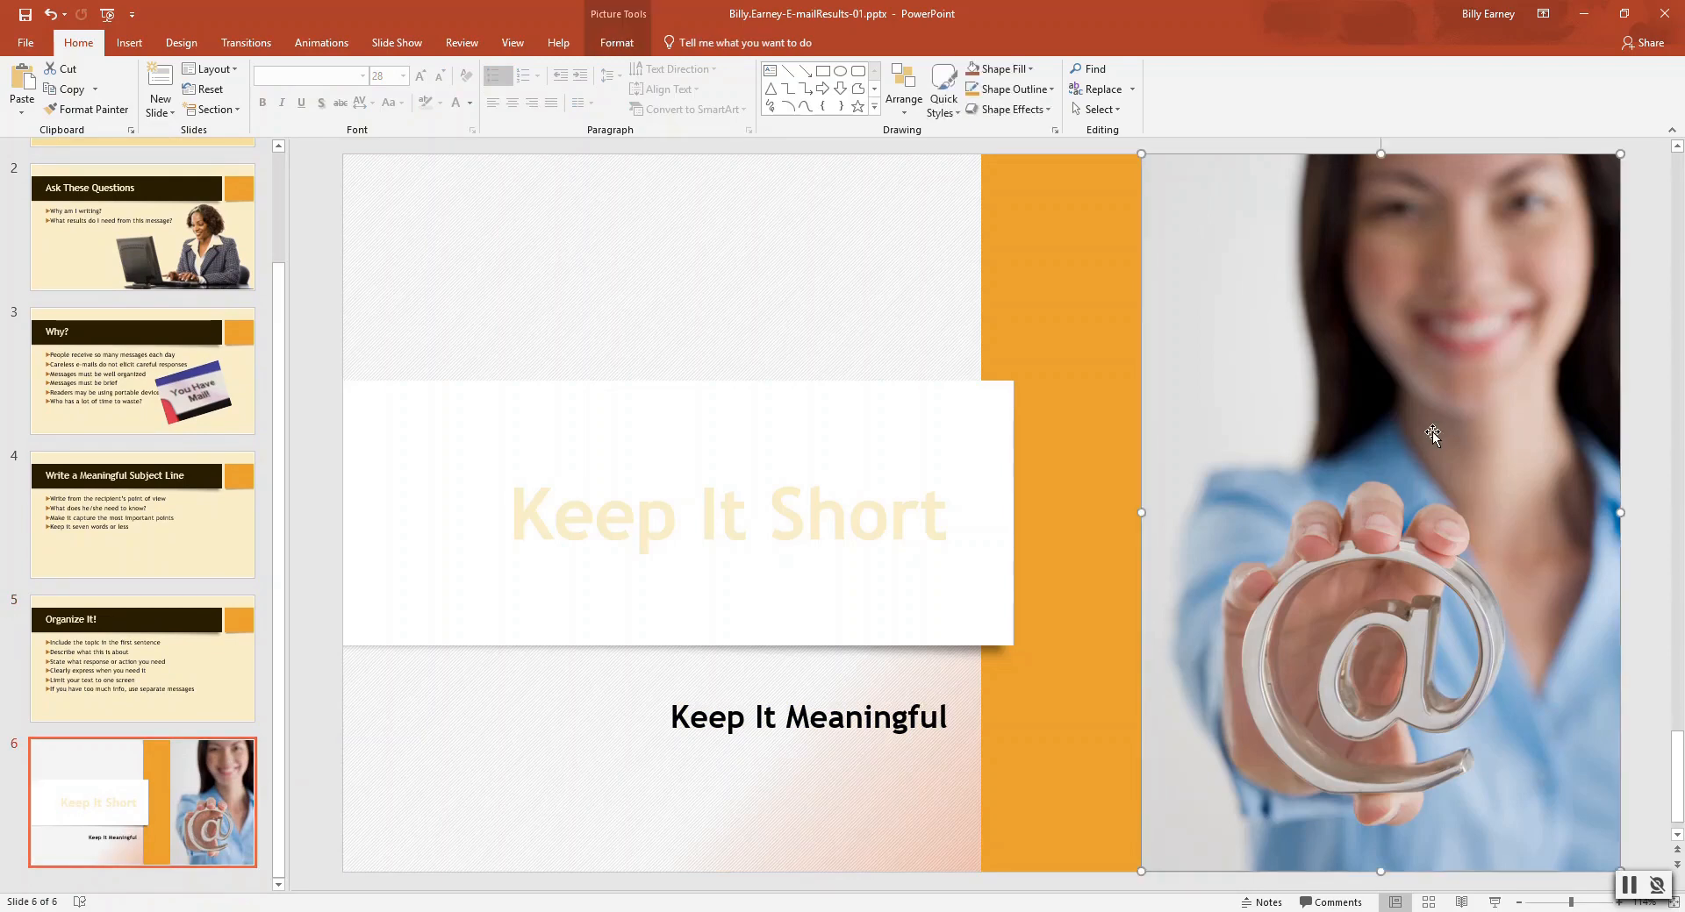
mouse_move(1430, 383)
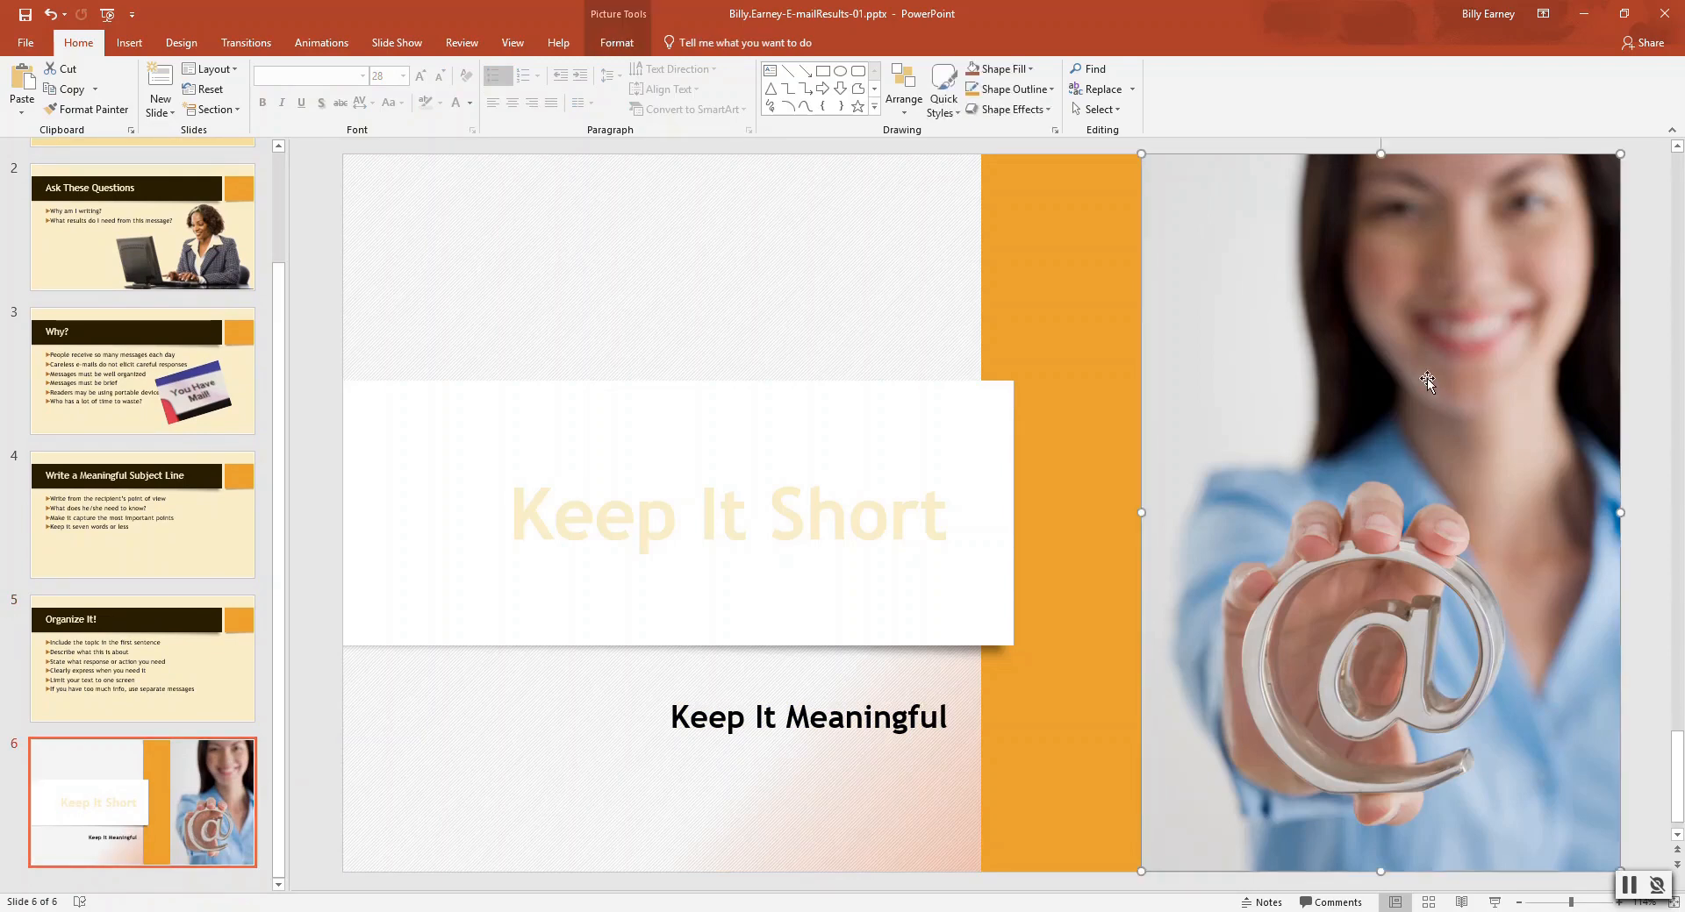
key("Delete")
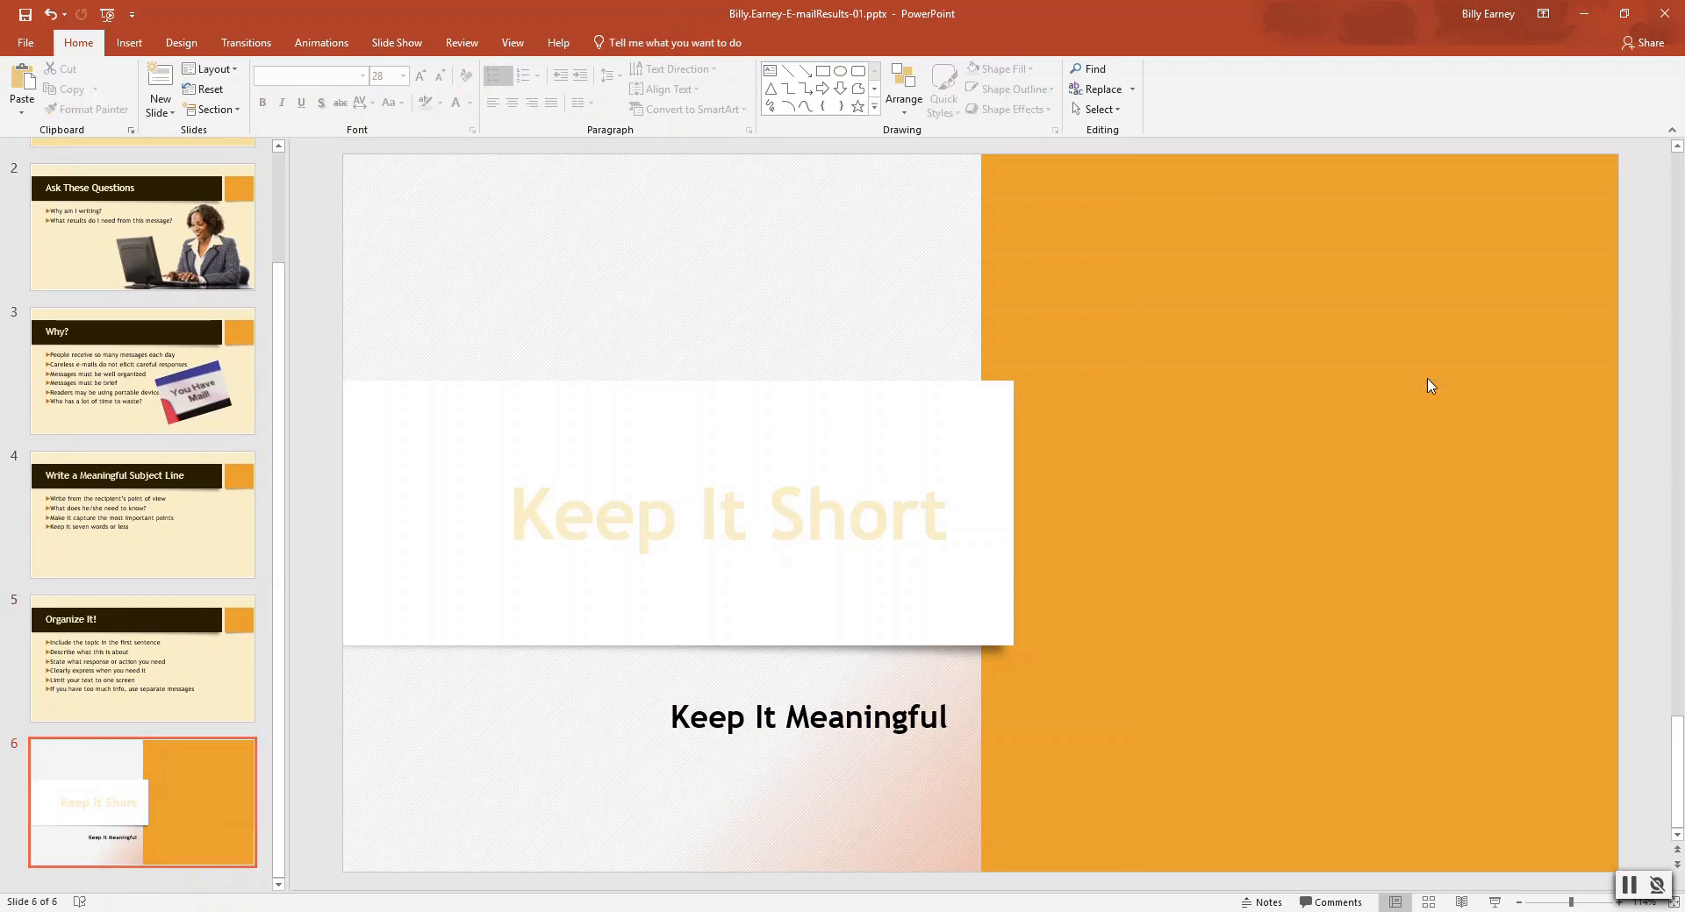
mouse_move(1240, 143)
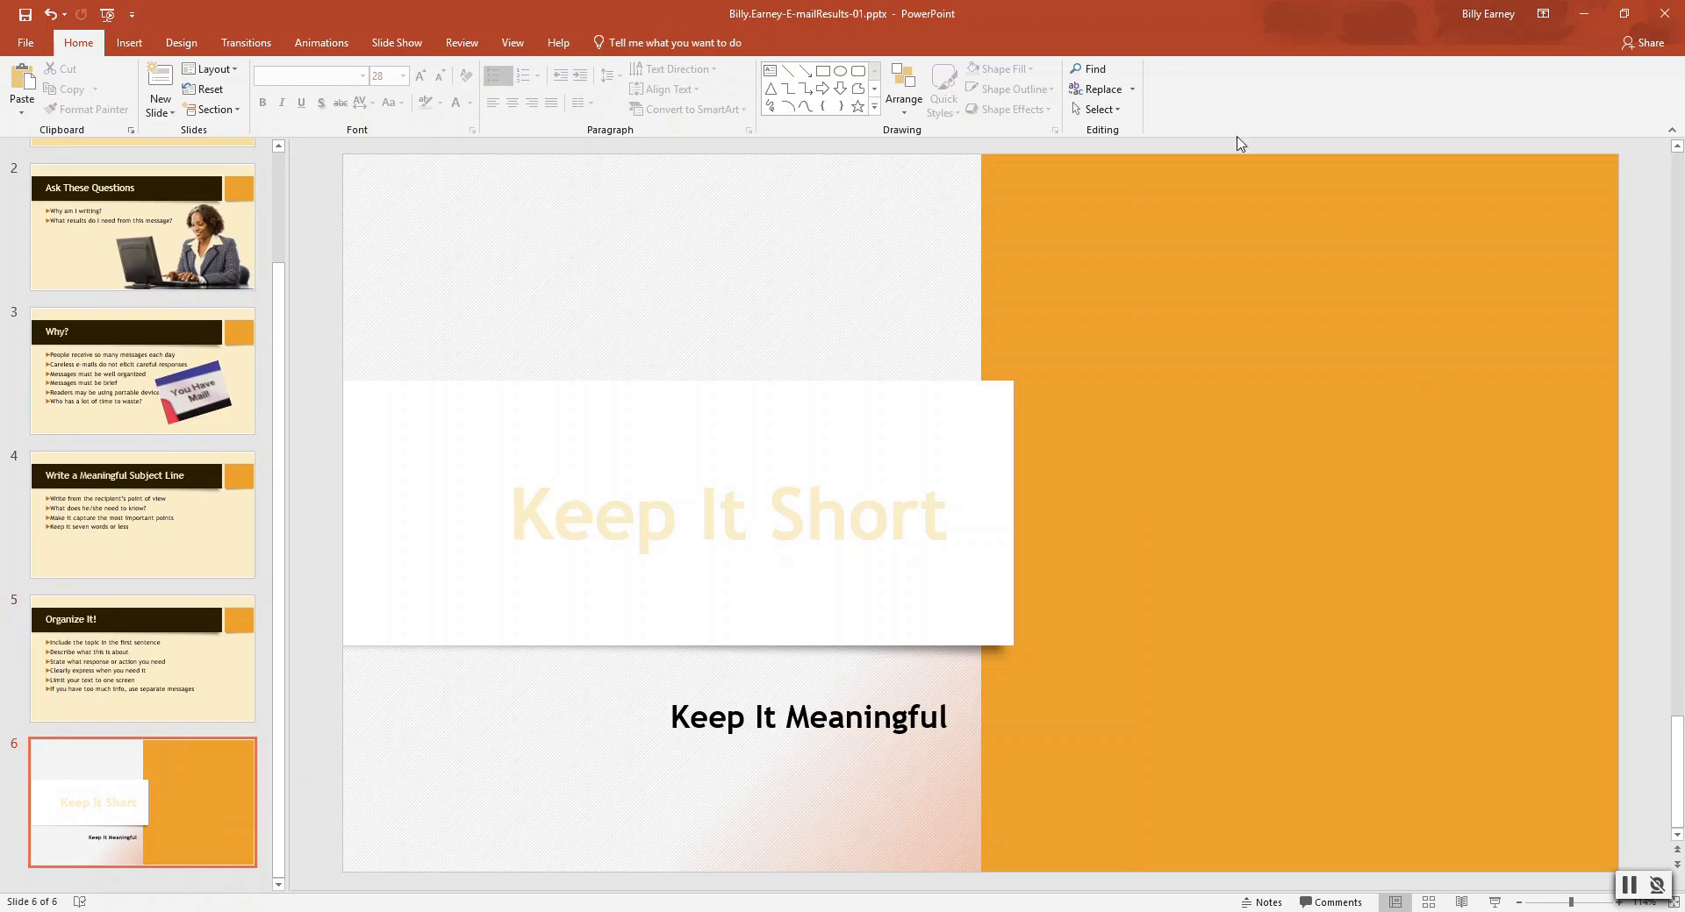
left_click(128, 43)
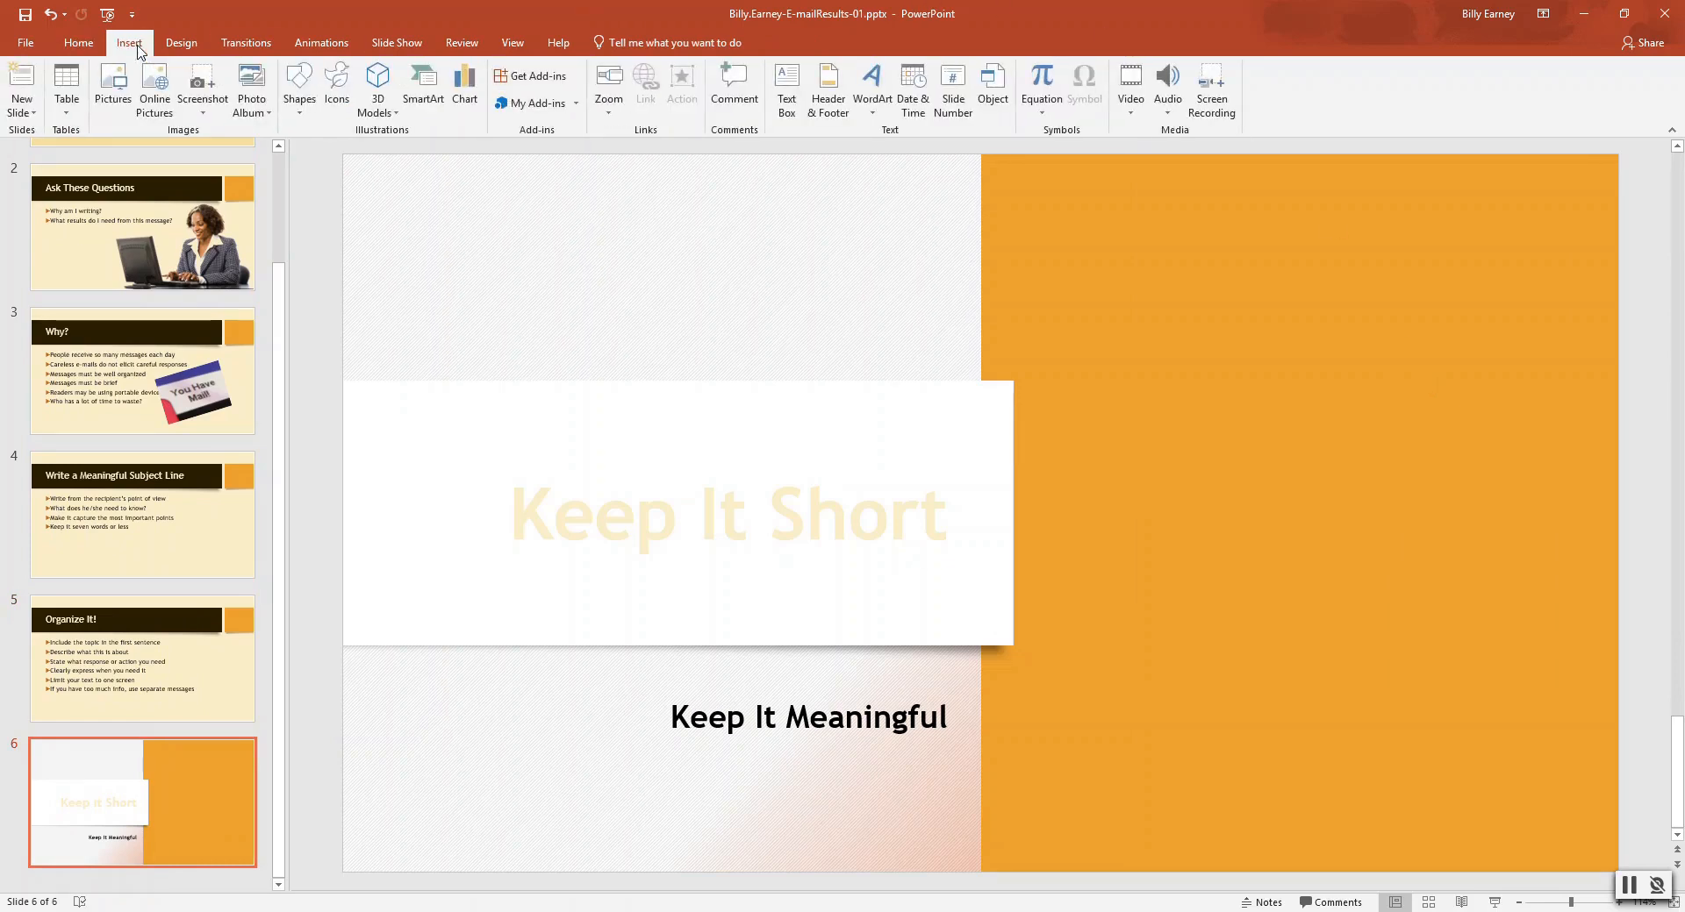
mouse_move(111, 87)
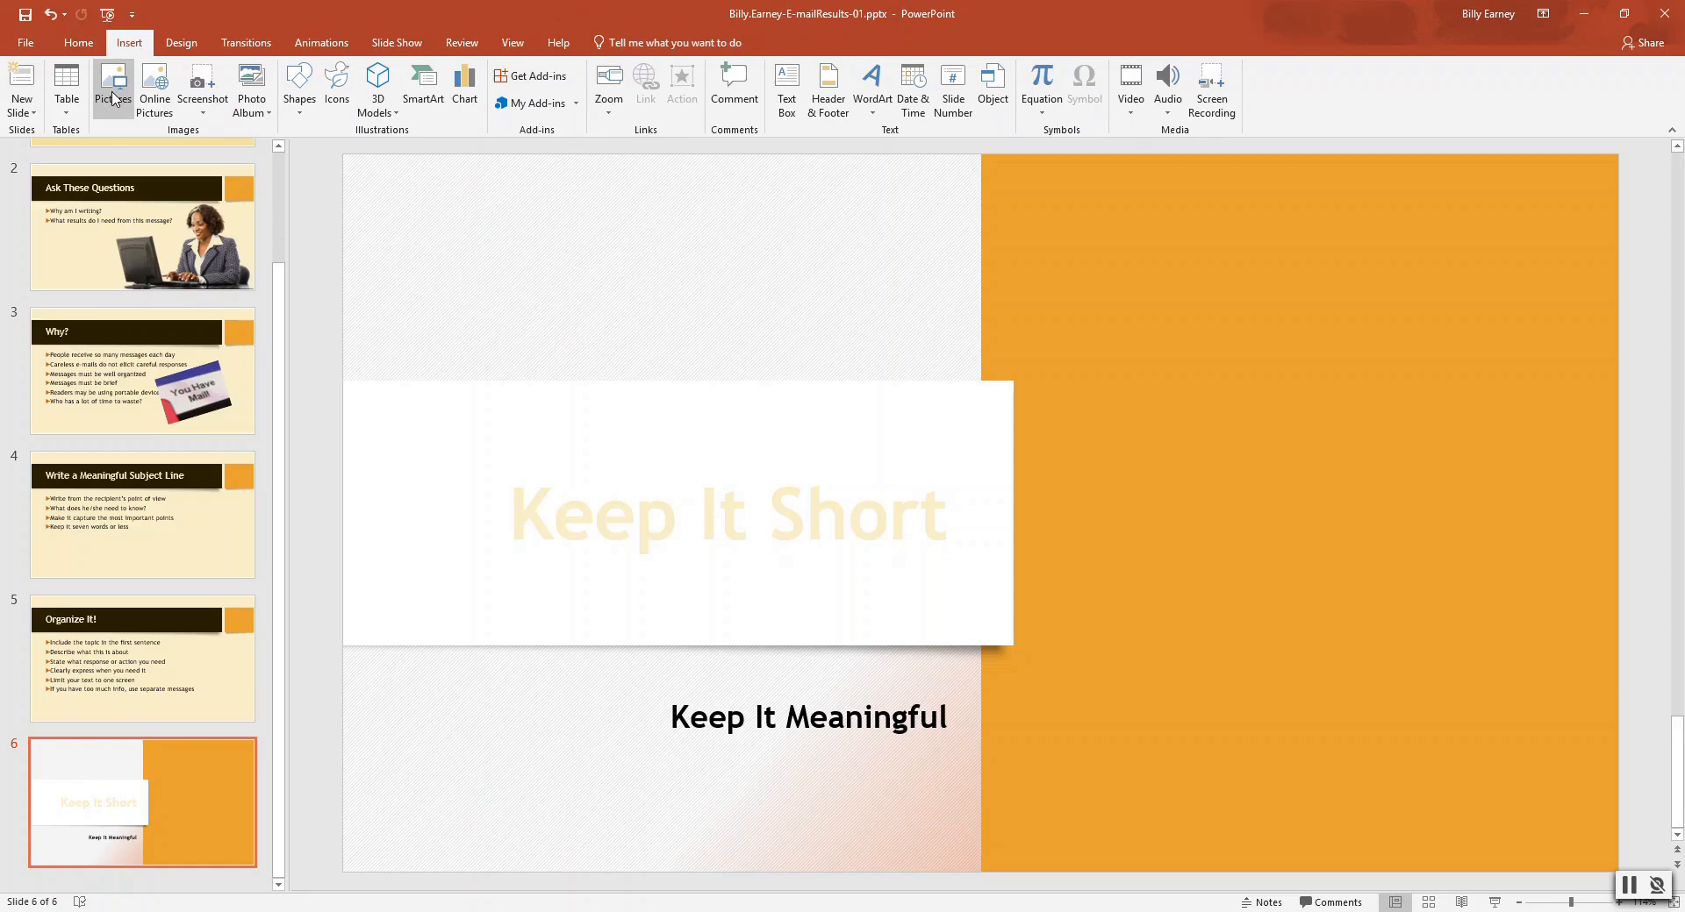
mouse_move(114, 91)
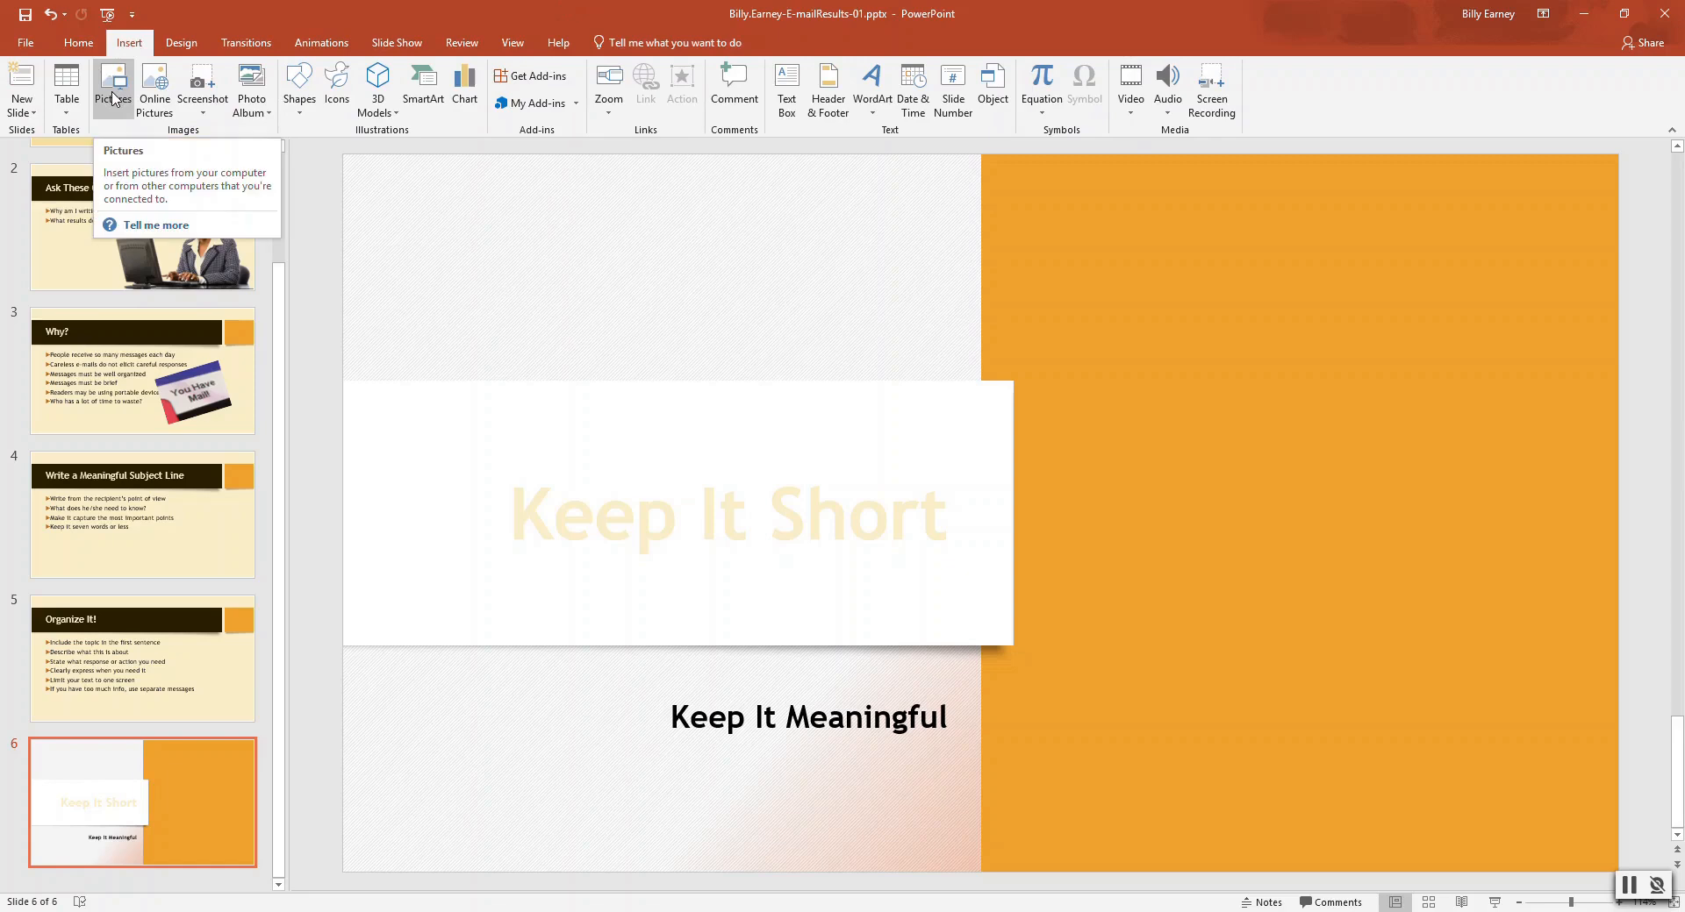
Step: Insert the @ laptop photo from the PP2019-GuidedProject-1-2-Resources folder in Downloads onto slide 6
left_click(113, 86)
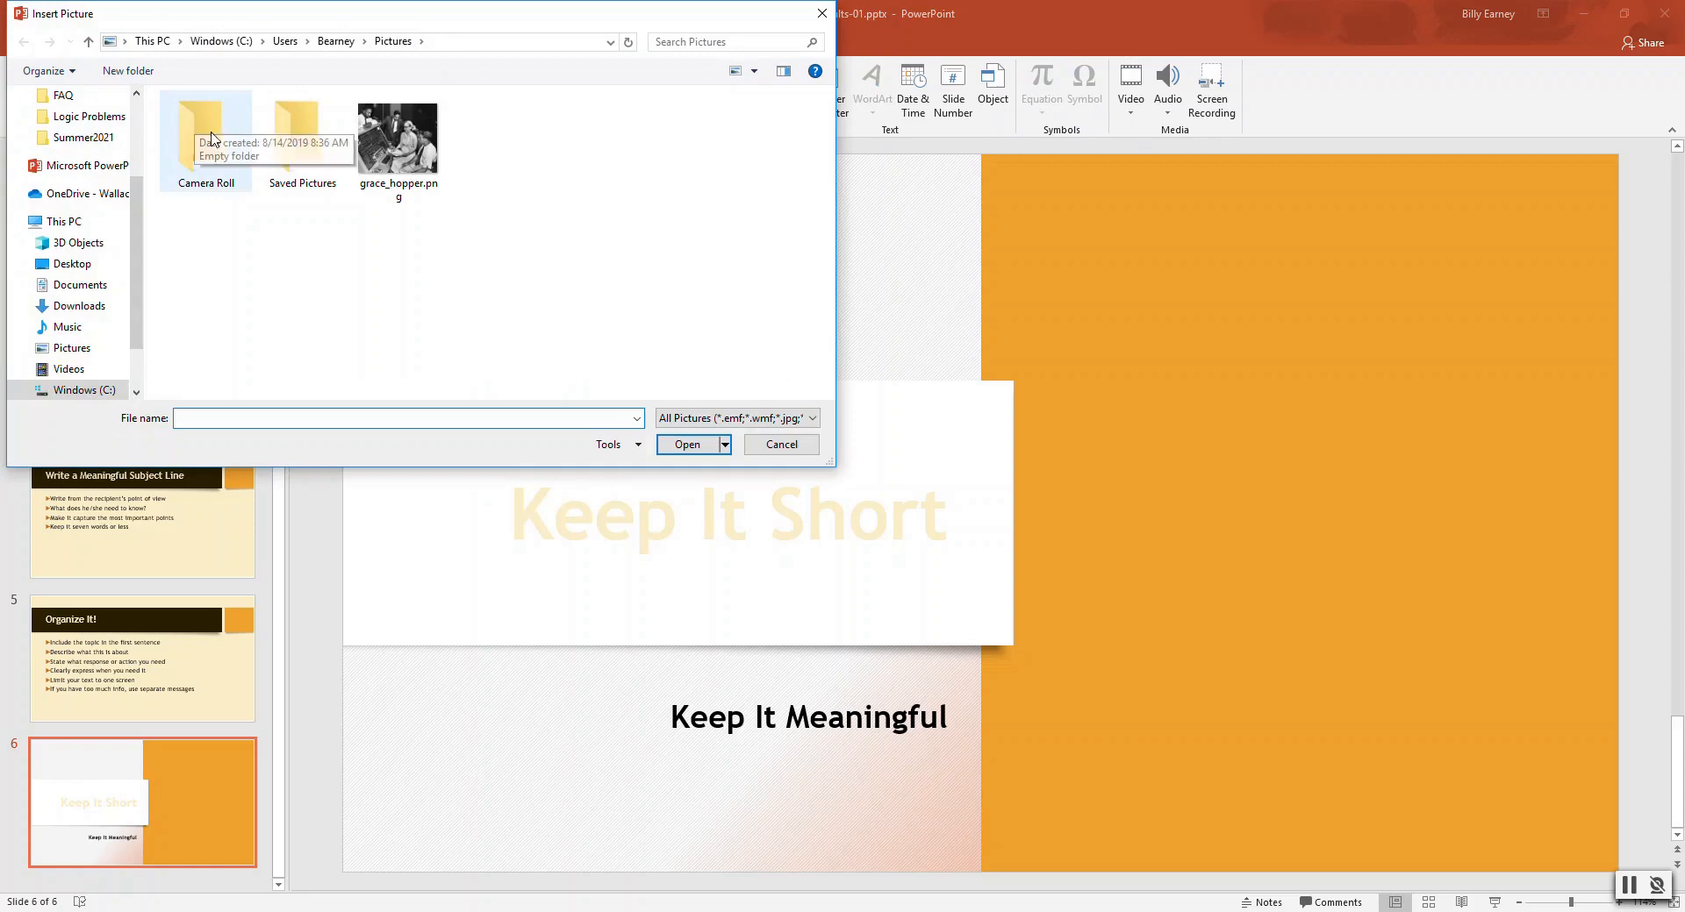
mouse_move(77, 310)
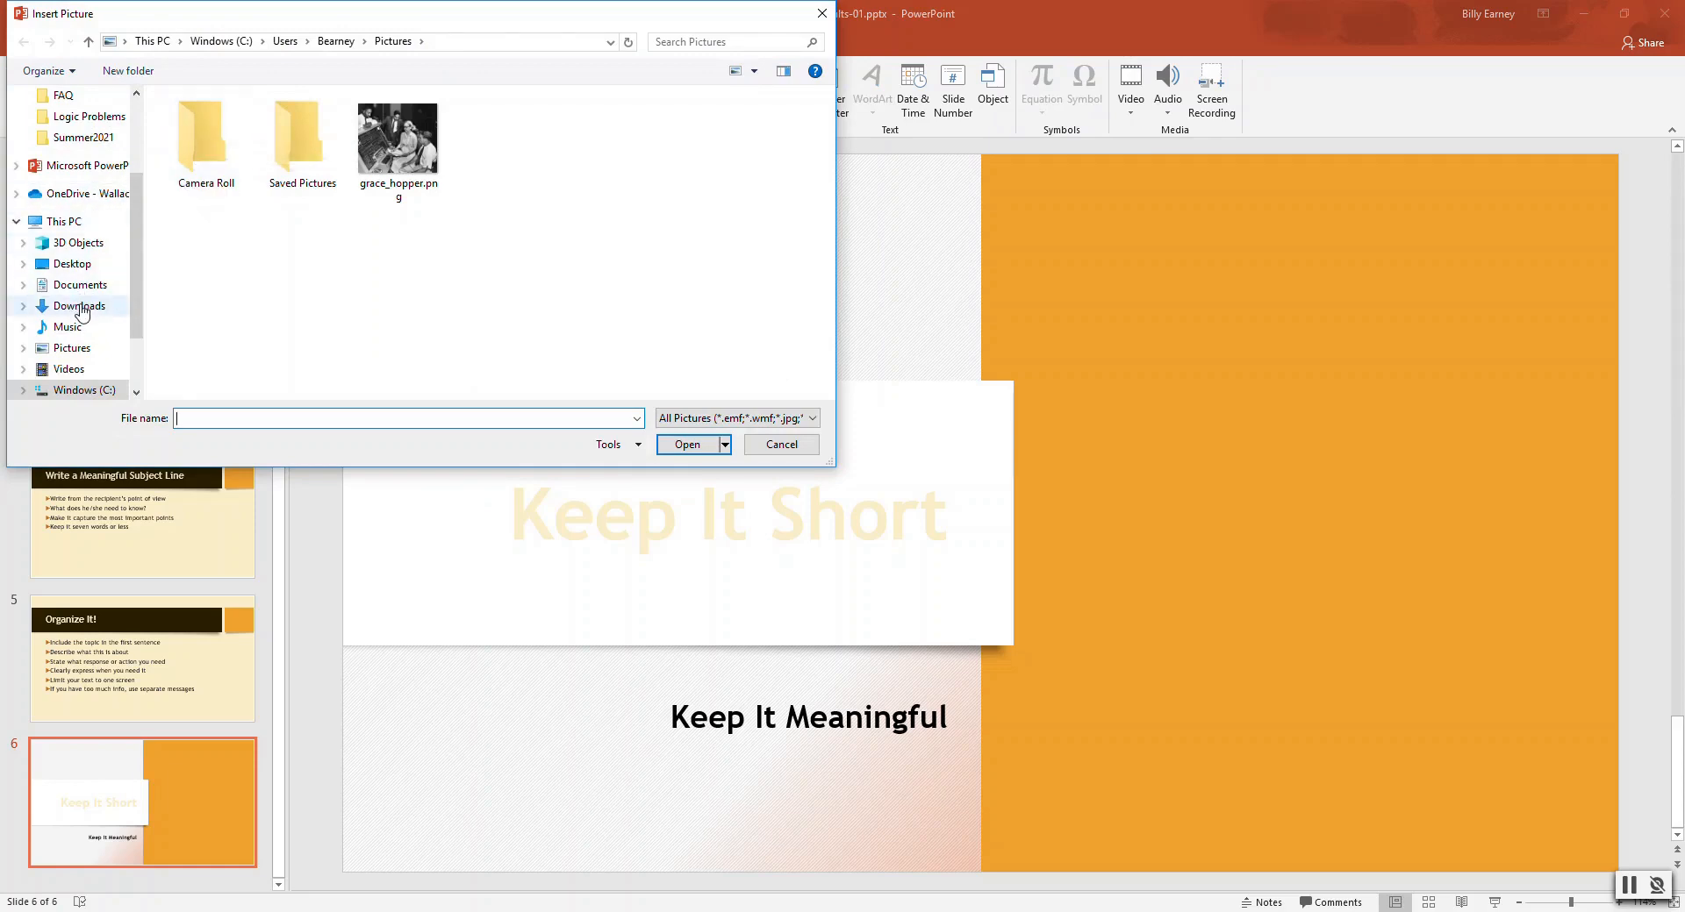
left_click(80, 306)
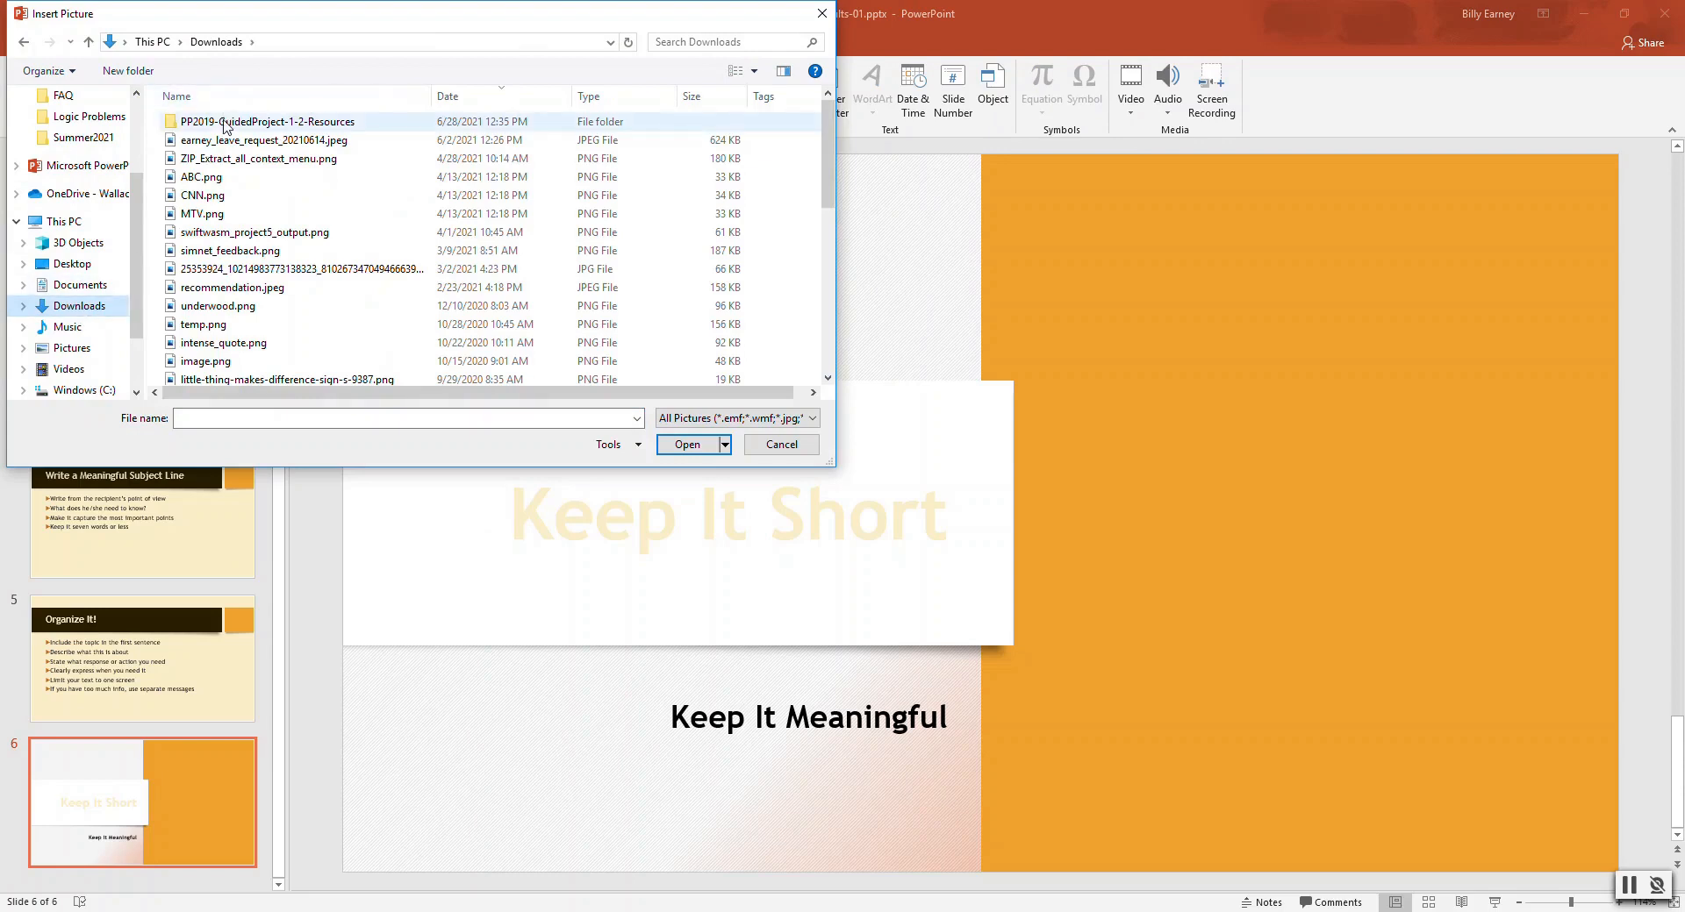
double_click(290, 121)
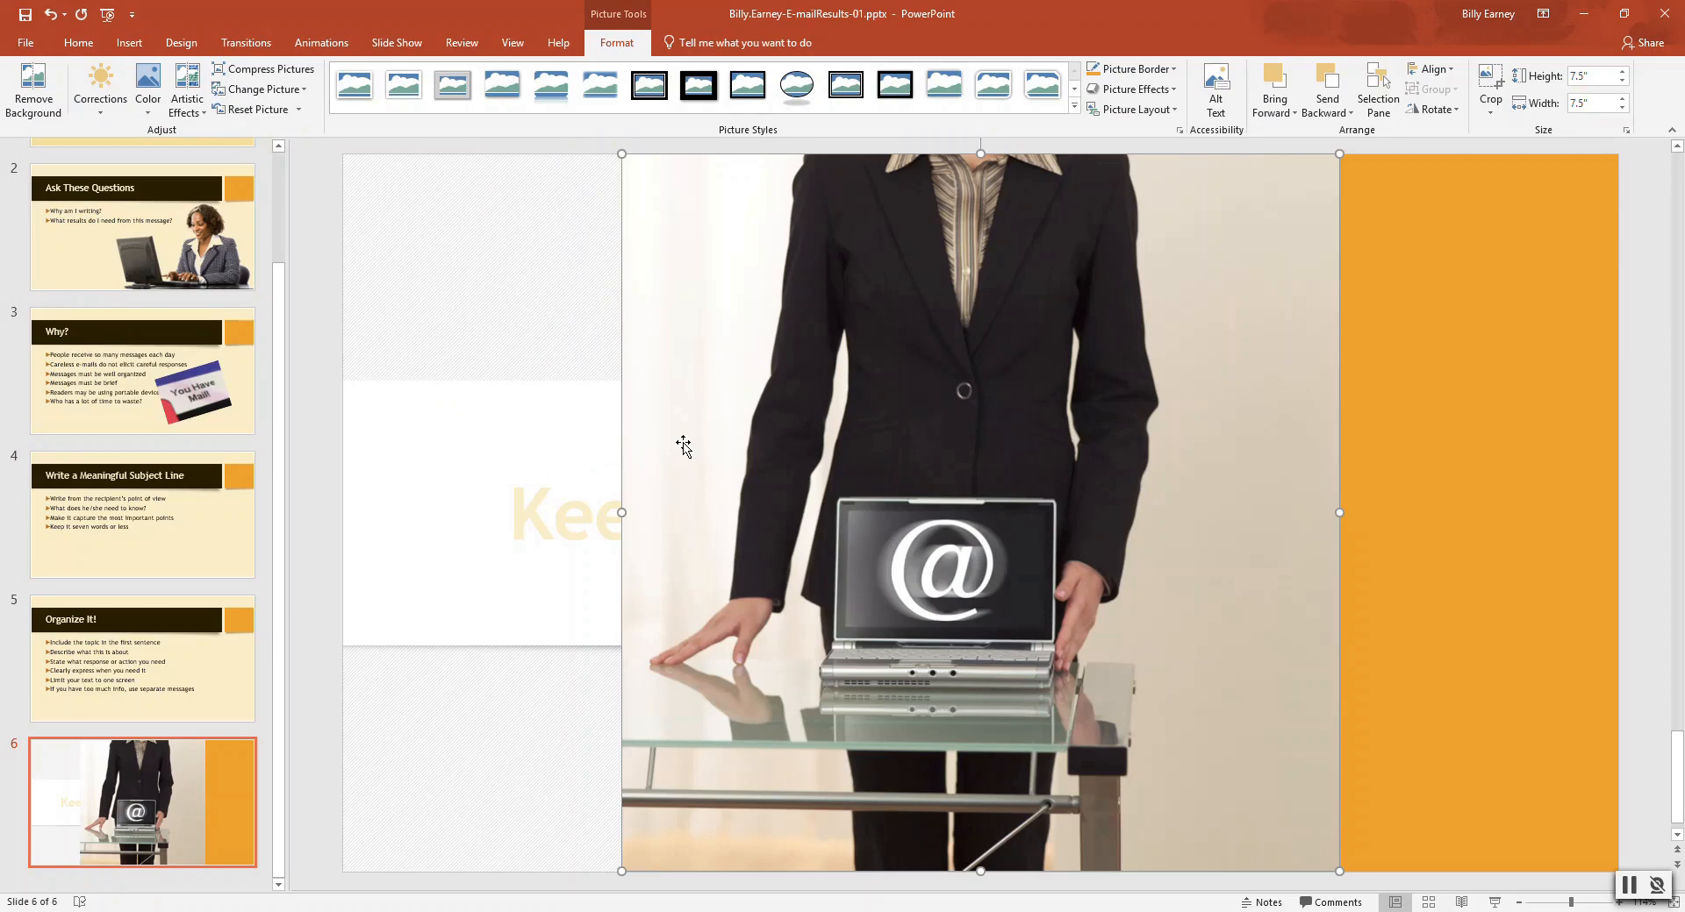
mouse_move(853, 322)
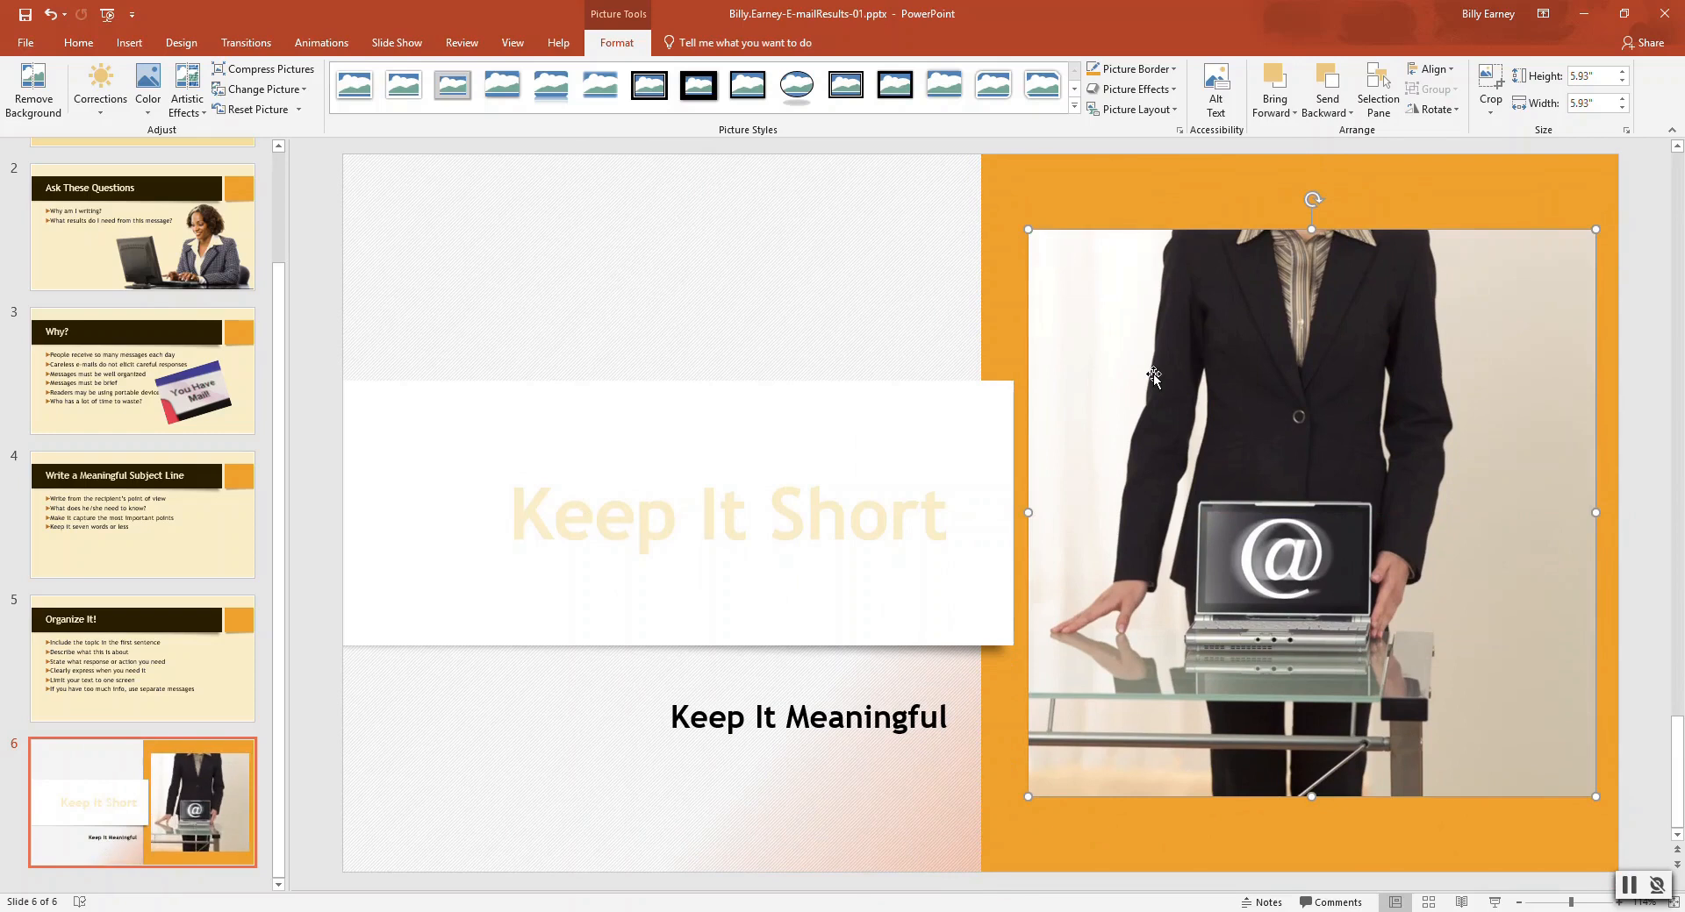
mouse_move(854, 173)
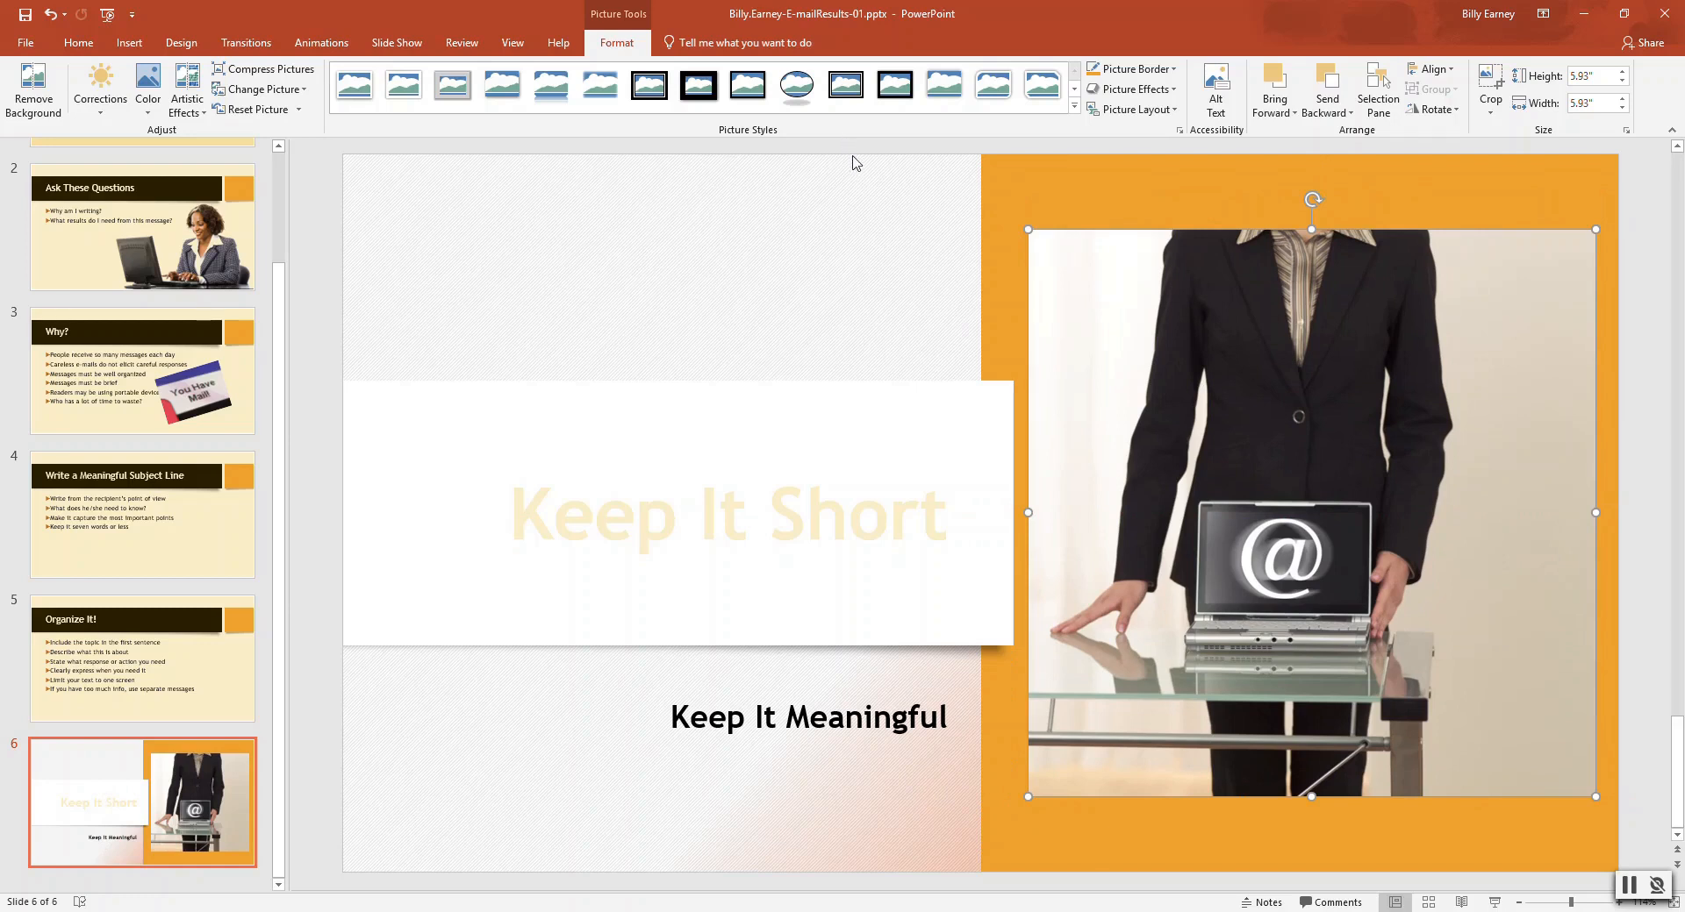
mouse_move(1230, 320)
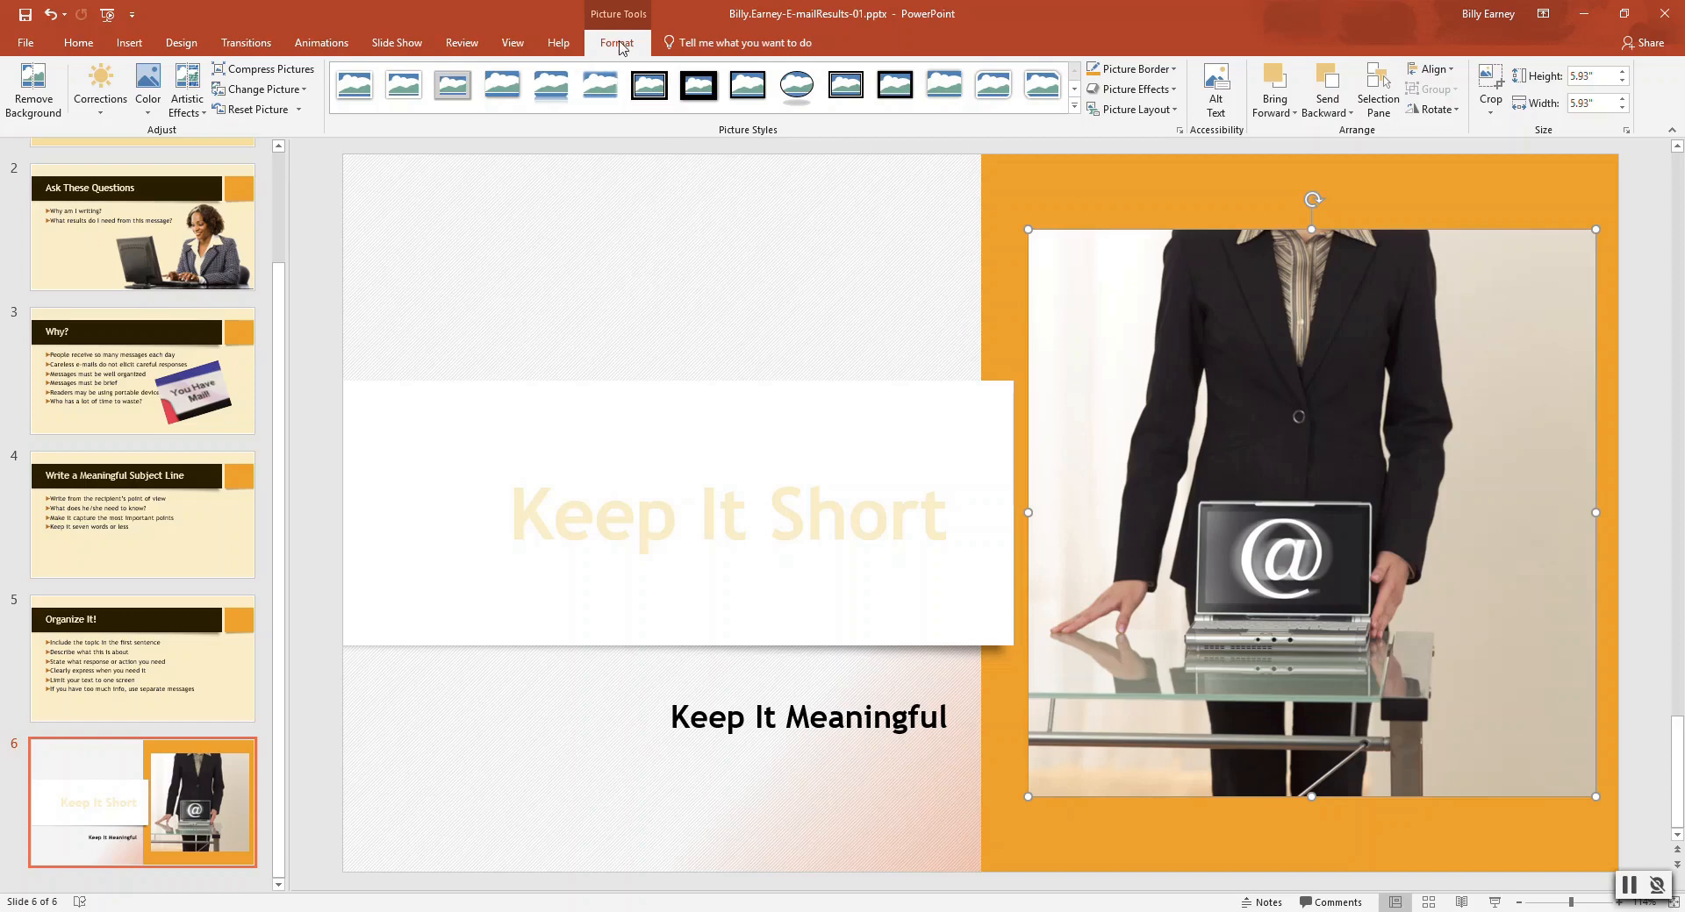
mouse_move(258, 109)
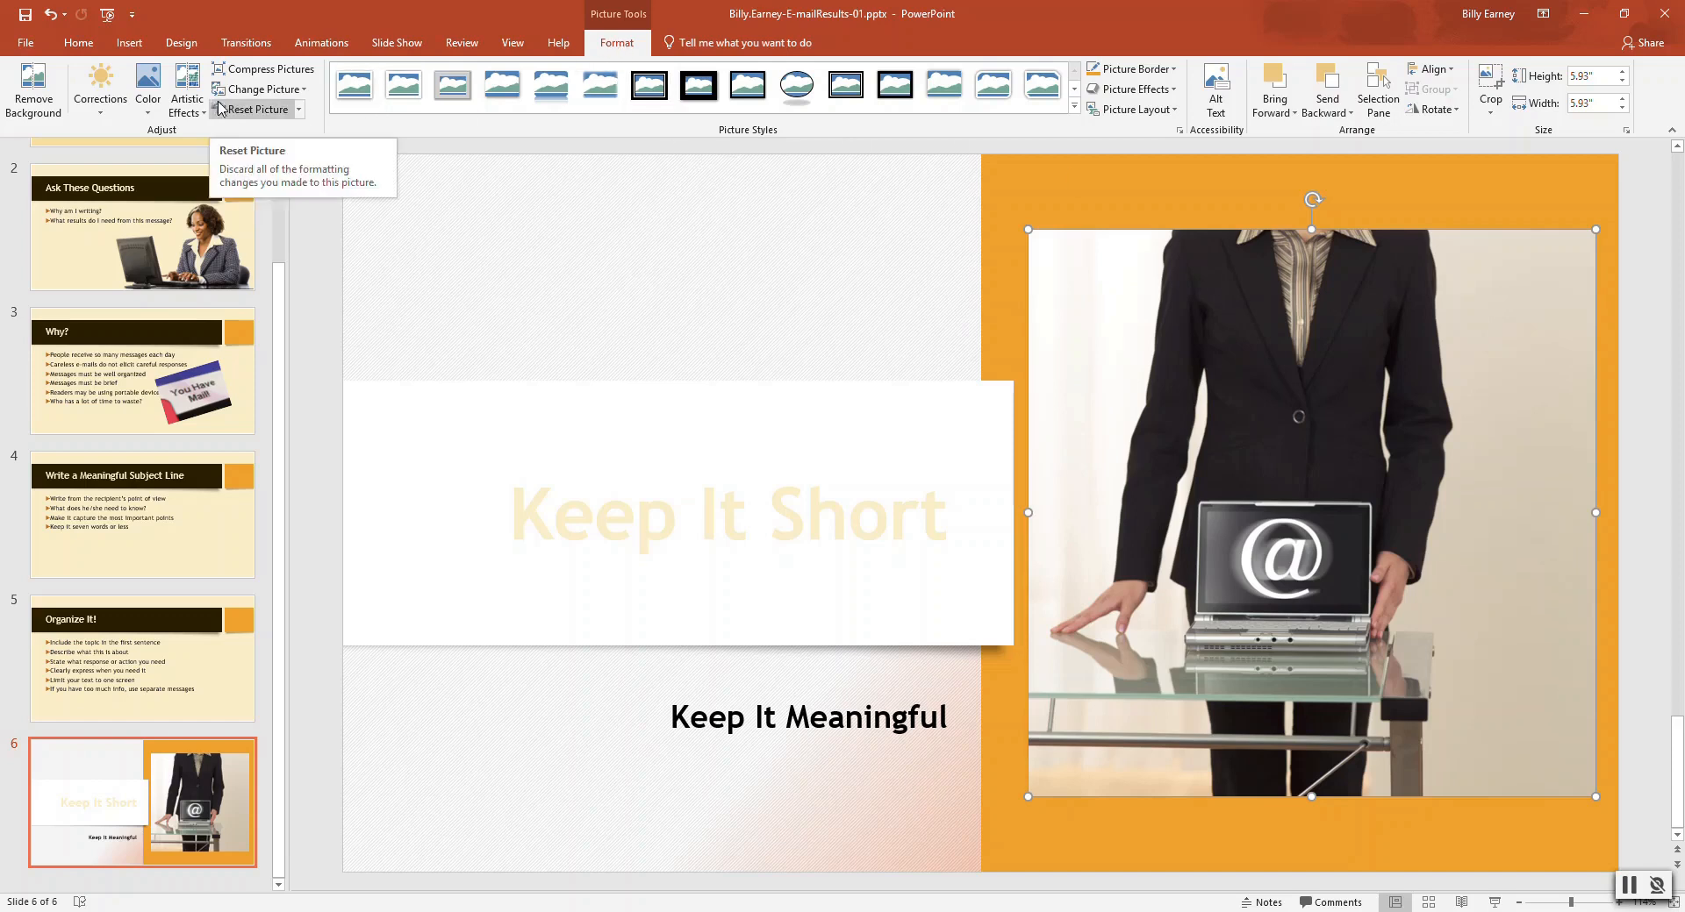
Step: Bring up the Alt Text pane for the resized 5.93-inch photo on slide 6
left_click(1215, 88)
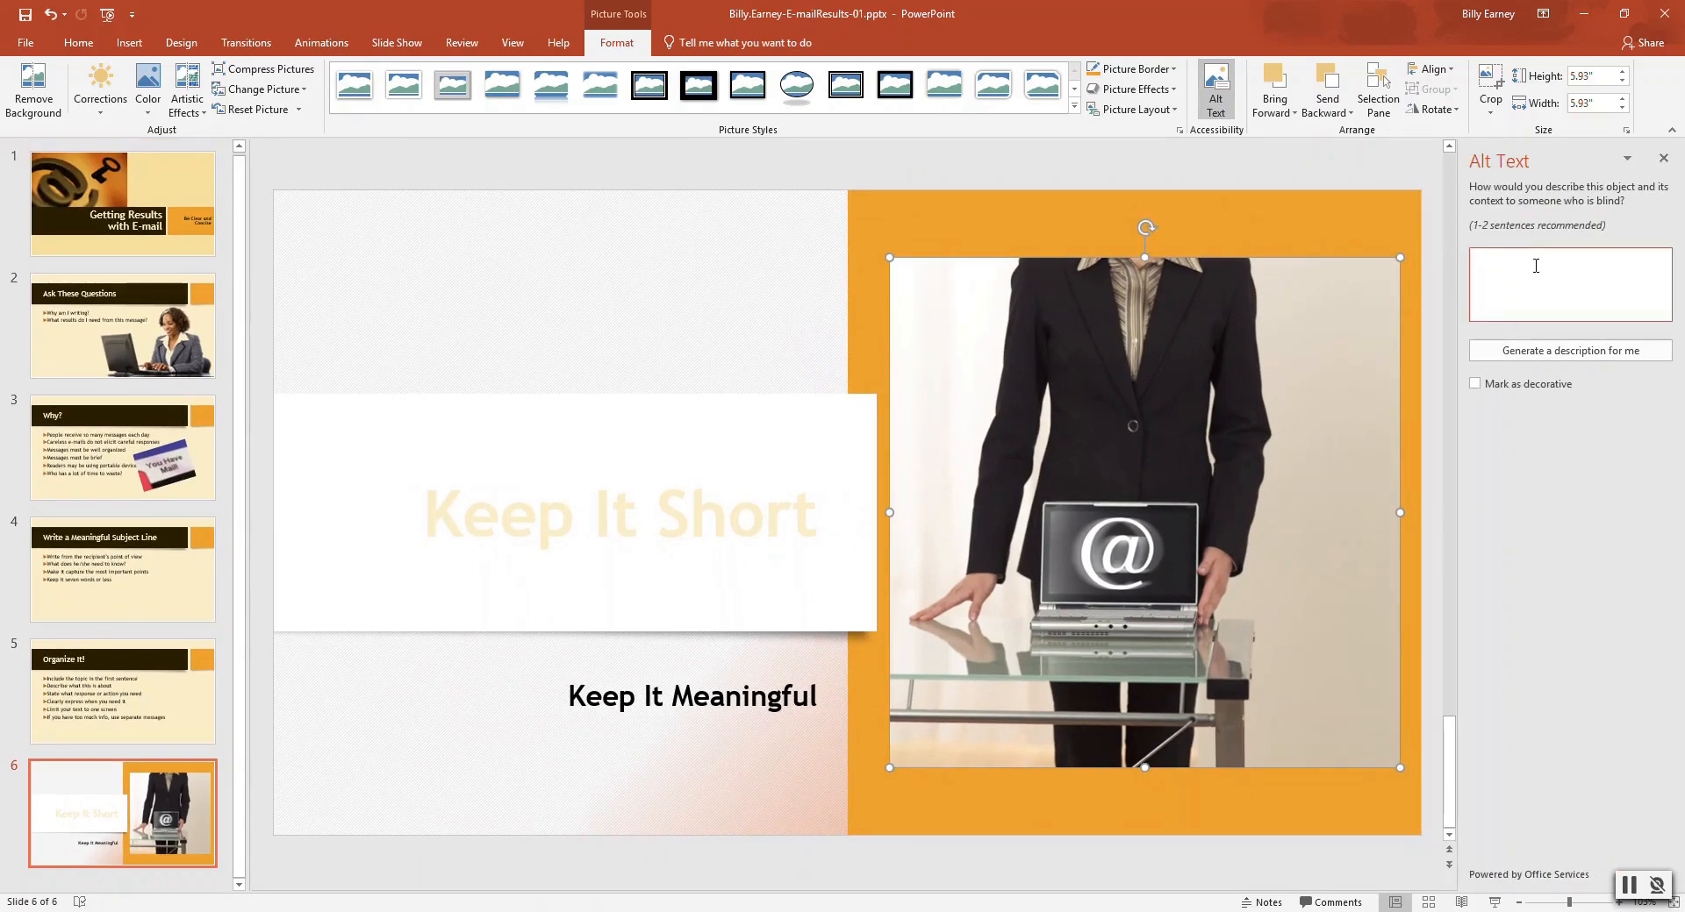
Step: Give the slide 6 photo the alt text "A person showing notebook features"
left_click(1569, 284)
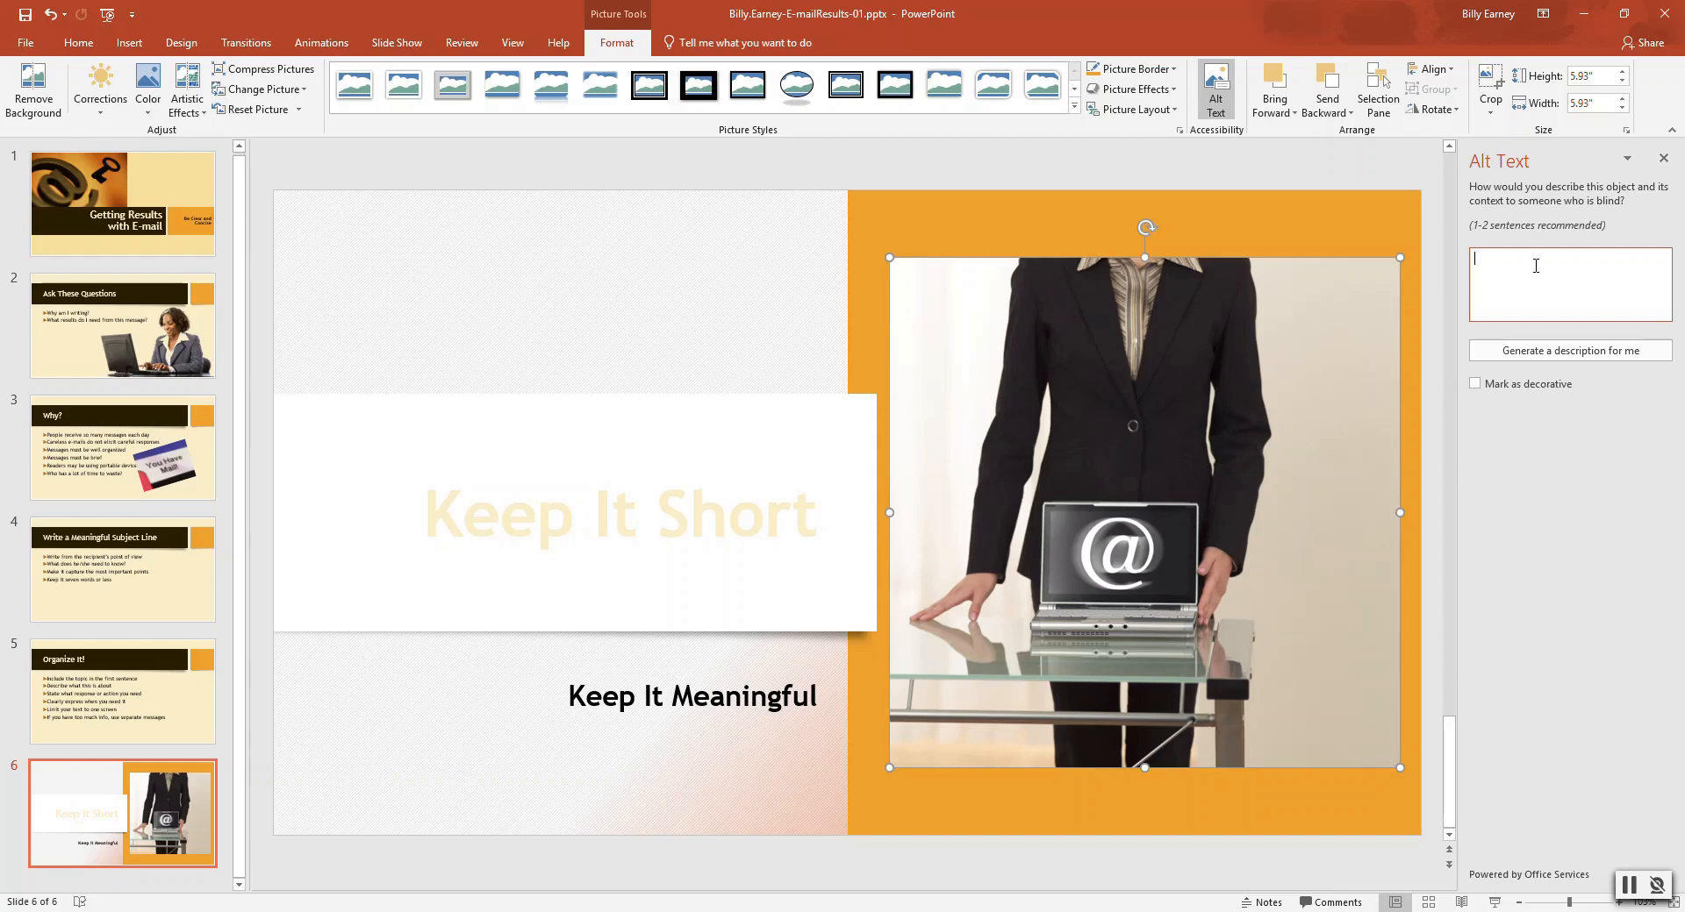
type("A person")
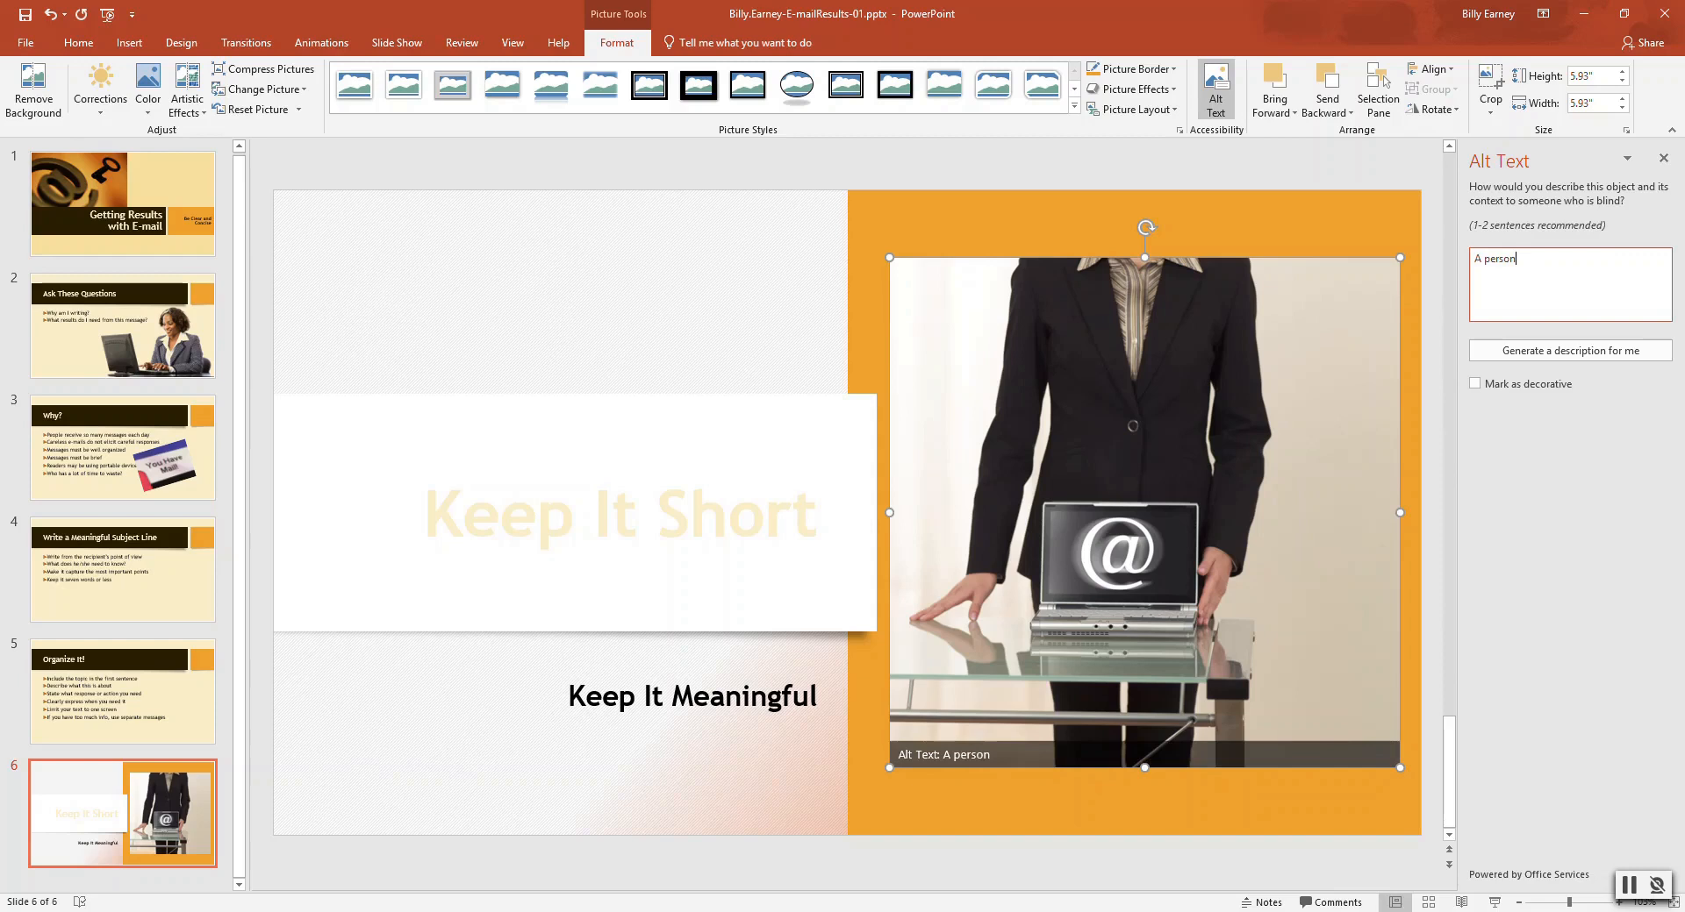
type("show")
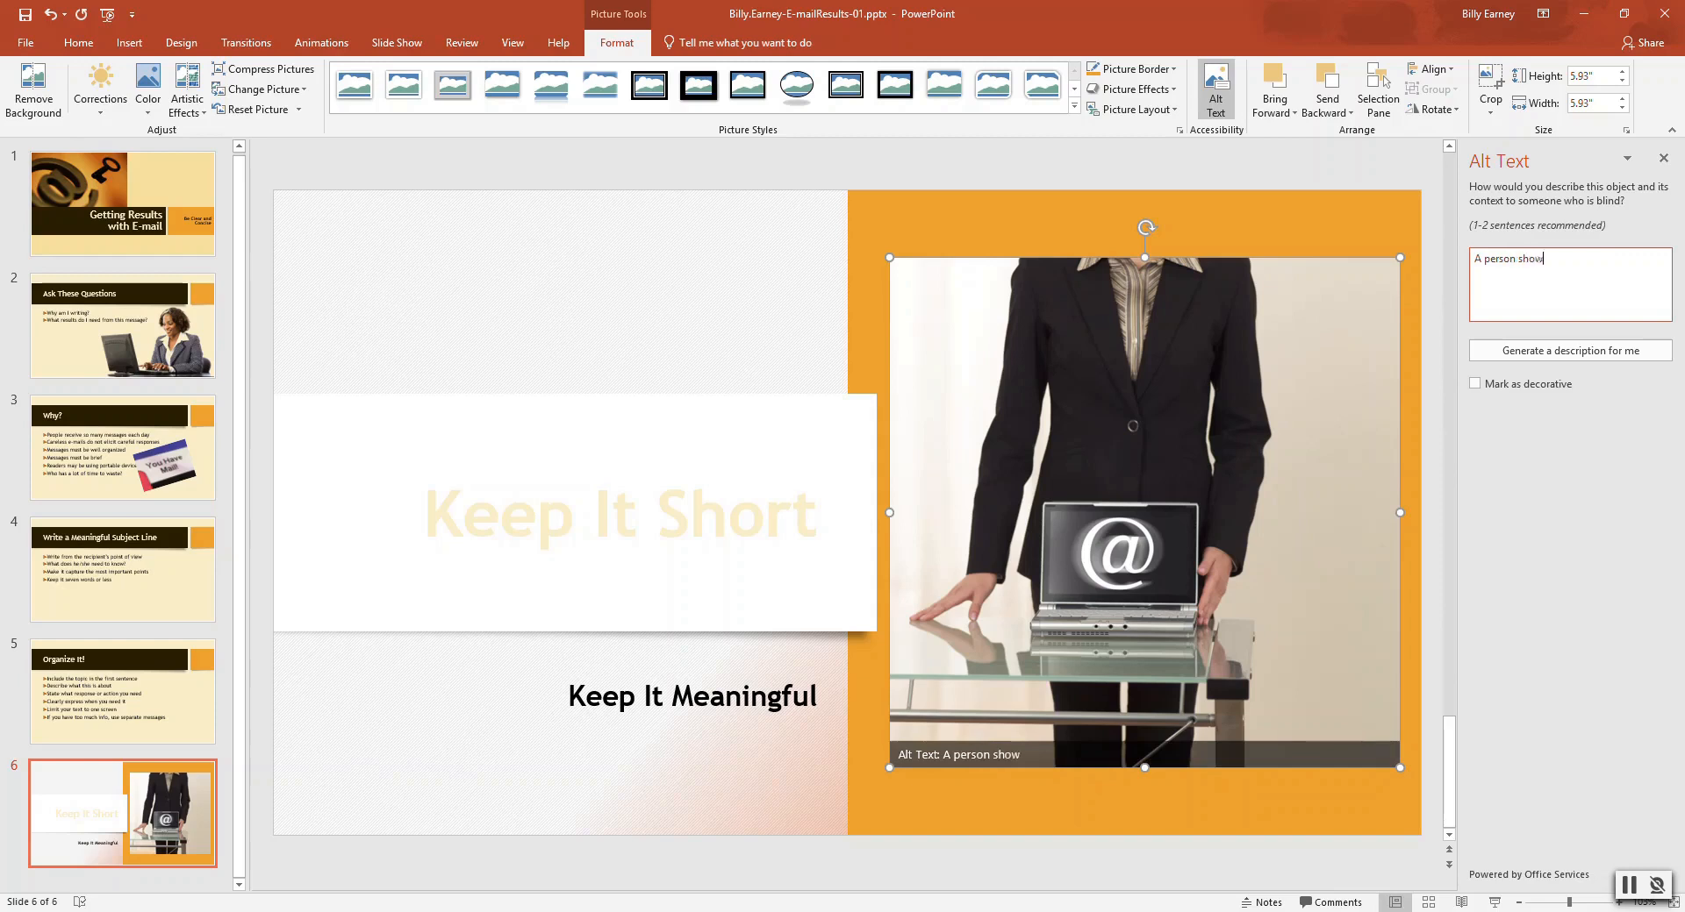
type("ing notebo")
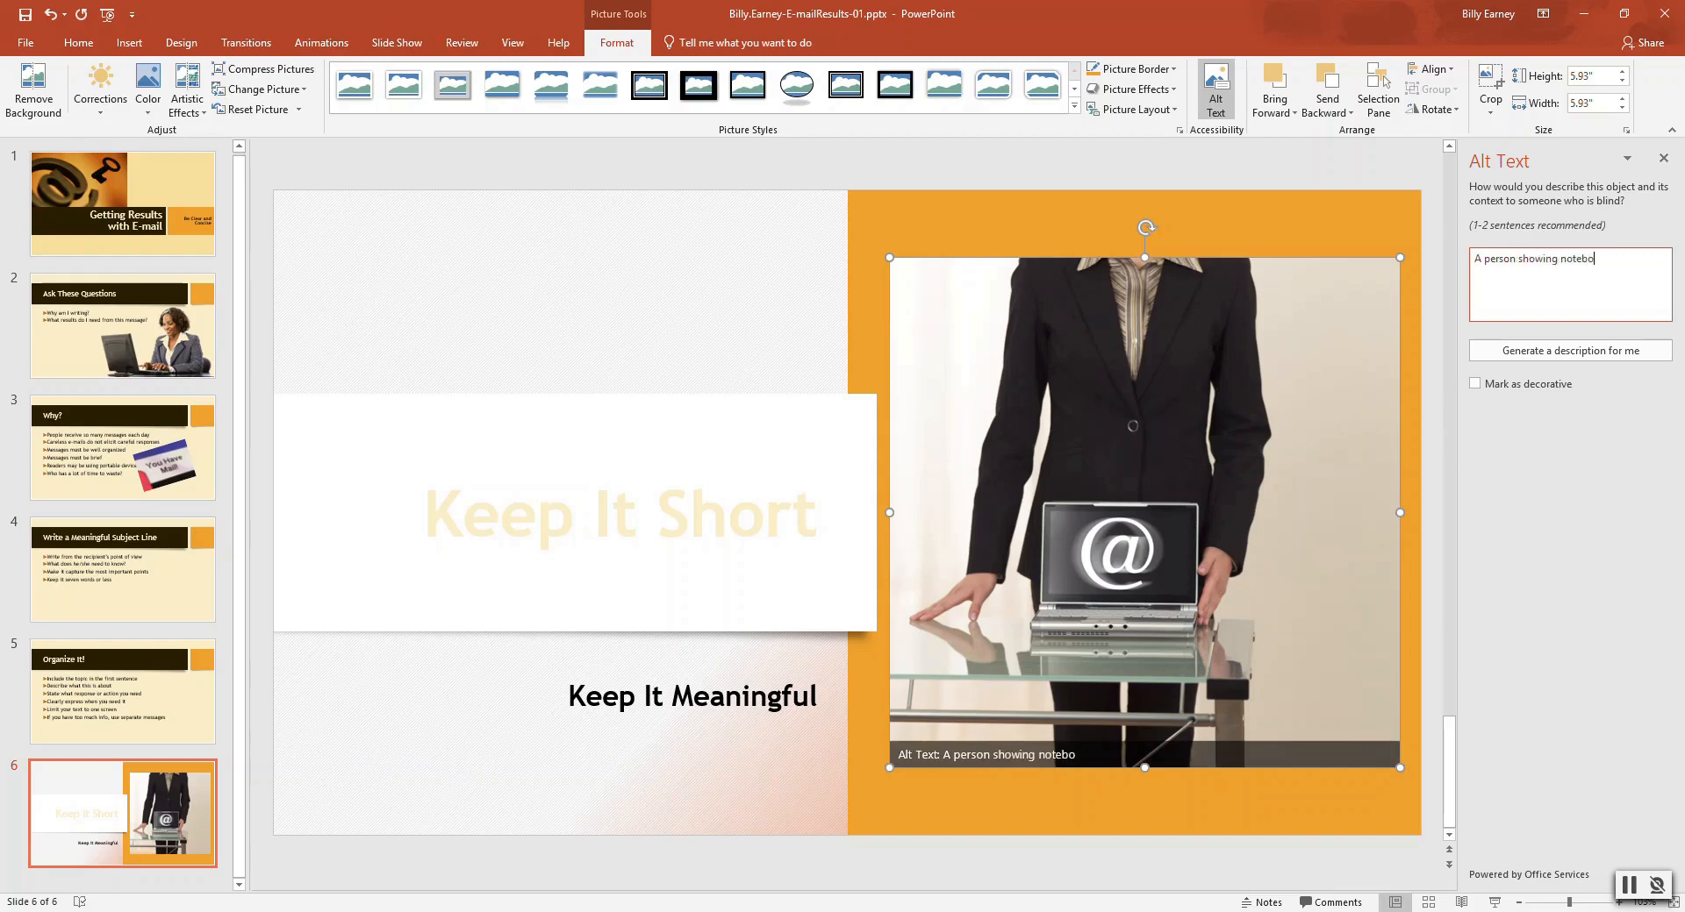
type("ok features")
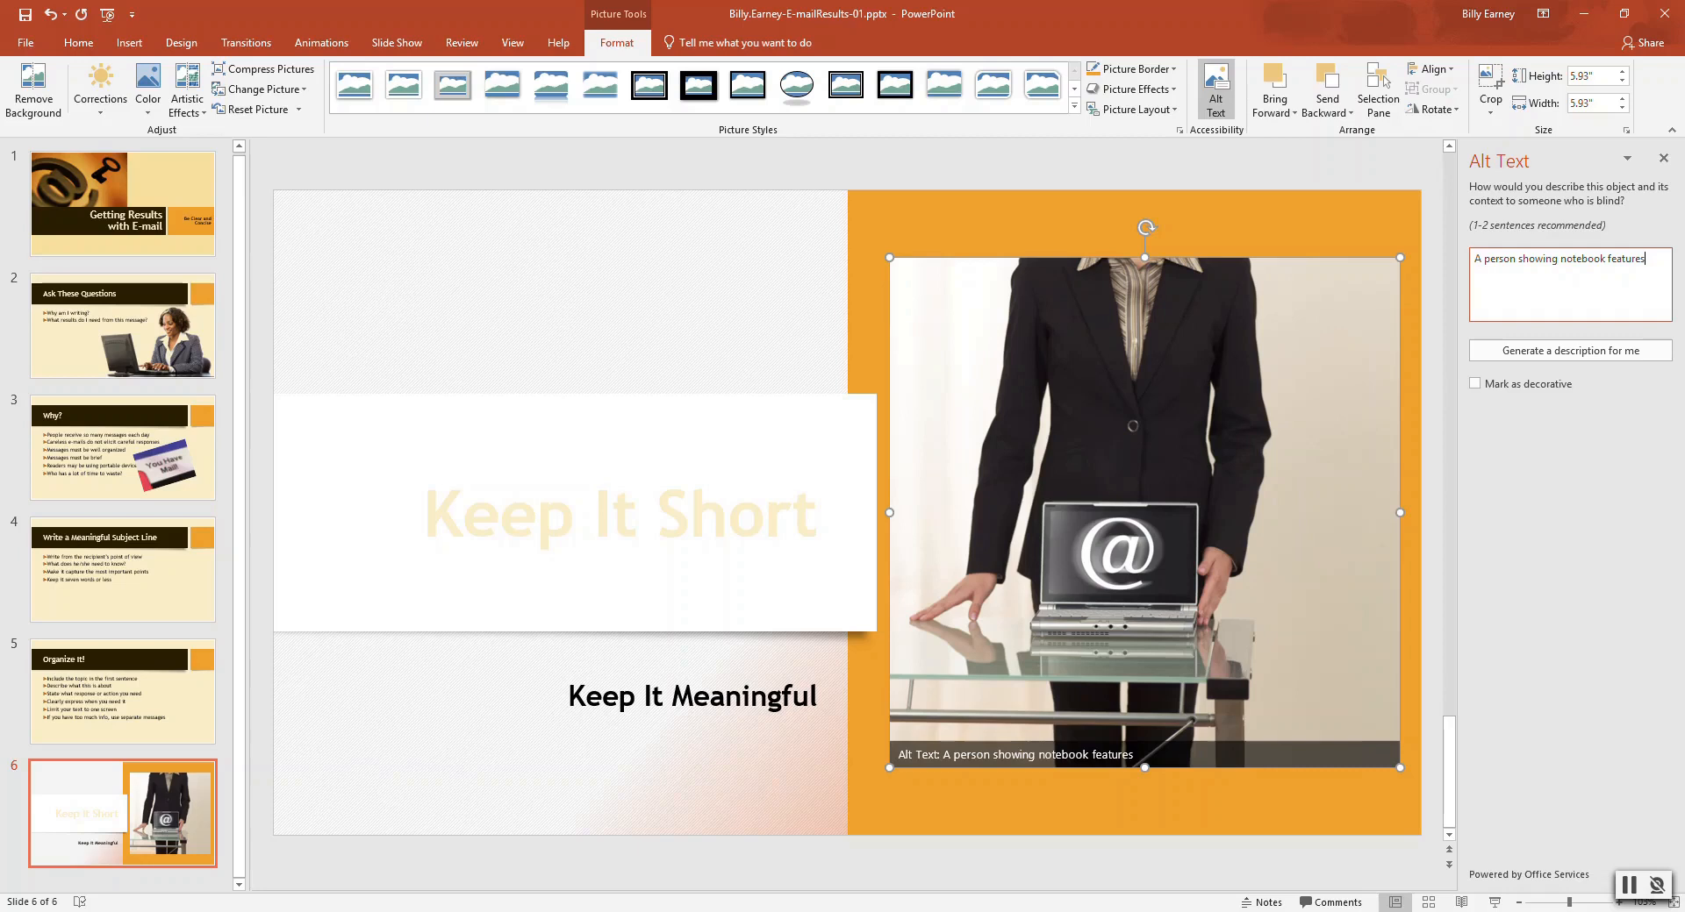
mouse_move(1665, 97)
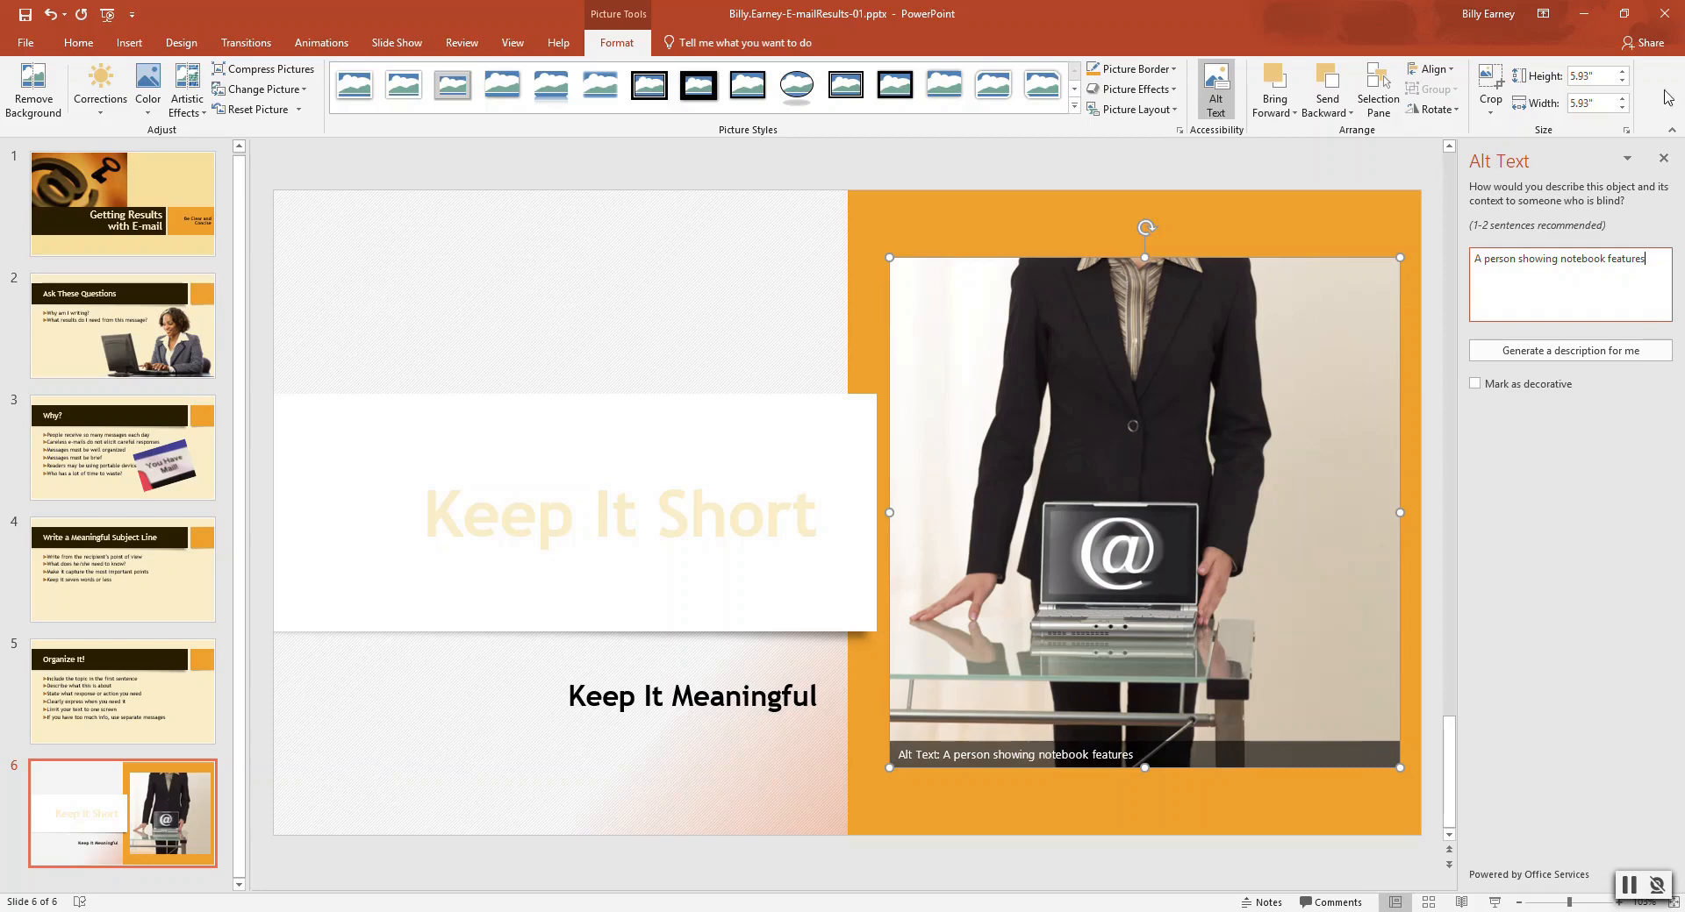
left_click(1663, 158)
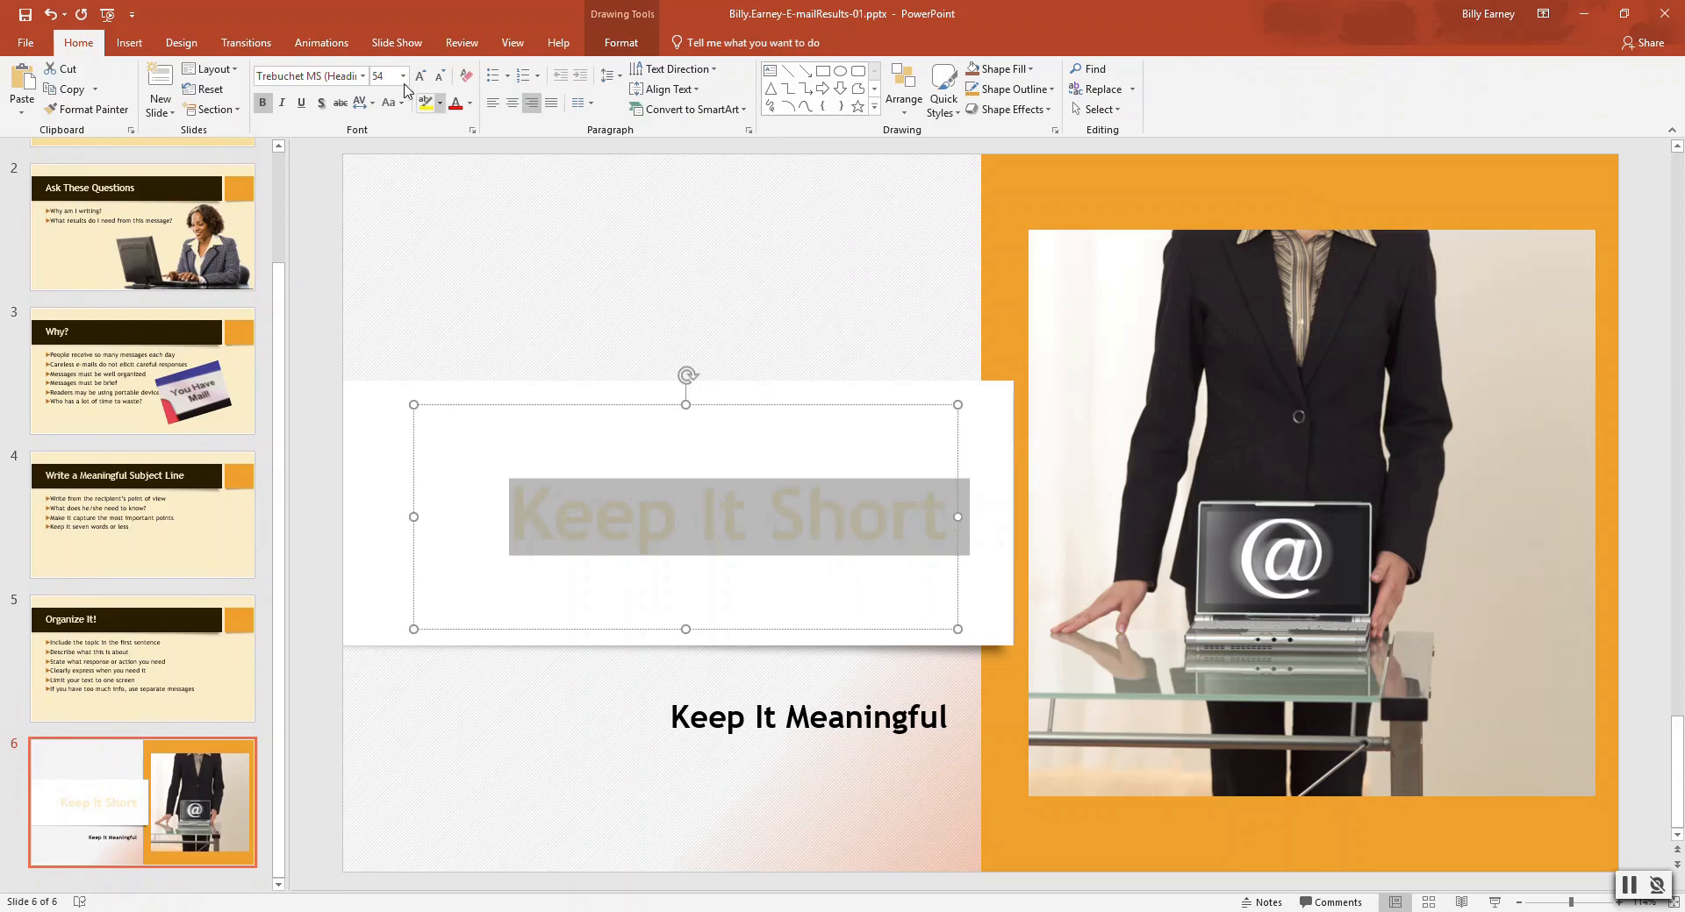
mouse_move(427, 103)
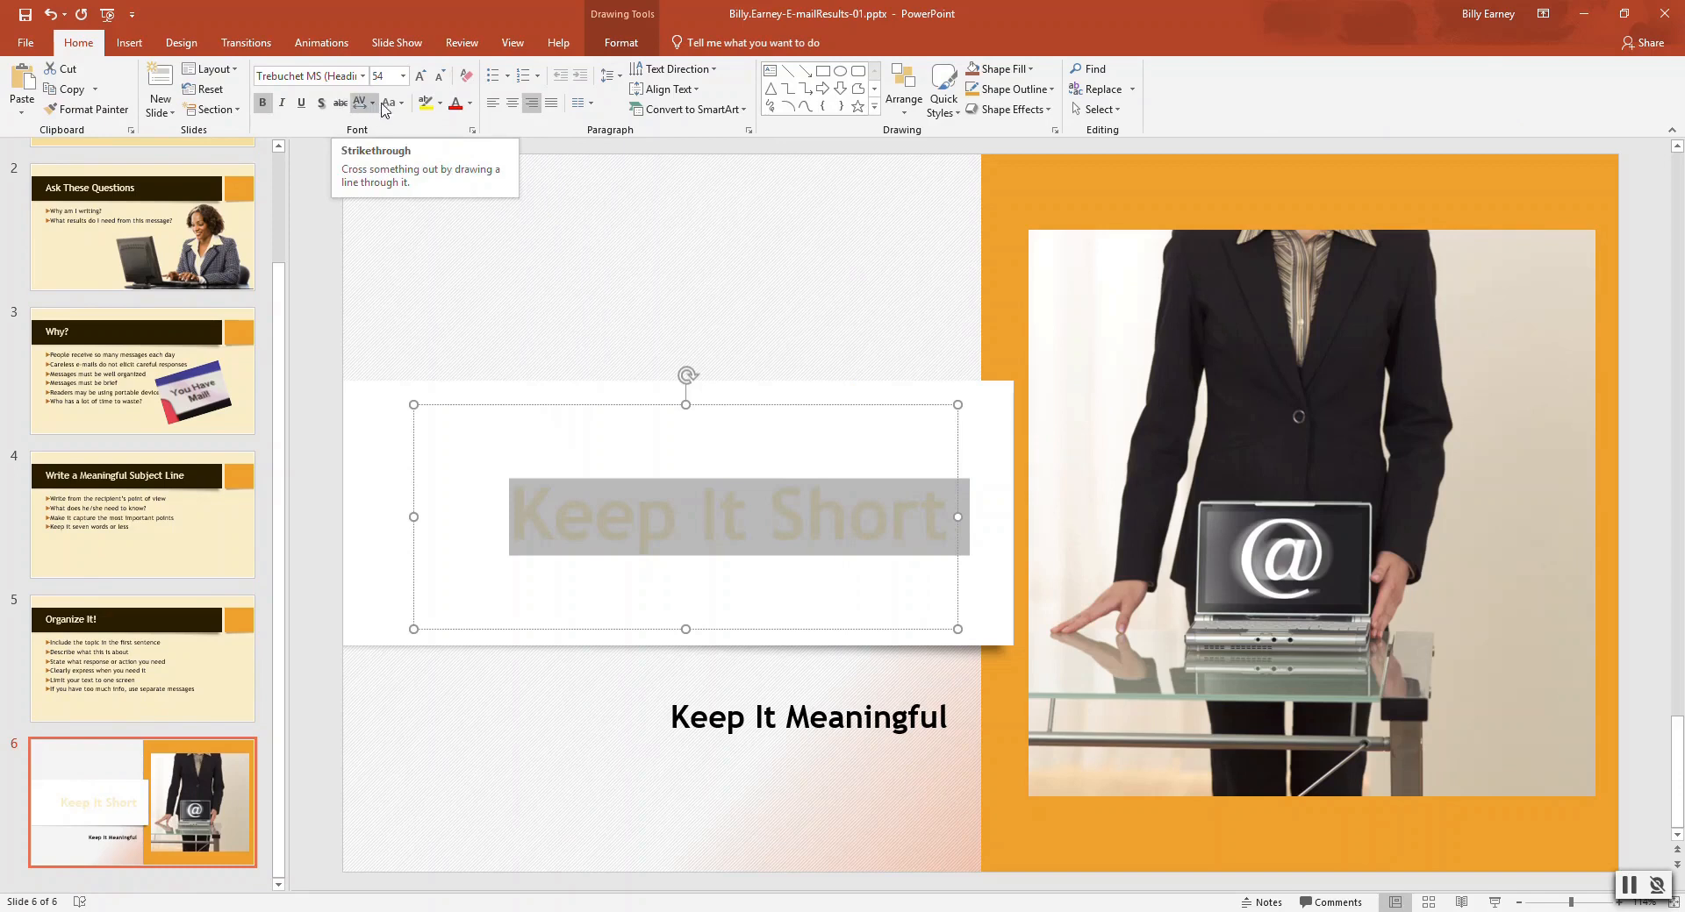
mouse_move(427, 103)
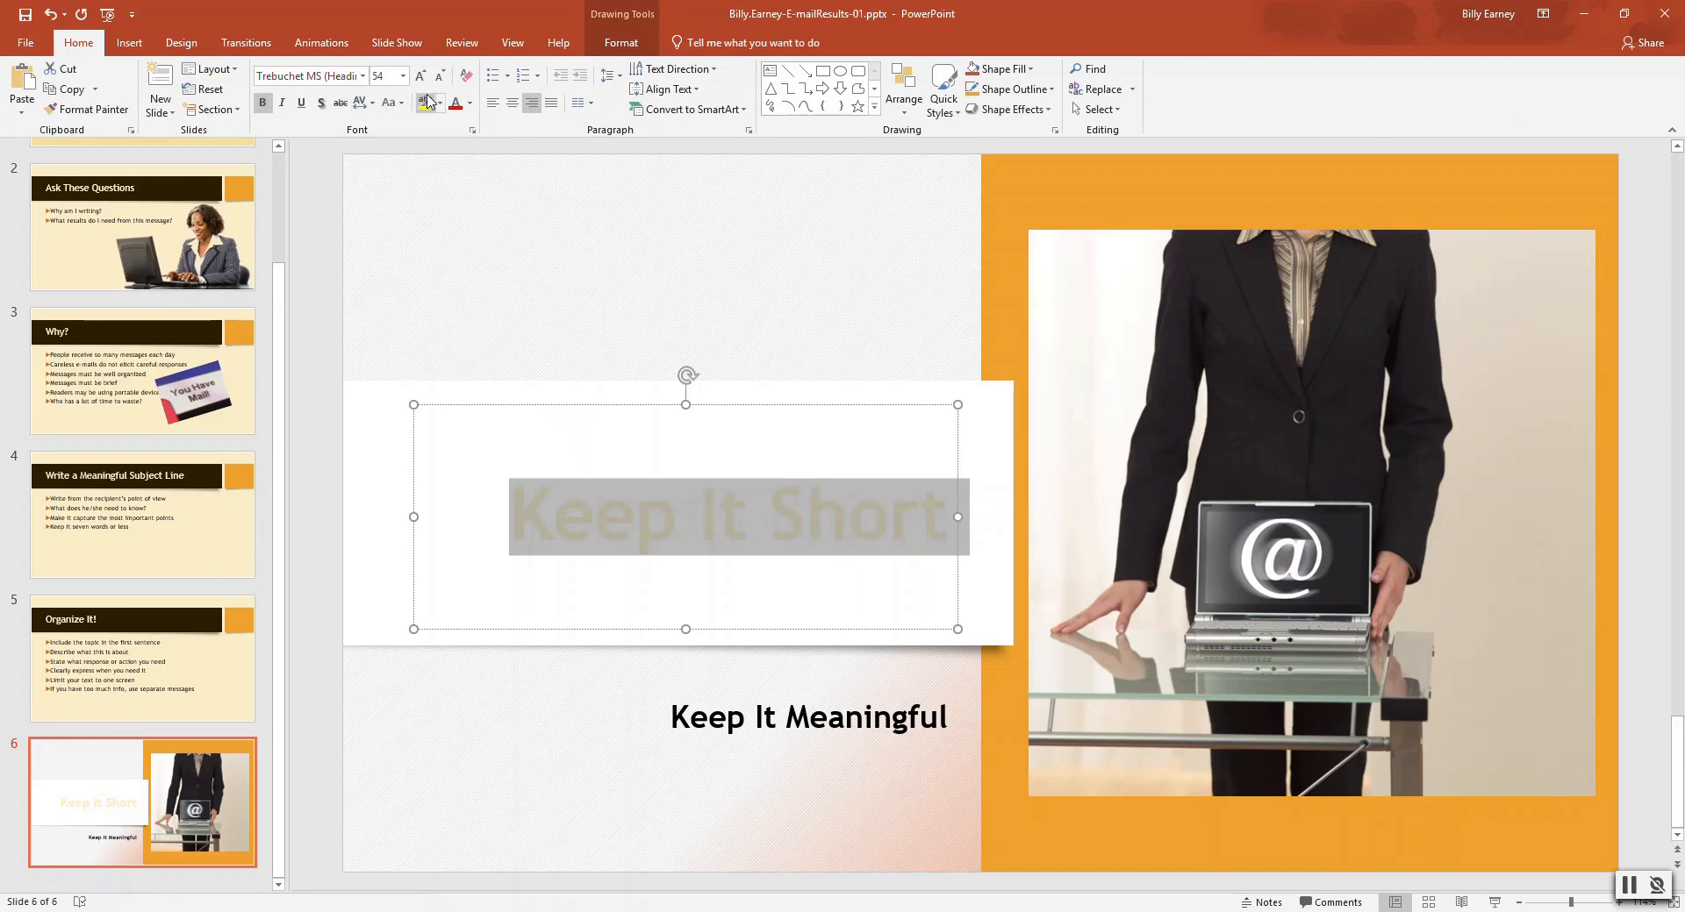
Step: Recolour the Keep It Short title on slide 6 to a dark orange theme colour
left_click(470, 104)
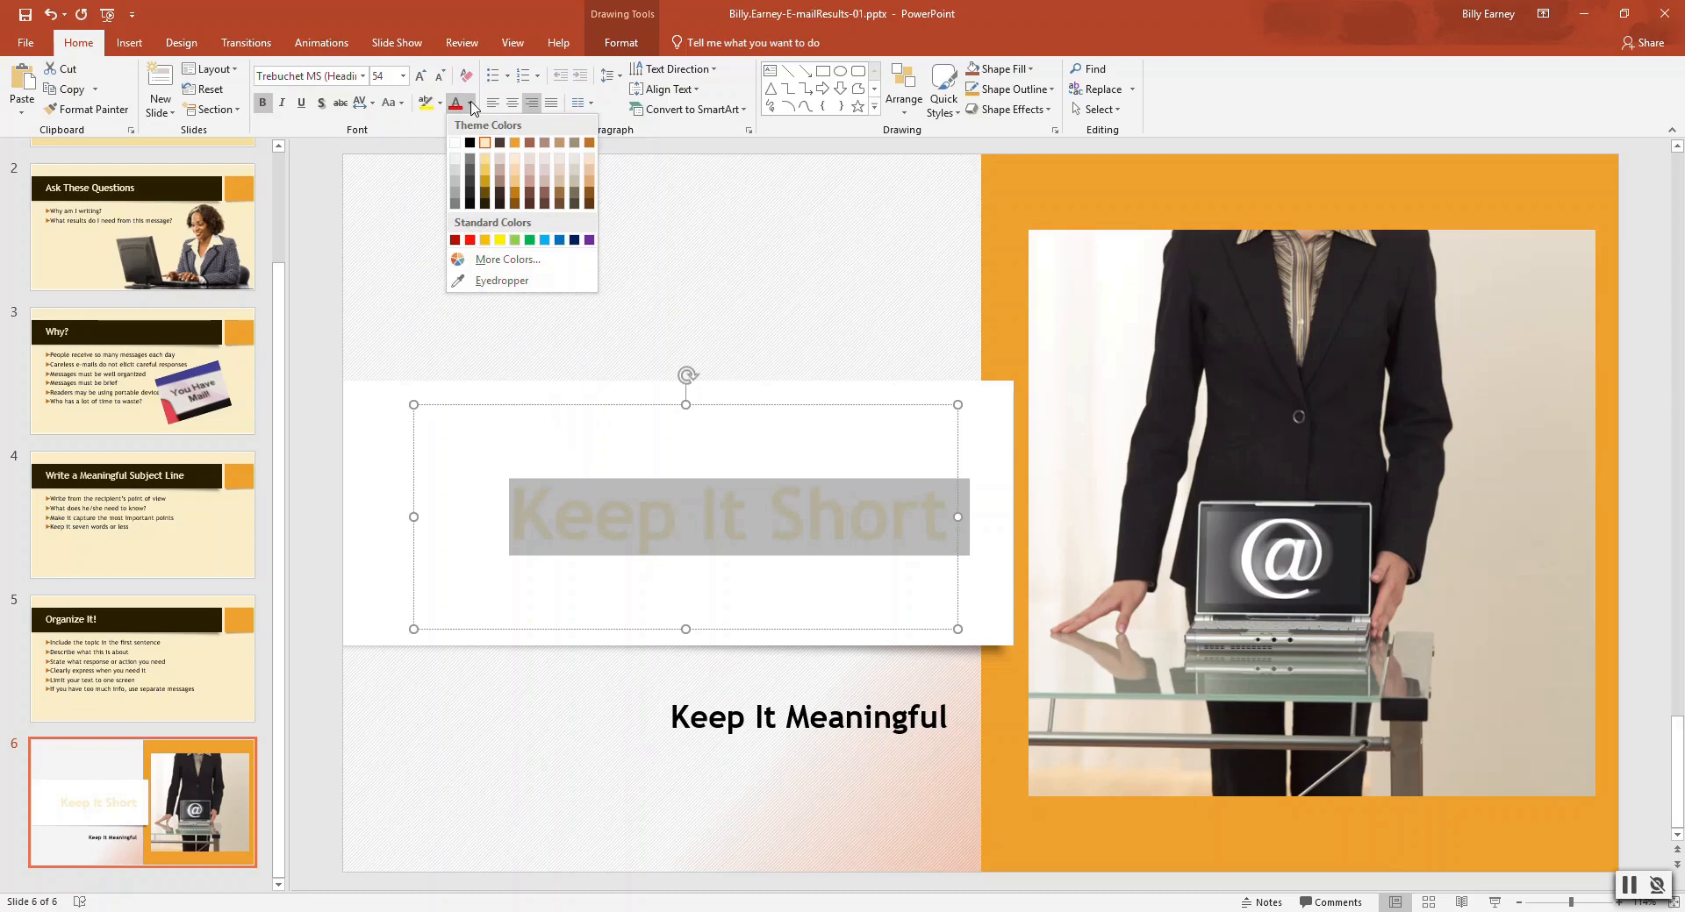
left_click(588, 143)
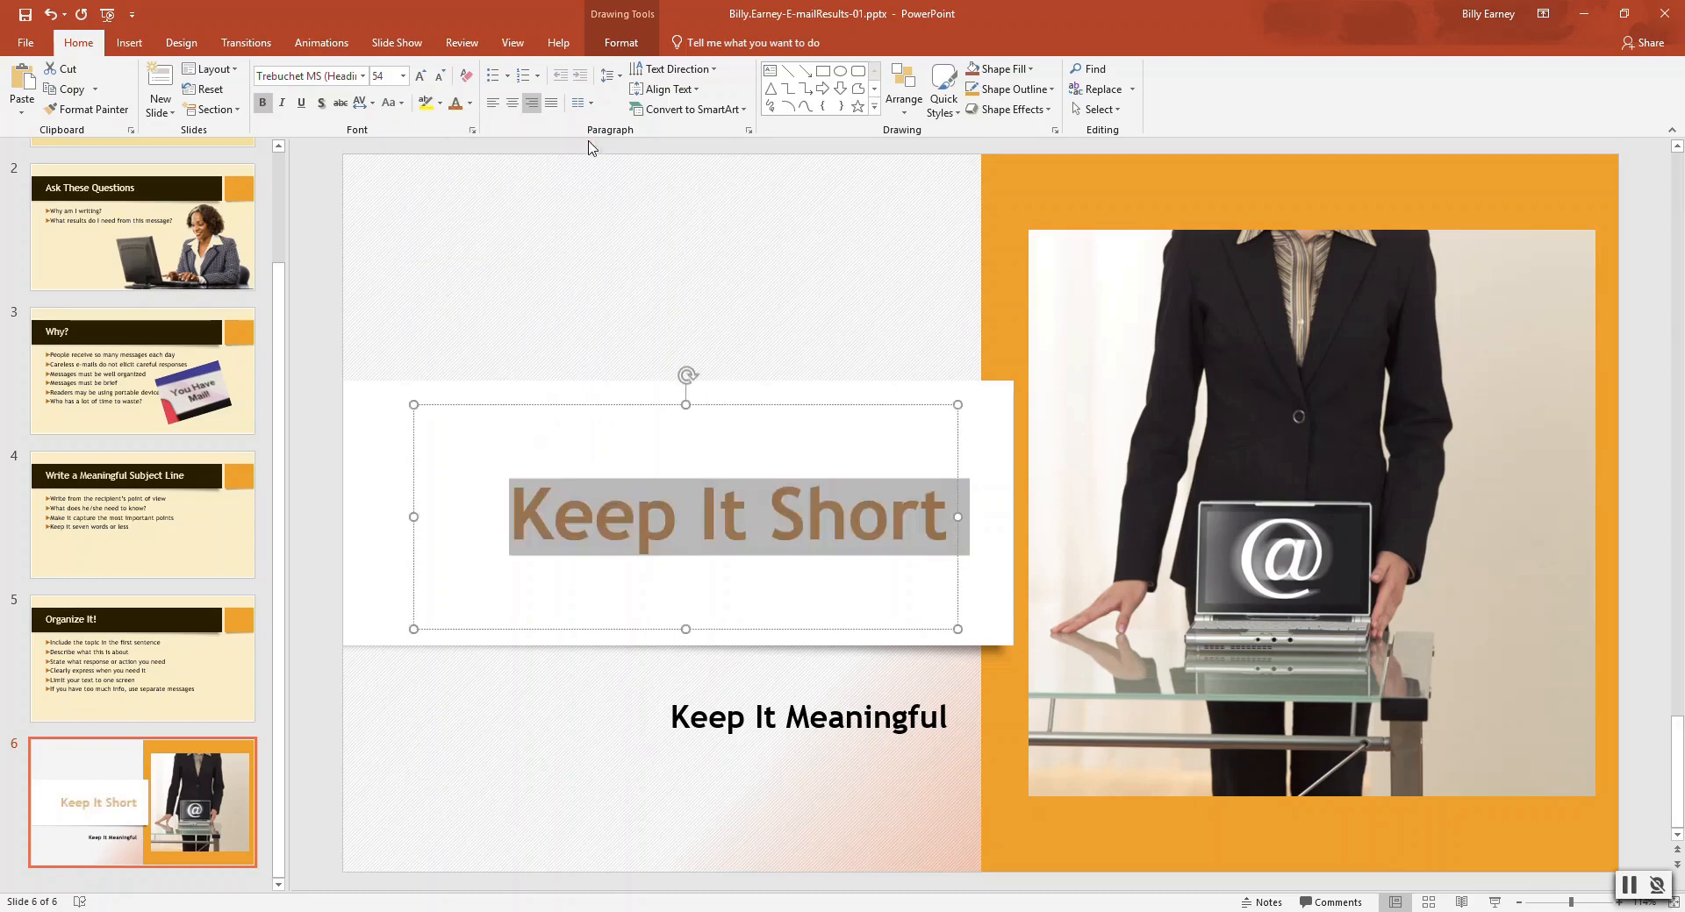
mouse_move(566, 307)
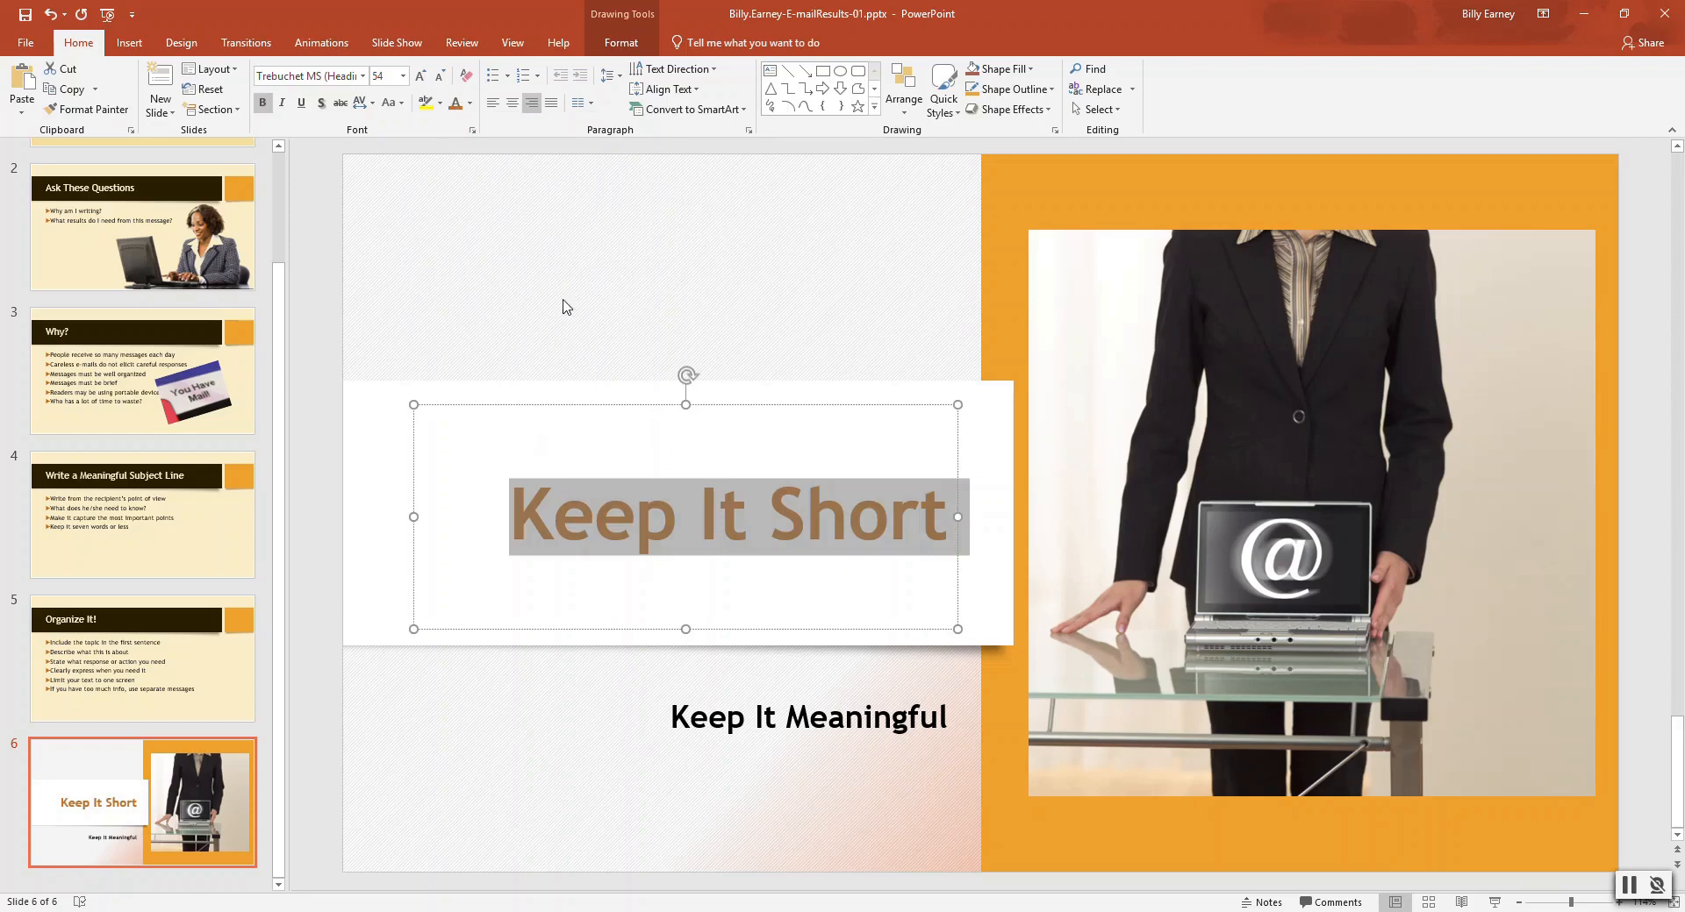
left_click(534, 314)
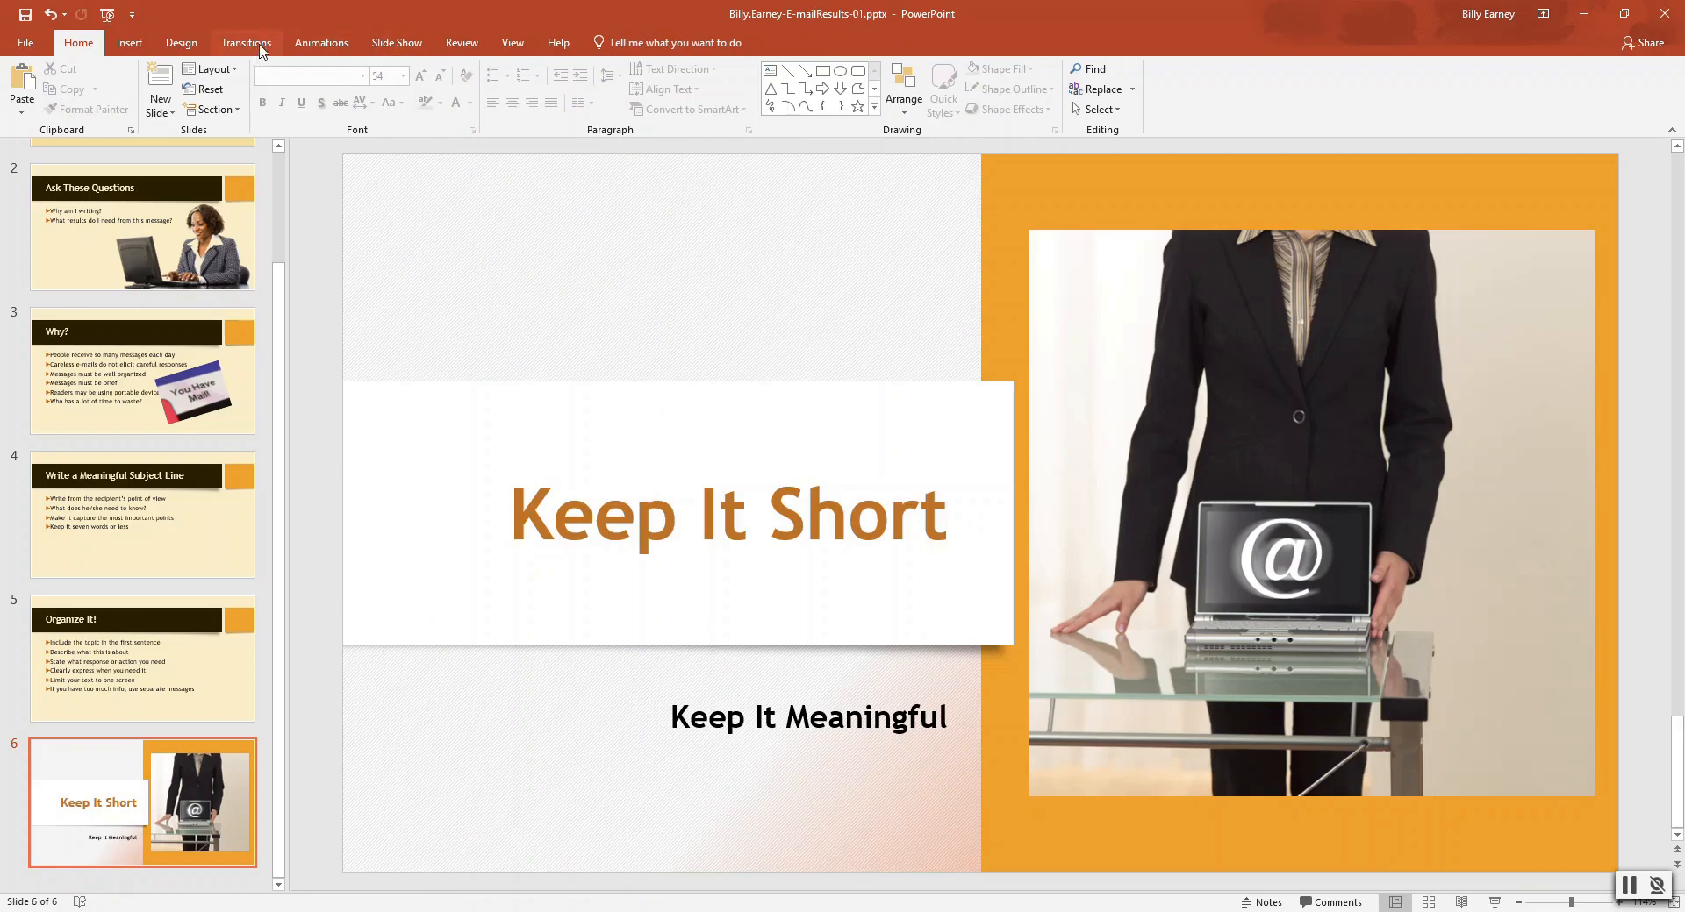
Step: Apply the Switch transition entering from the right to all slides in the deck
left_click(245, 42)
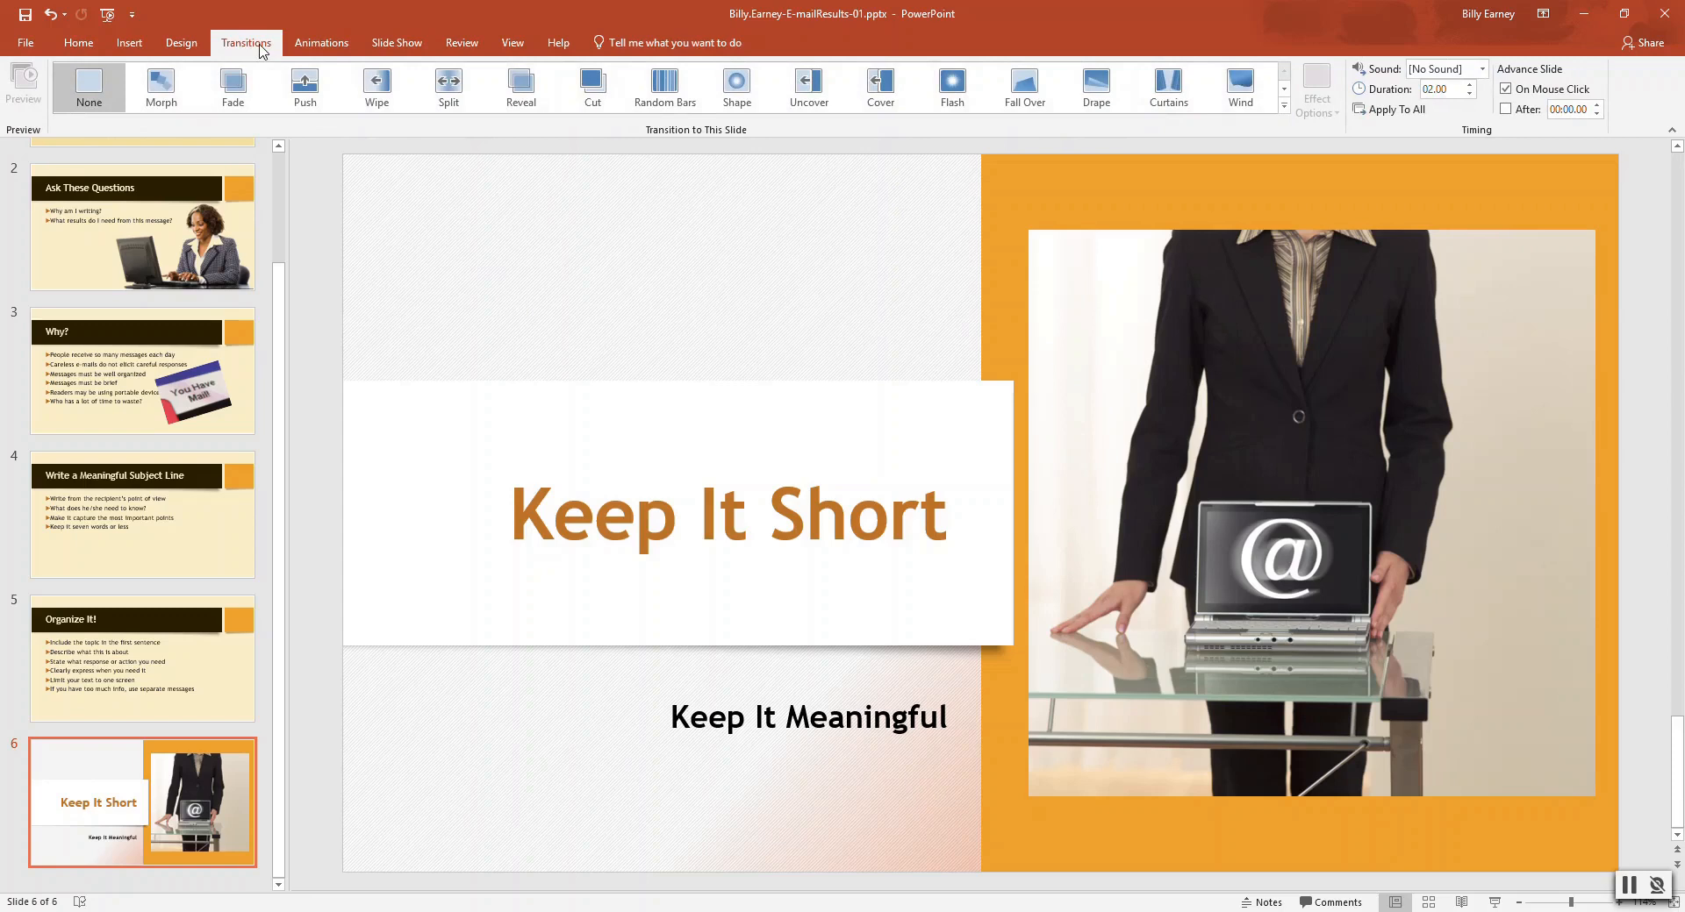
mouse_move(543, 63)
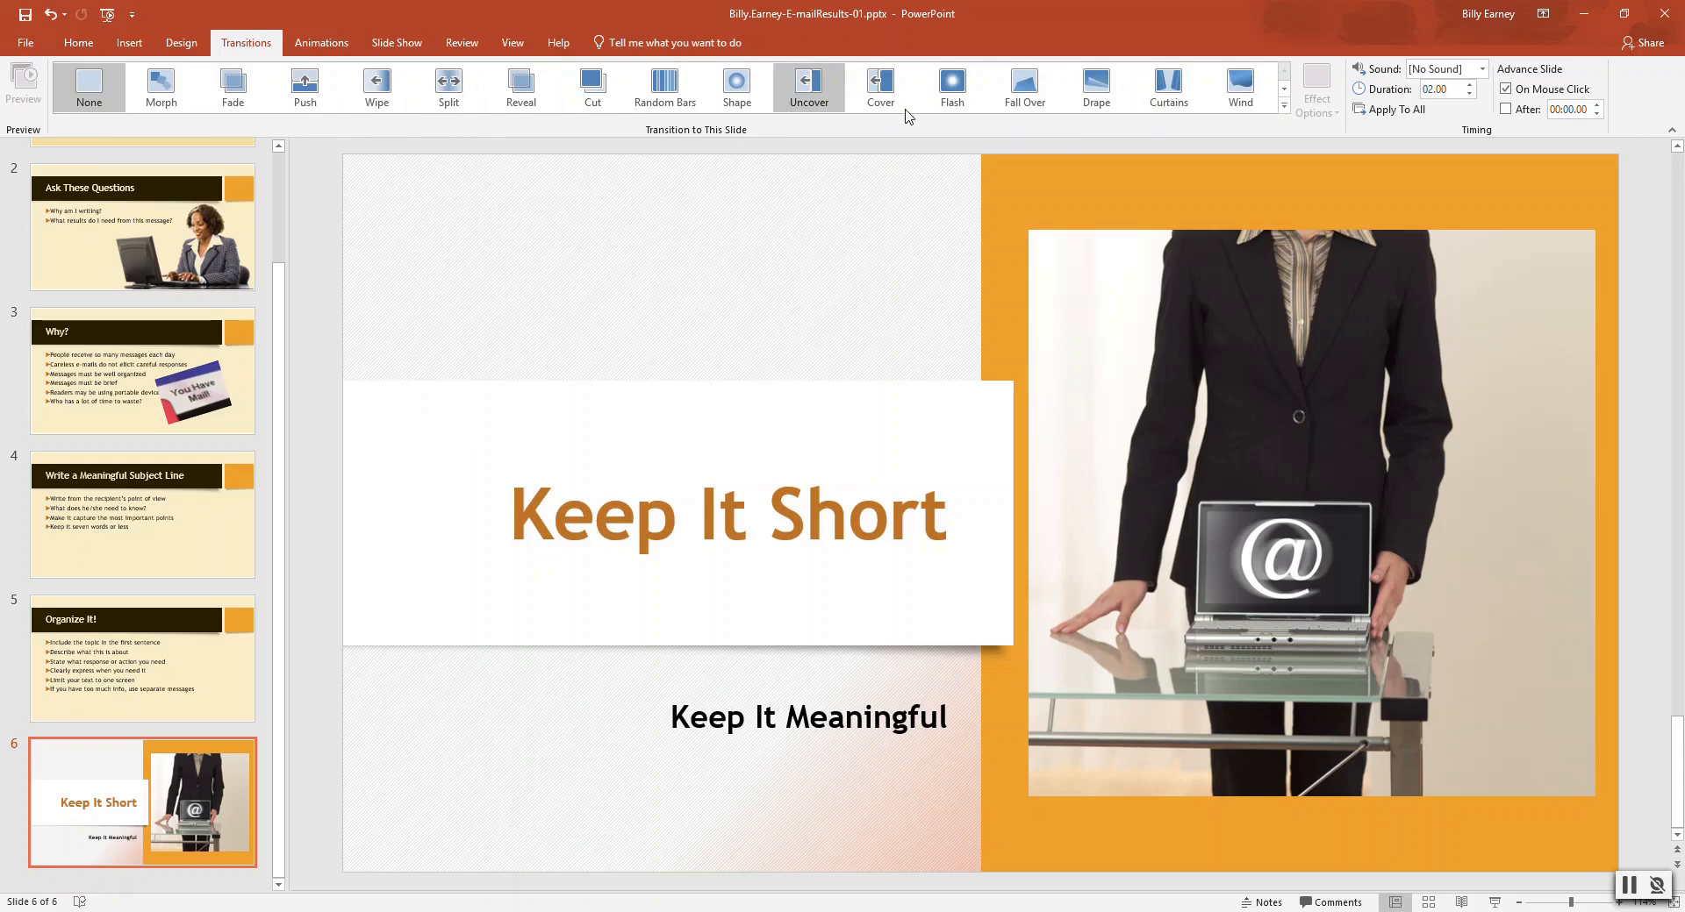
left_click(1282, 94)
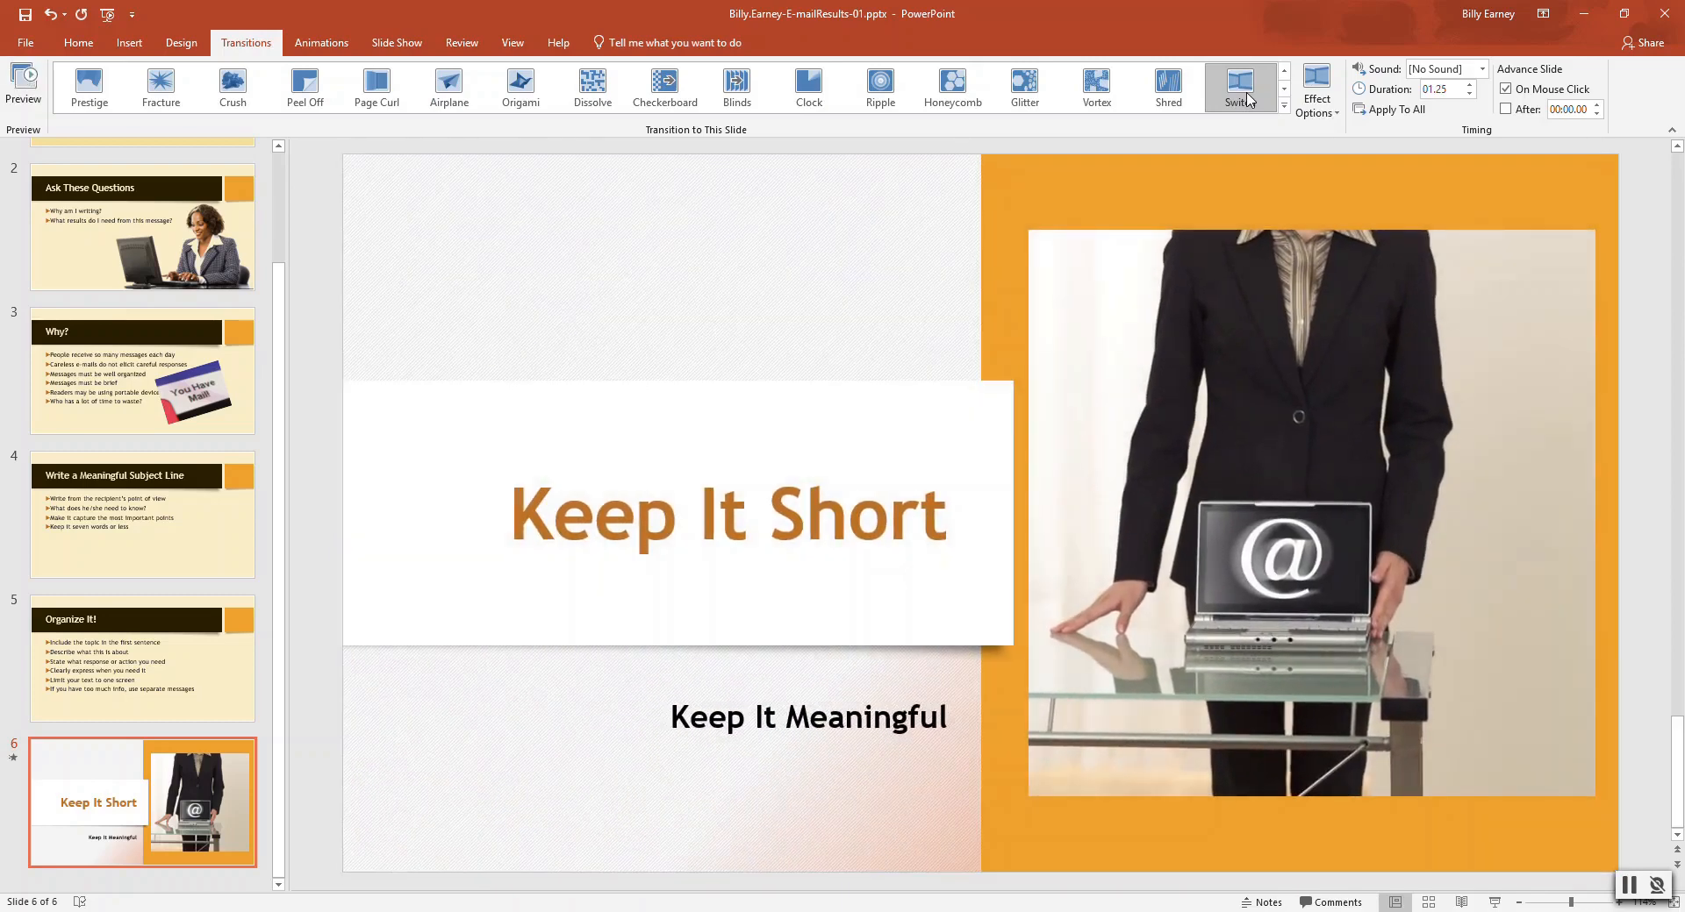
mouse_move(1315, 87)
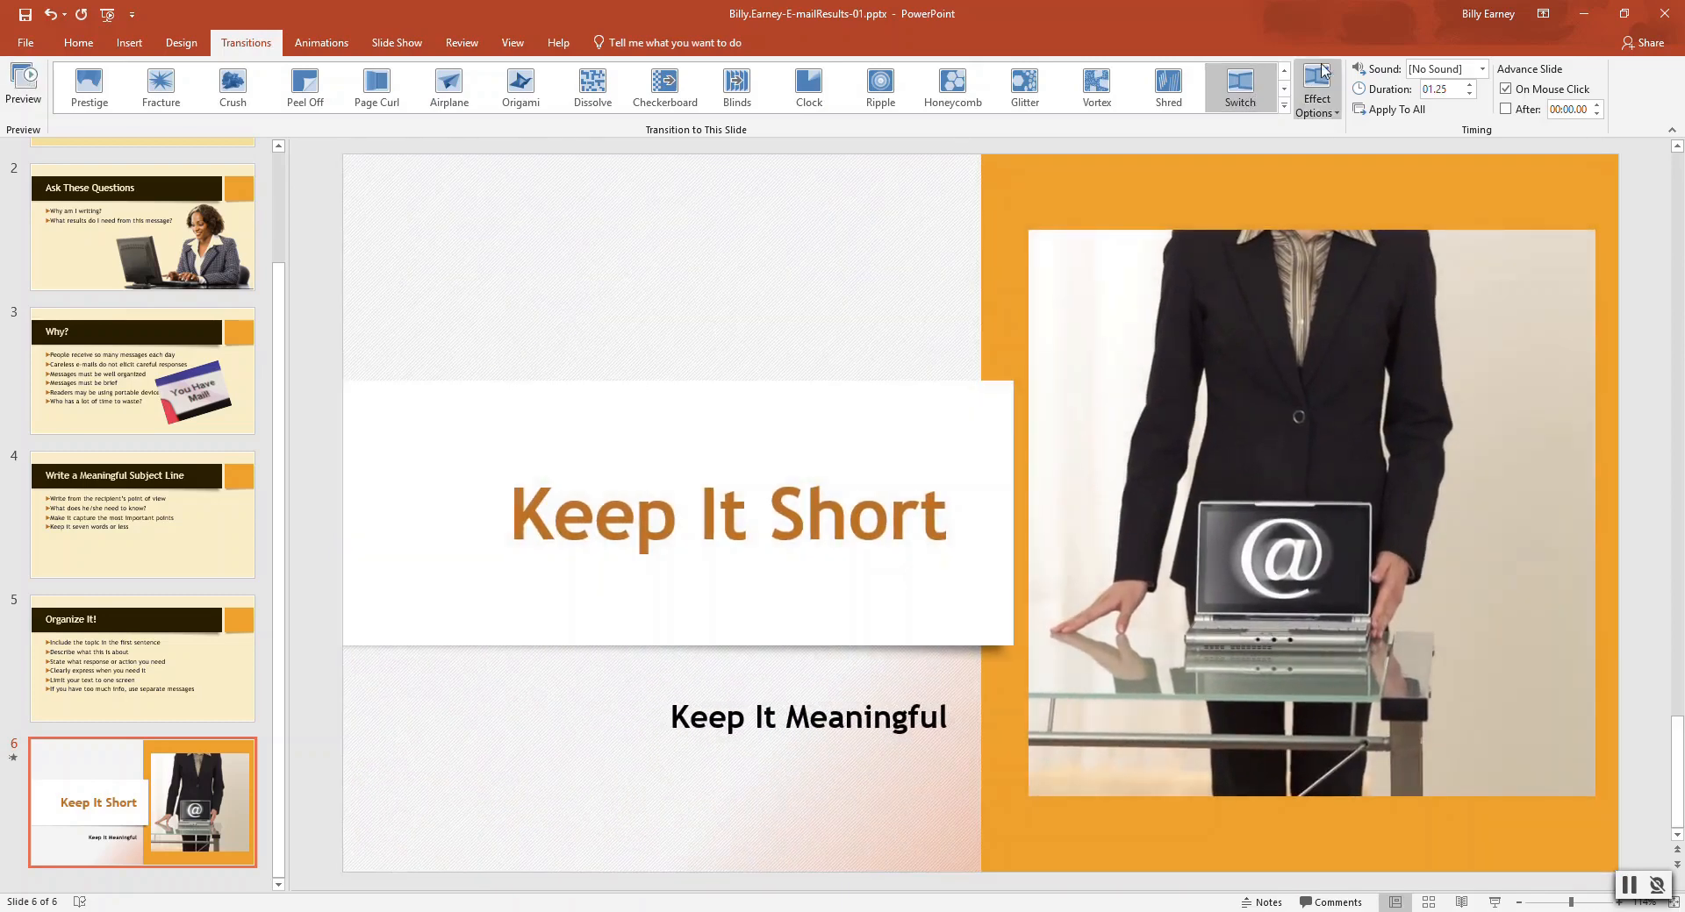
left_click(1316, 87)
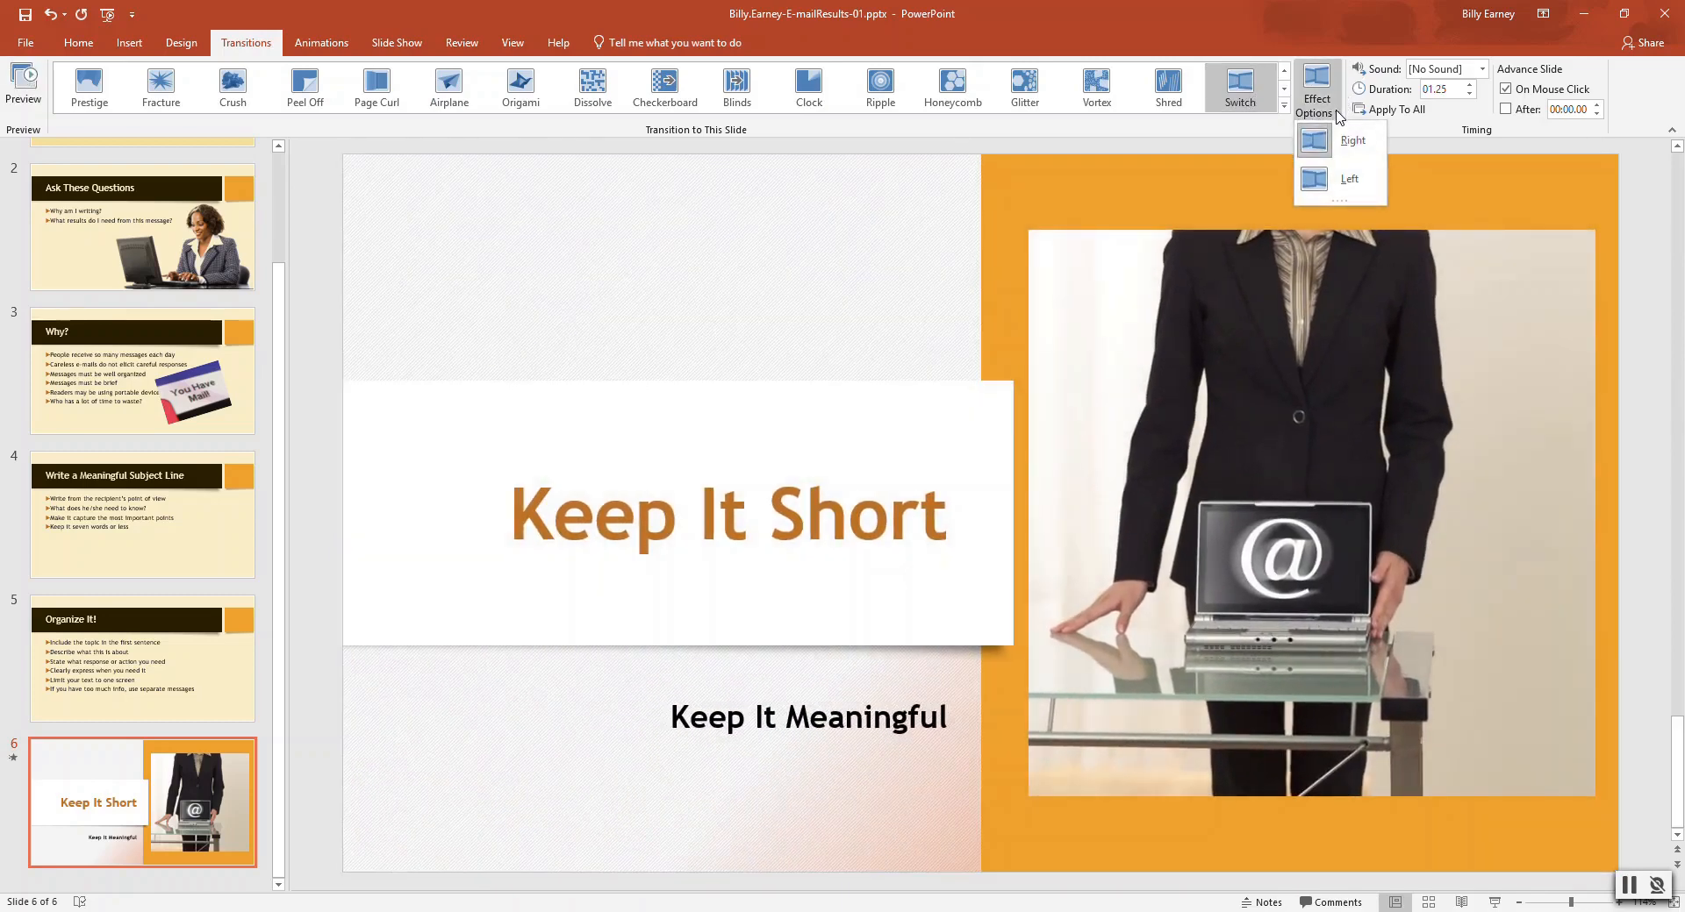
mouse_move(1350, 139)
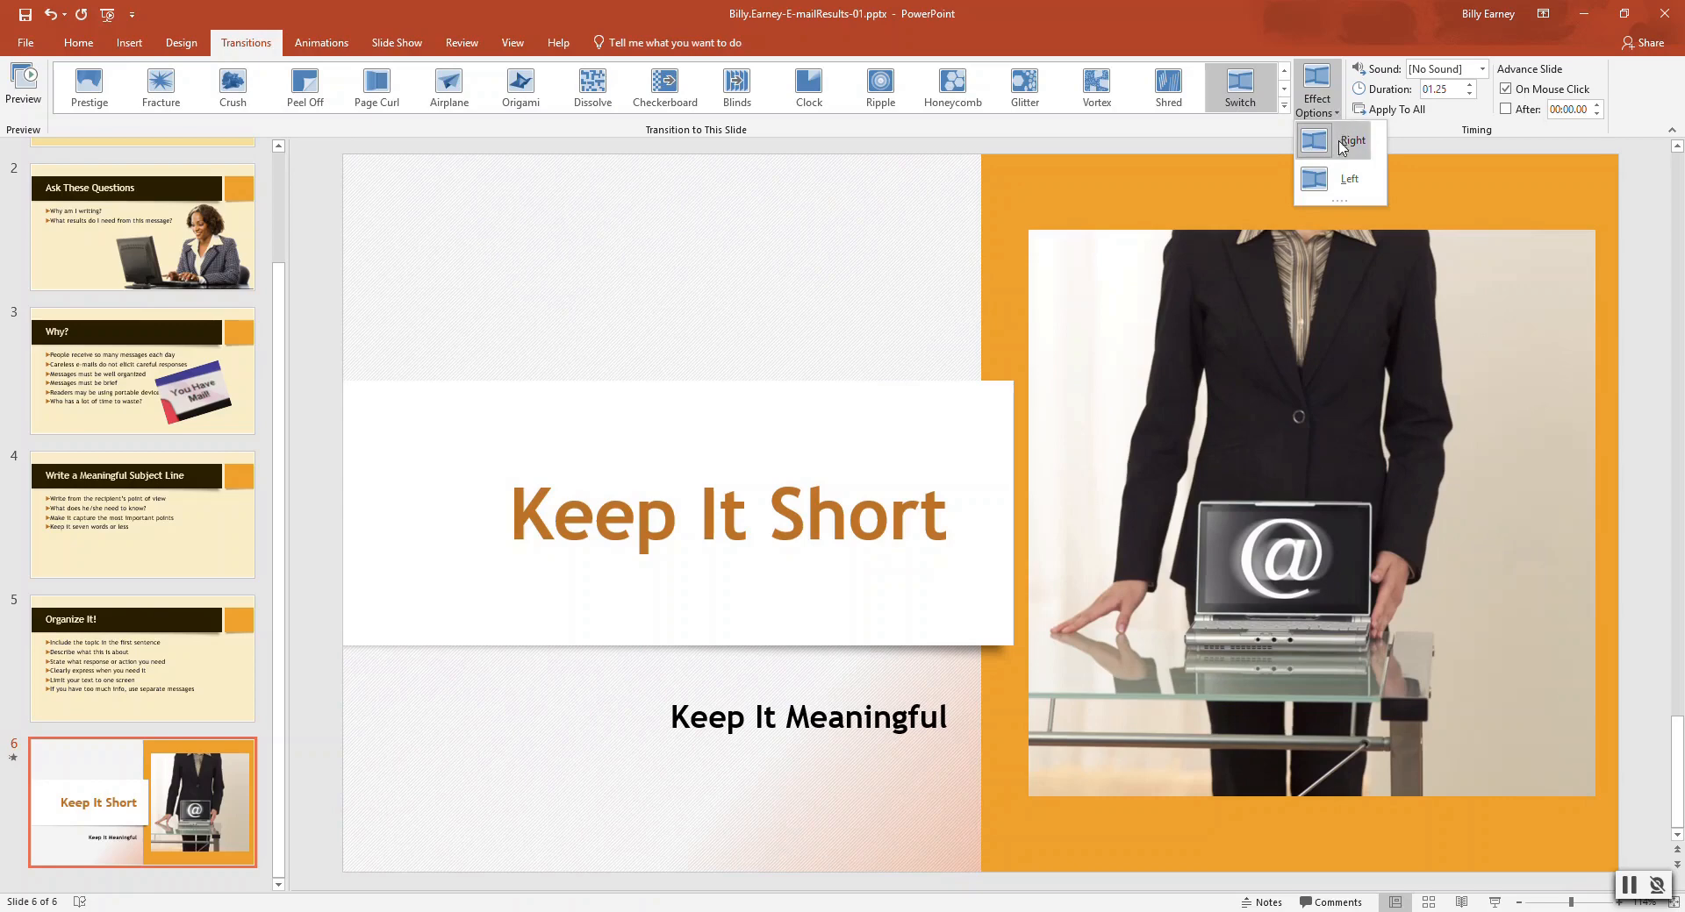
left_click(1350, 140)
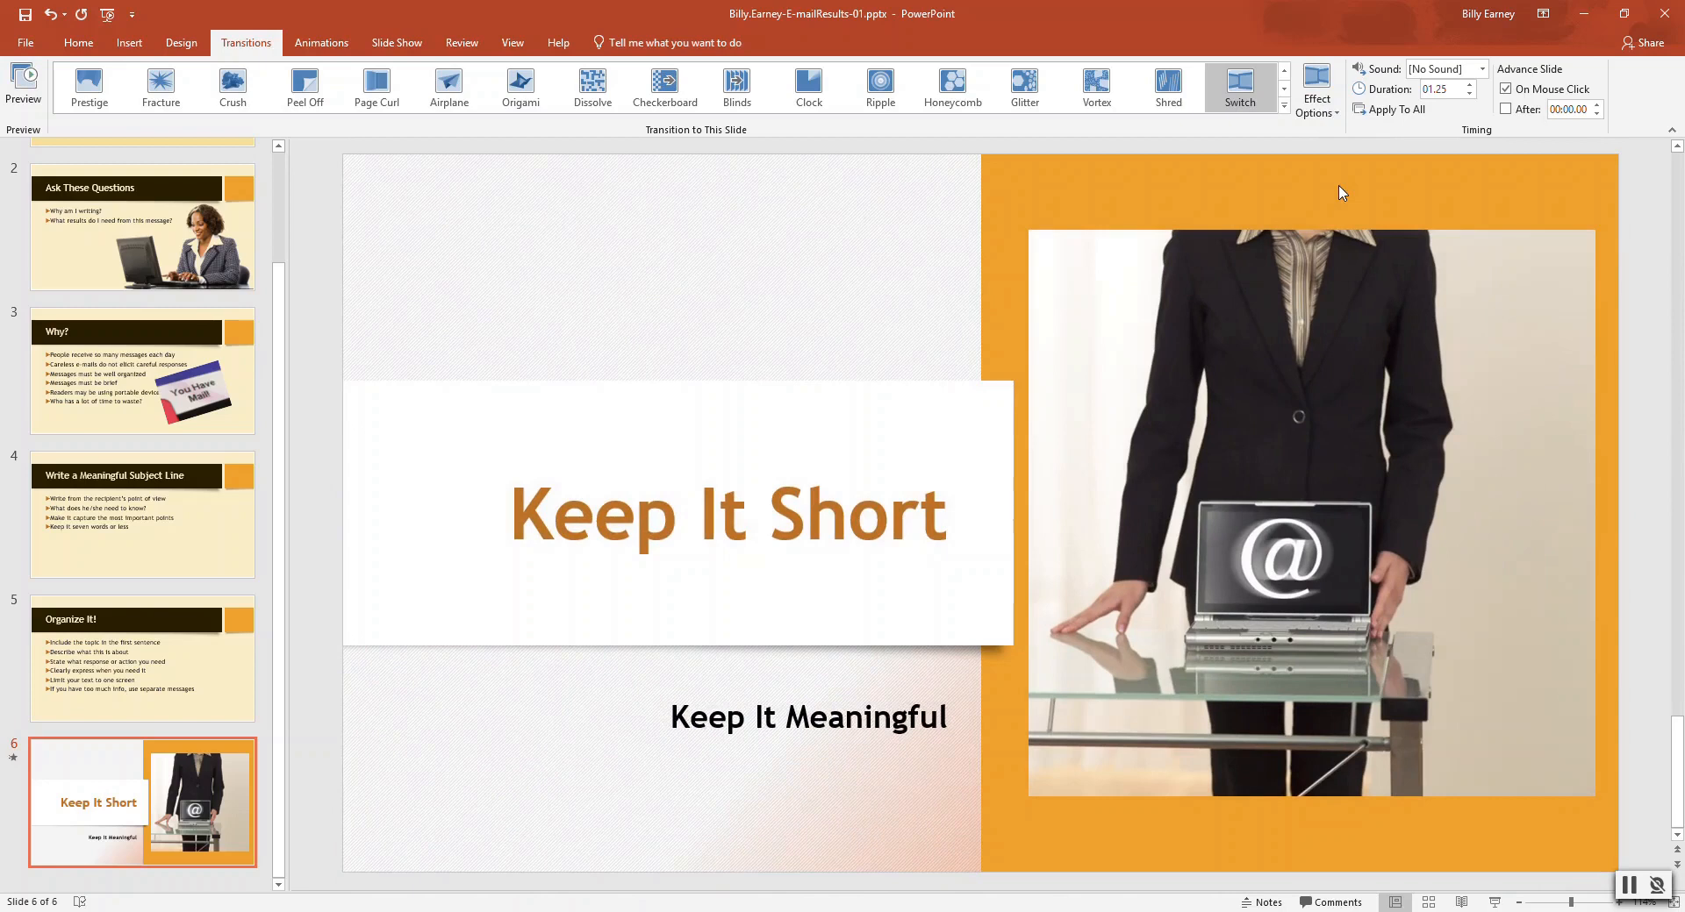
left_click(1392, 109)
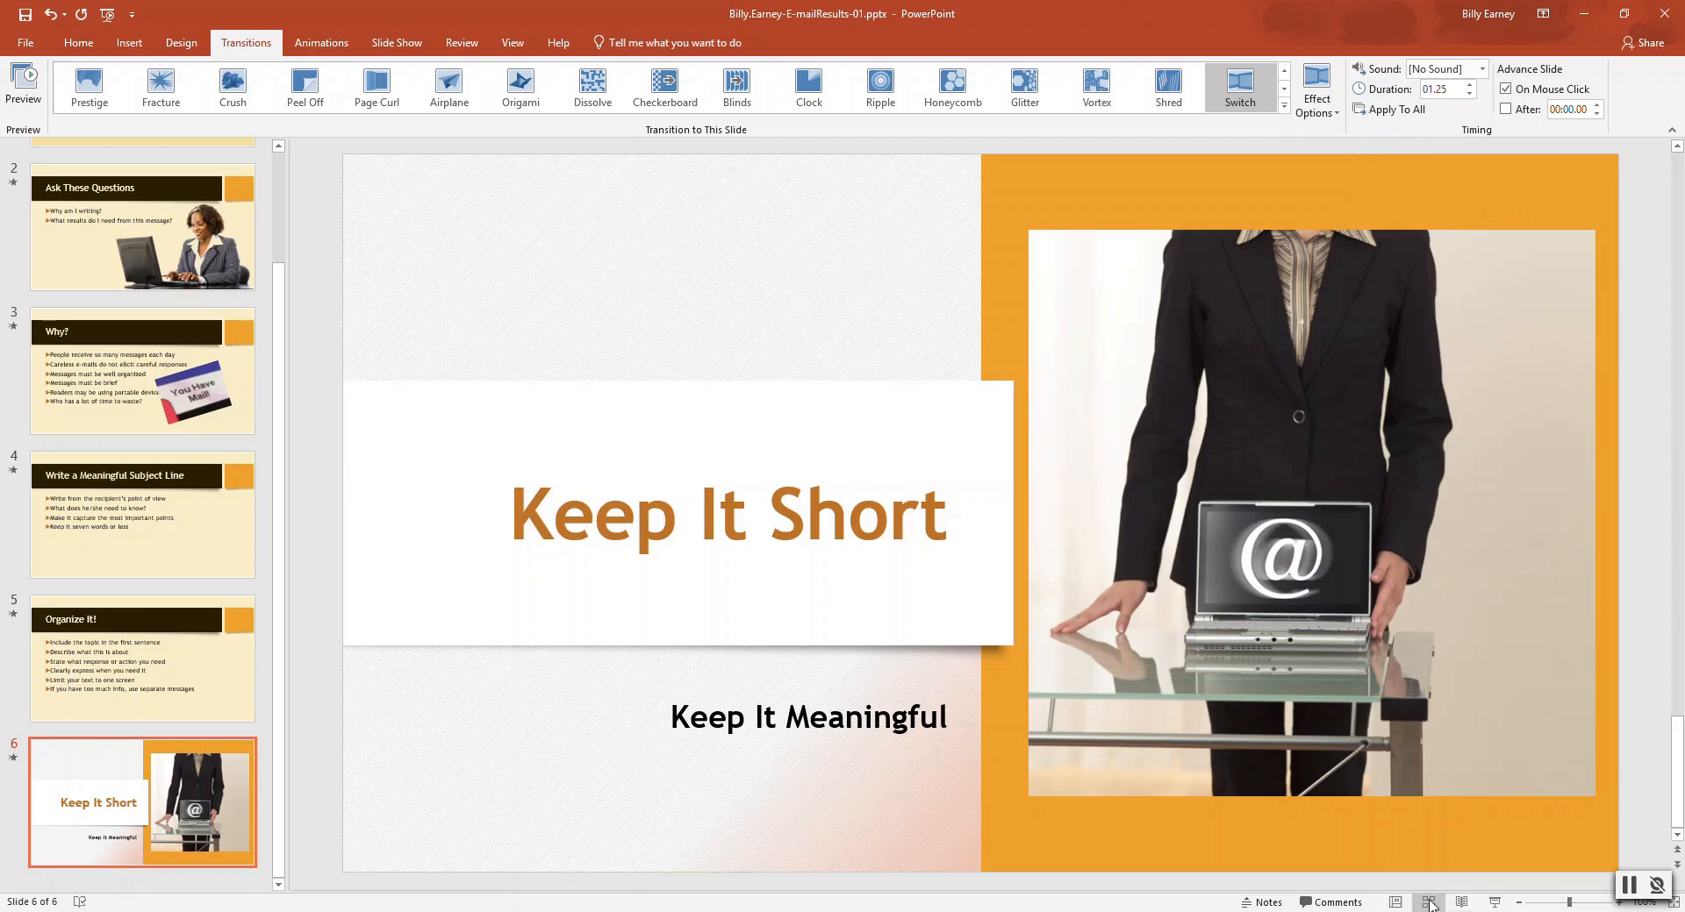
Step: Switch to Slide Sorter view and preview the Switch transitions across all six slides
left_click(1429, 902)
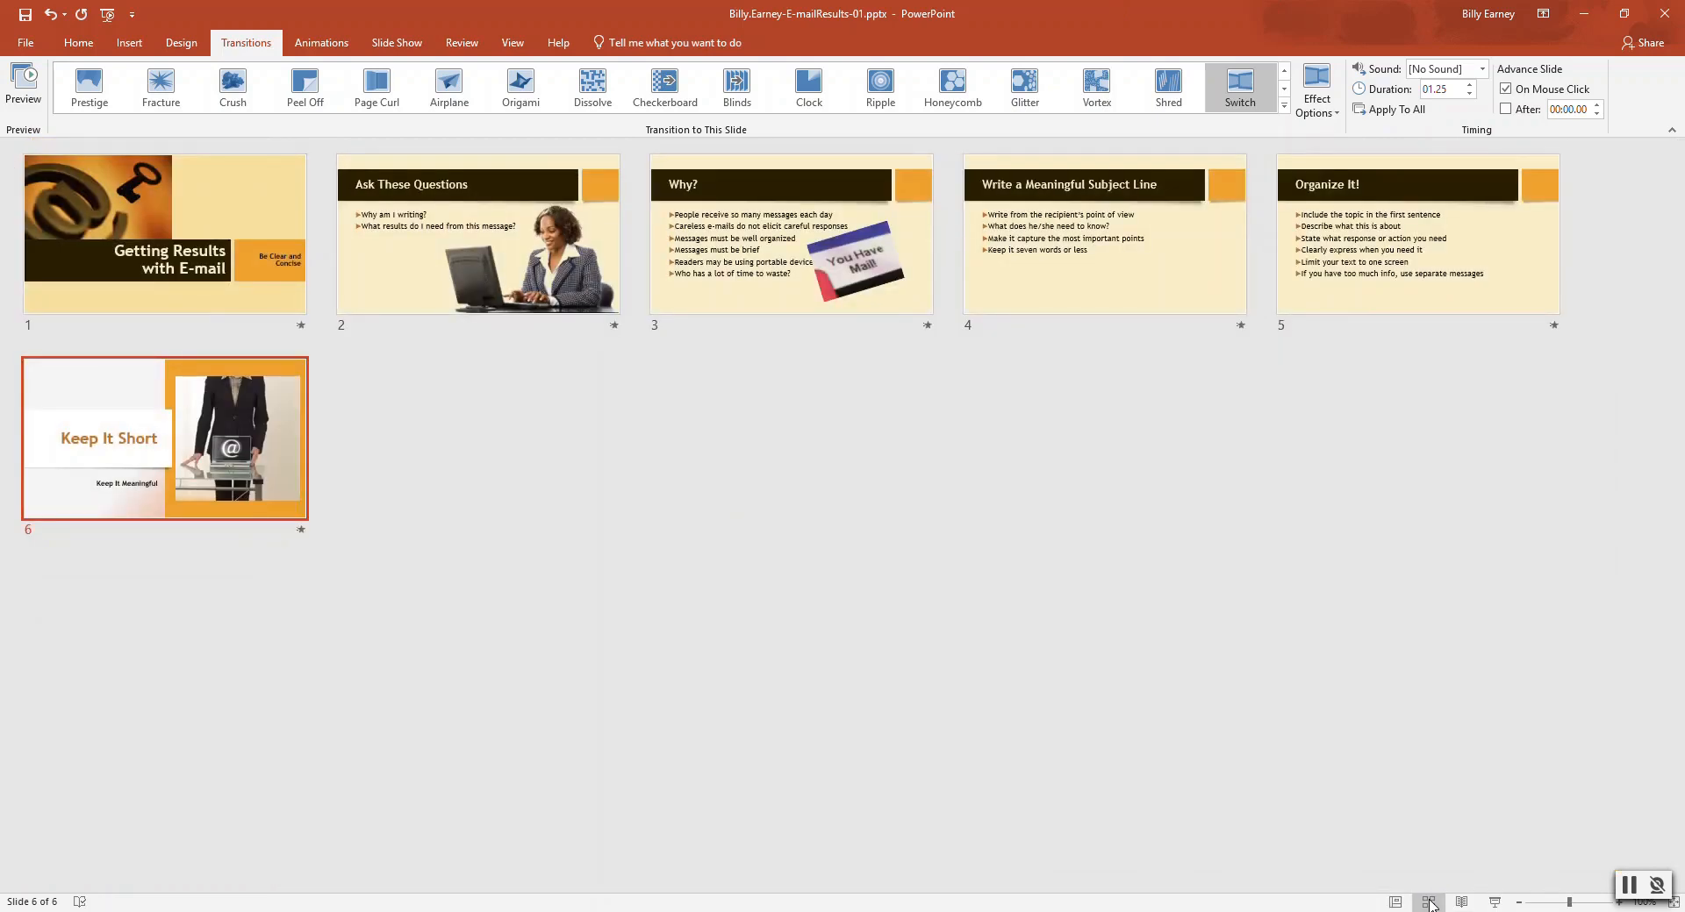
mouse_move(1072, 699)
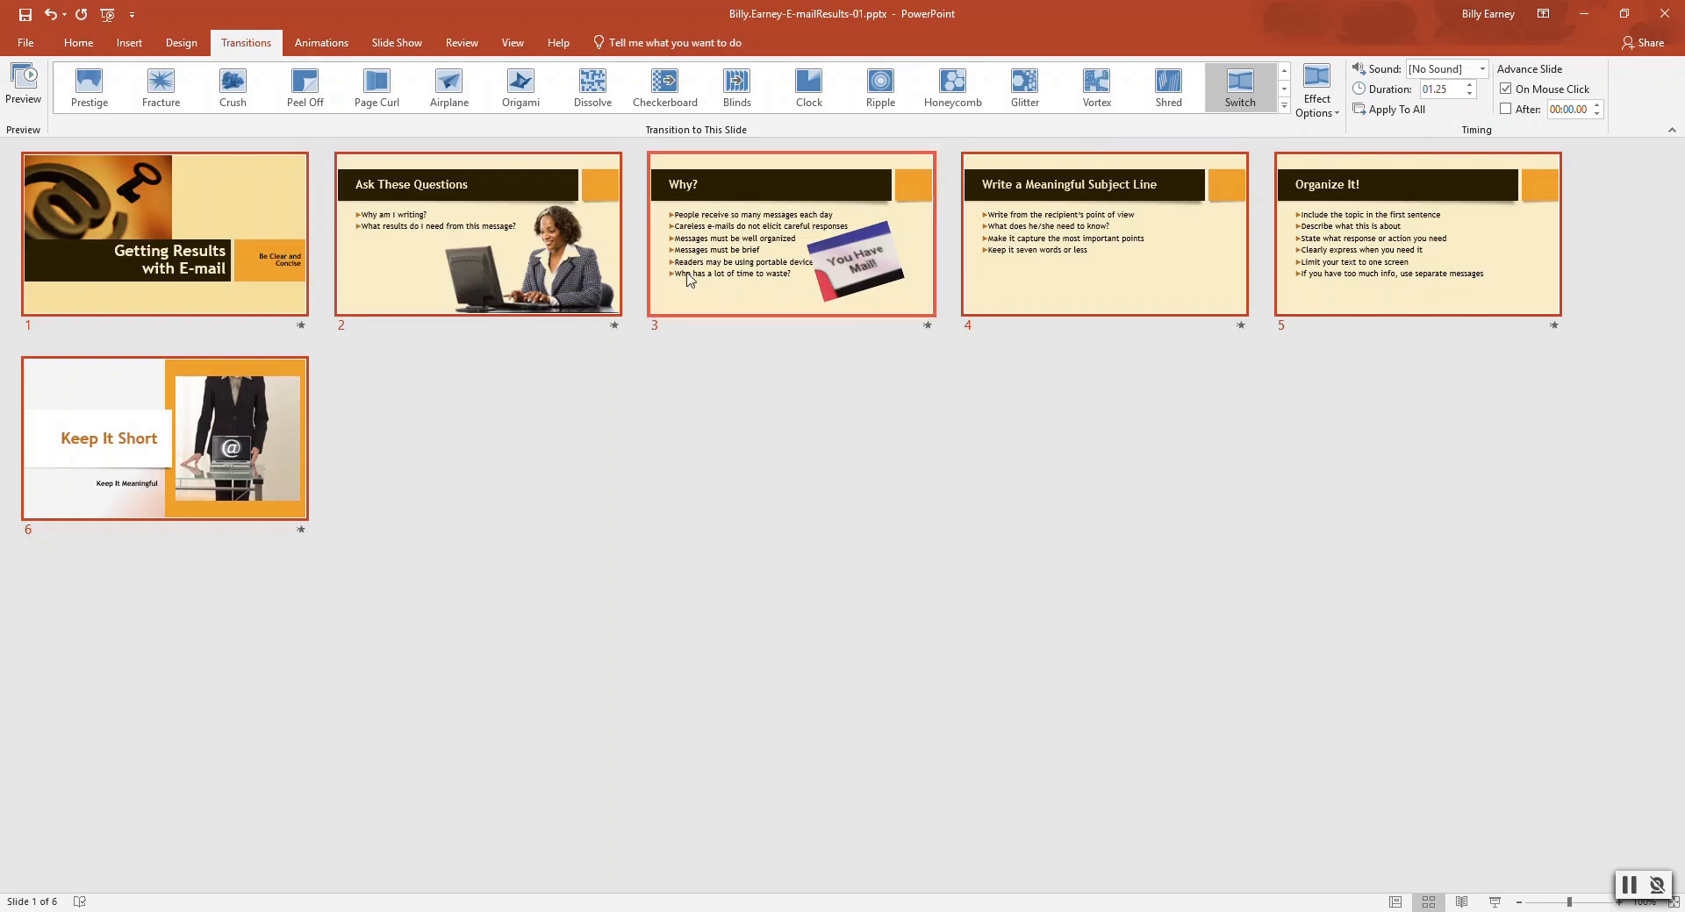
left_click(23, 86)
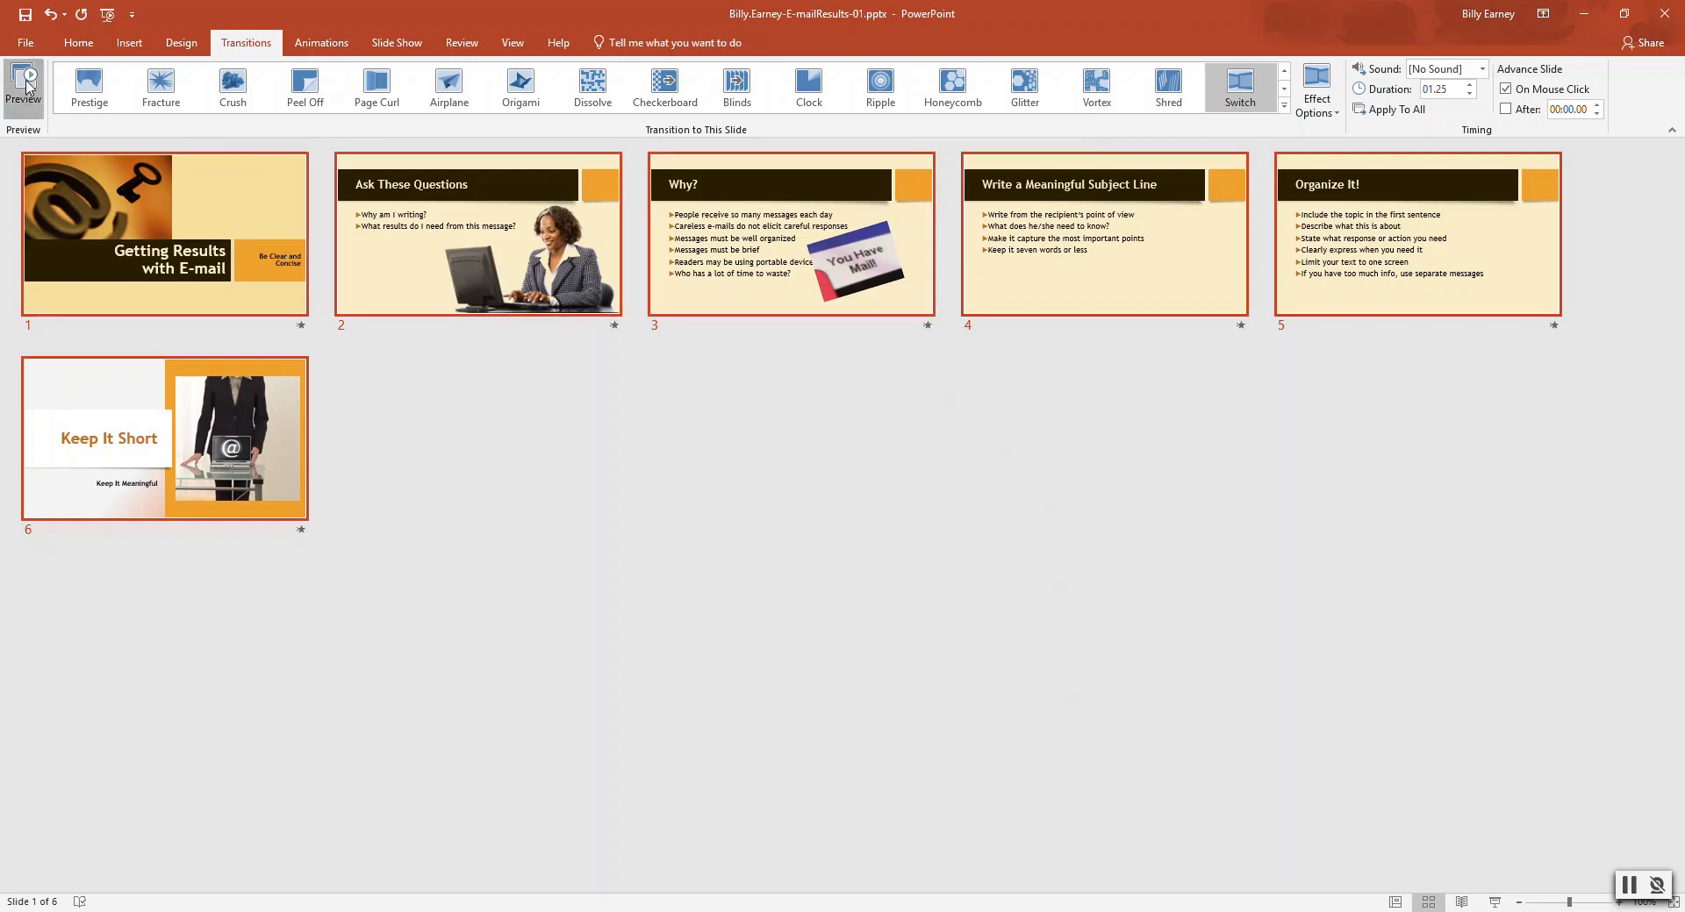
left_click(23, 86)
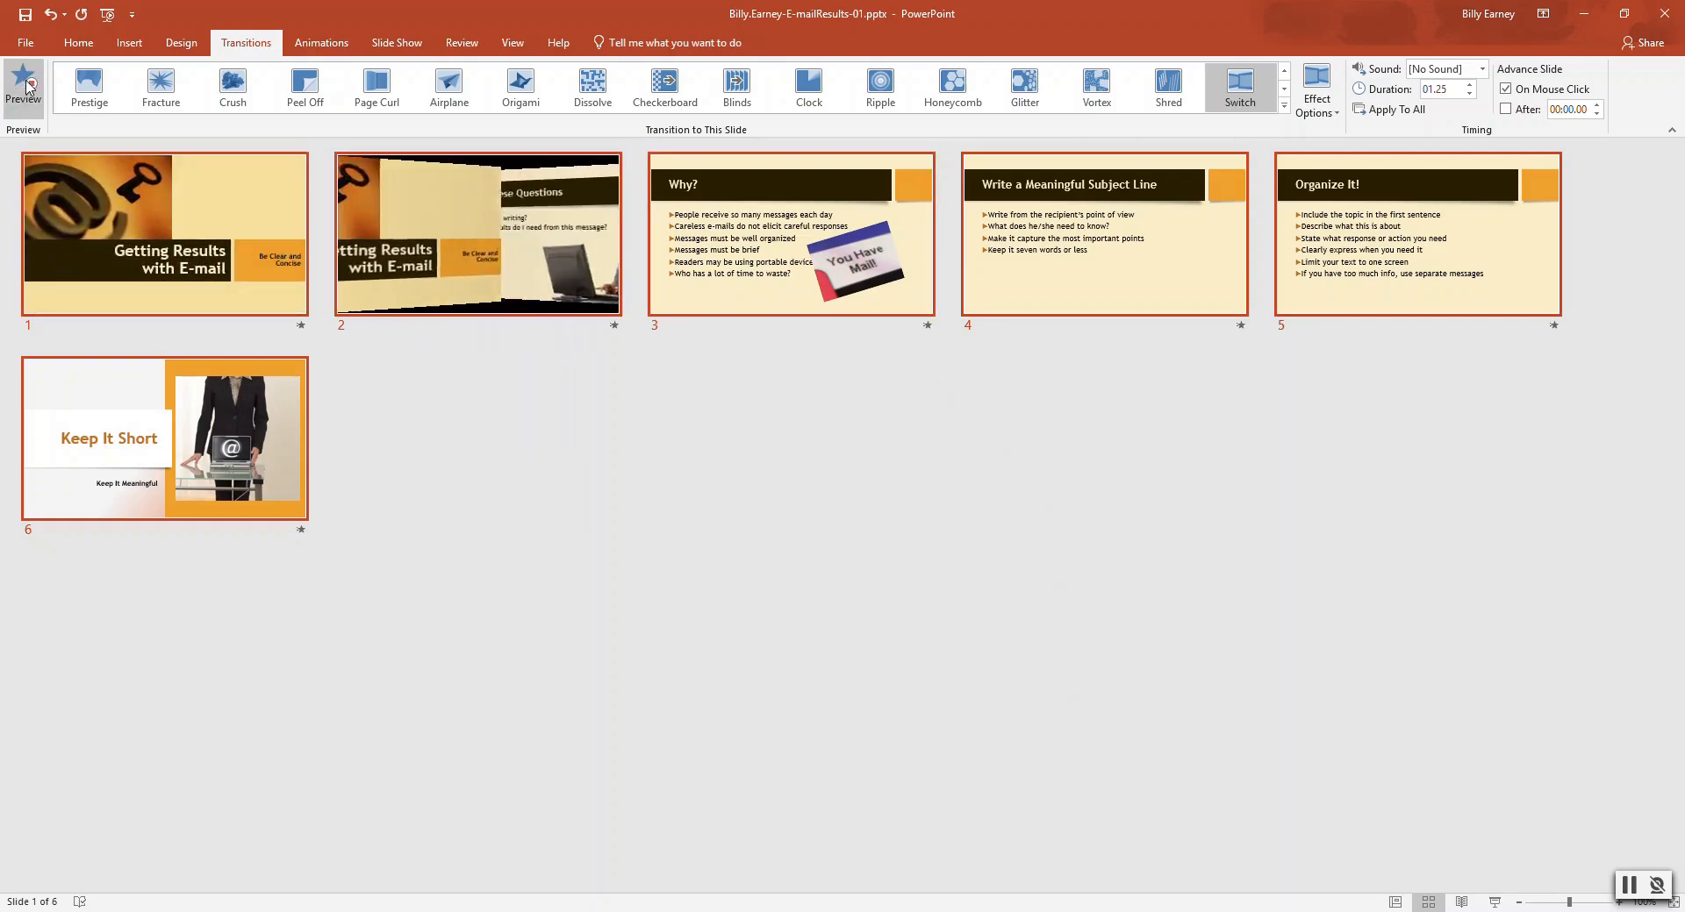
left_click(23, 86)
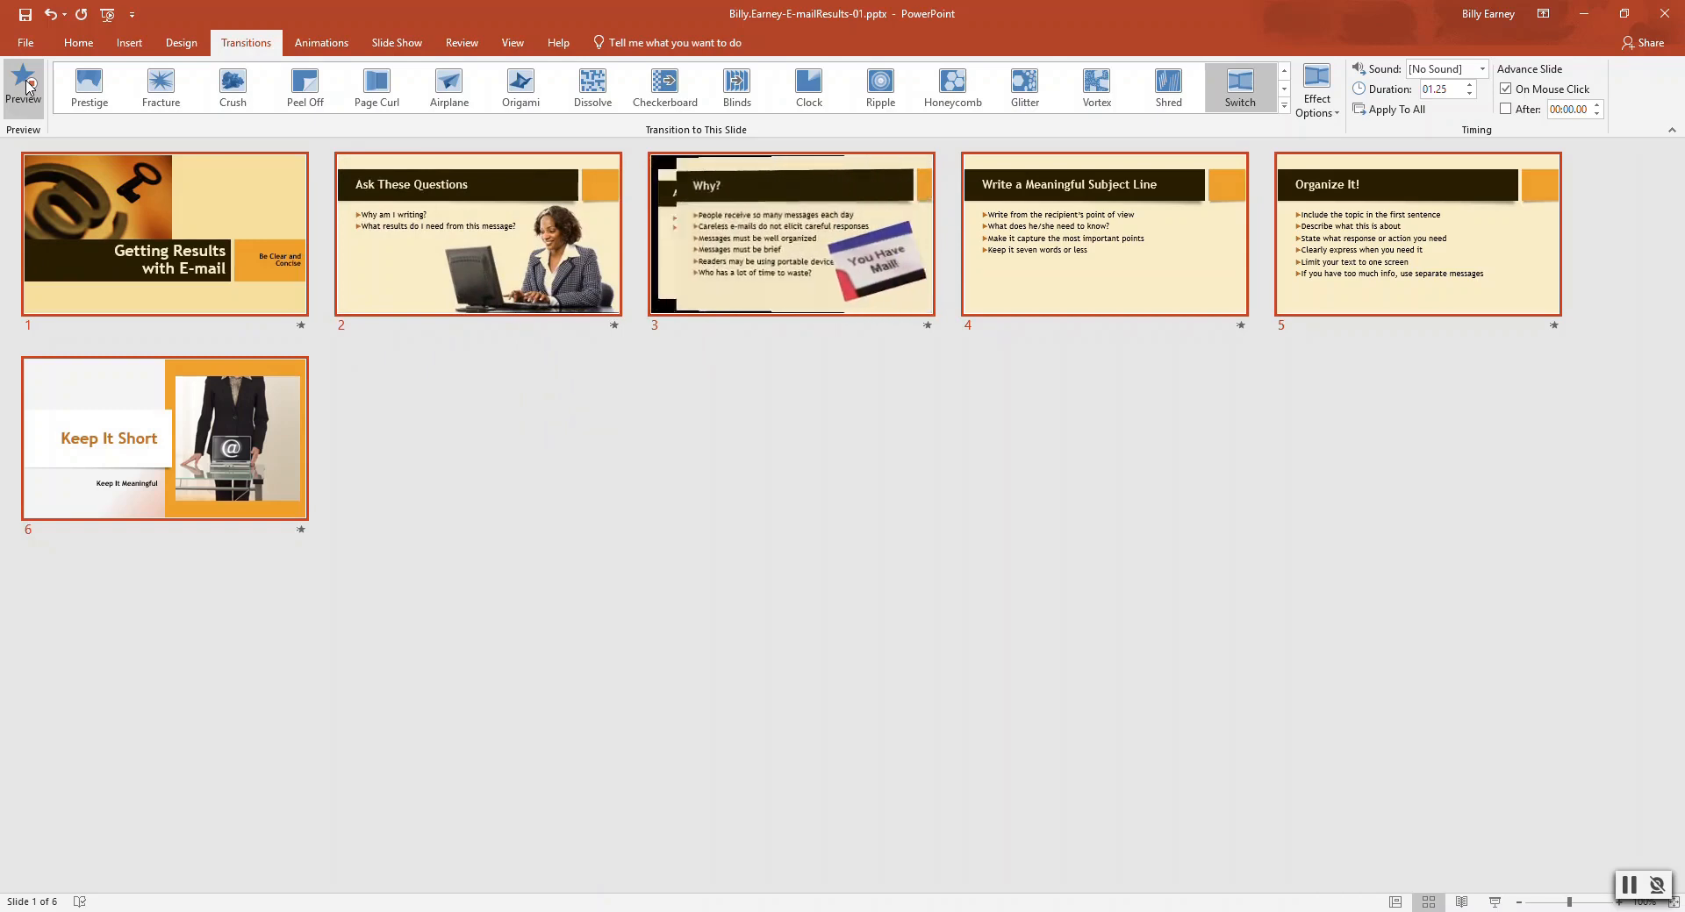
left_click(23, 86)
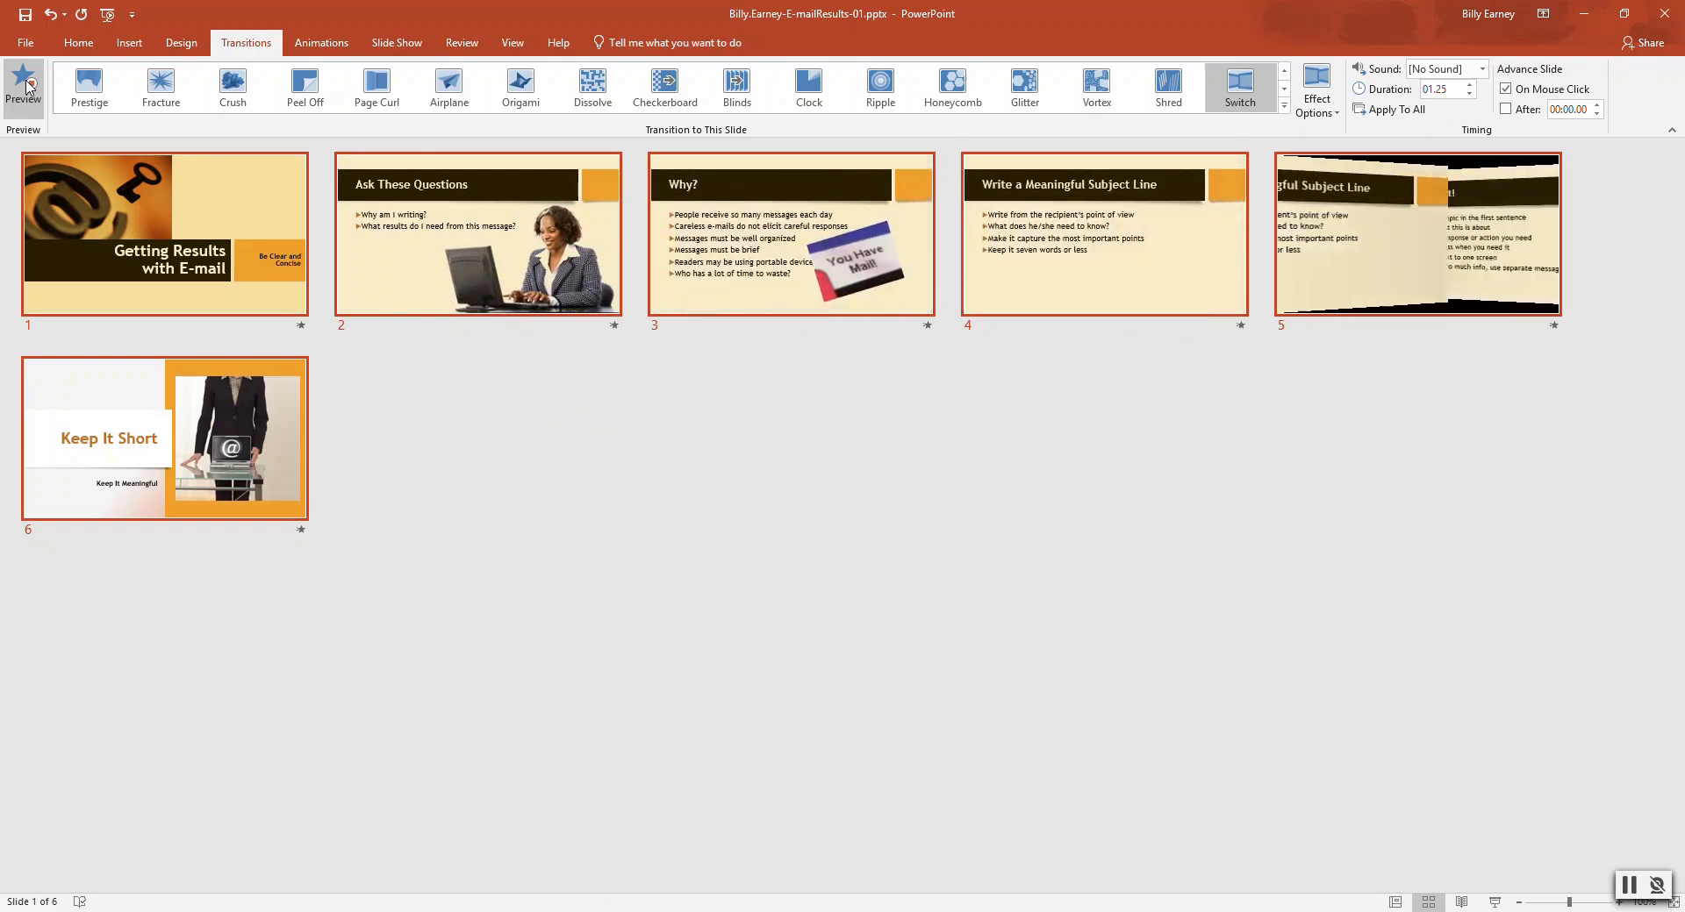
left_click(23, 84)
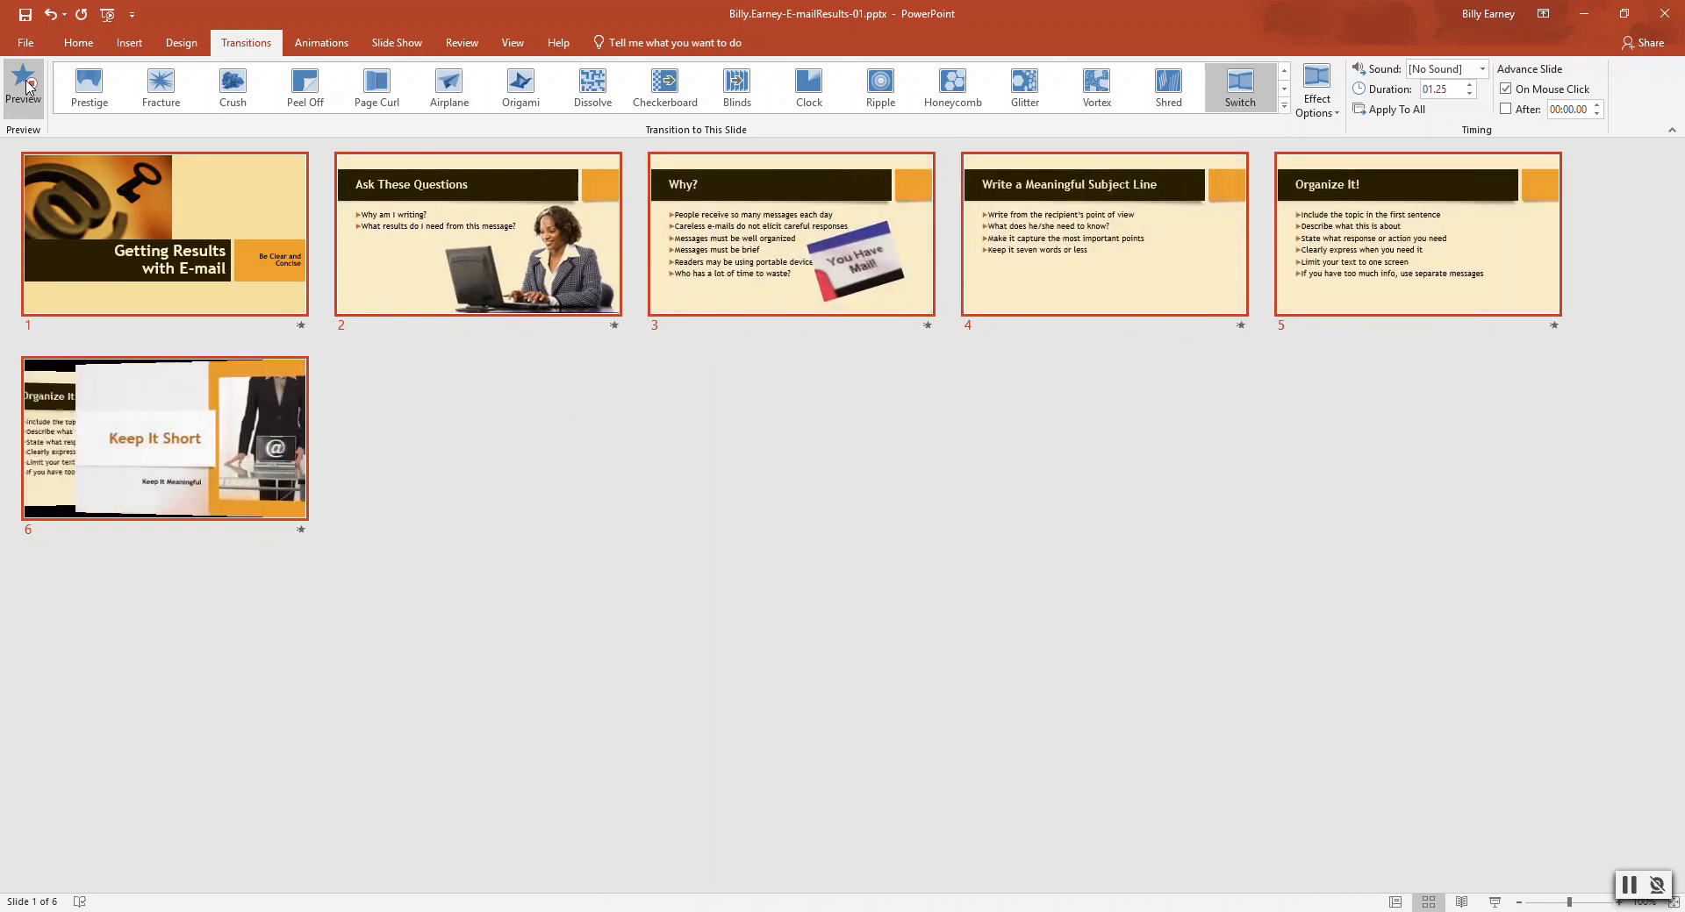
left_click(24, 86)
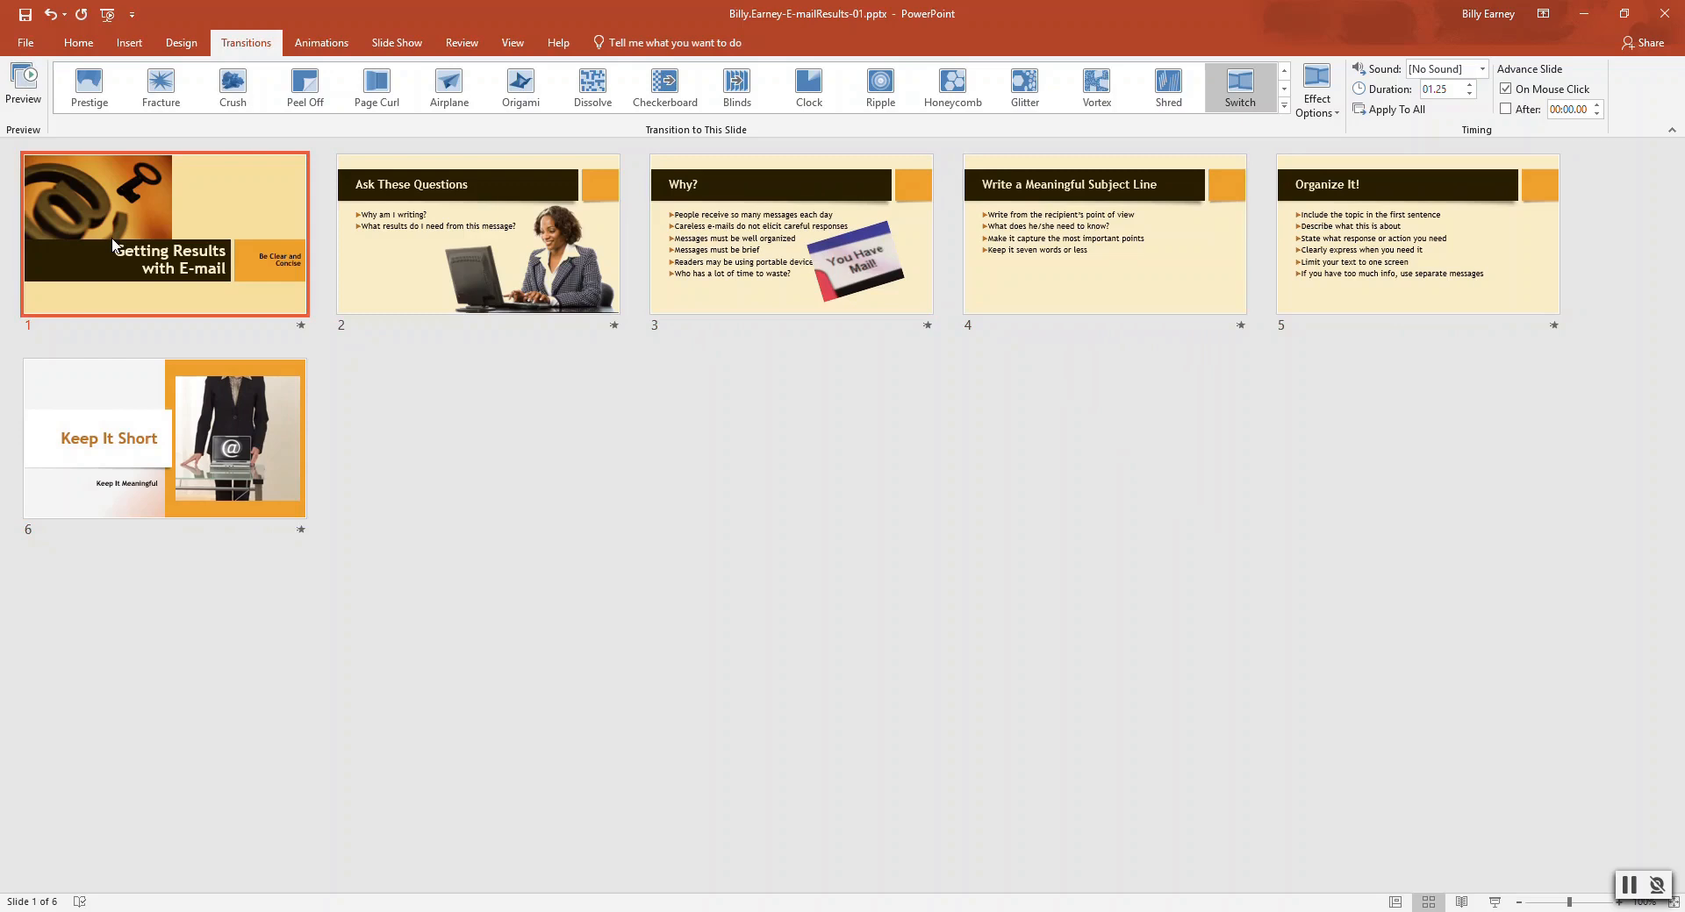
mouse_move(159, 158)
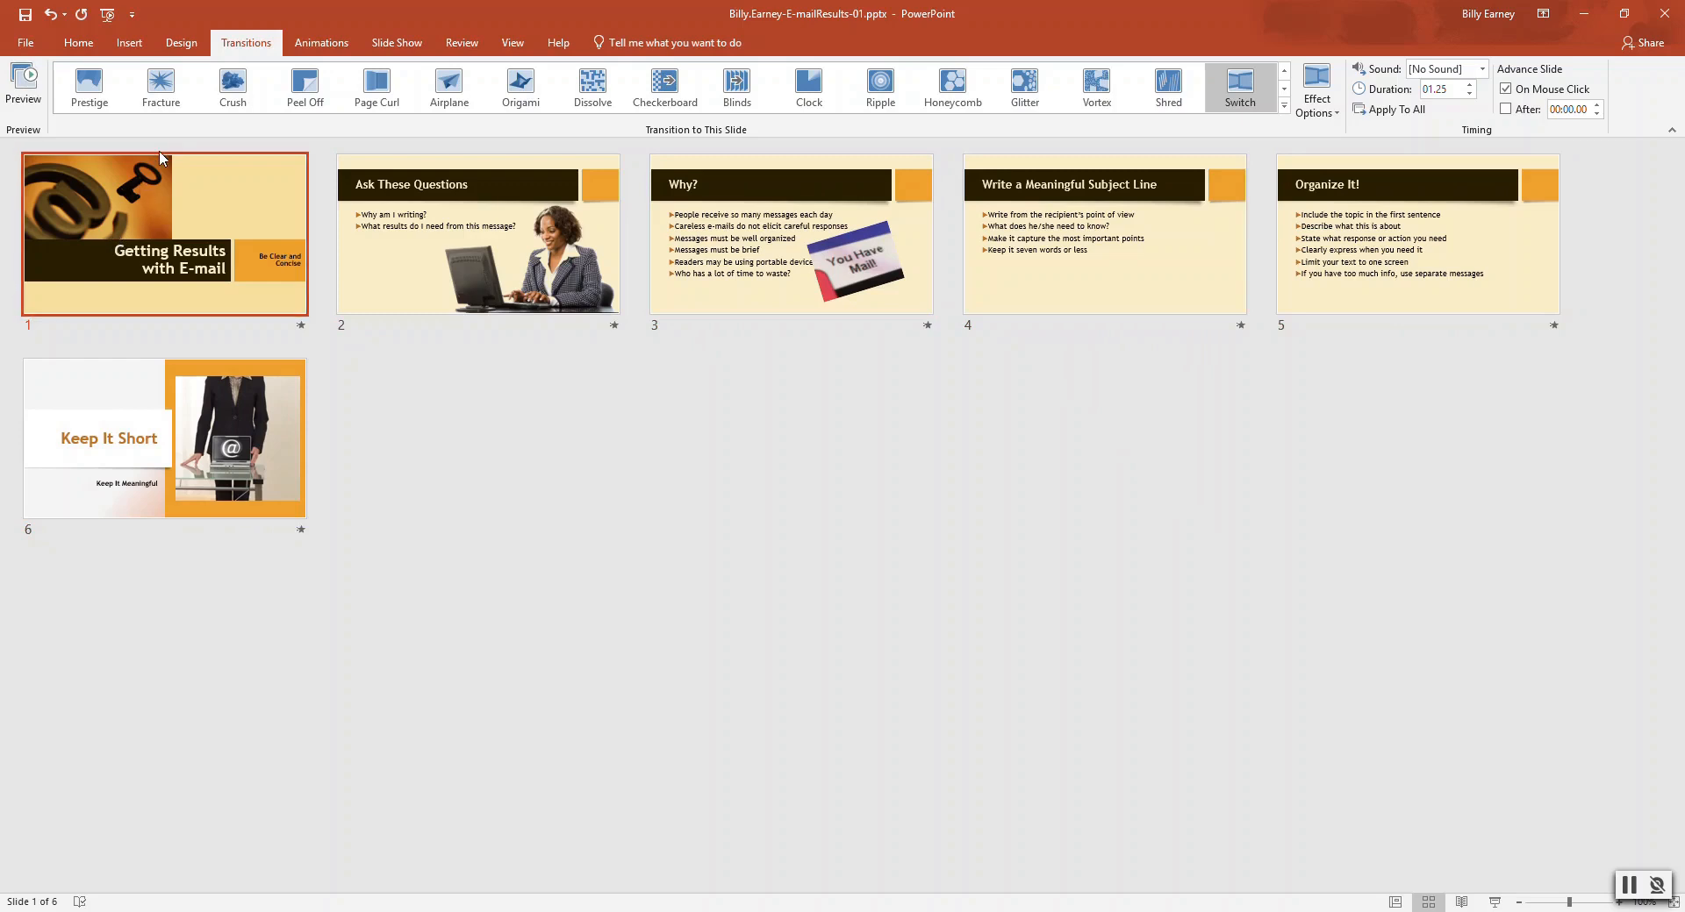
mouse_move(166, 148)
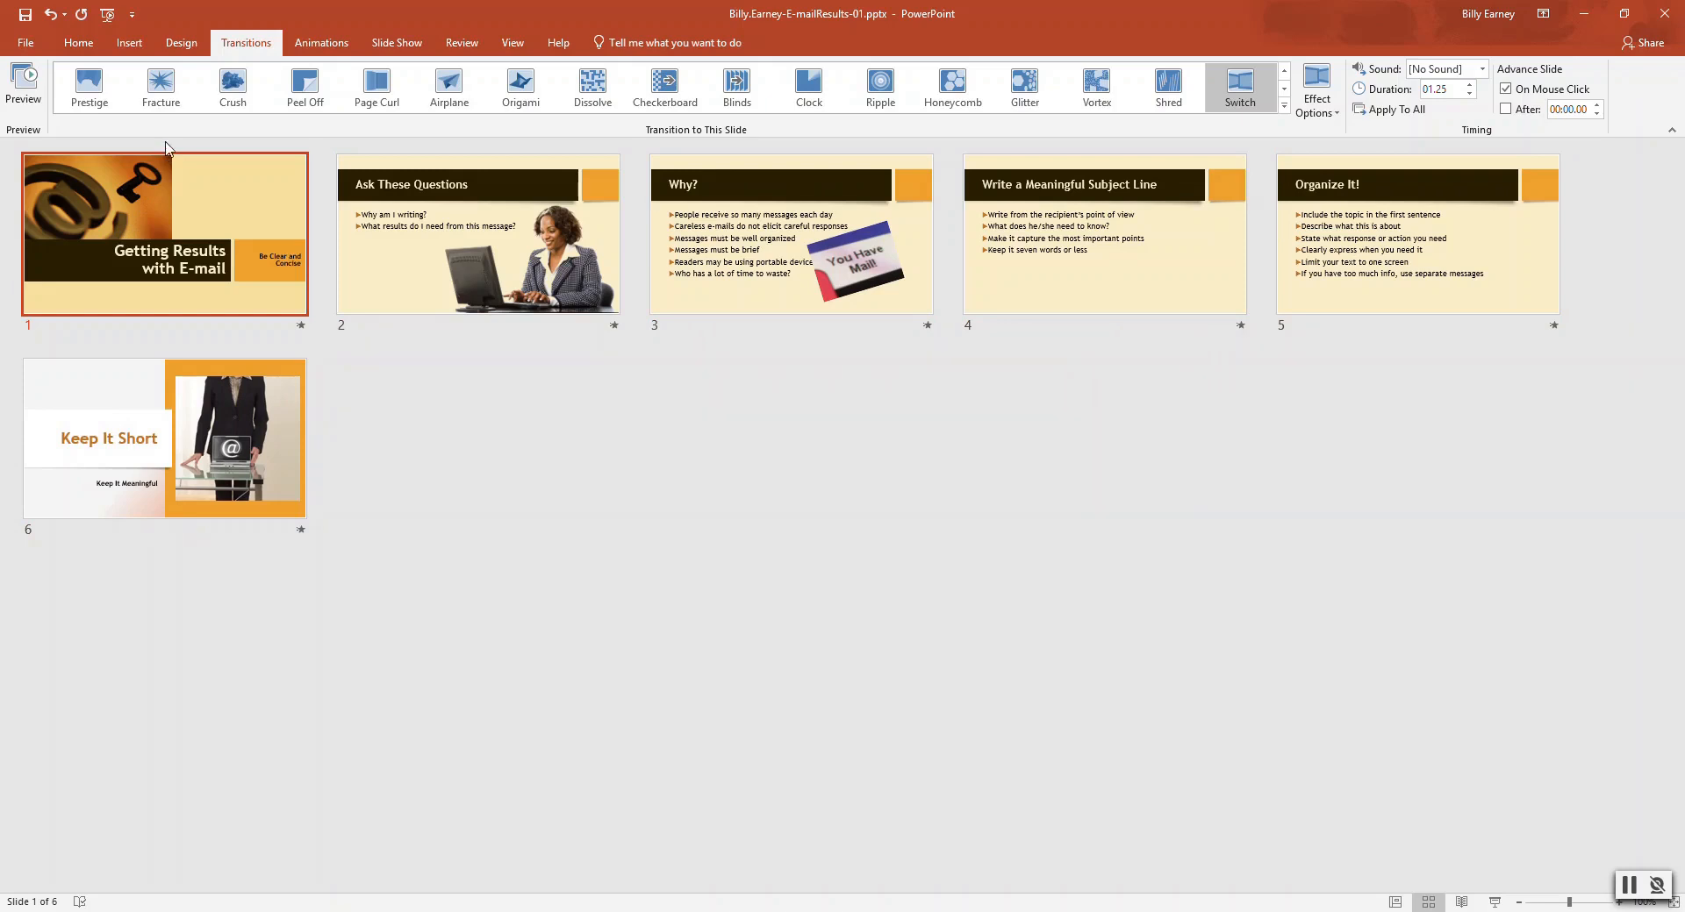
mouse_move(1007, 830)
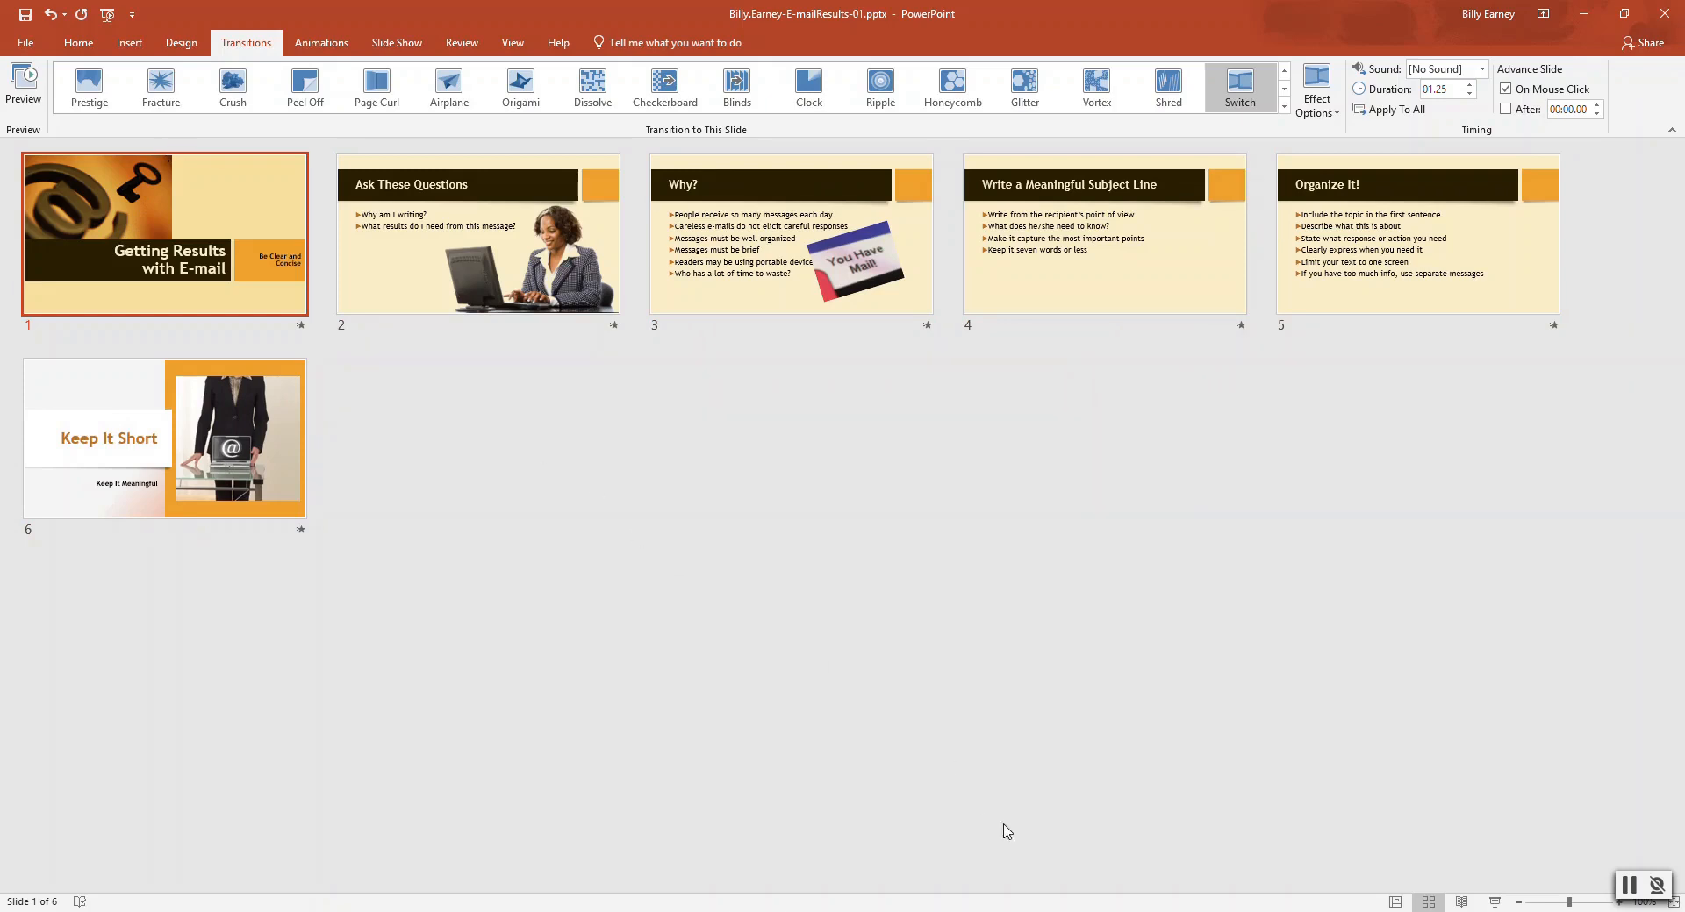
mouse_move(1430, 903)
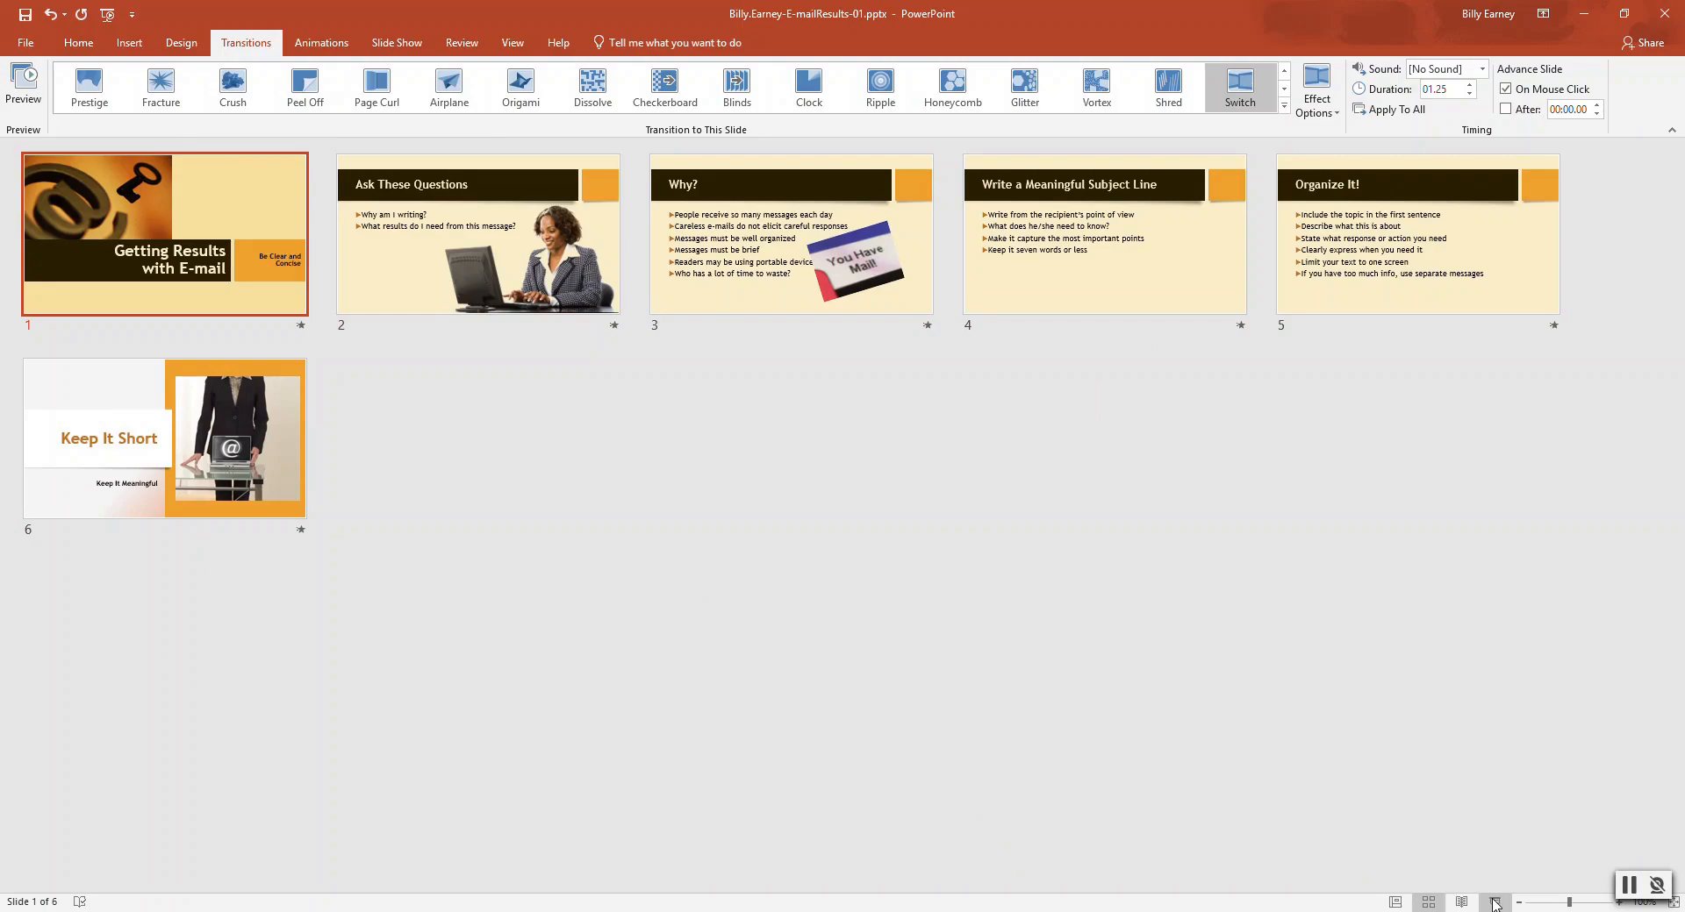
mouse_move(928, 635)
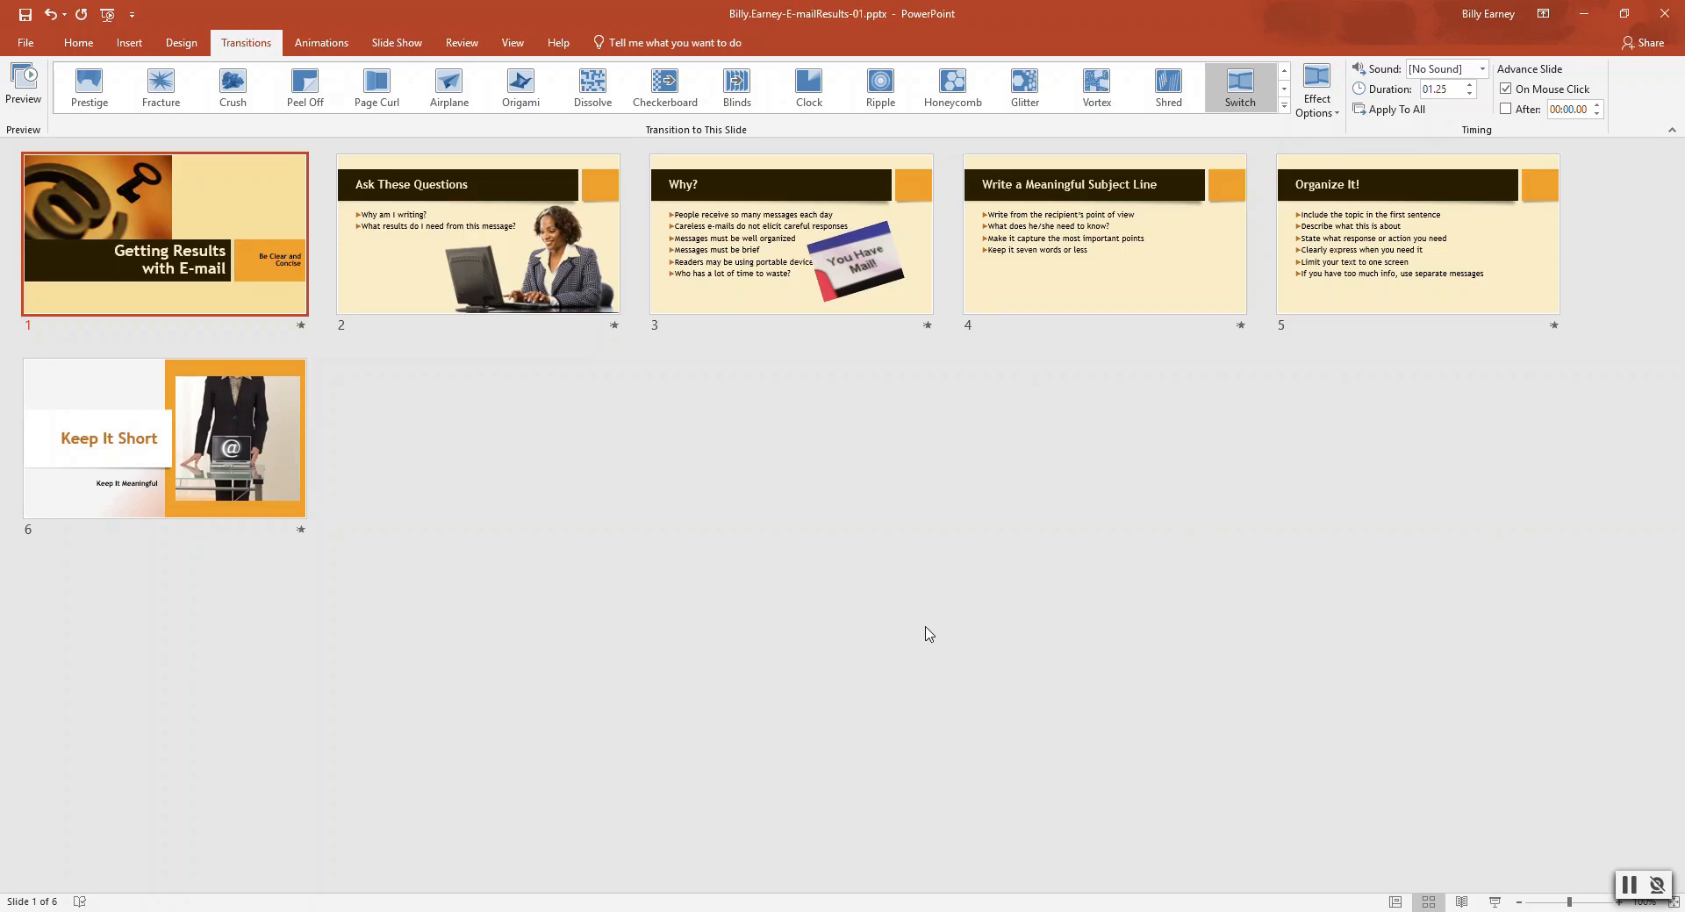
mouse_move(26, 42)
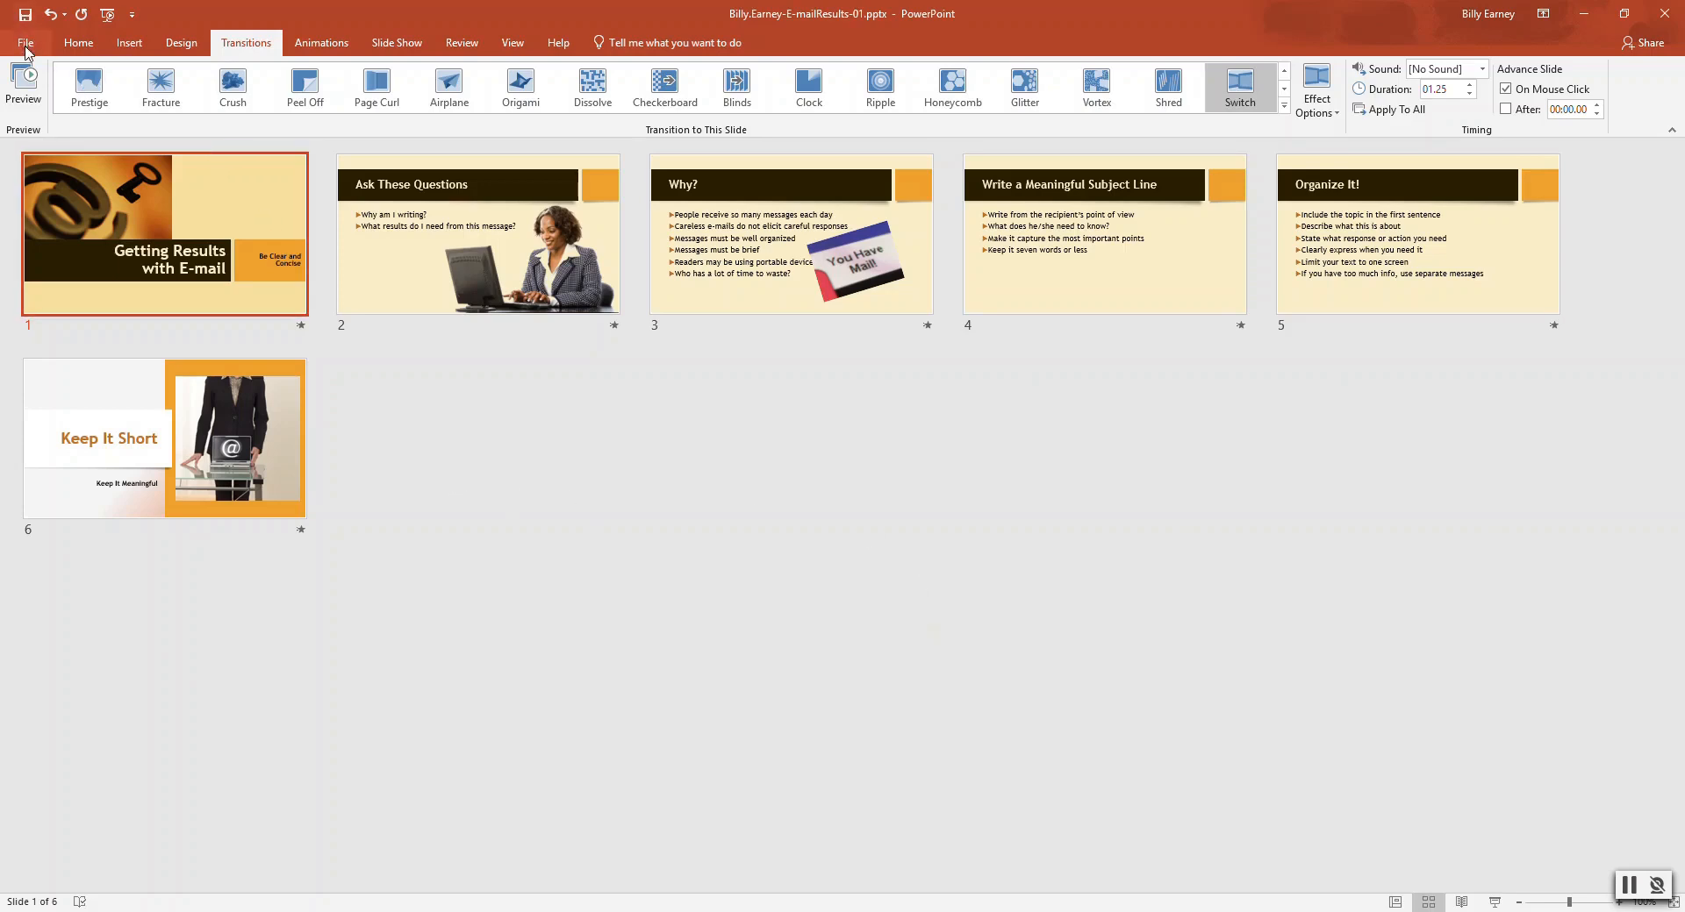
Step: Expand the Properties drop-down on the File Info page for E-mailResults-01
left_click(23, 42)
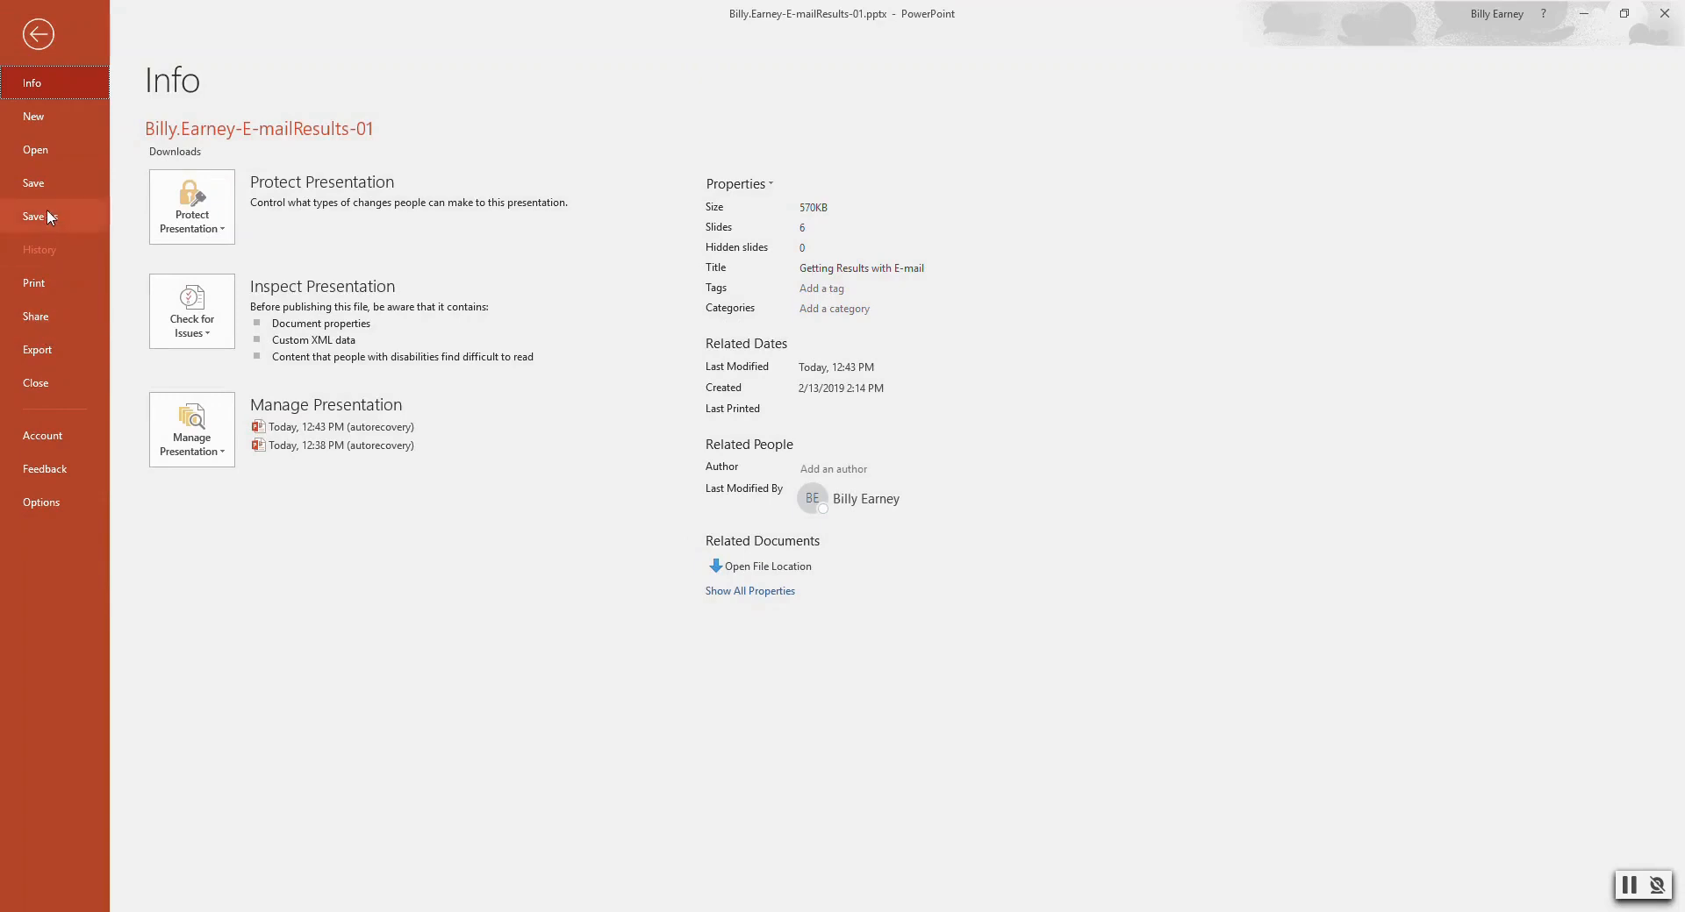
mouse_move(48, 82)
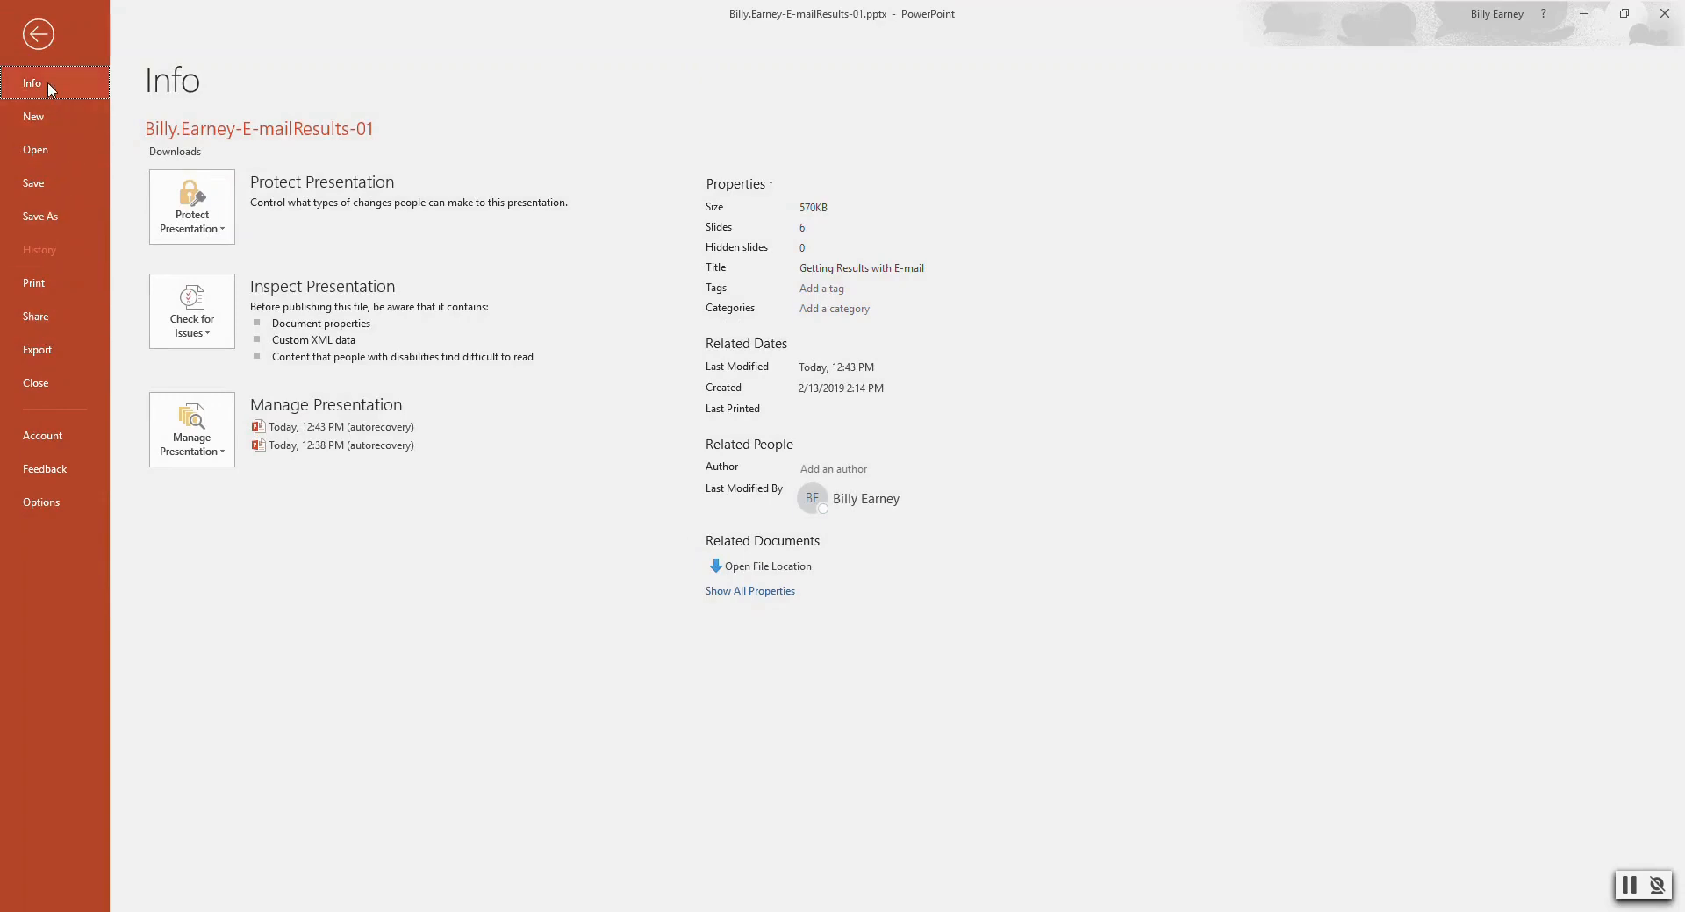
mouse_move(763, 567)
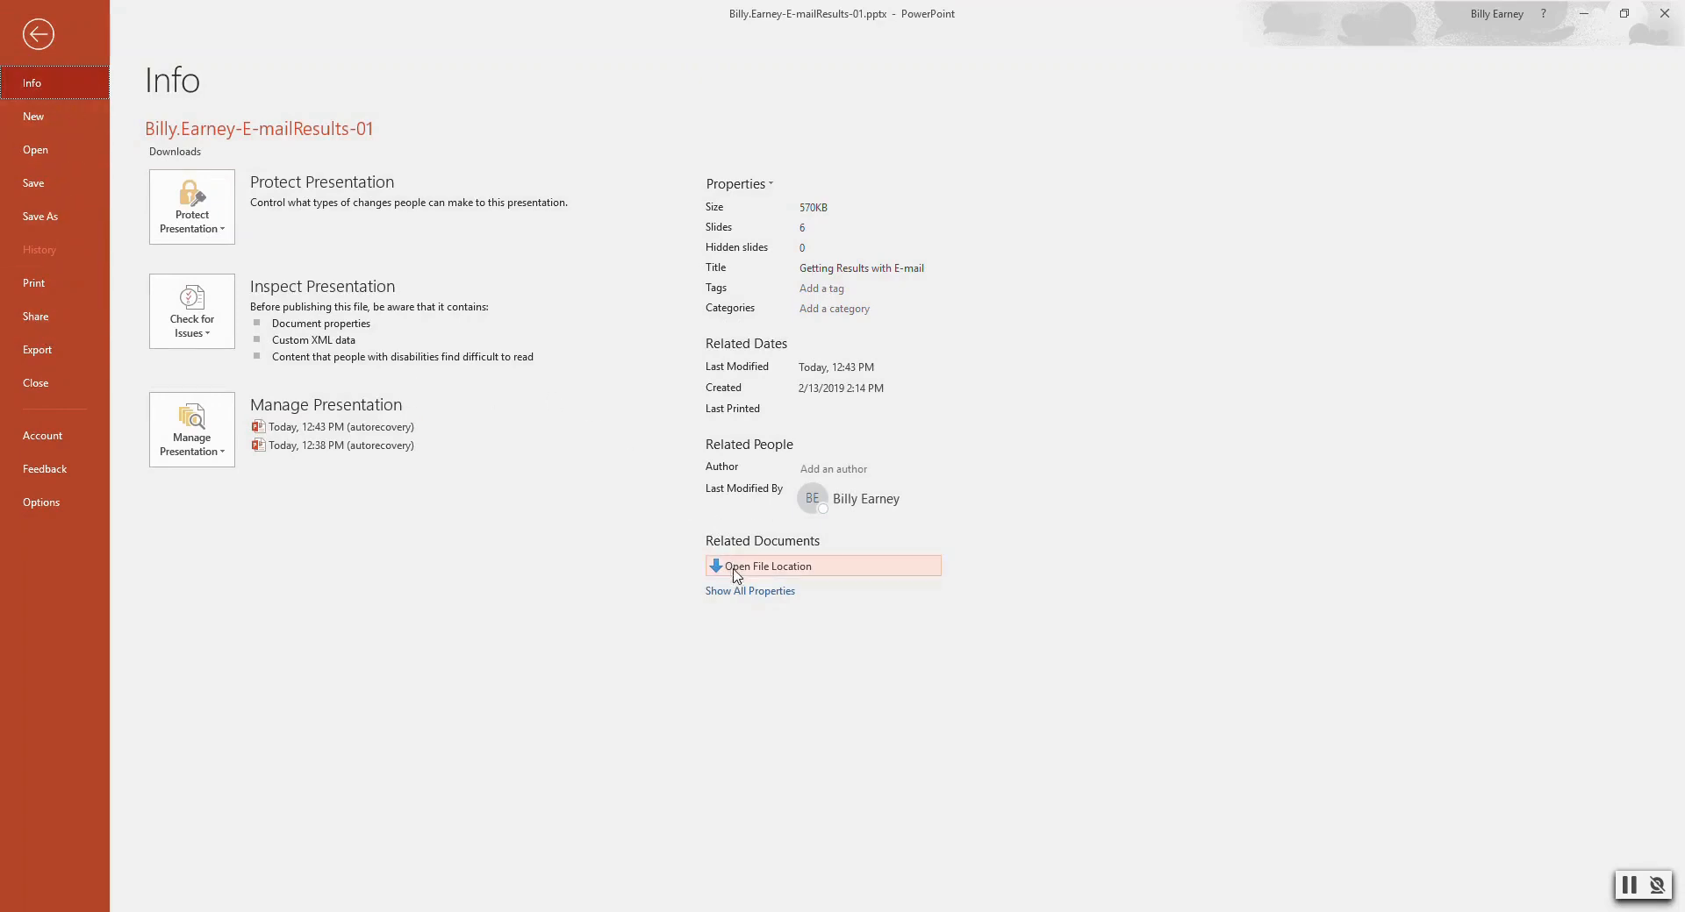
mouse_move(757, 490)
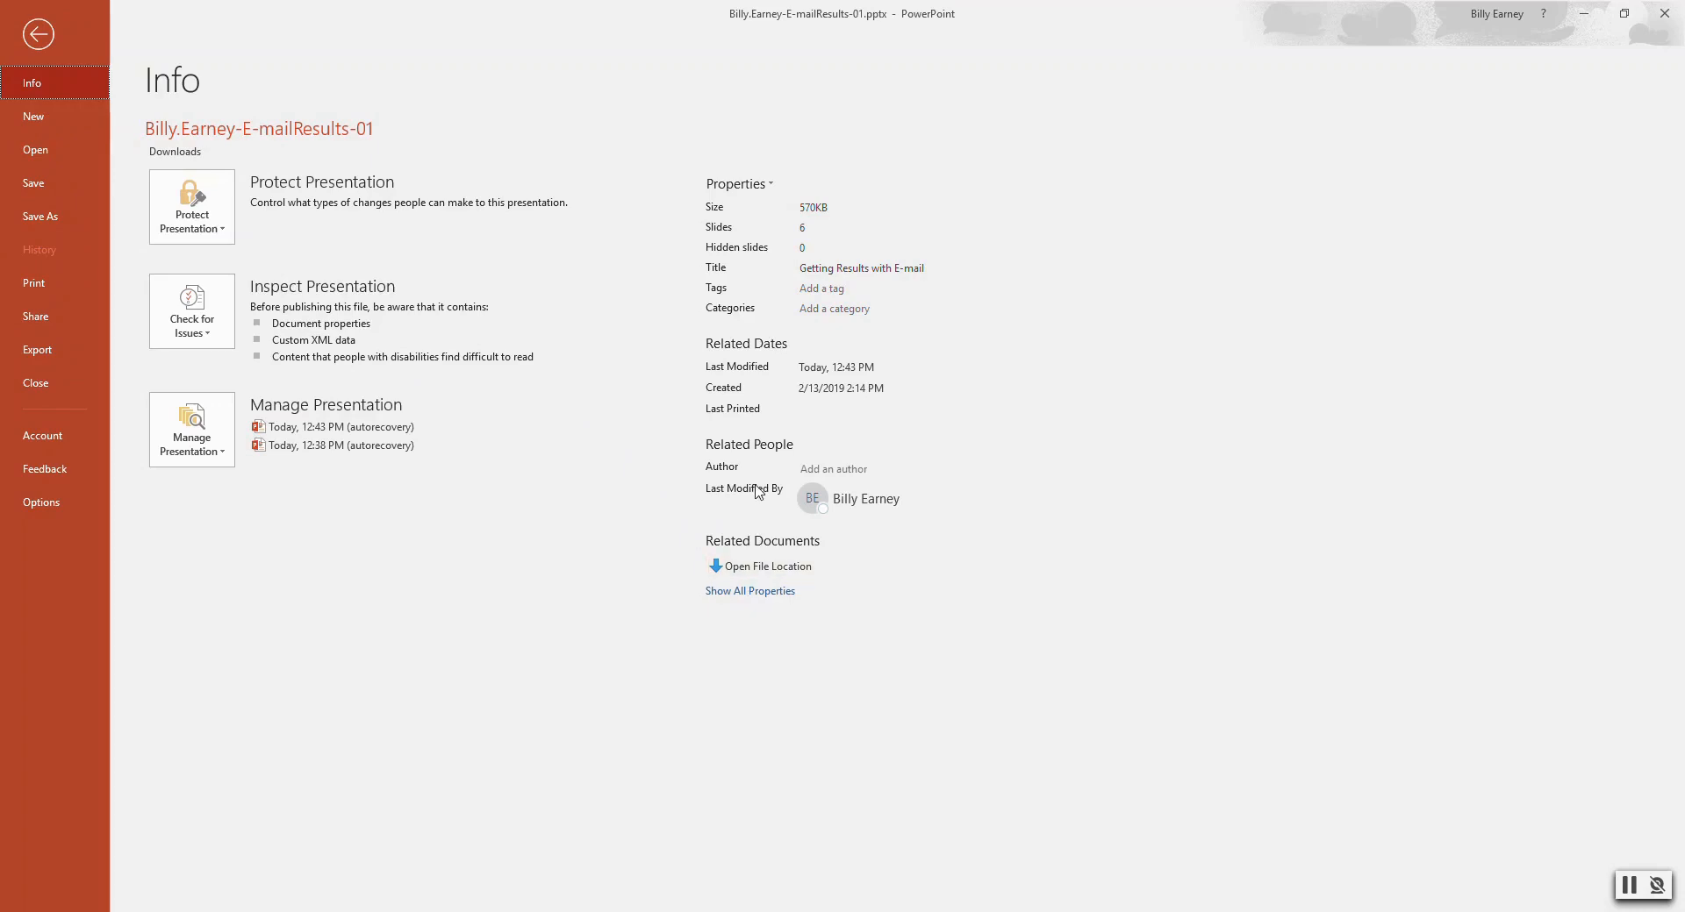
left_click(832, 468)
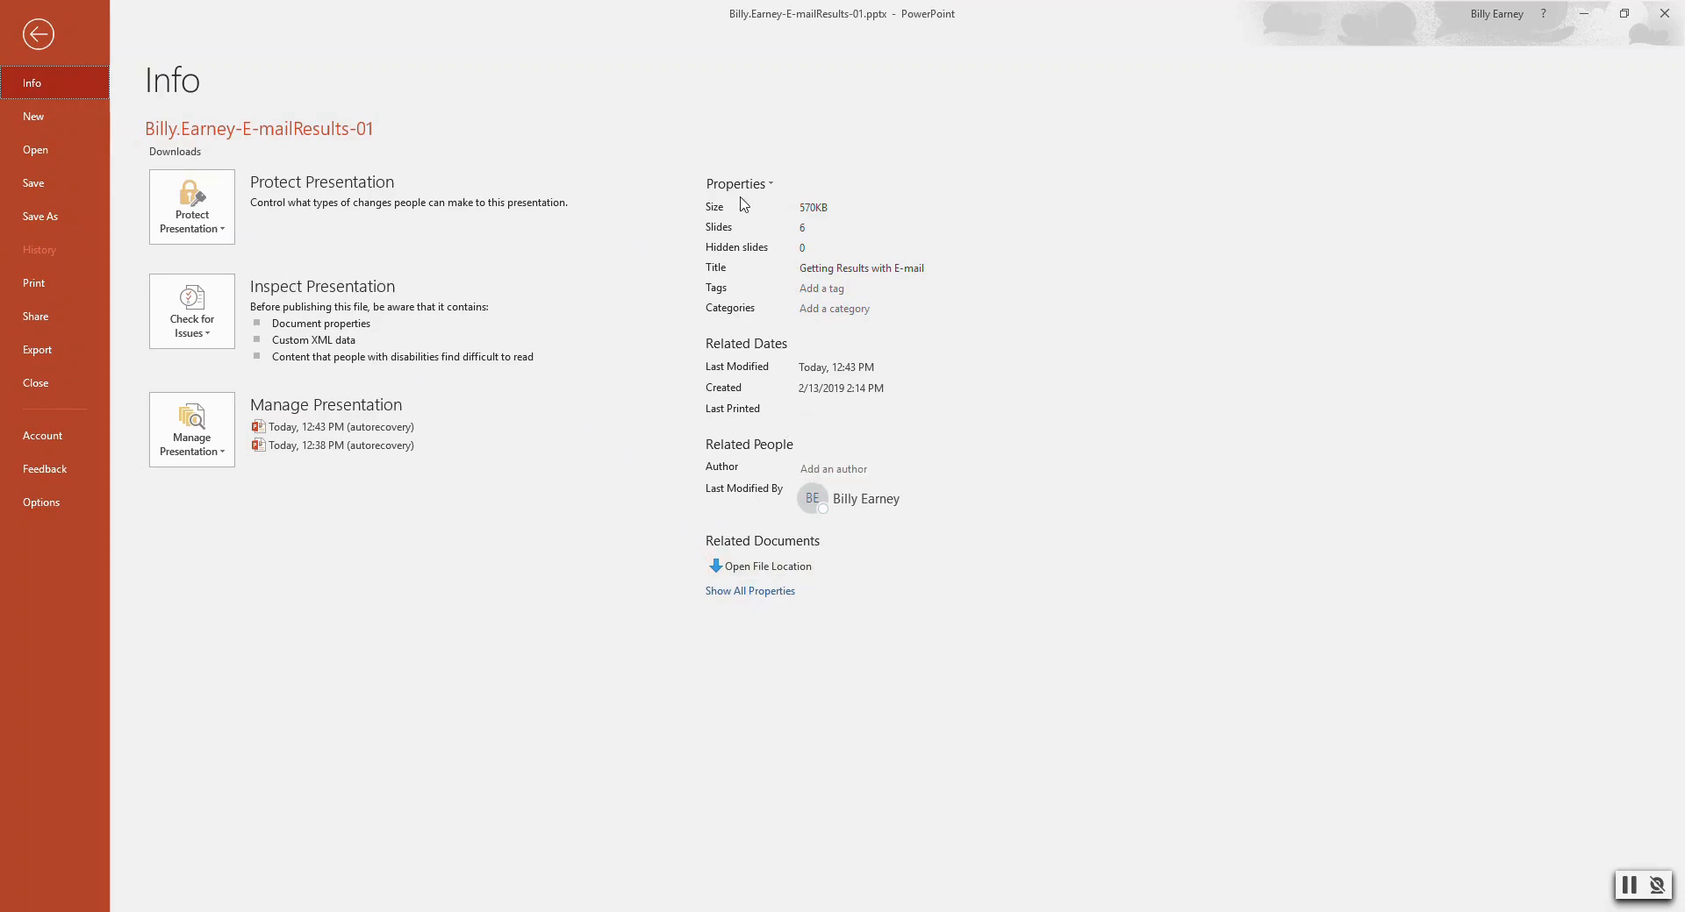
mouse_move(748, 592)
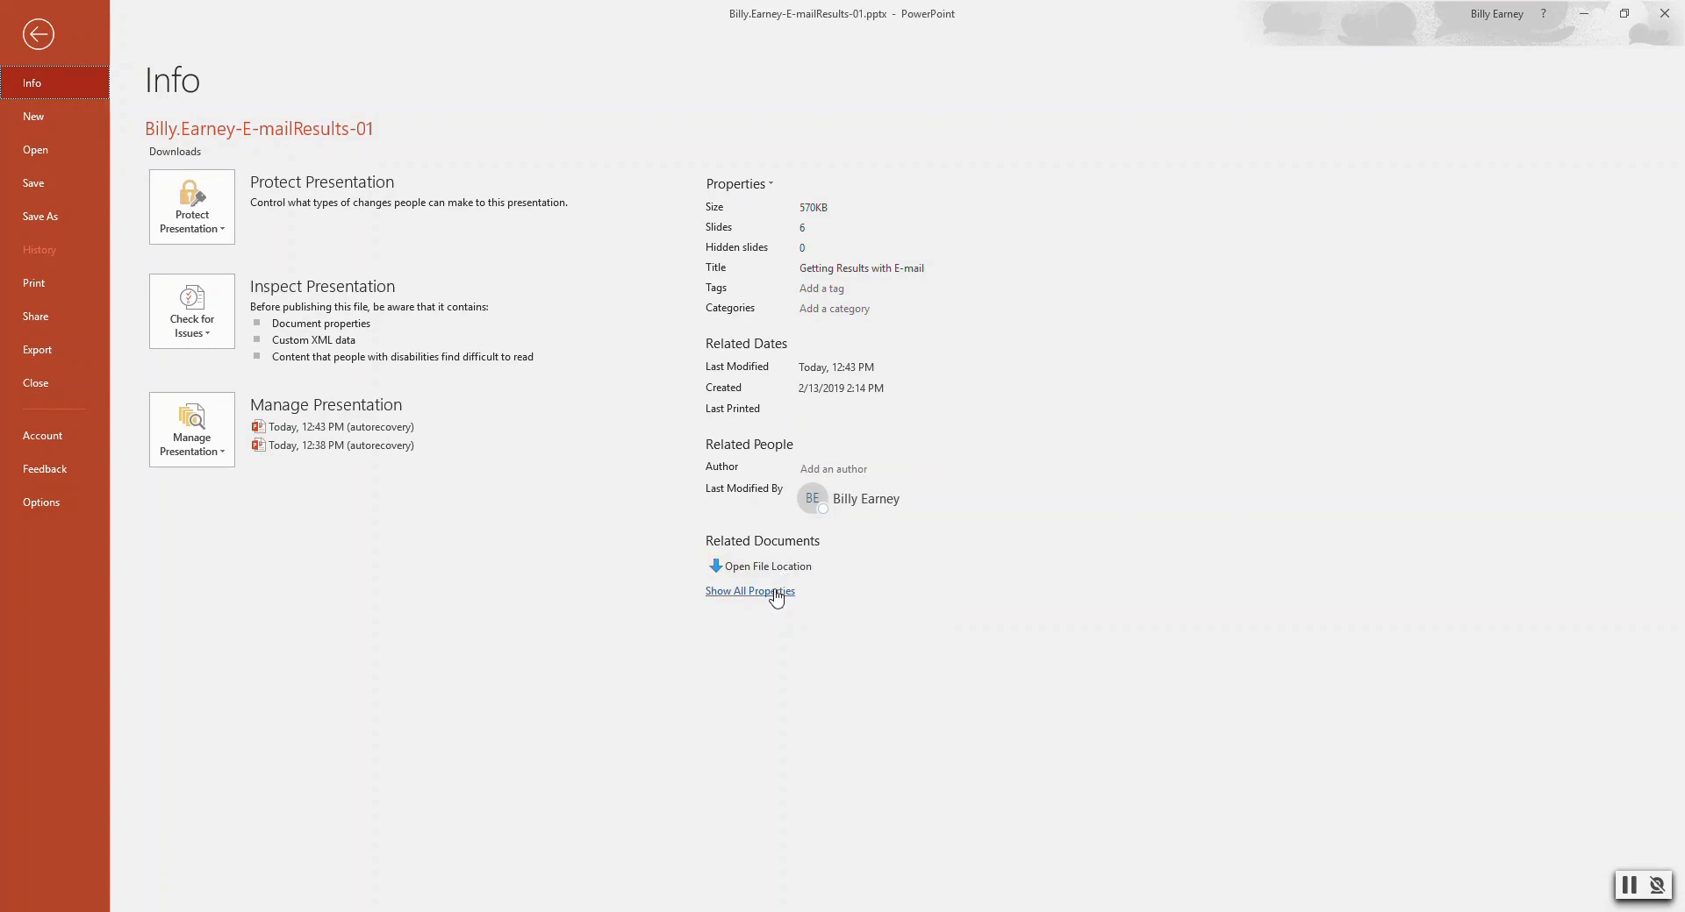
left_click(737, 184)
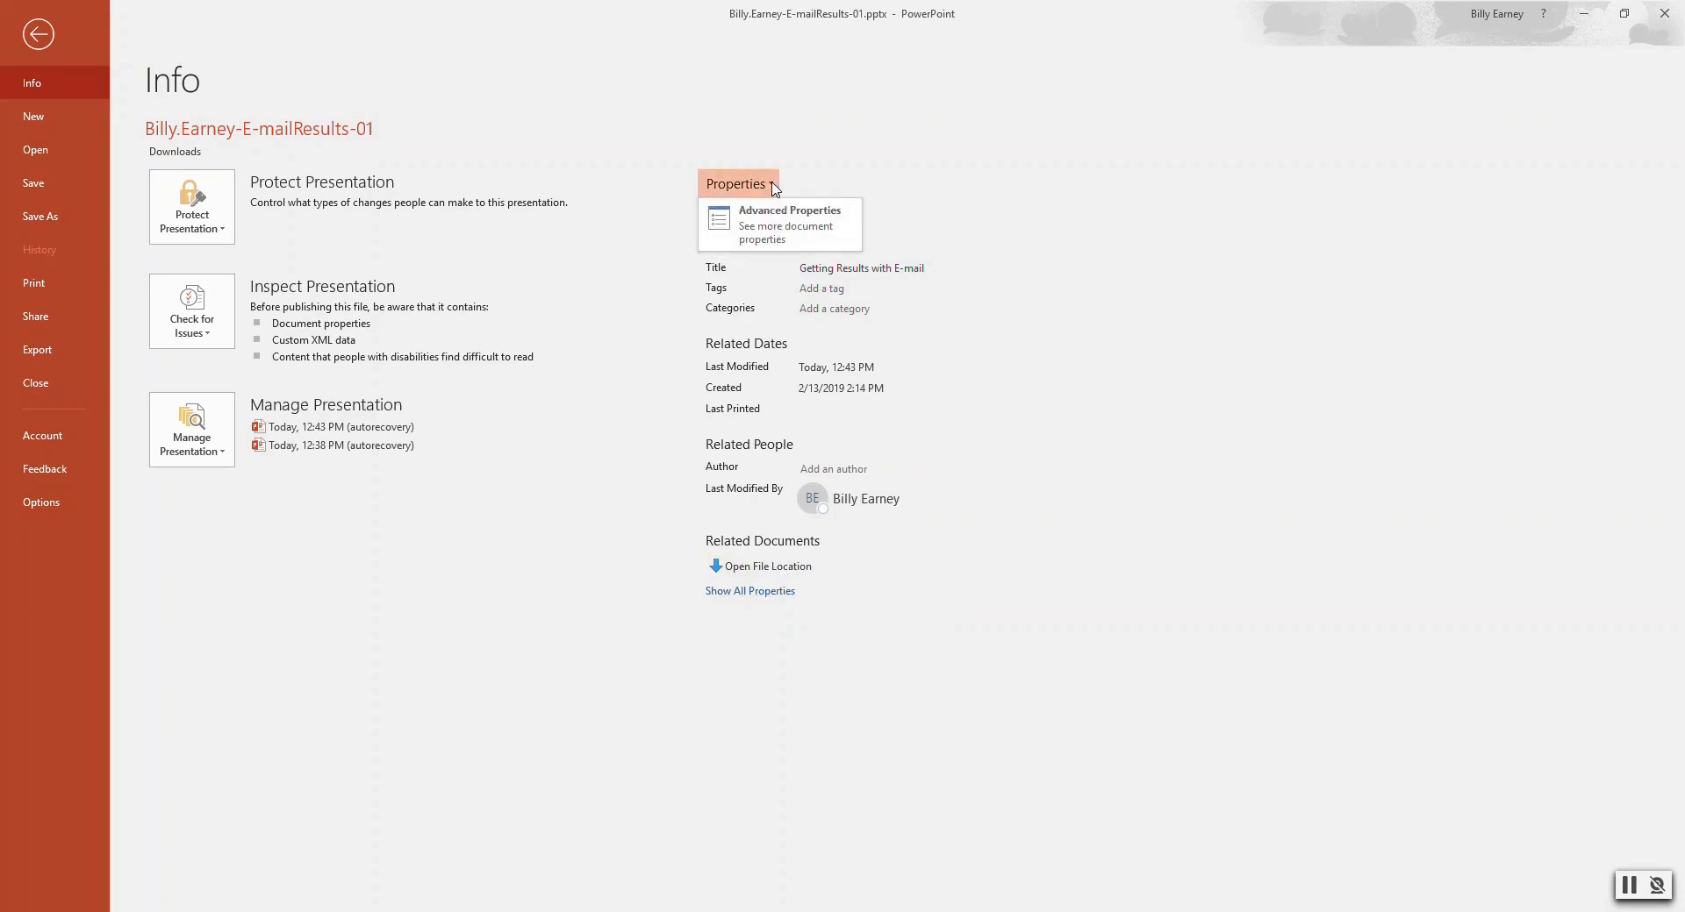
Step: In Advanced Properties, set Subject to Writing and Author to Billy Earney
left_click(788, 223)
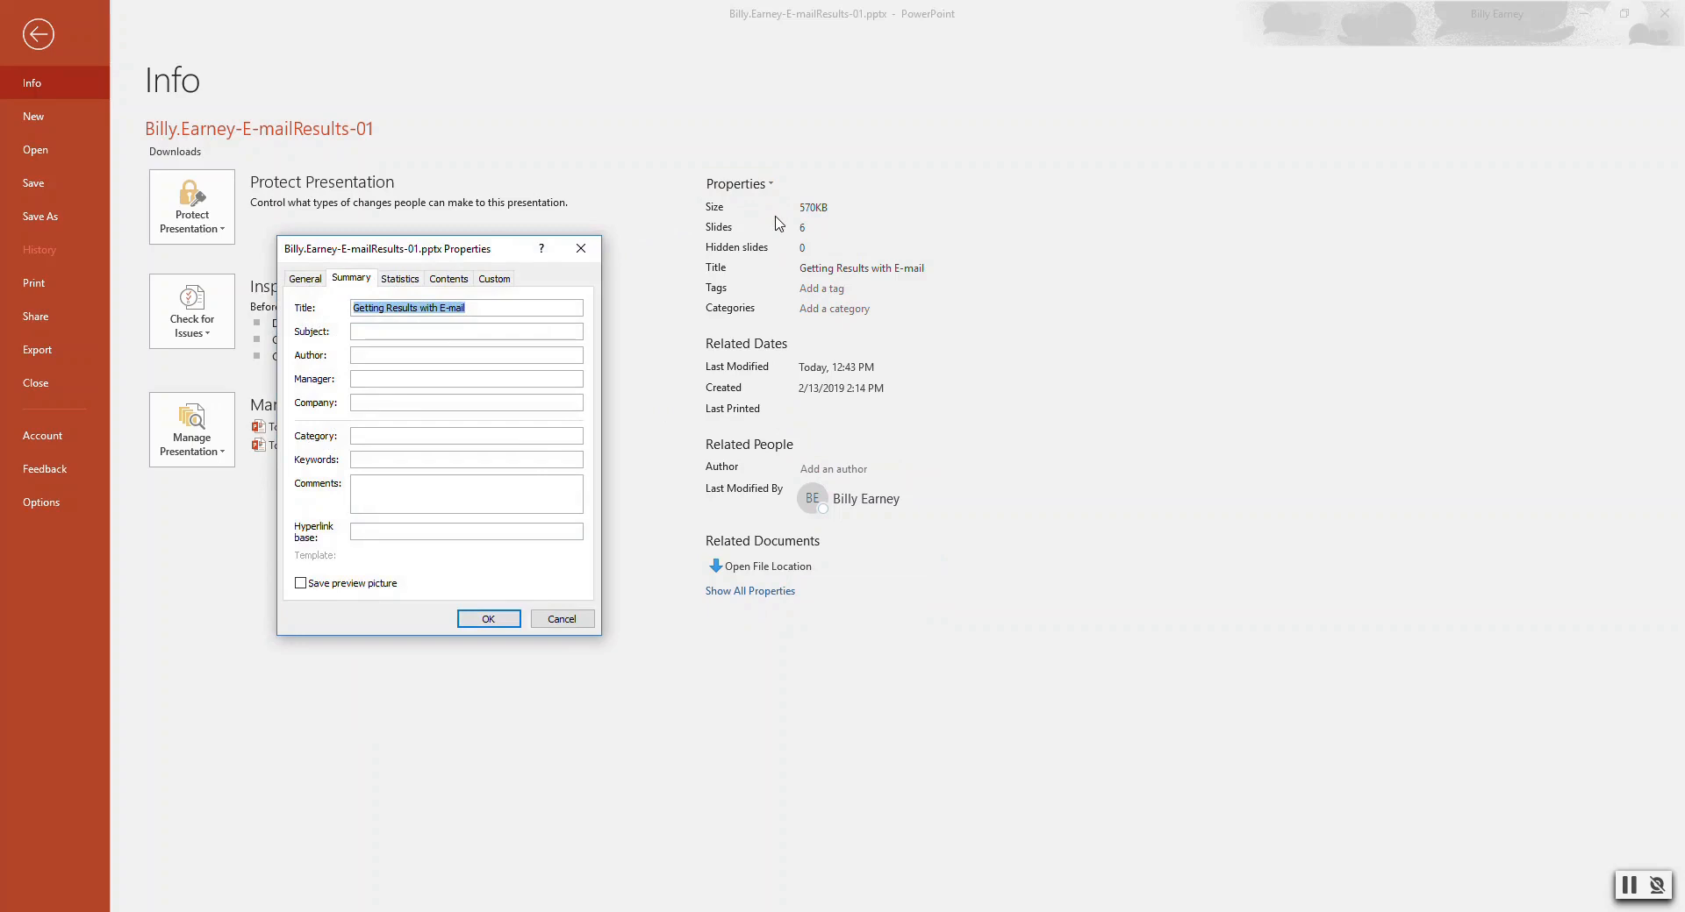
mouse_move(788, 264)
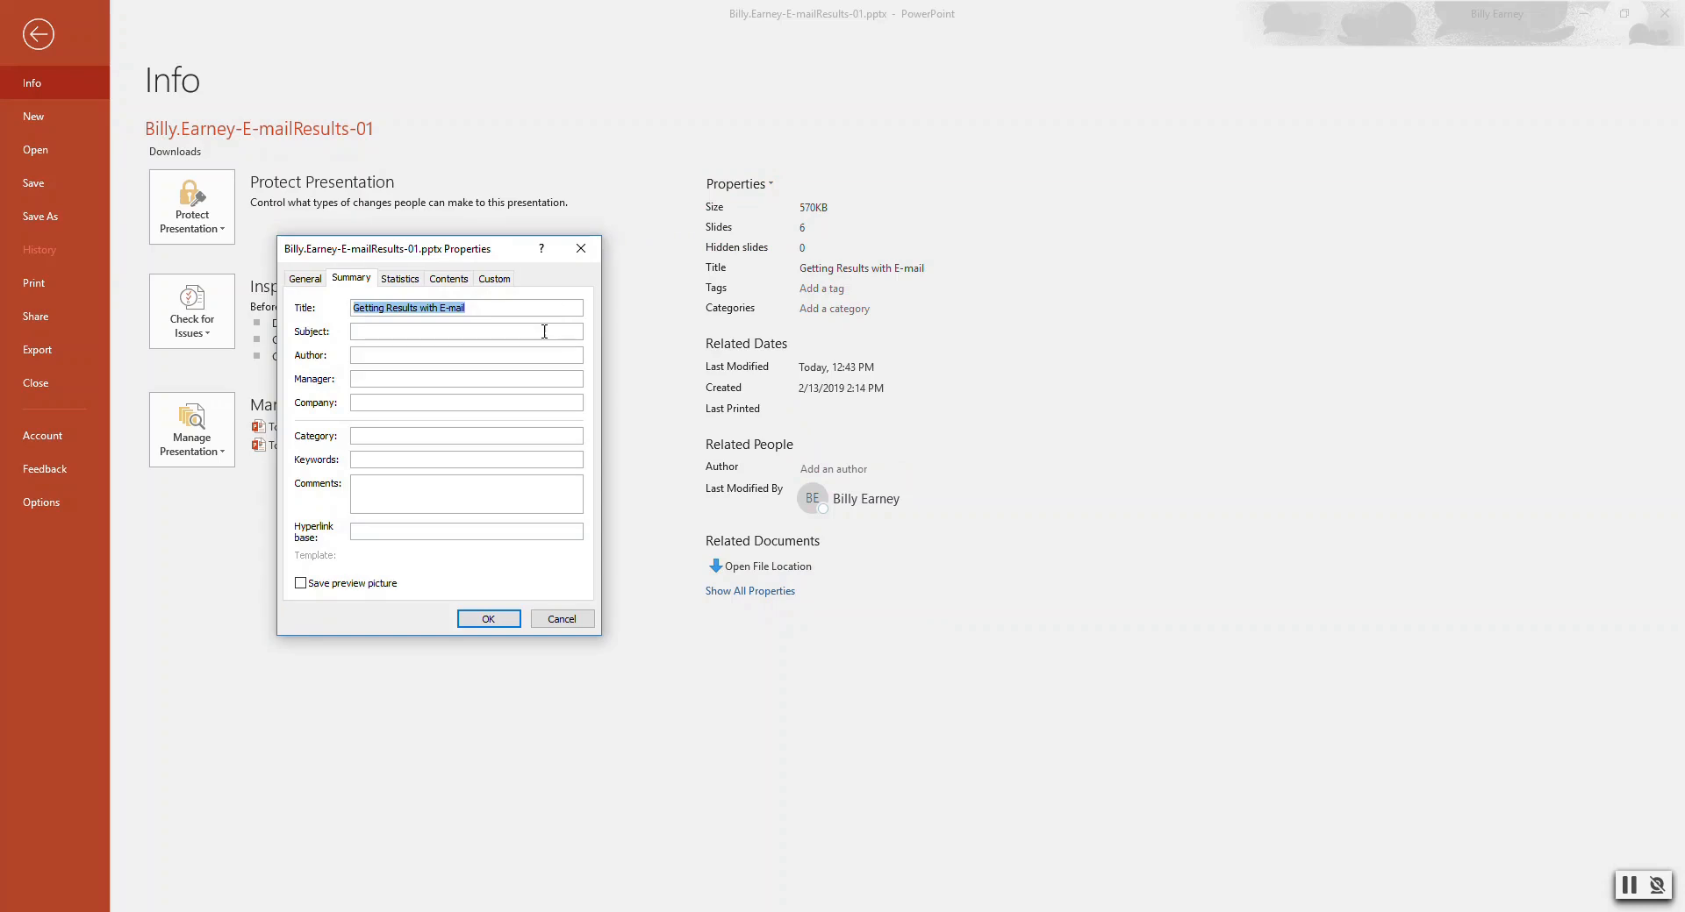
left_click(466, 331)
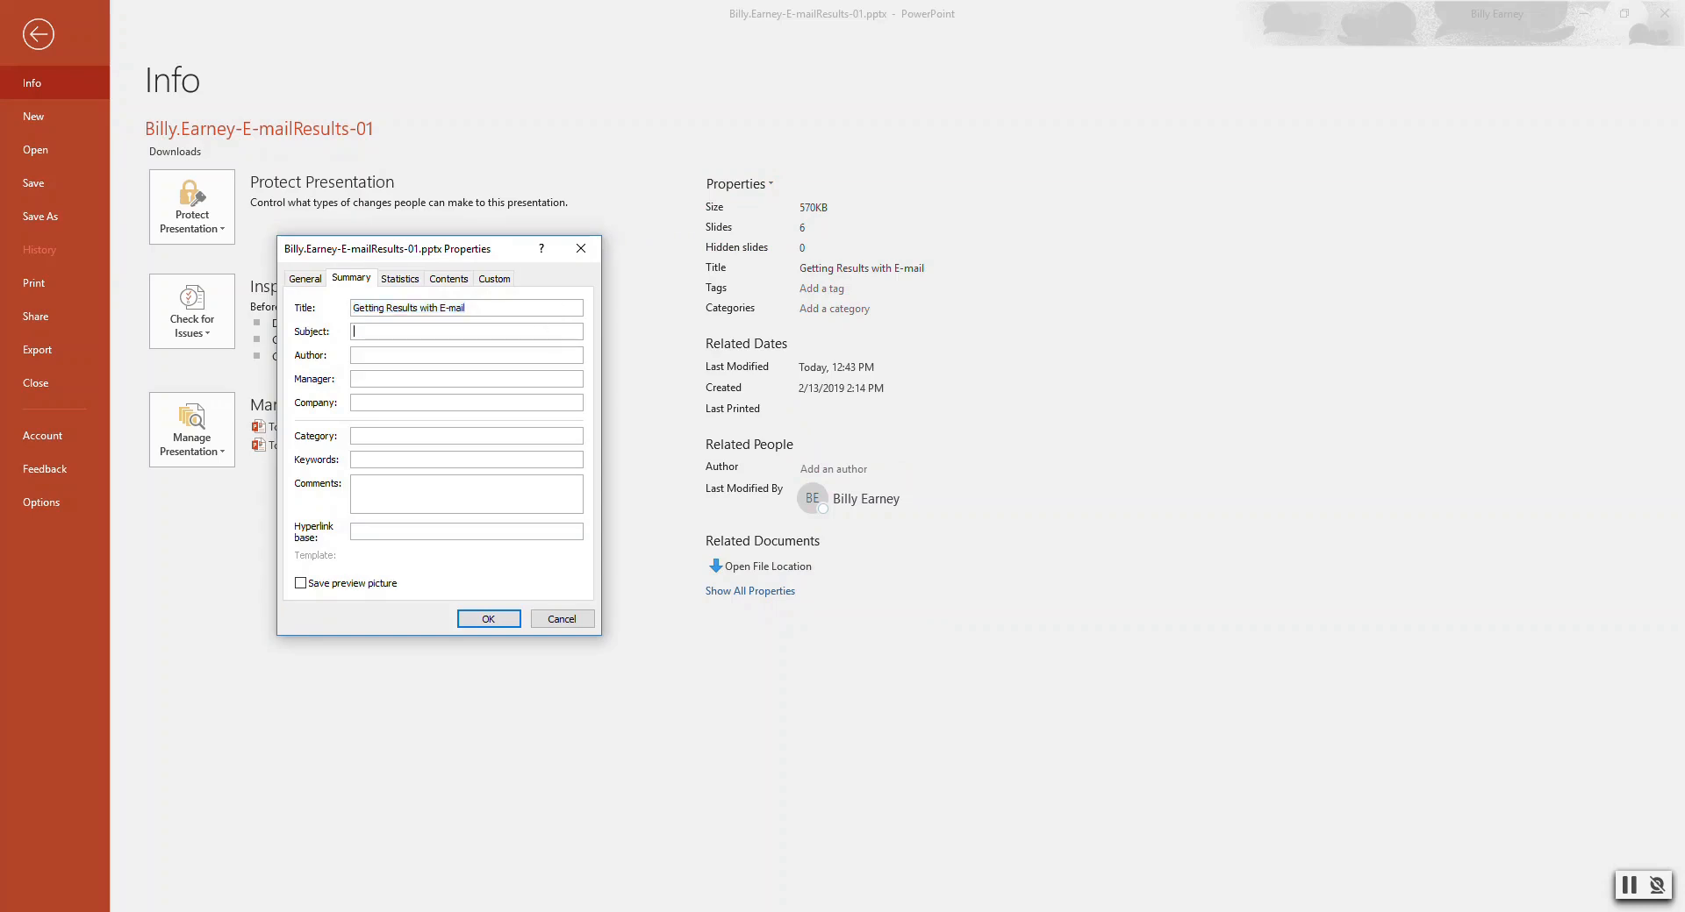
type("Writing")
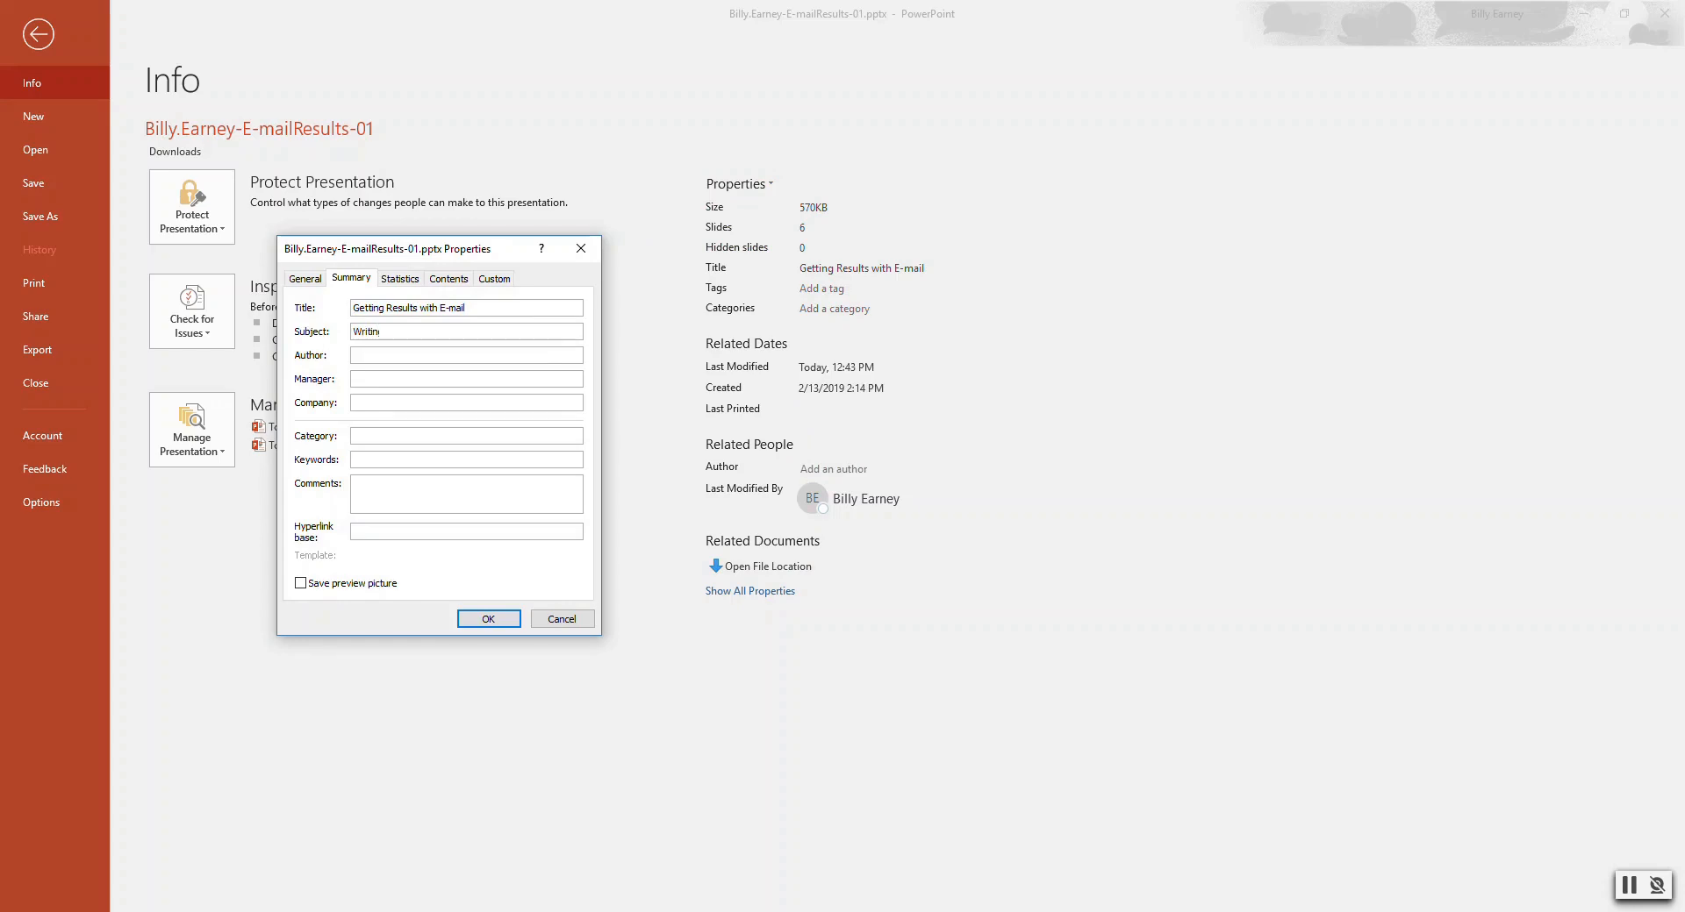
type("g")
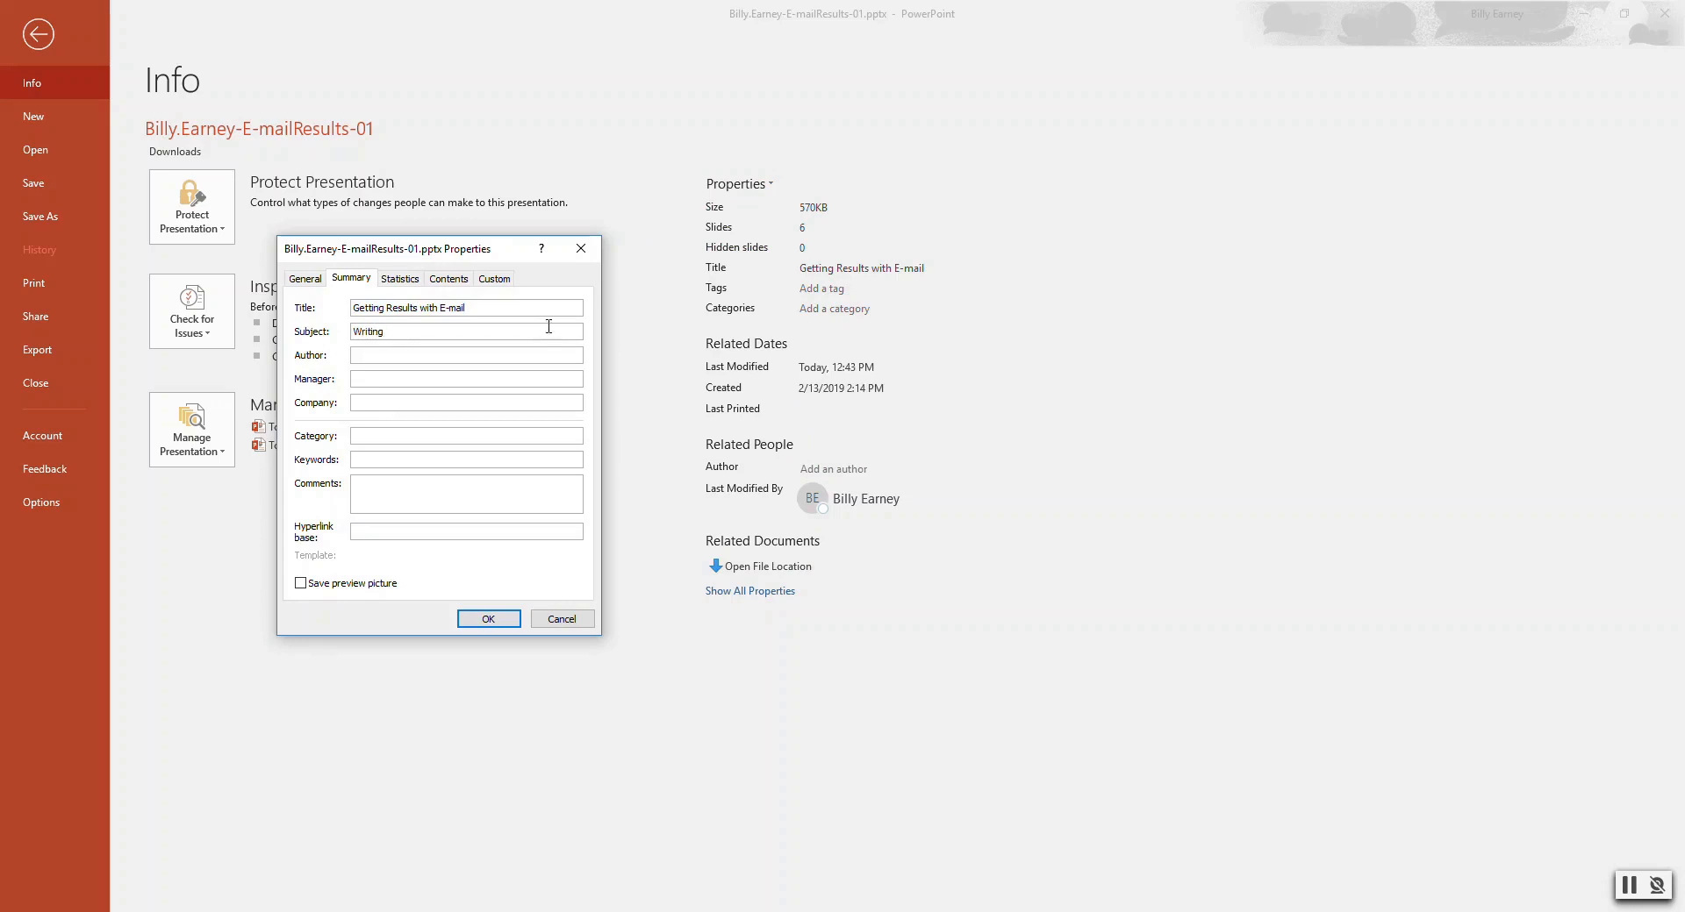
left_click(465, 354)
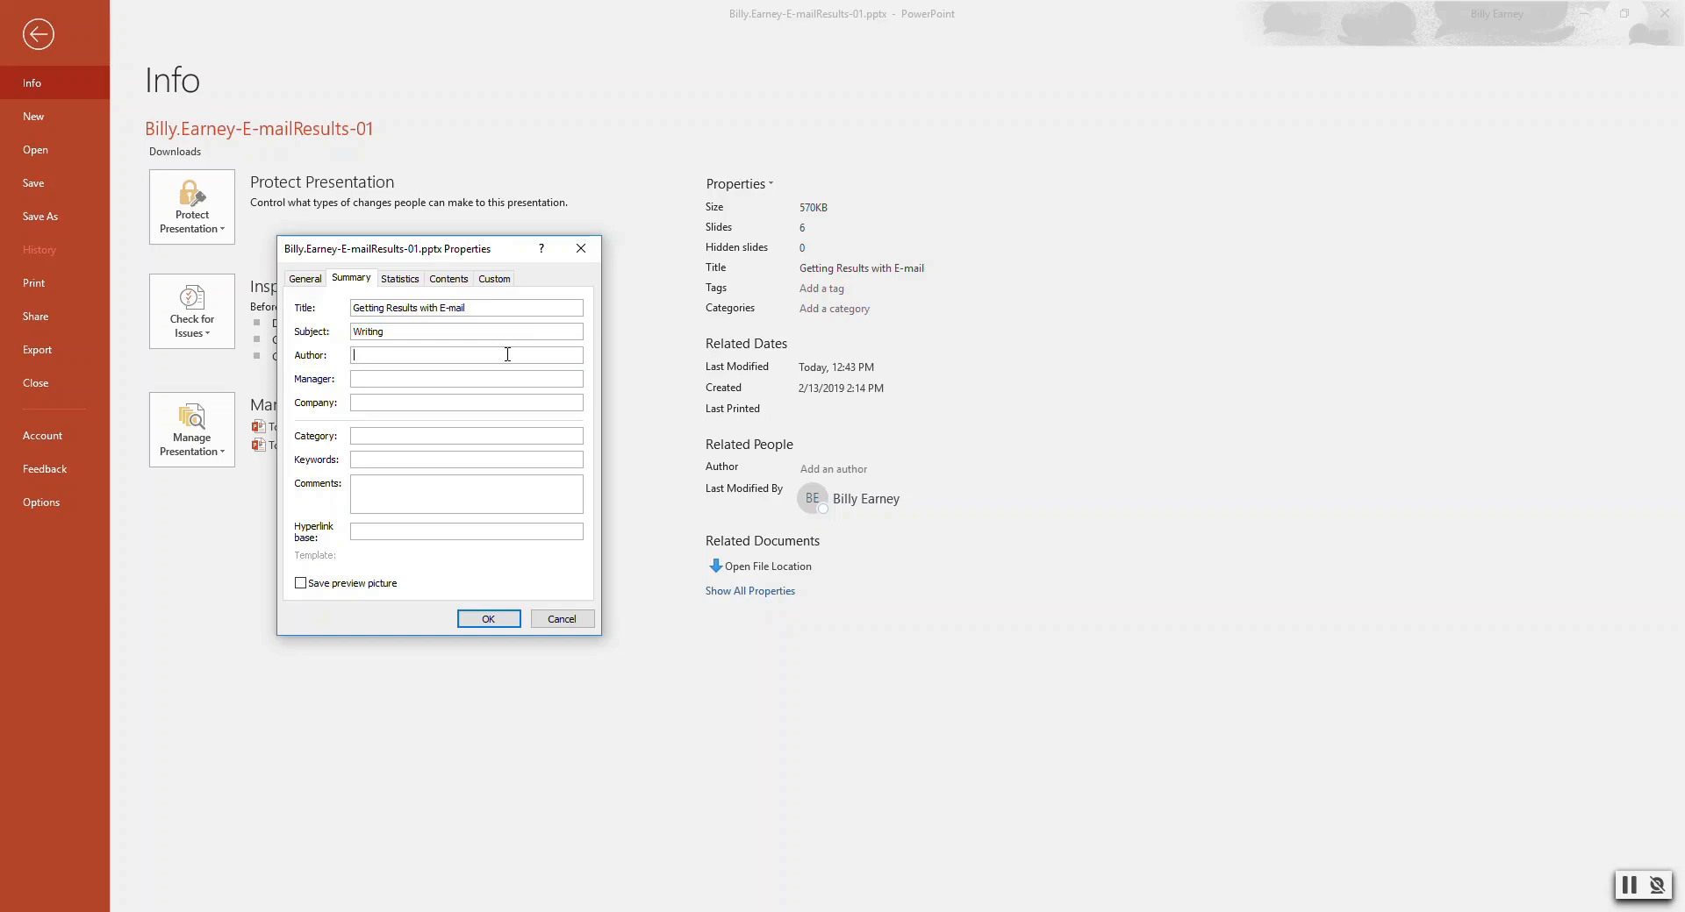
type("Billy Earney")
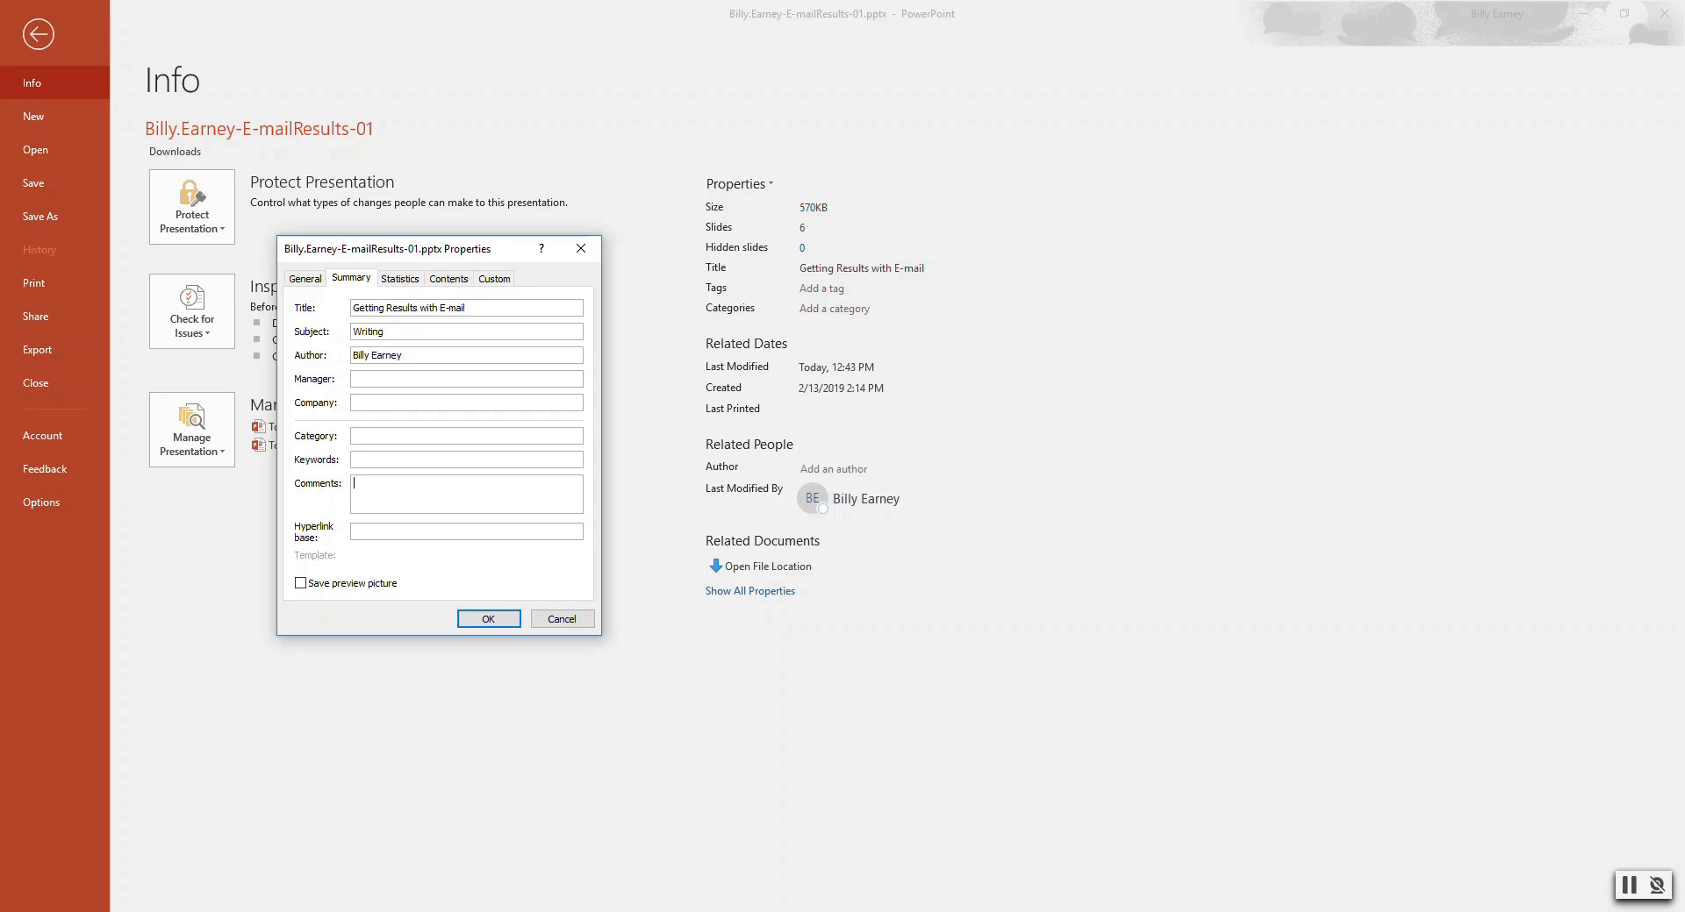
Step: Add the comment "This presentation is for the new hire sem..." and save the summary properties
type("This pre")
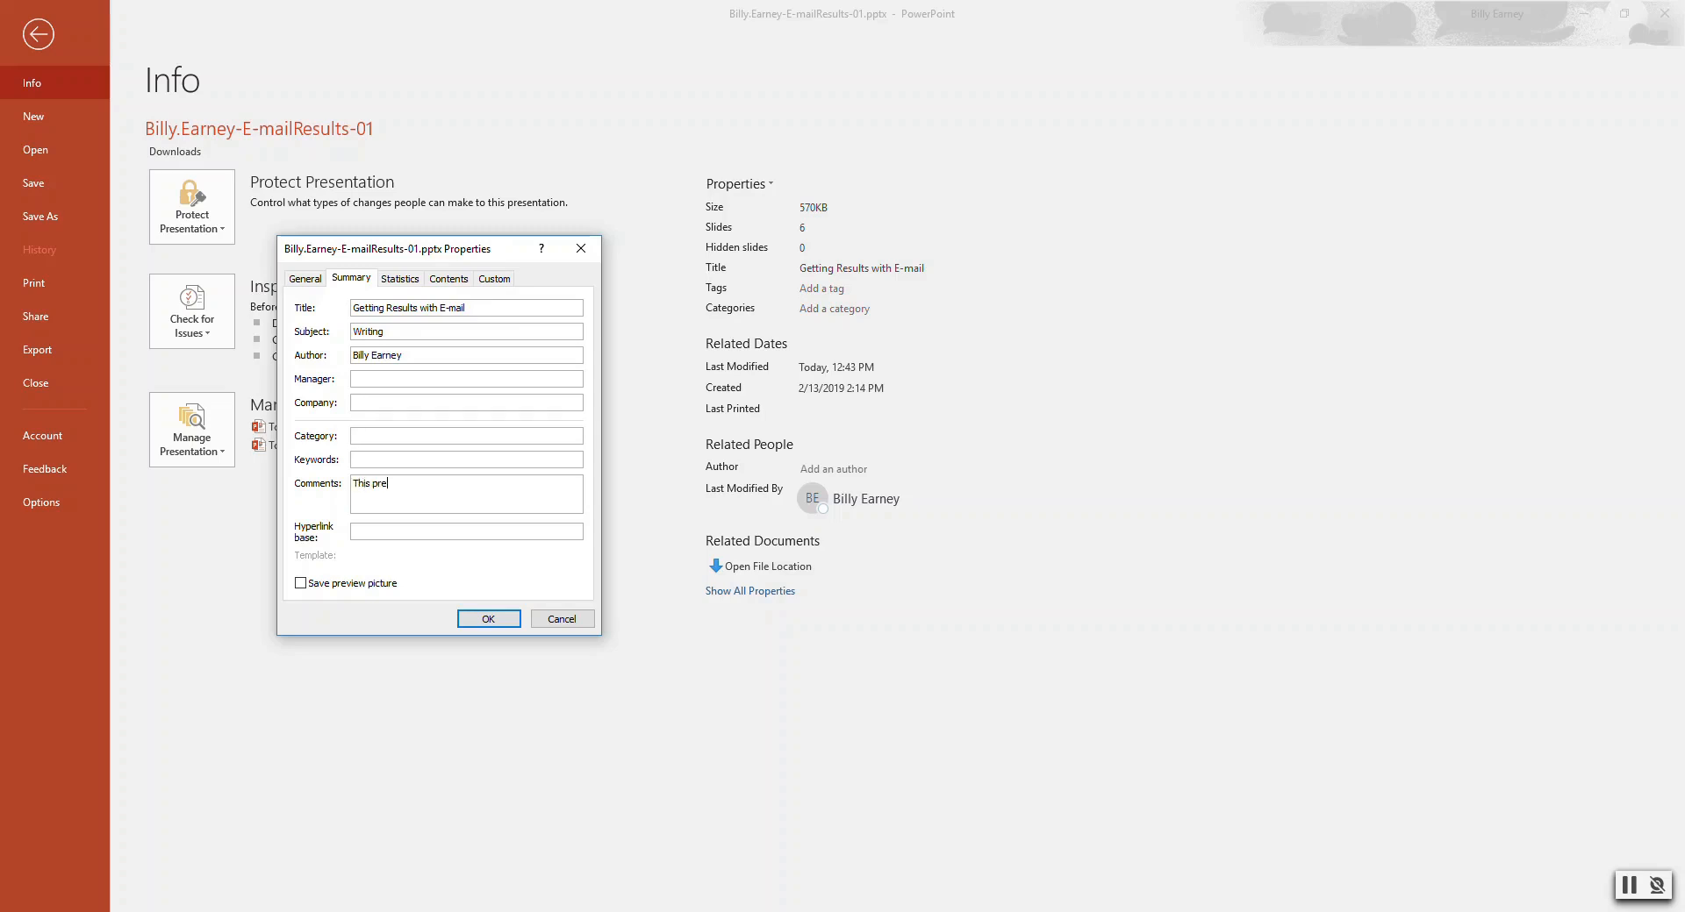
type("sentation")
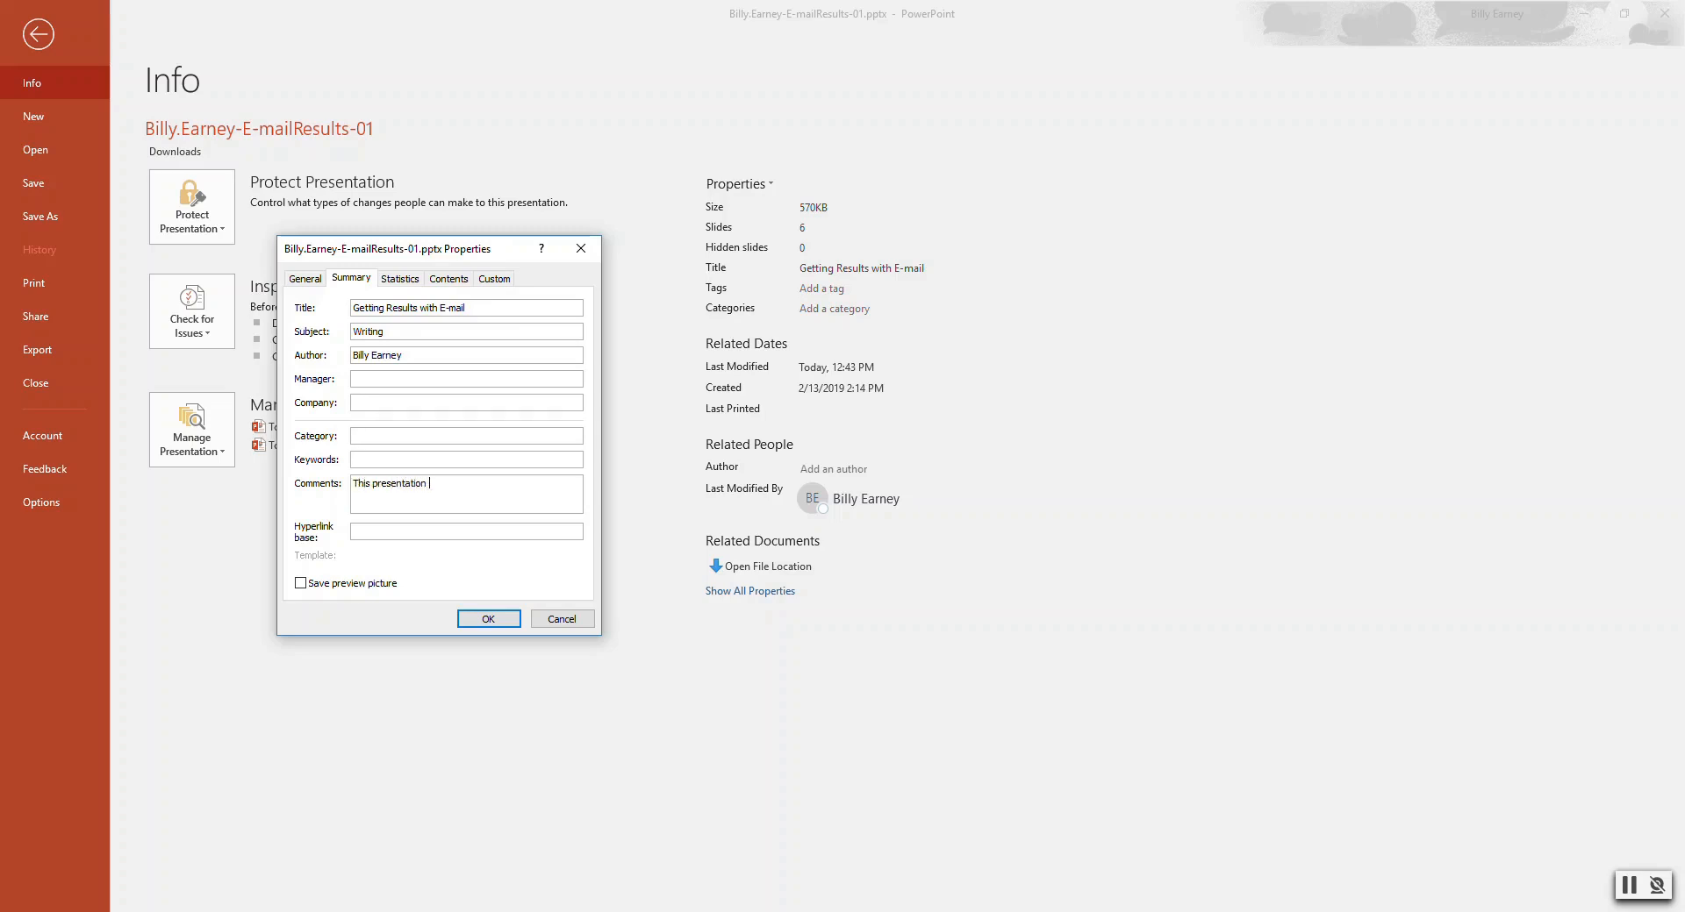
type("is for the new hire sem")
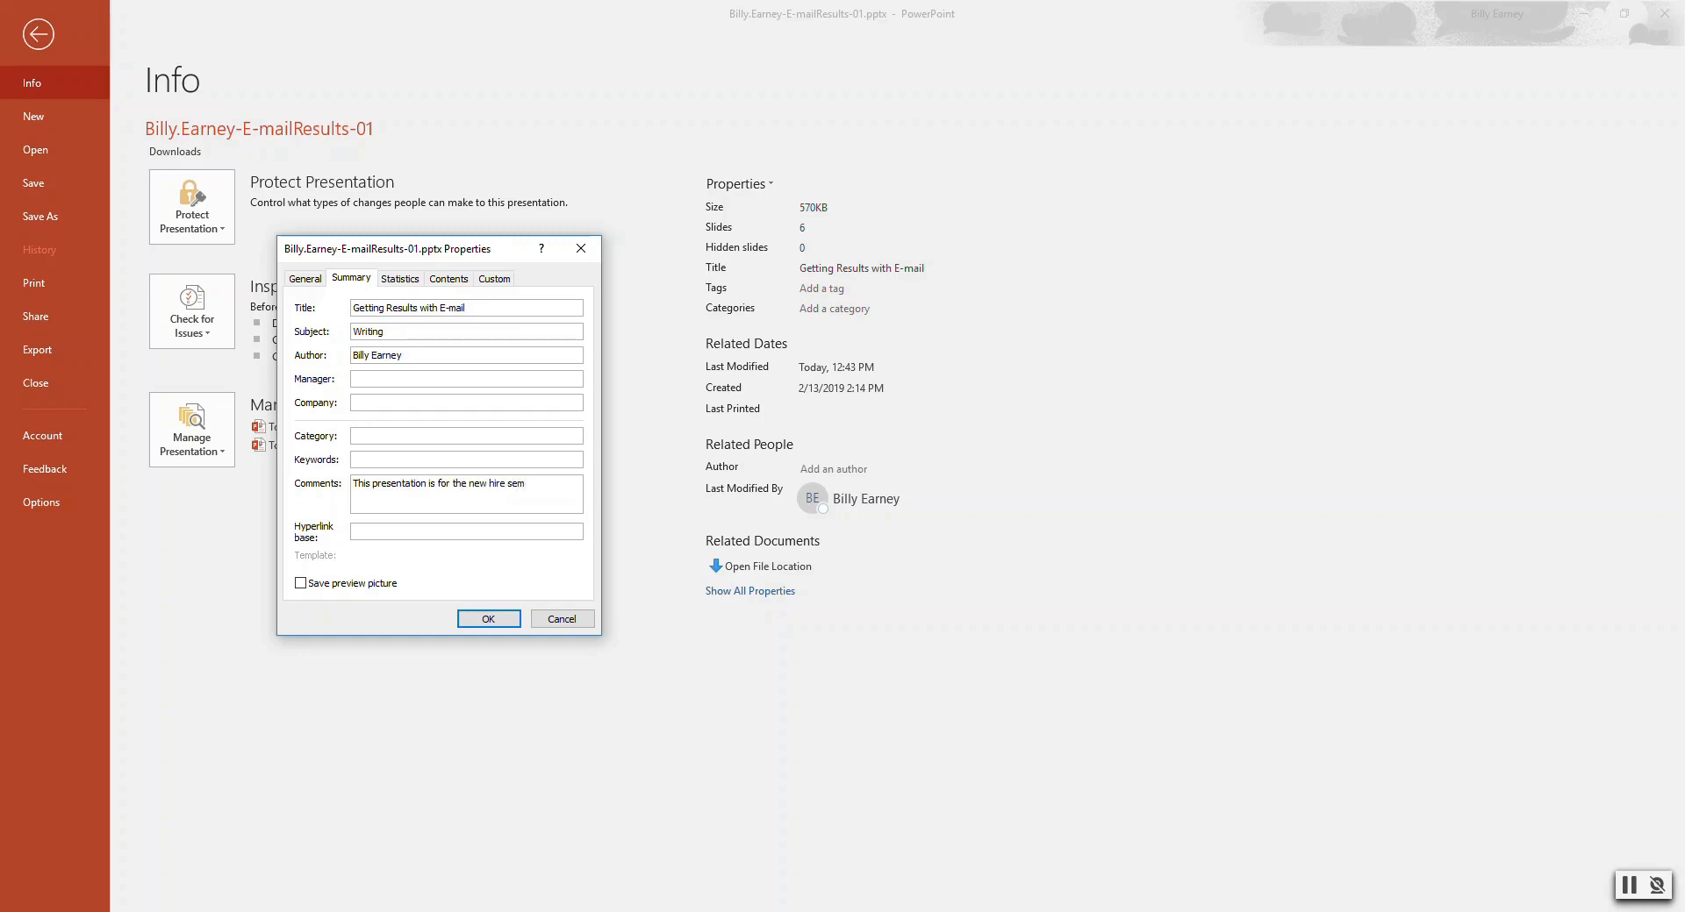
left_click(488, 618)
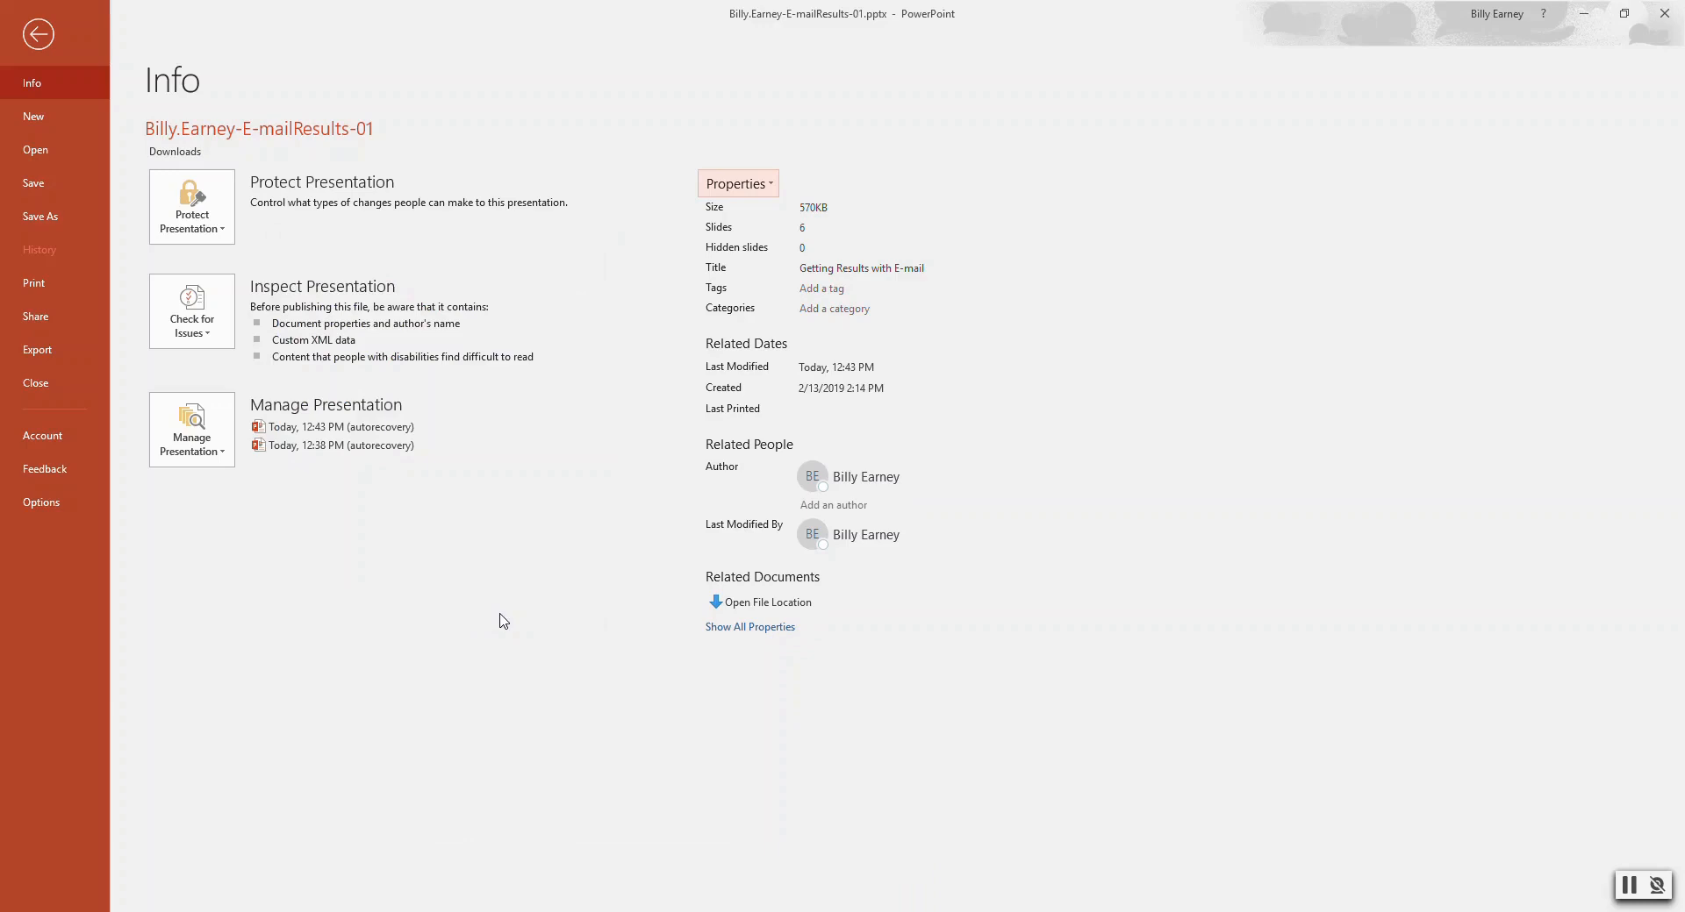
Step: Set Print to 6 Slides Horizontal grayscale handouts, then return to the slide sorter
left_click(33, 283)
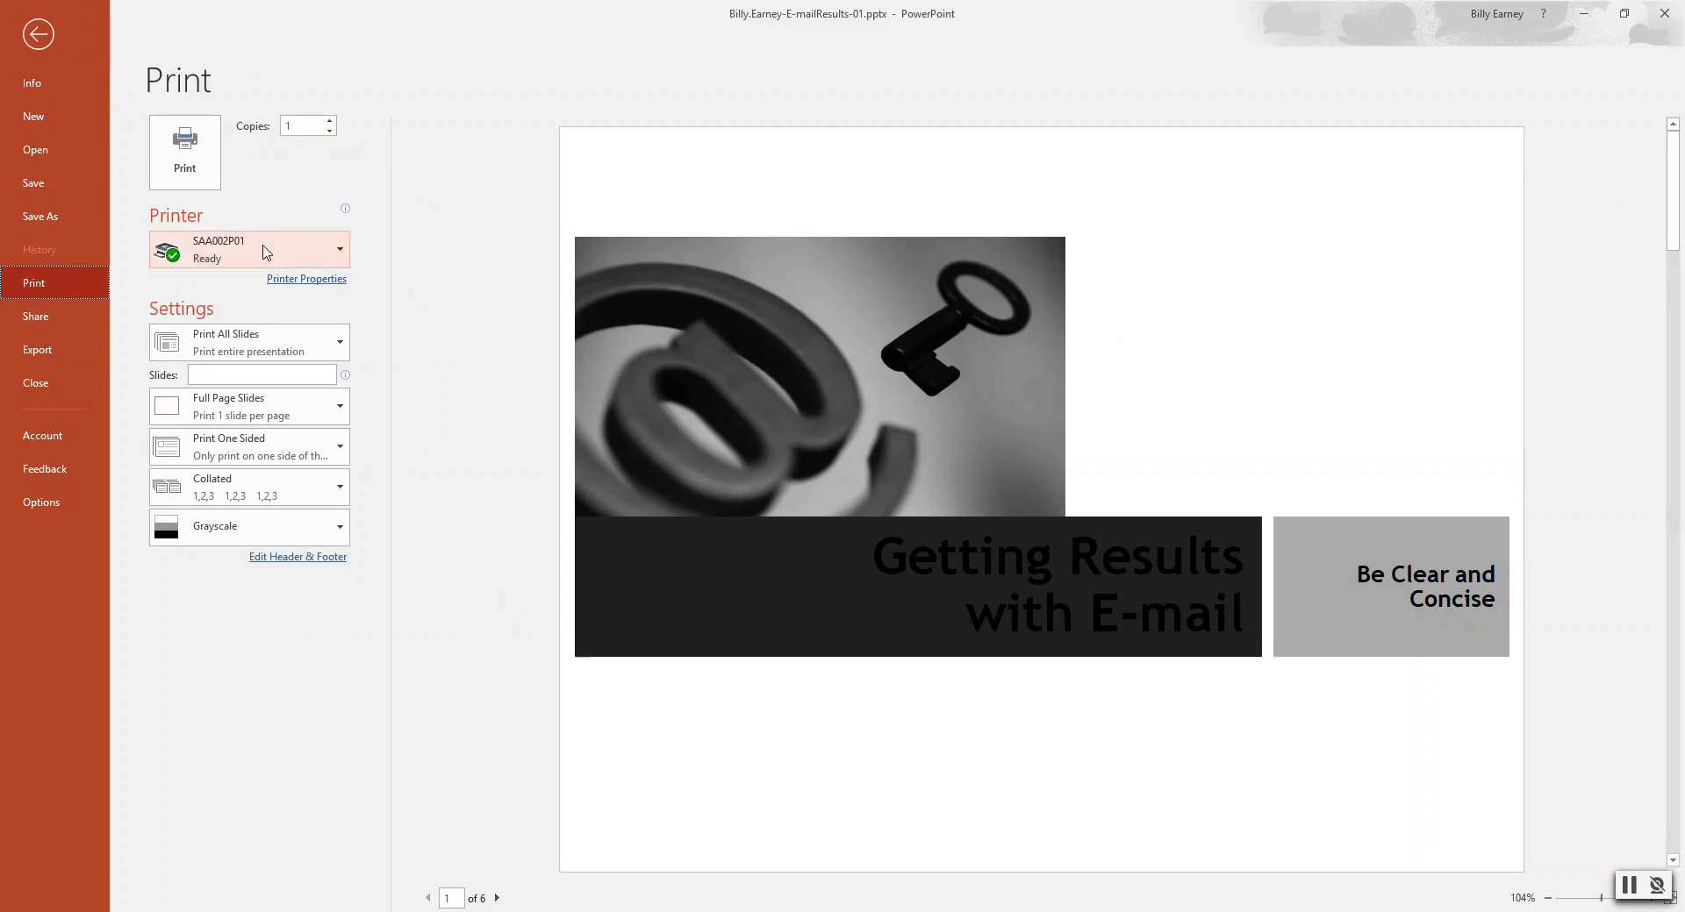
mouse_move(263, 252)
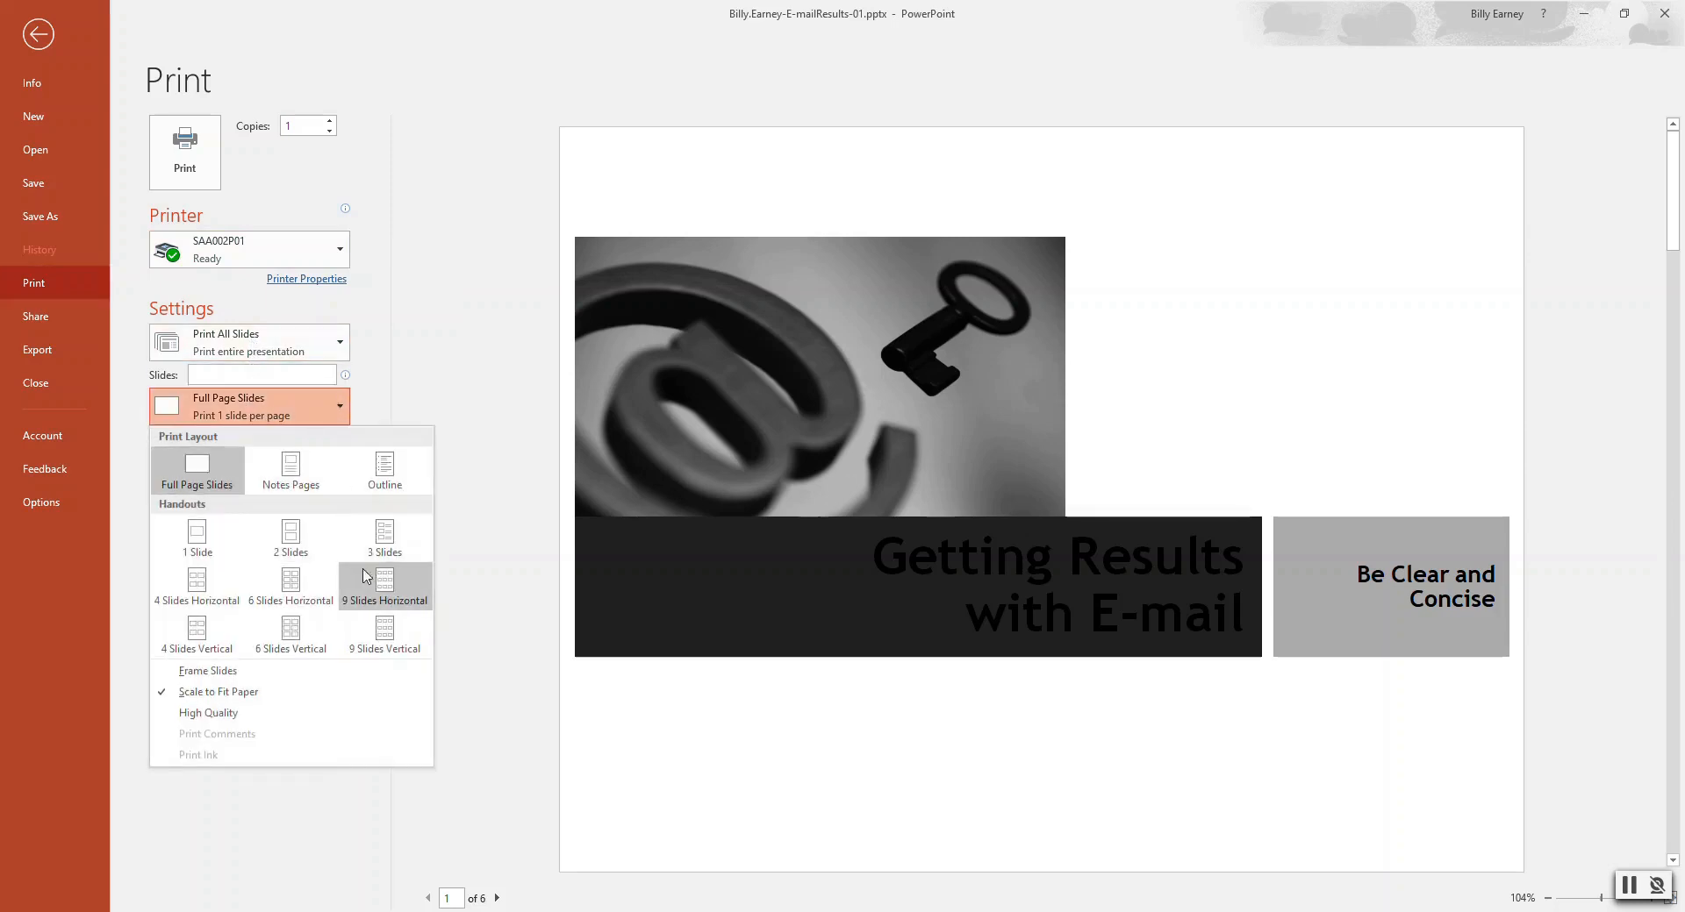
mouse_move(291, 580)
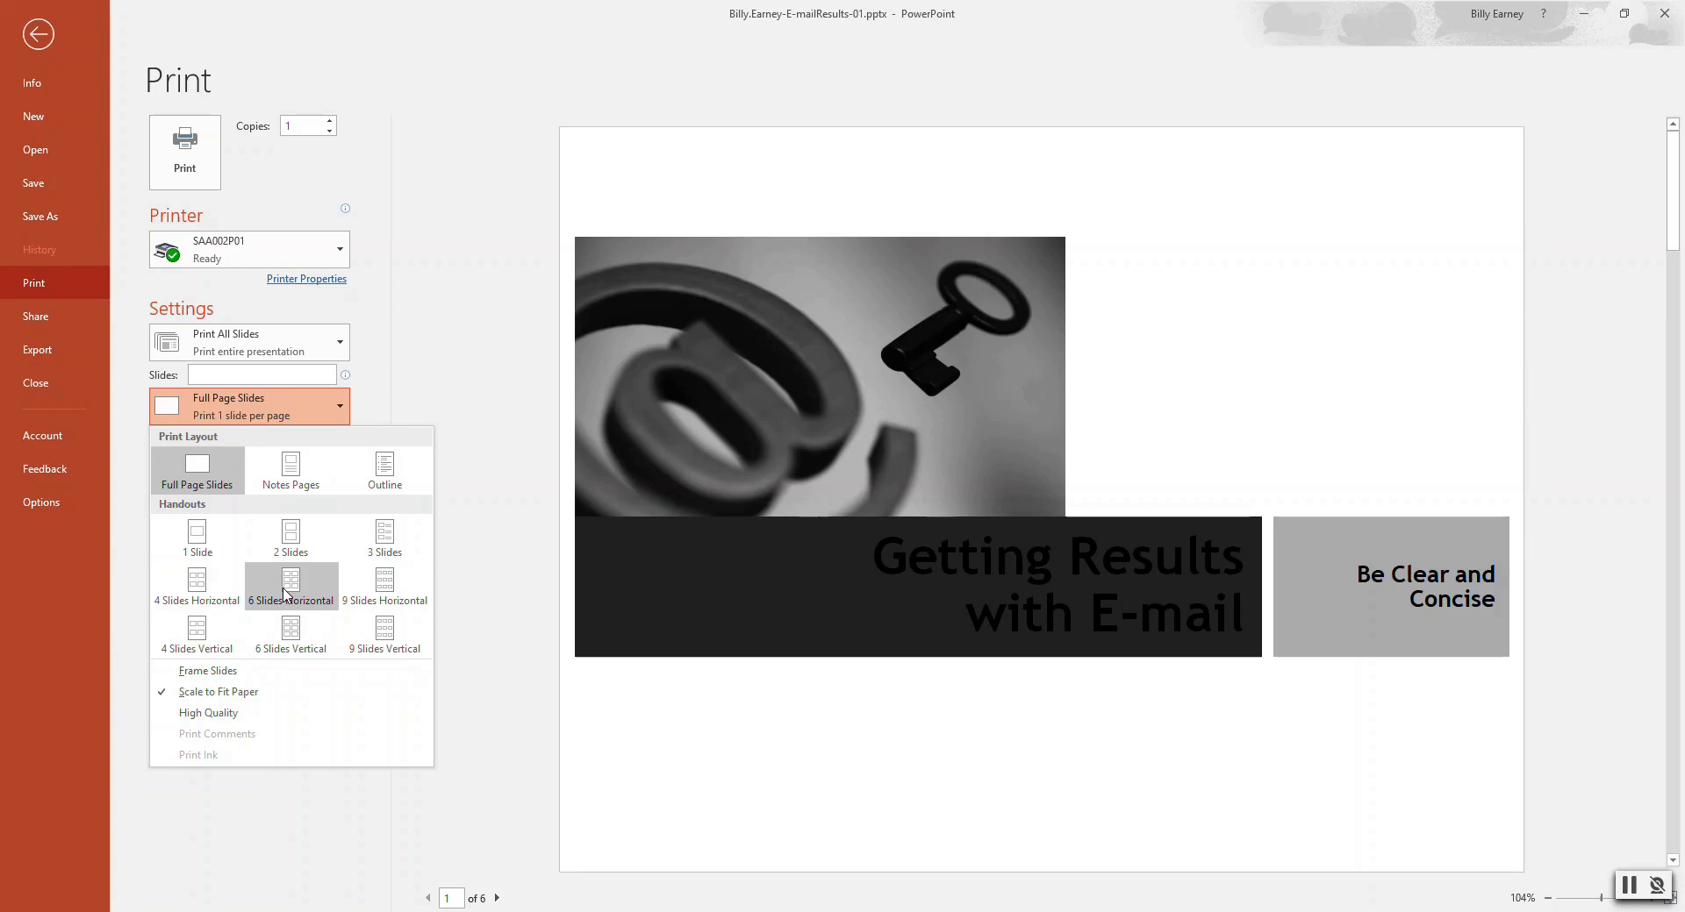
left_click(291, 580)
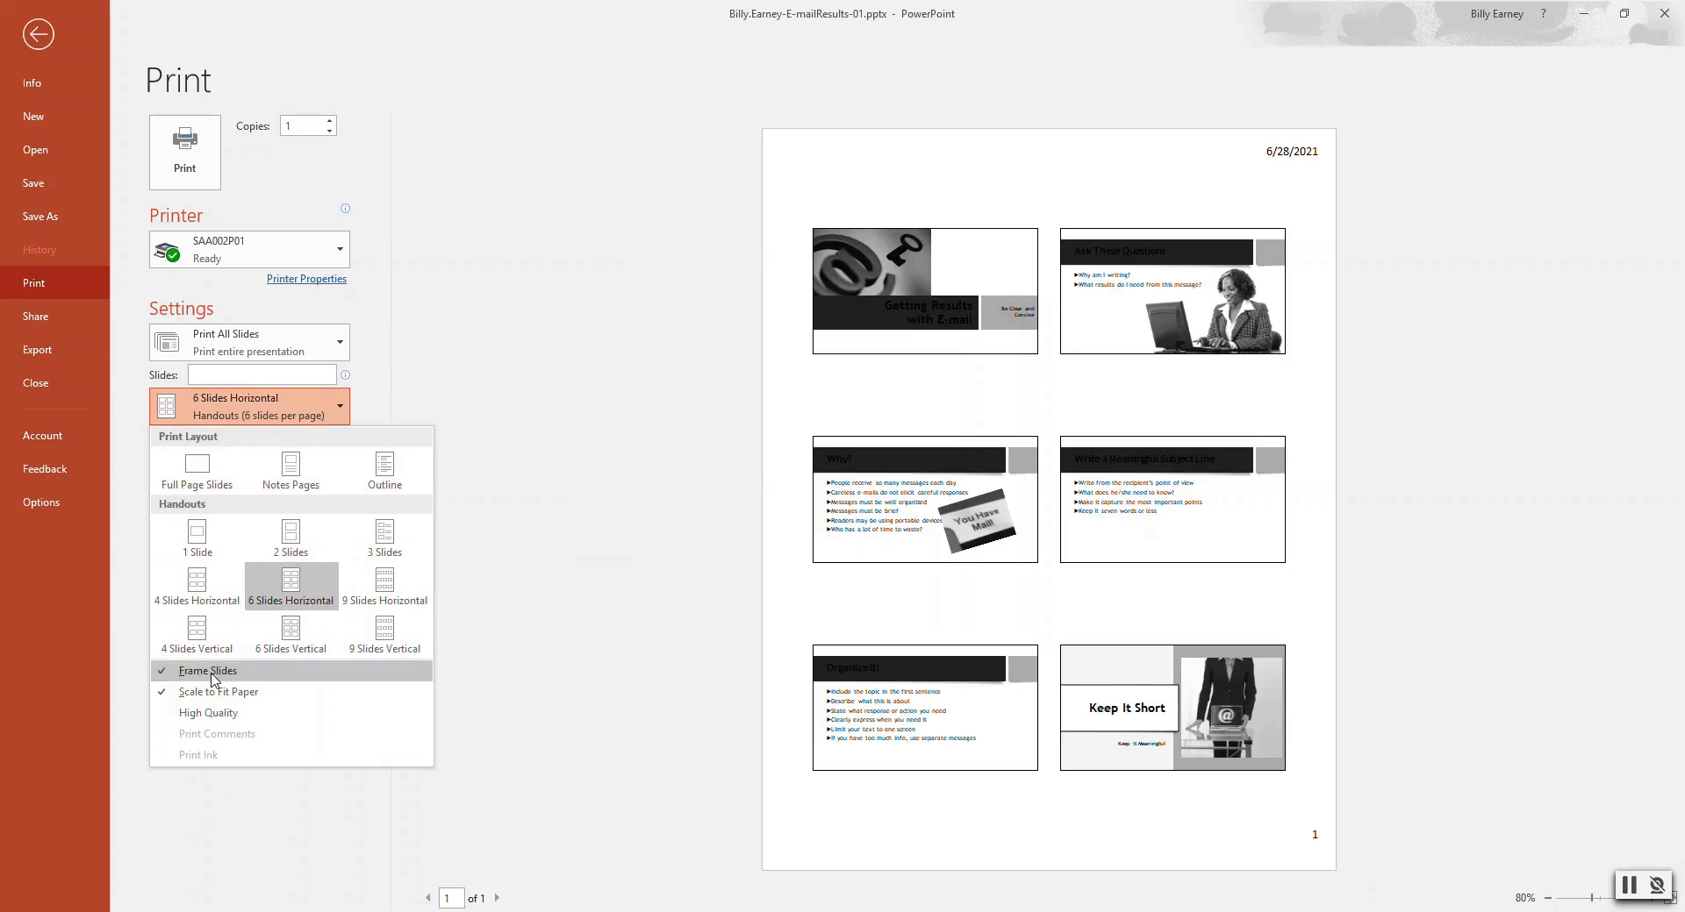
mouse_move(219, 691)
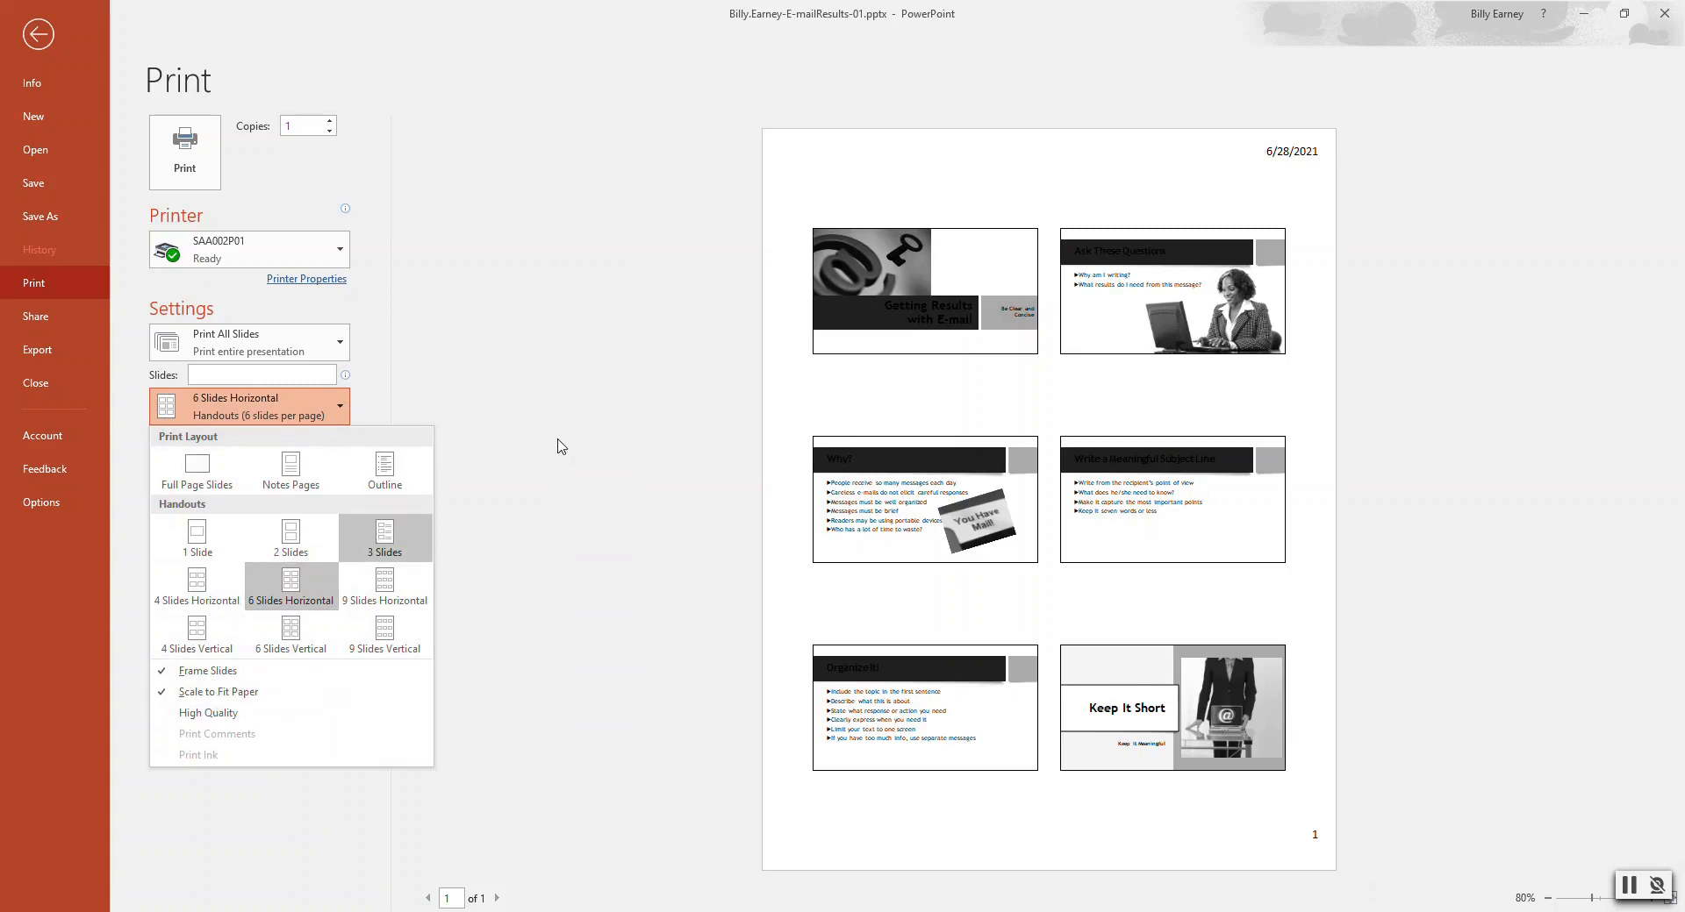
left_click(290, 580)
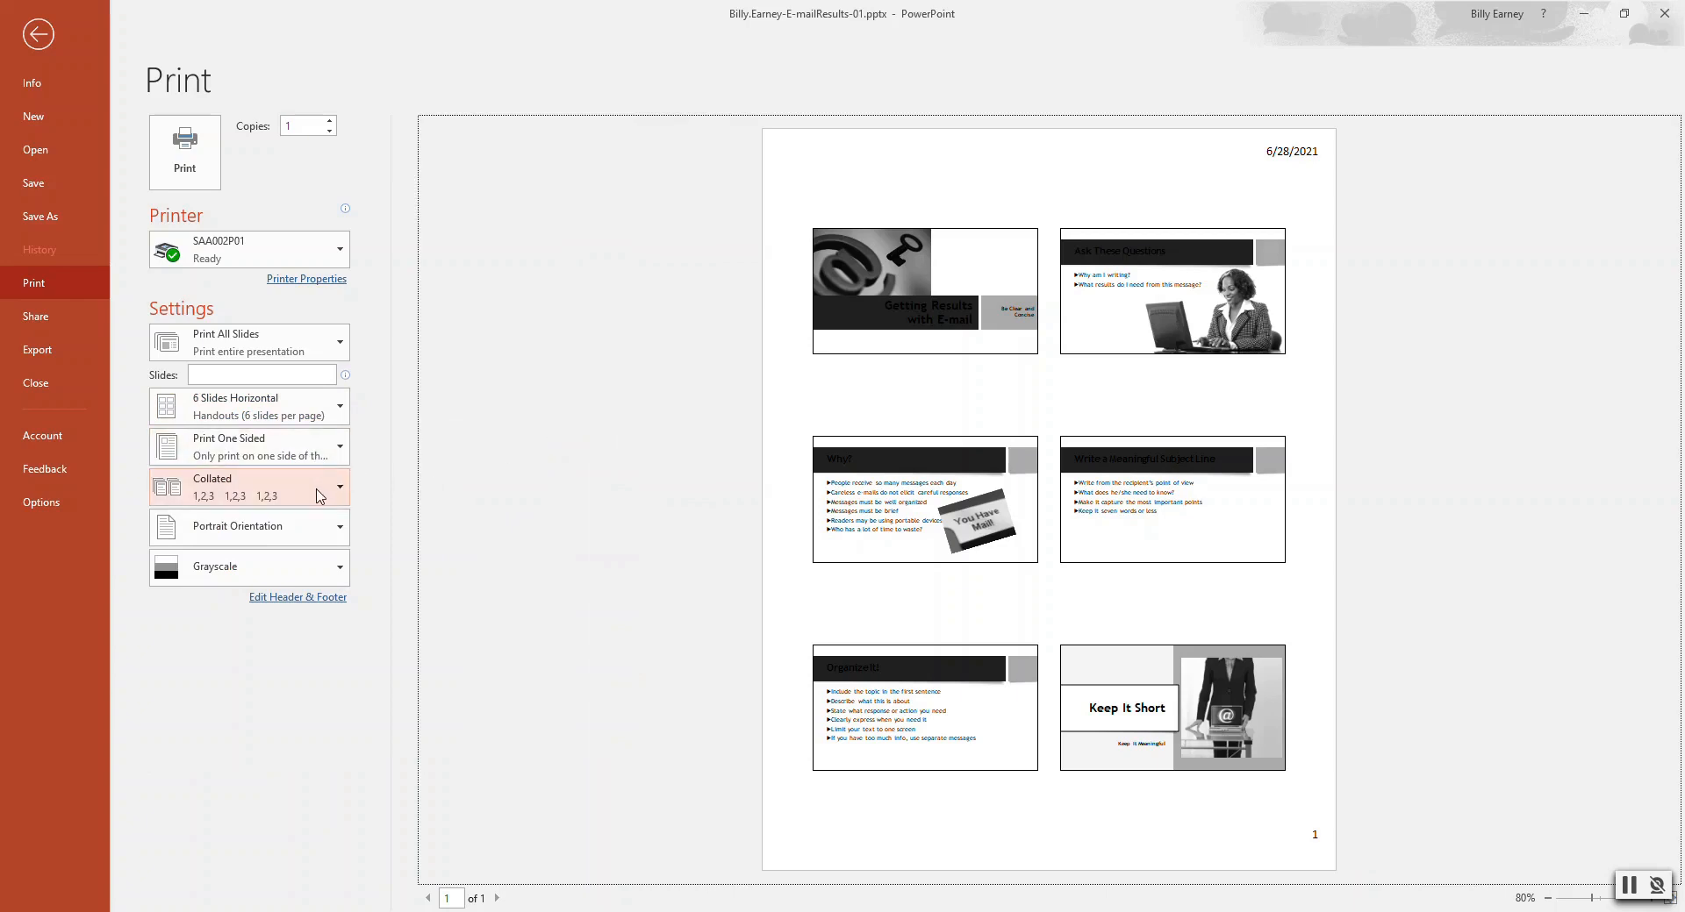
mouse_move(311, 534)
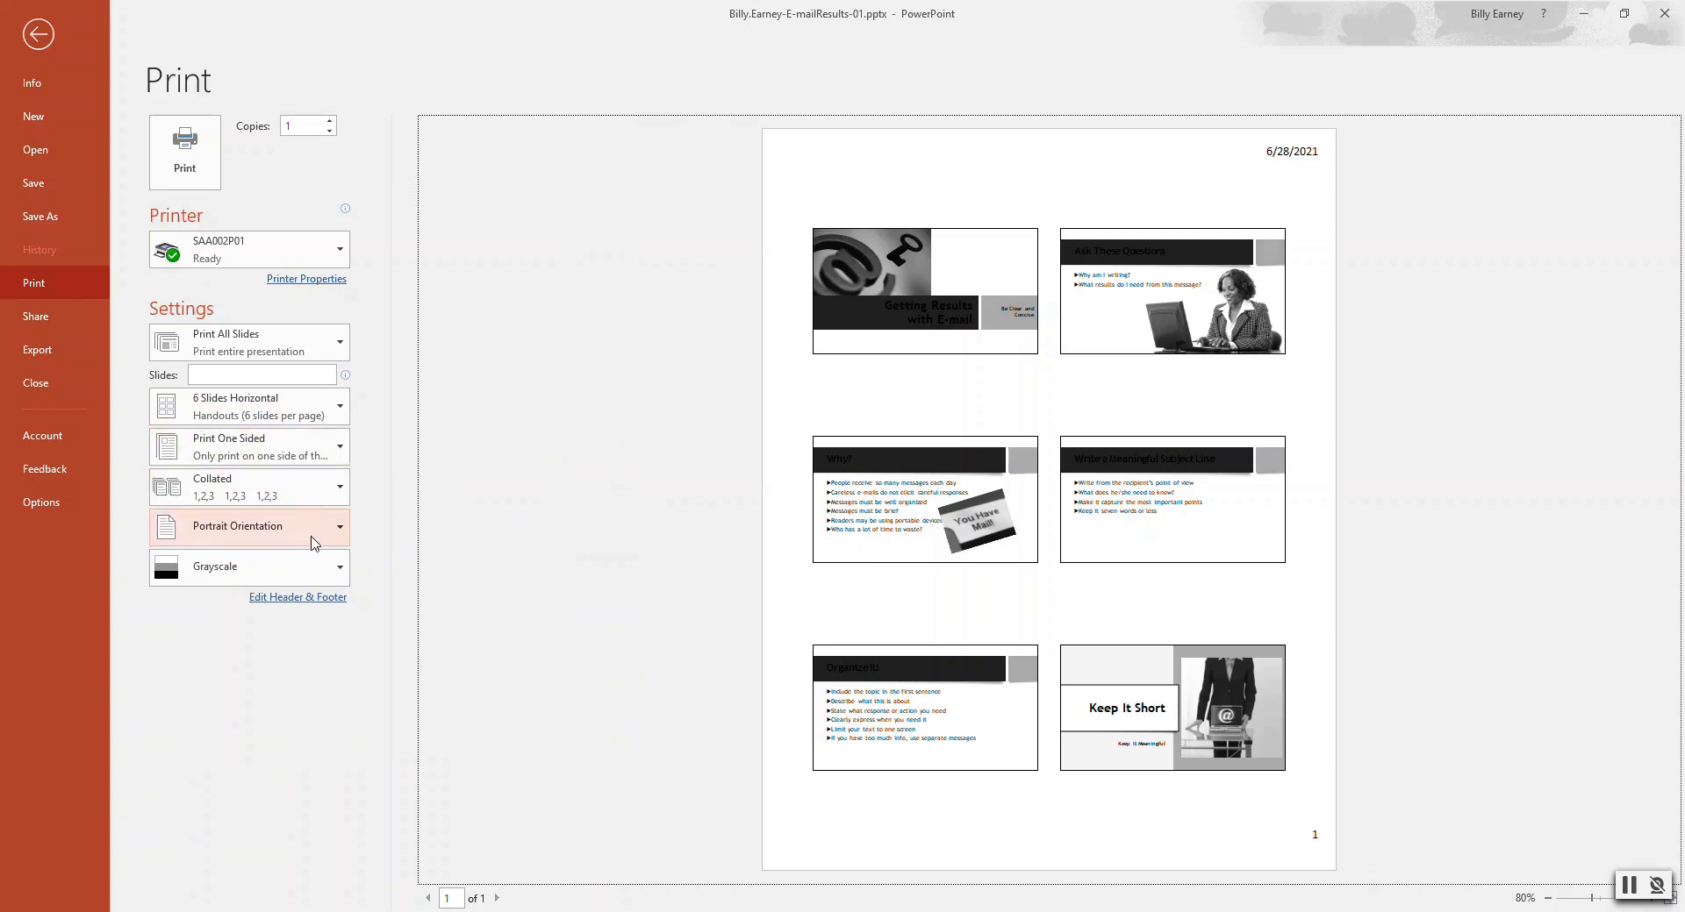
mouse_move(311, 566)
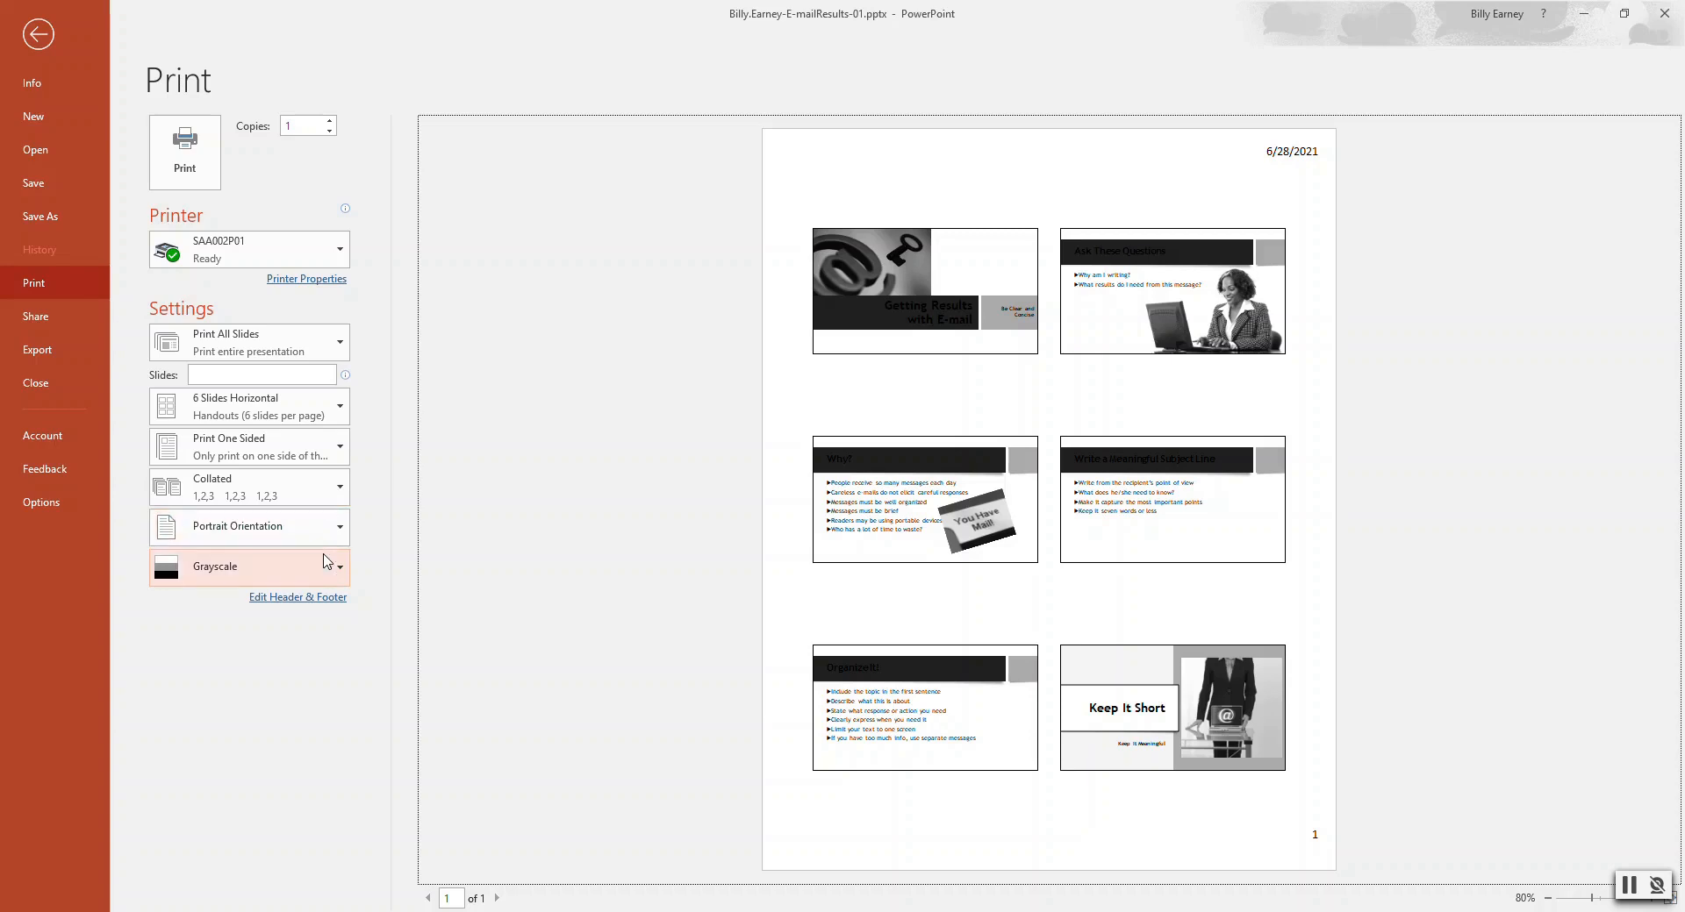
mouse_move(326, 587)
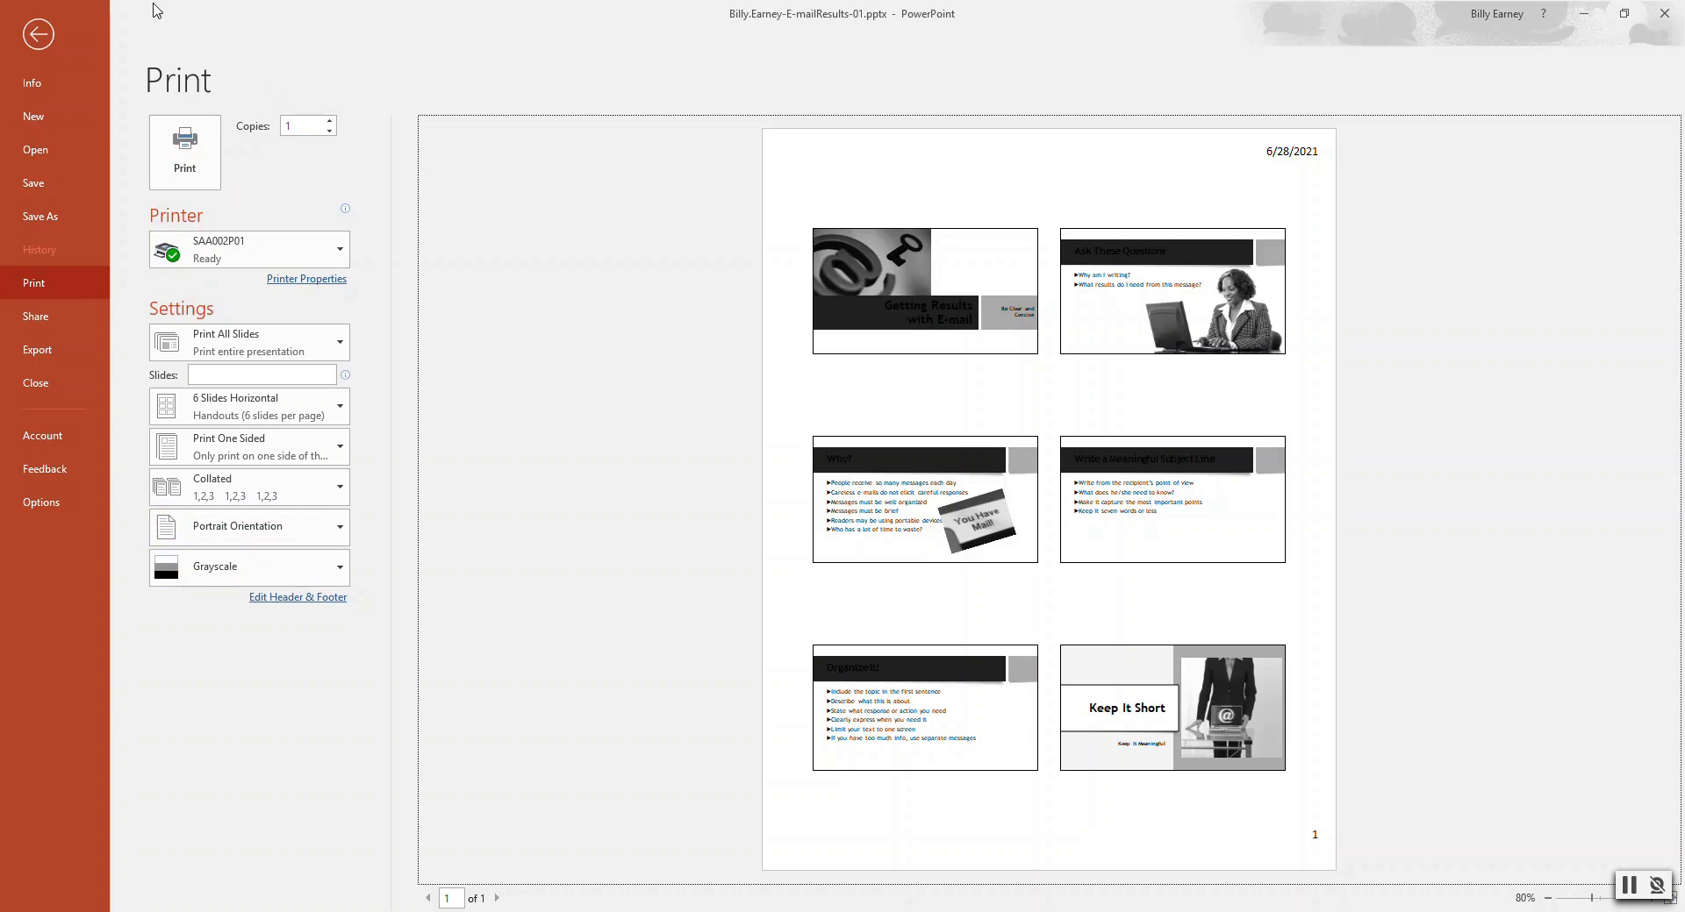
left_click(38, 33)
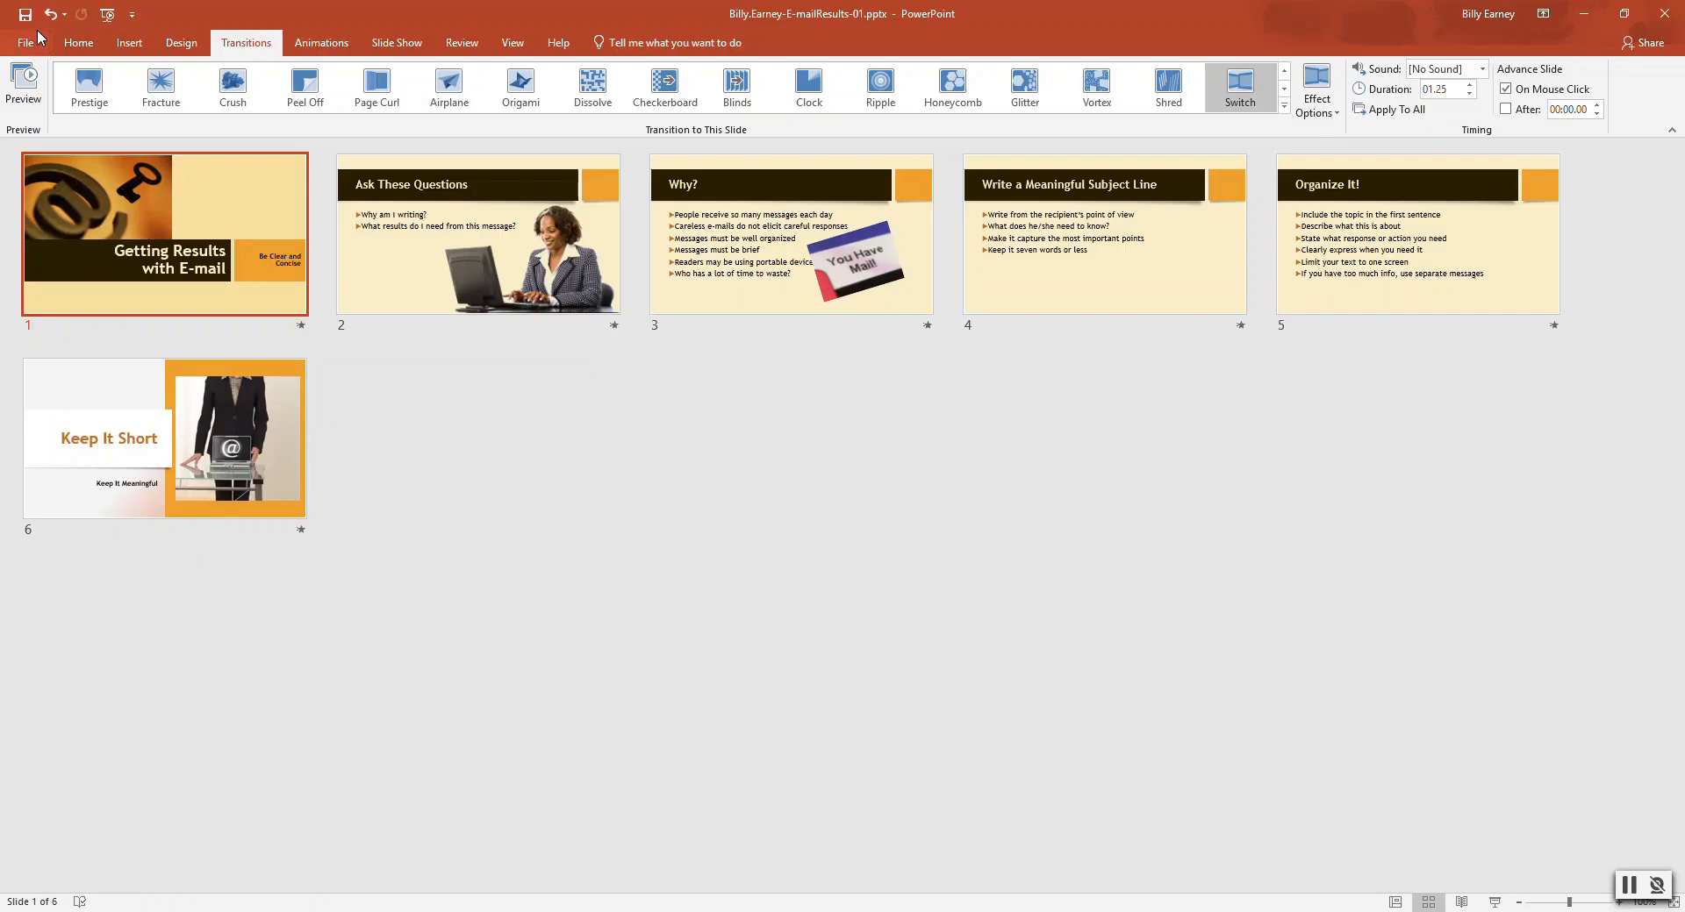